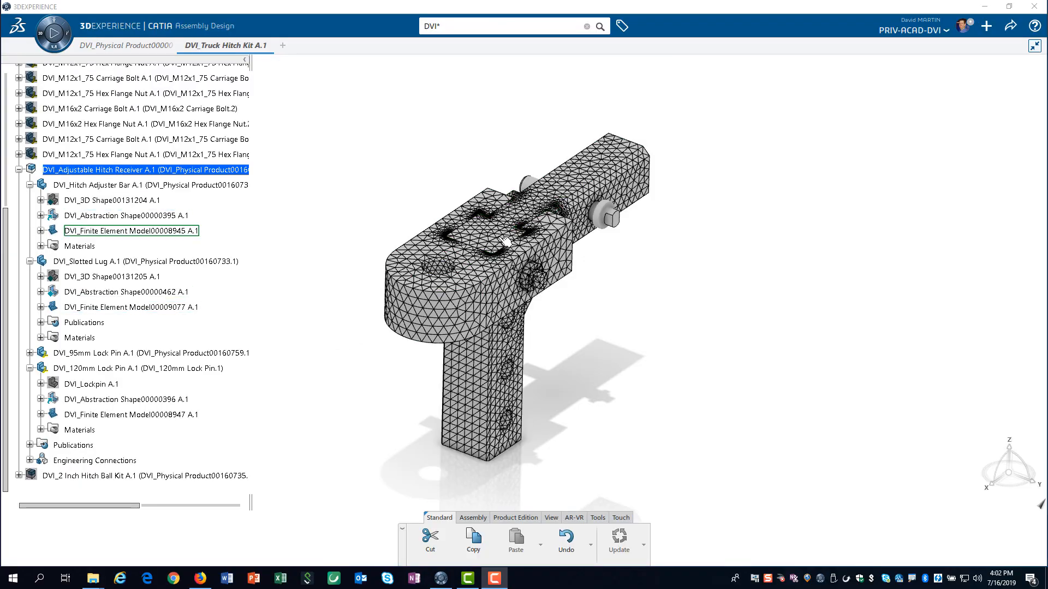
# - Insert a new Finite Element Model into DVI_Adjustable Hitch Receiver A.1 from the tree
pyautogui.click(126, 292)
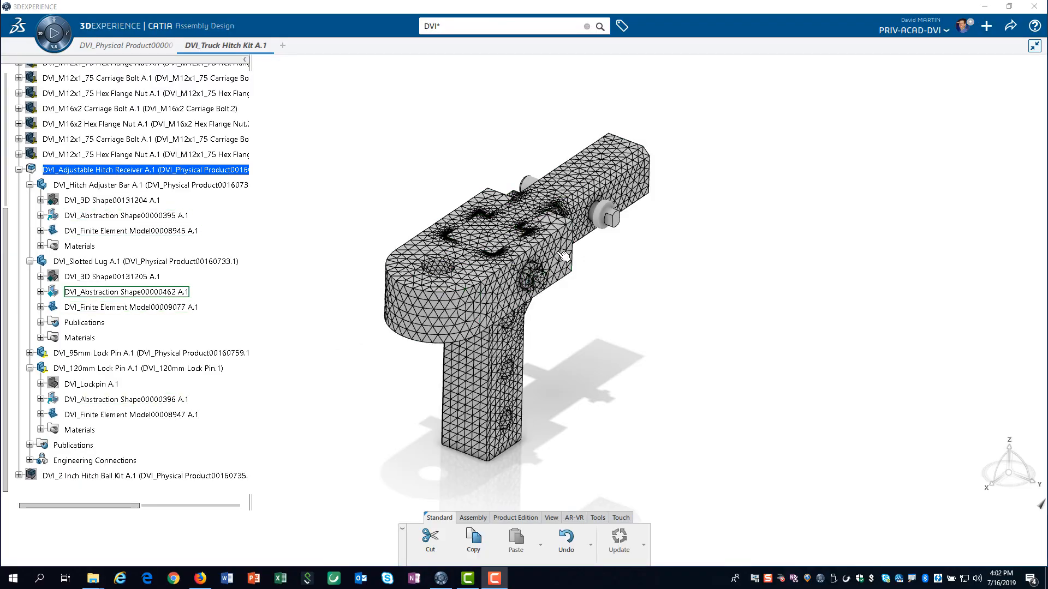
pyautogui.click(133, 352)
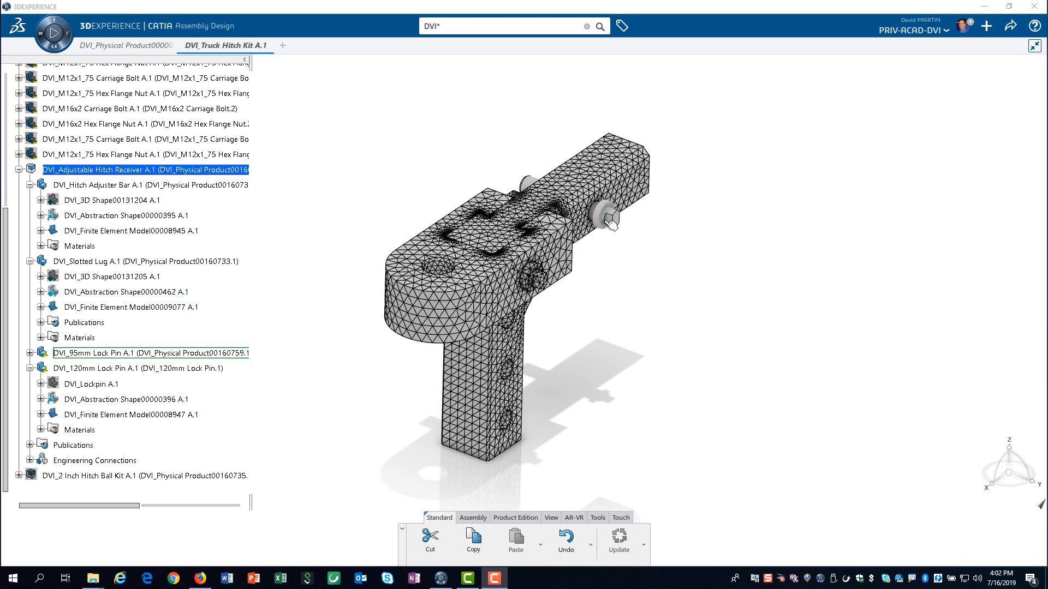
pyautogui.moveTo(107, 174)
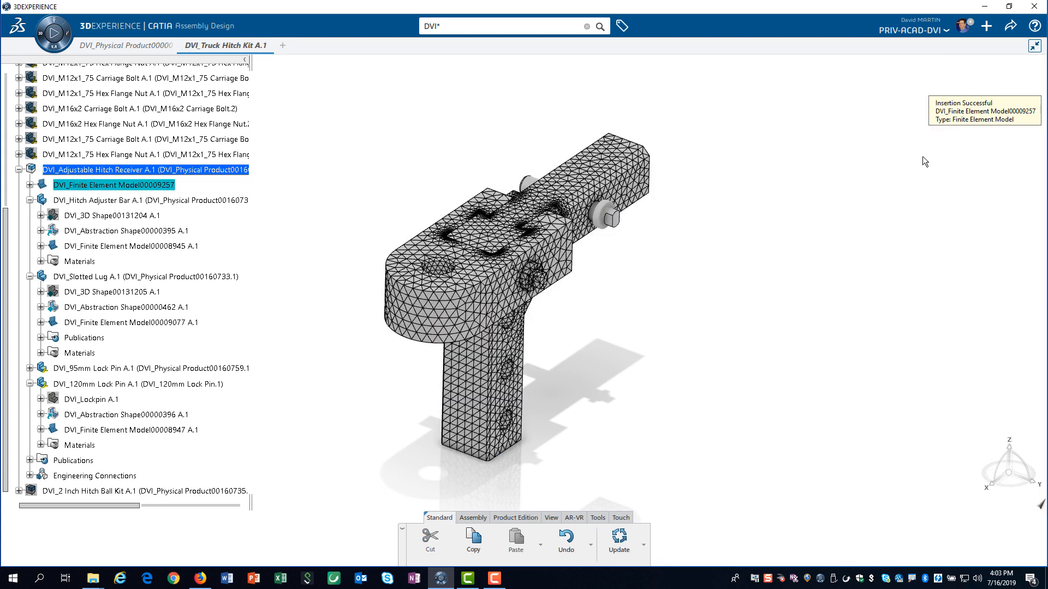
pyautogui.moveTo(534, 168)
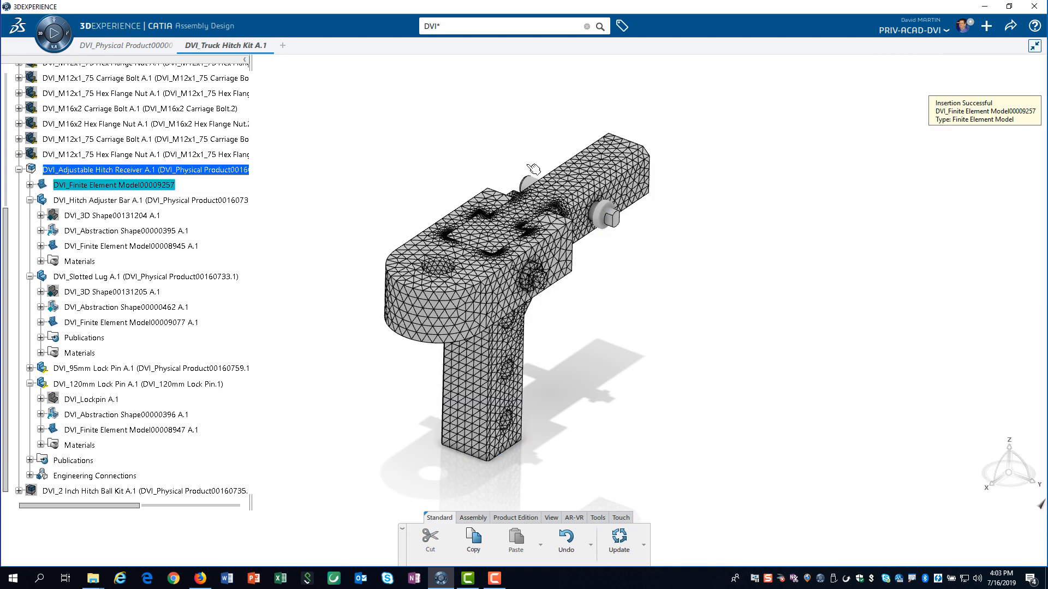
pyautogui.moveTo(141, 186)
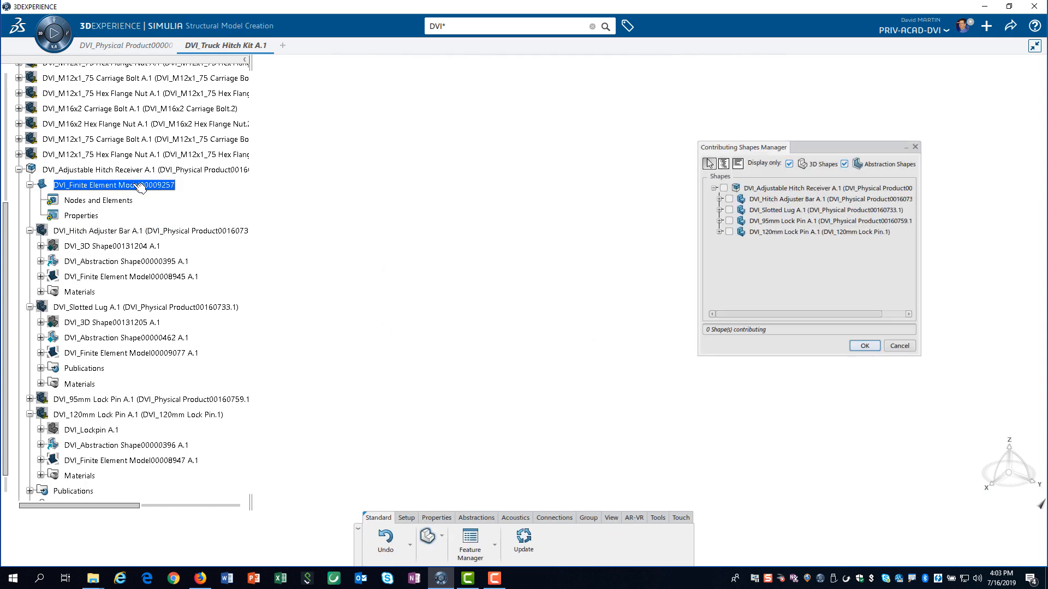
# - Tick the Abstraction Shapes of the Hitch Adjuster Bar, Slotted Lug and 120mm Lock Pin as contributing shapes
pyautogui.click(823, 210)
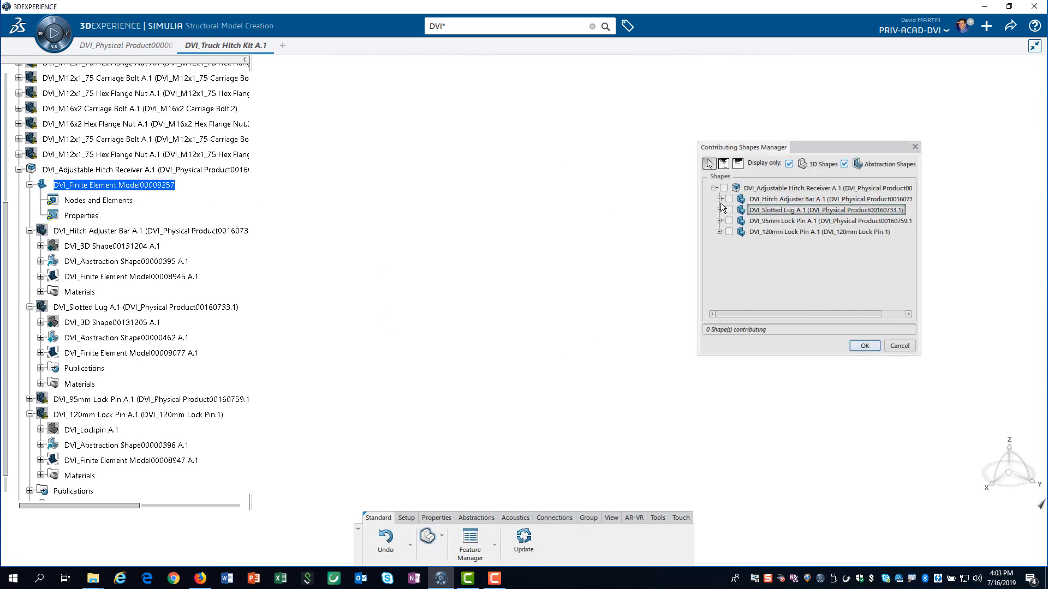
pyautogui.click(729, 199)
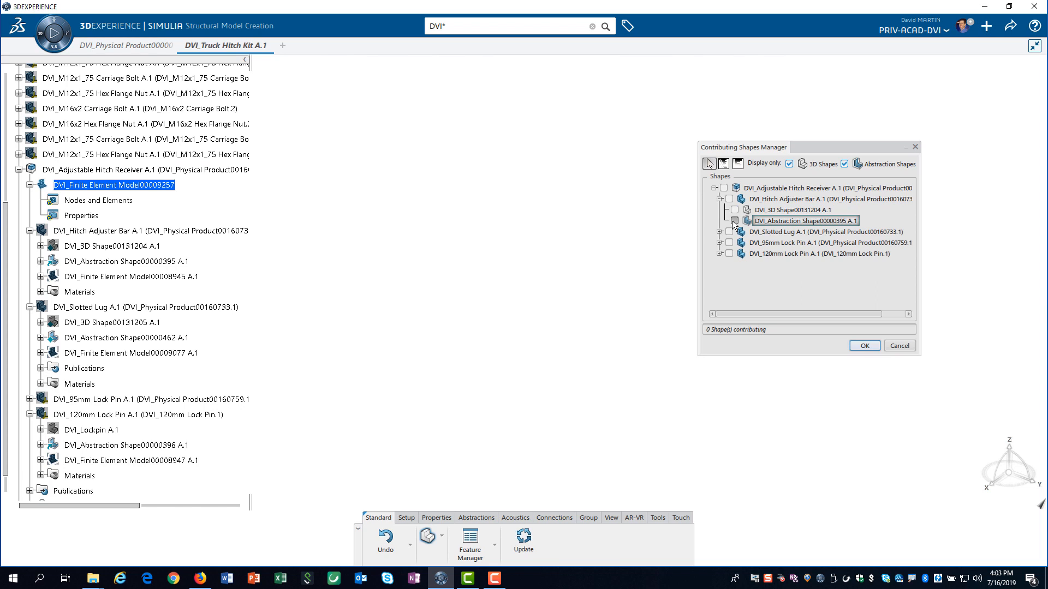
pyautogui.click(734, 220)
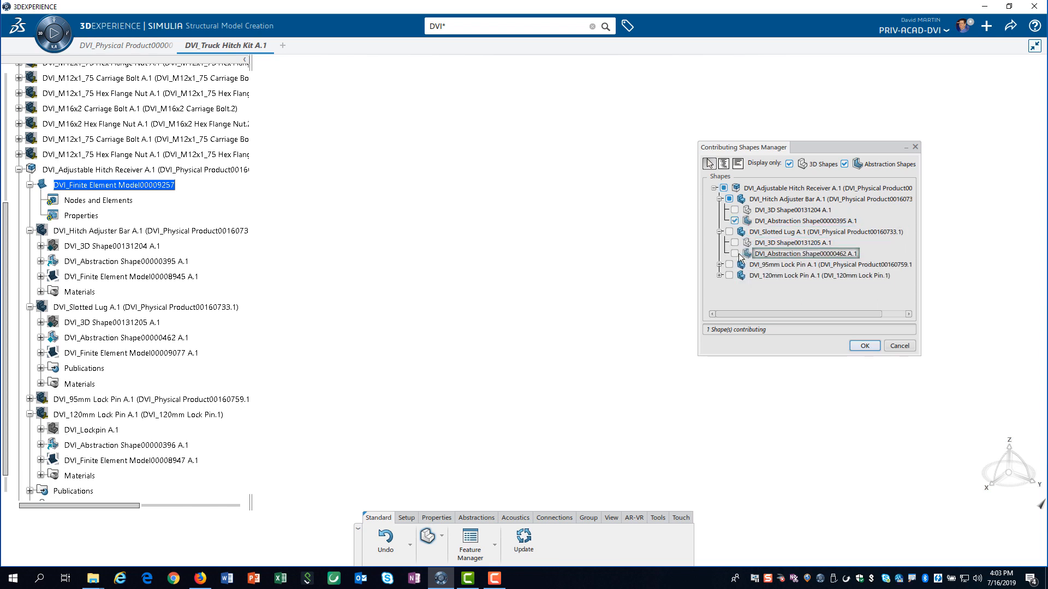
pyautogui.click(734, 253)
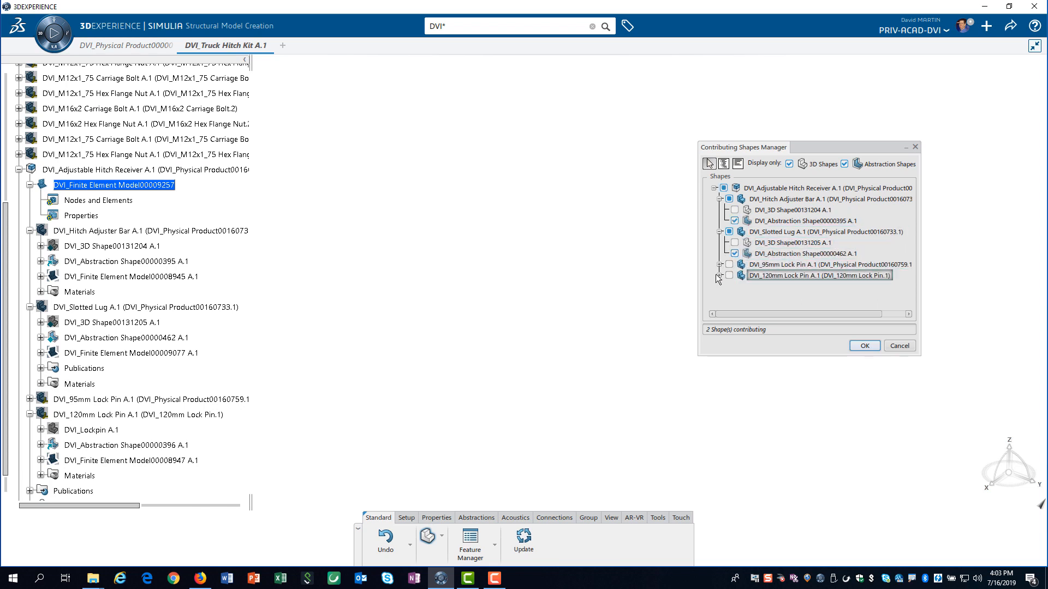
pyautogui.click(720, 275)
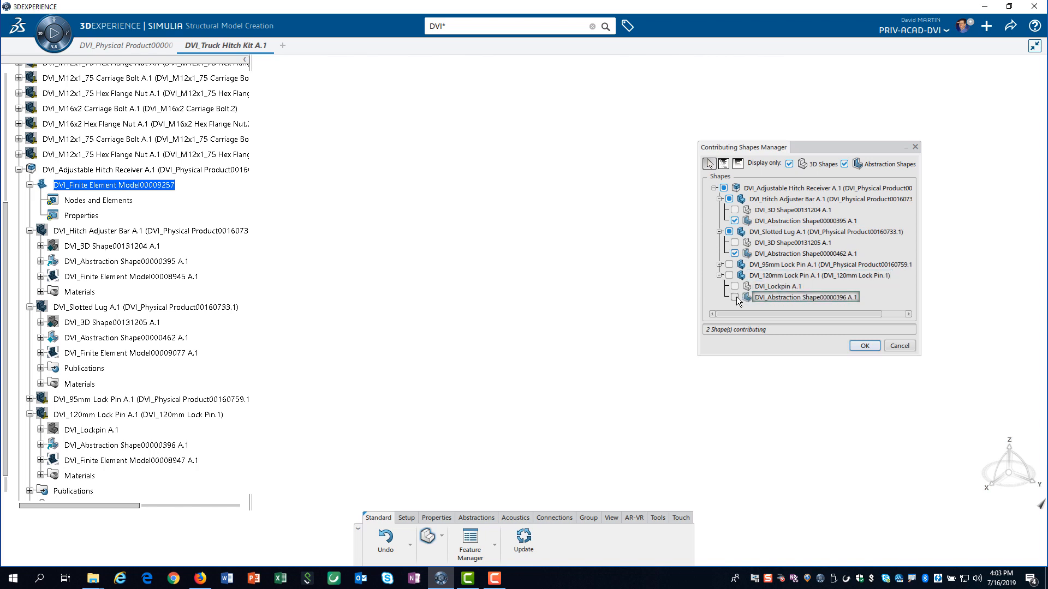
pyautogui.click(863, 346)
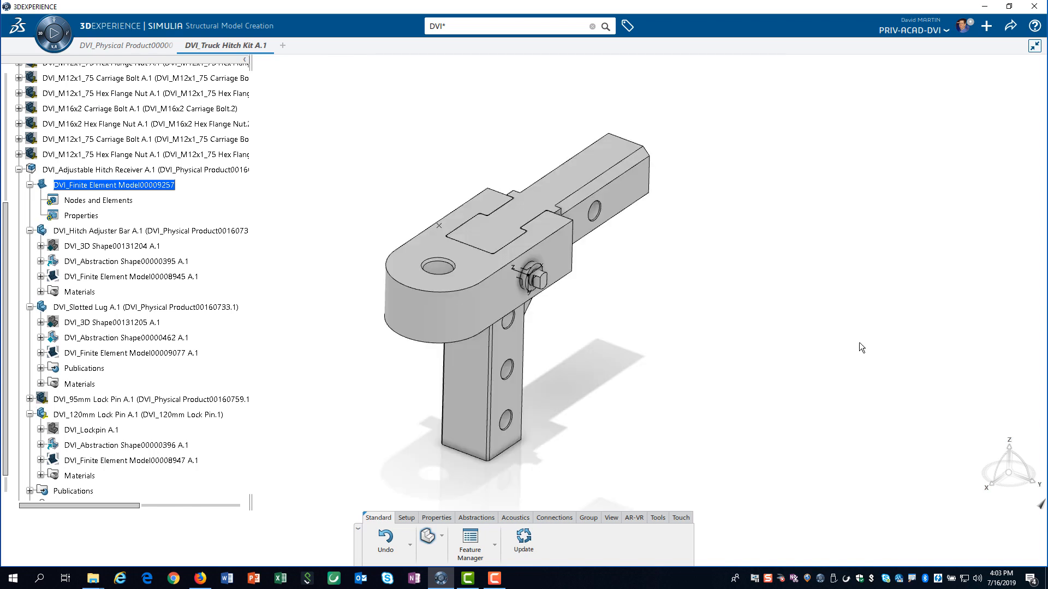
pyautogui.moveTo(406, 522)
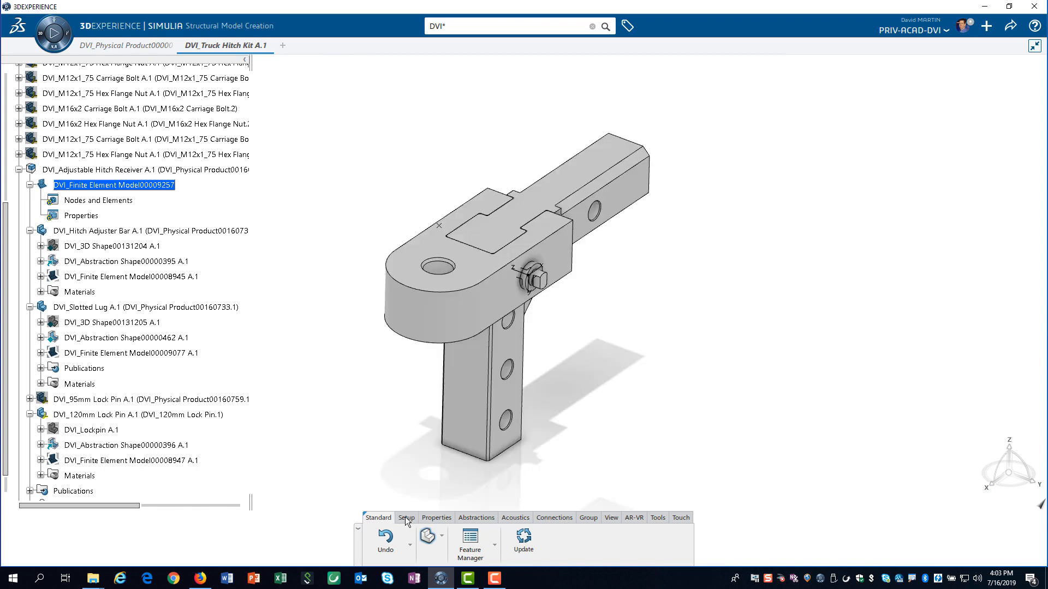
# - In Contributing Finite Elements, ignore the 95mm lock pin, reuse the 120mm pin's model, then update the combined model
pyautogui.click(406, 517)
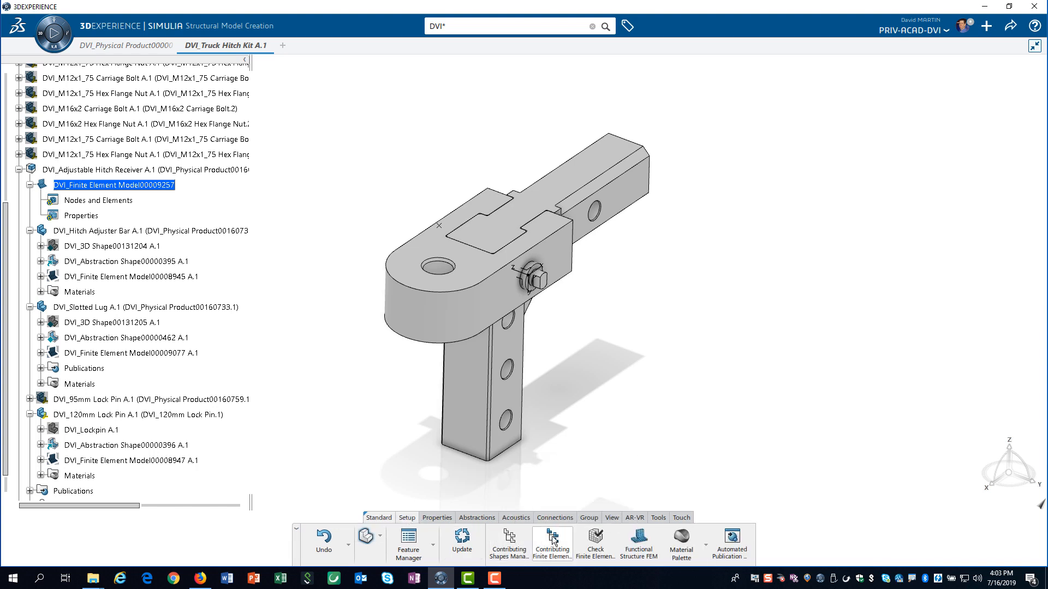
pyautogui.click(551, 541)
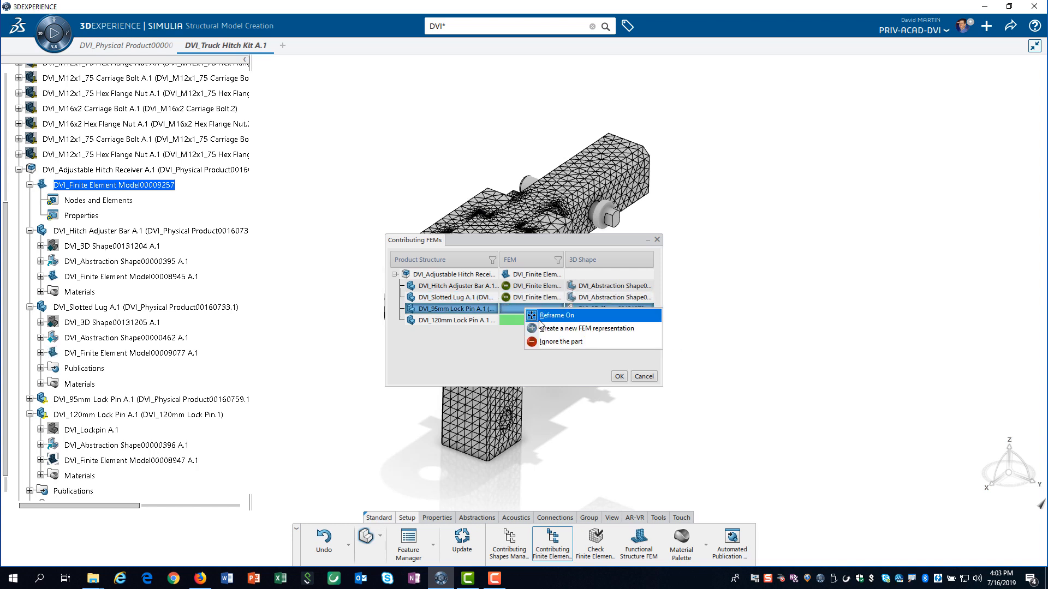
pyautogui.click(561, 342)
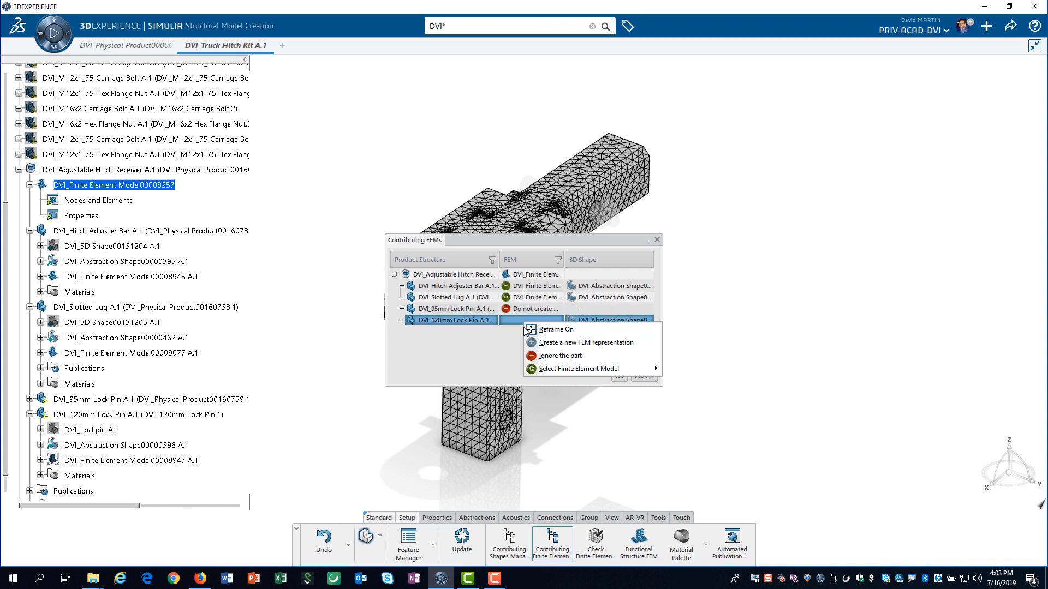
pyautogui.click(573, 368)
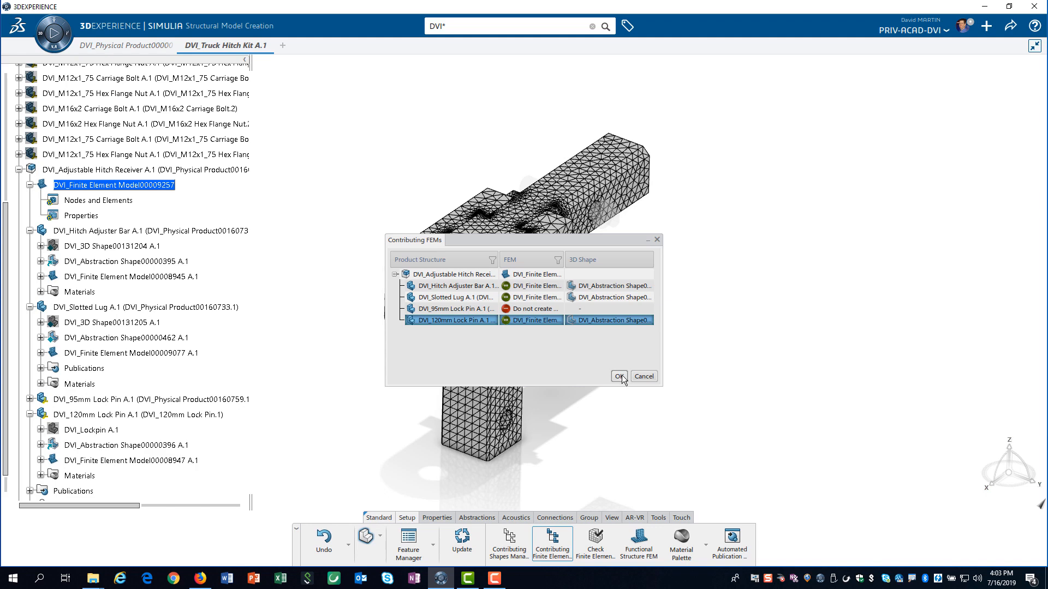
pyautogui.click(615, 377)
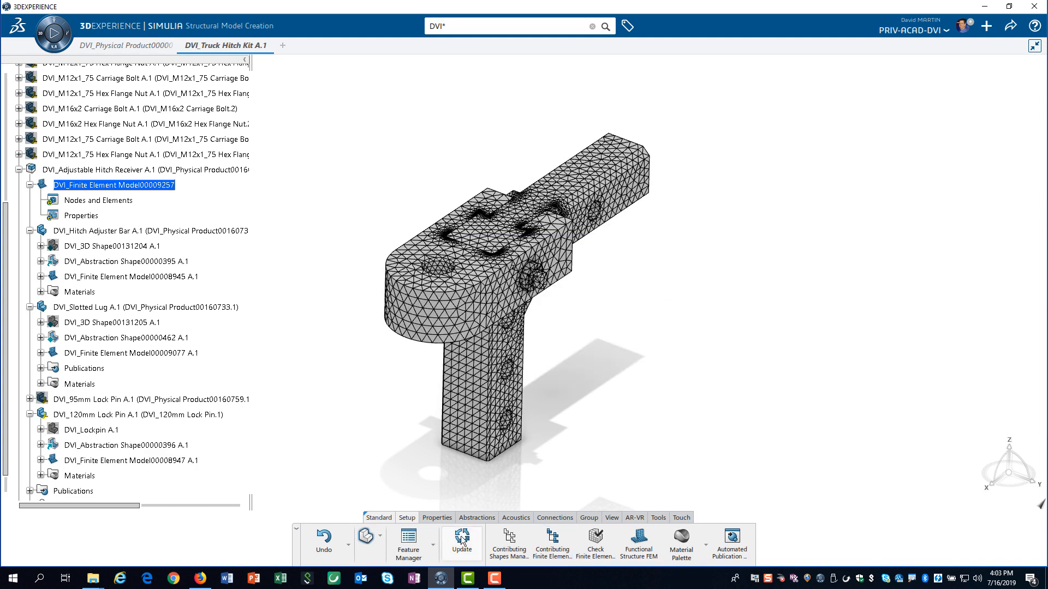
pyautogui.click(460, 541)
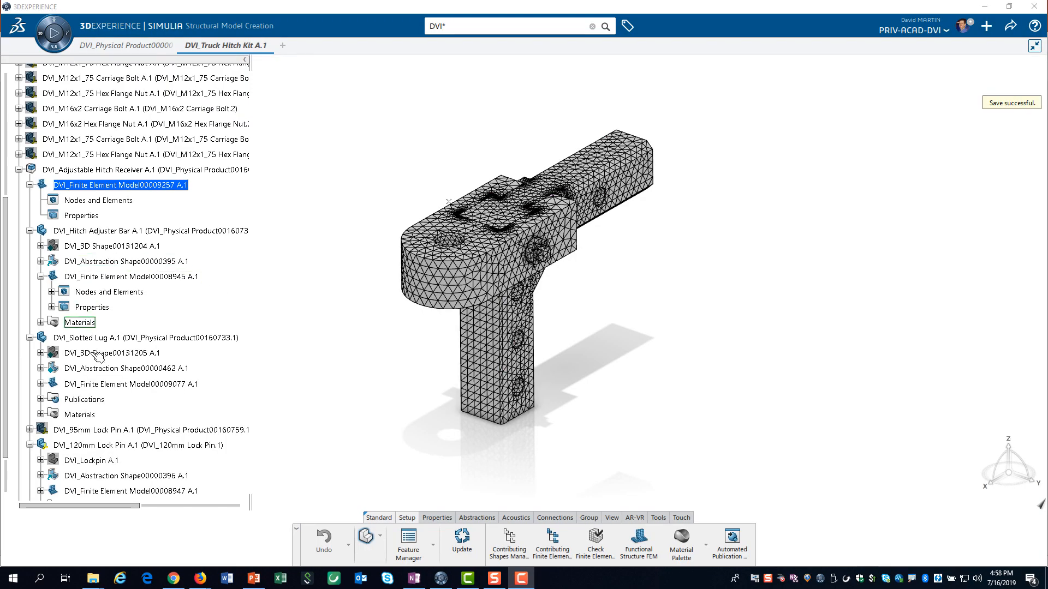
# - Hide DVI_Finite Element Model00009077 and 00008947 so only the adjuster bar mesh remains visible
pyautogui.rightClick(130, 384)
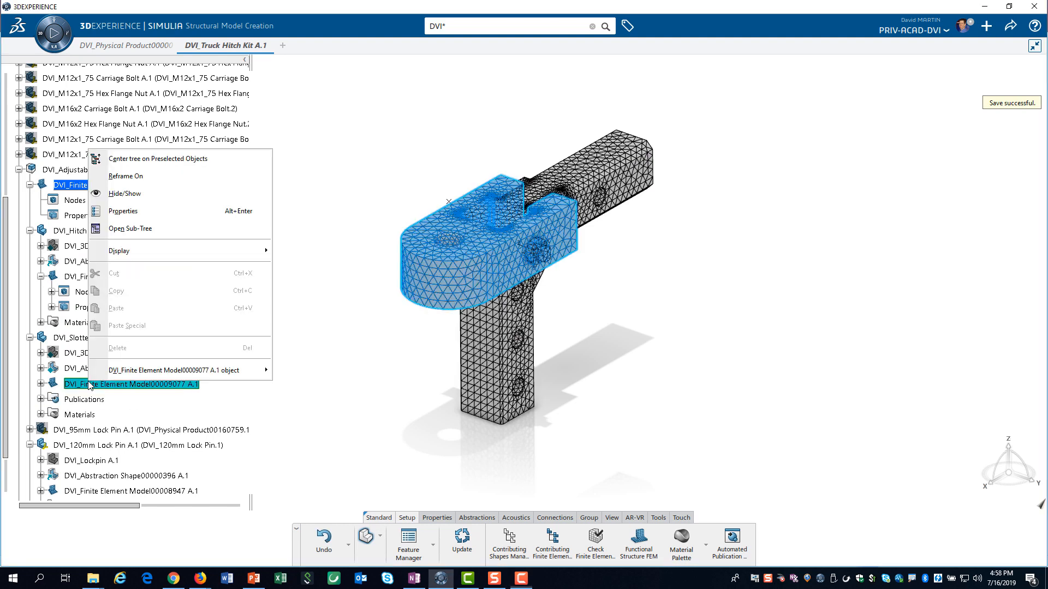
pyautogui.click(124, 193)
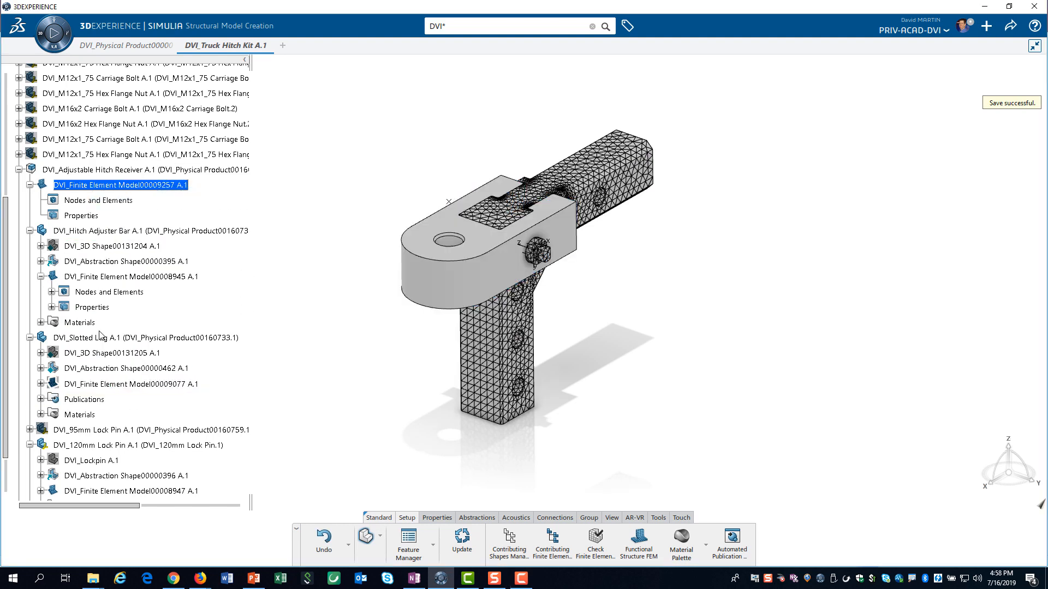
pyautogui.rightClick(133, 389)
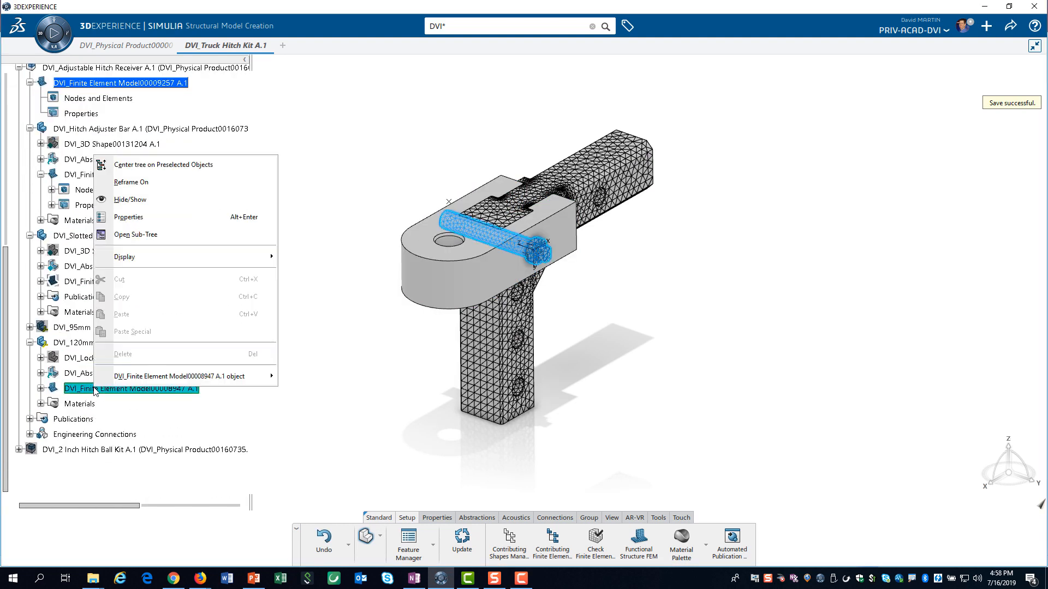
pyautogui.moveTo(133, 198)
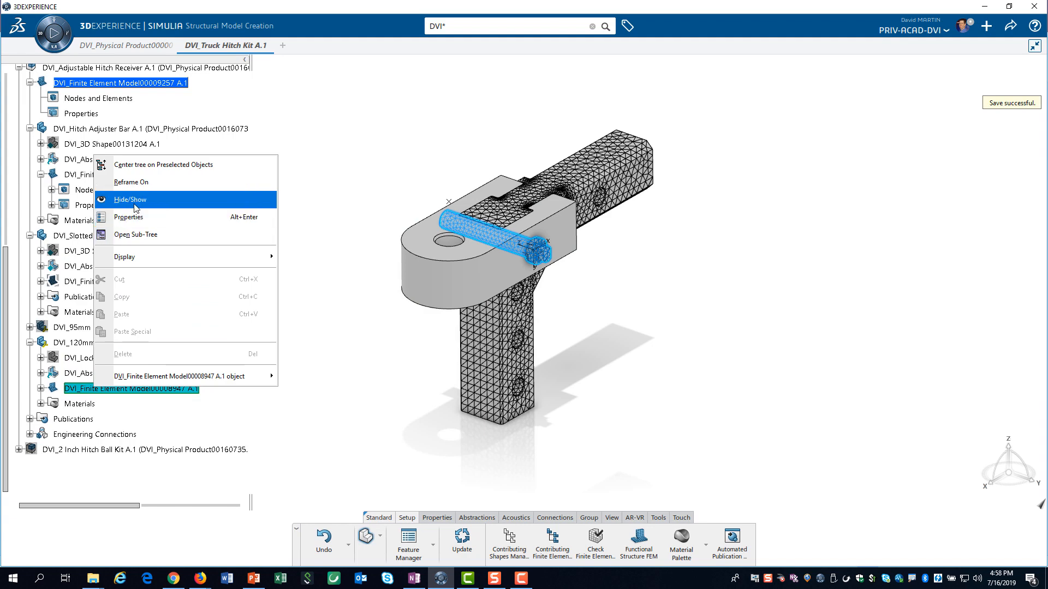
pyautogui.click(130, 199)
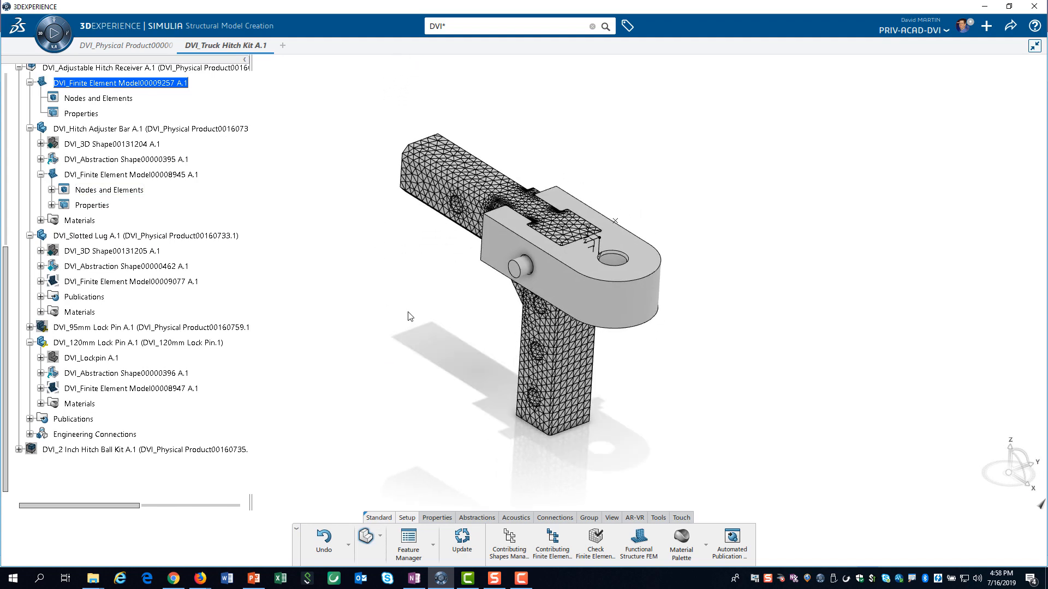
pyautogui.moveTo(554, 521)
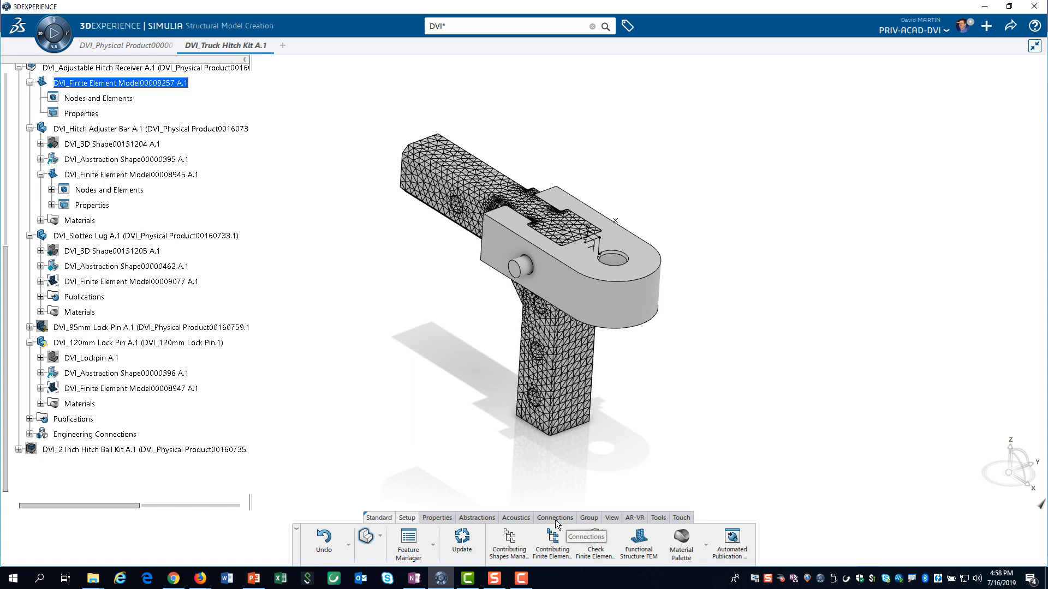
# - Start a Spring connection from the Connections tools and pick the lock pin face as first support
pyautogui.click(554, 518)
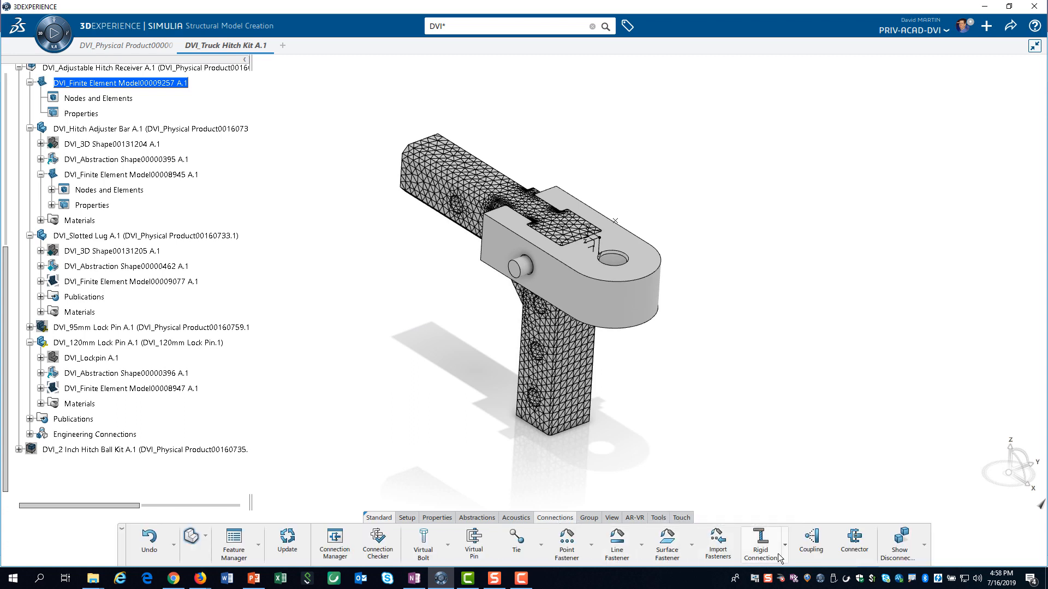
pyautogui.click(785, 555)
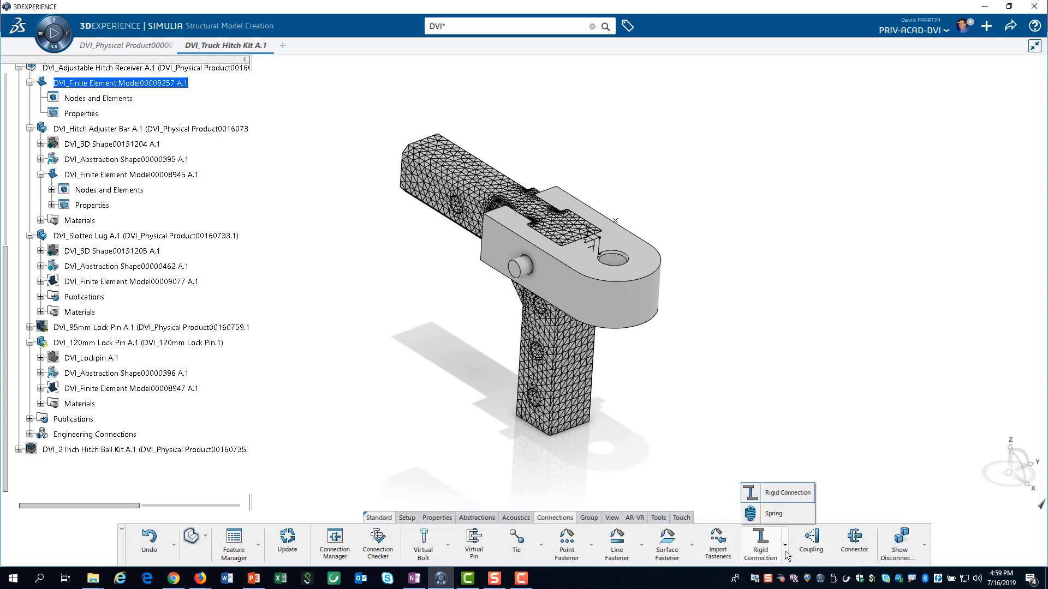
pyautogui.moveTo(775, 514)
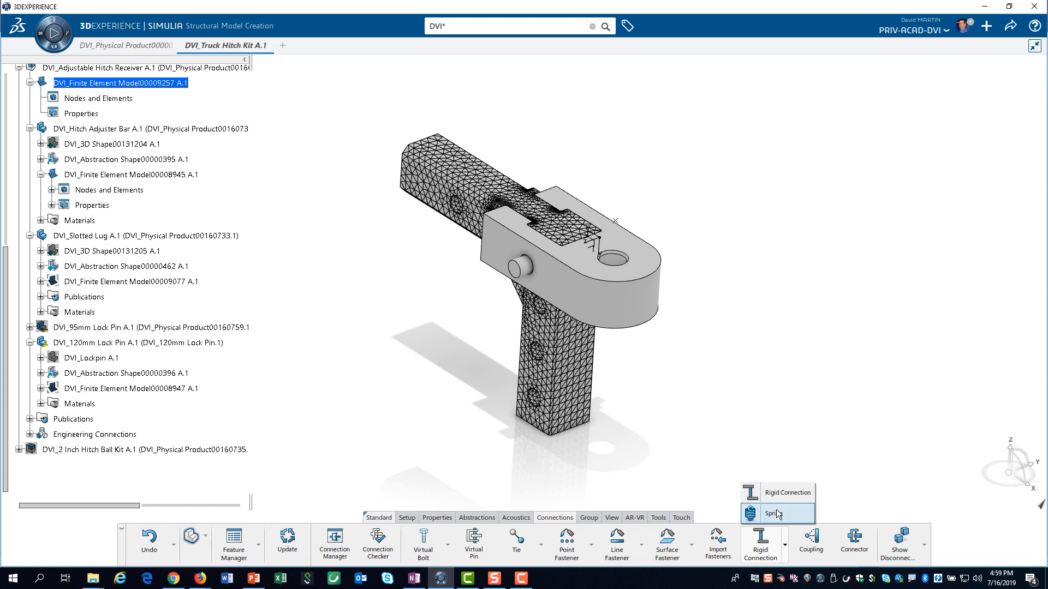
pyautogui.click(776, 514)
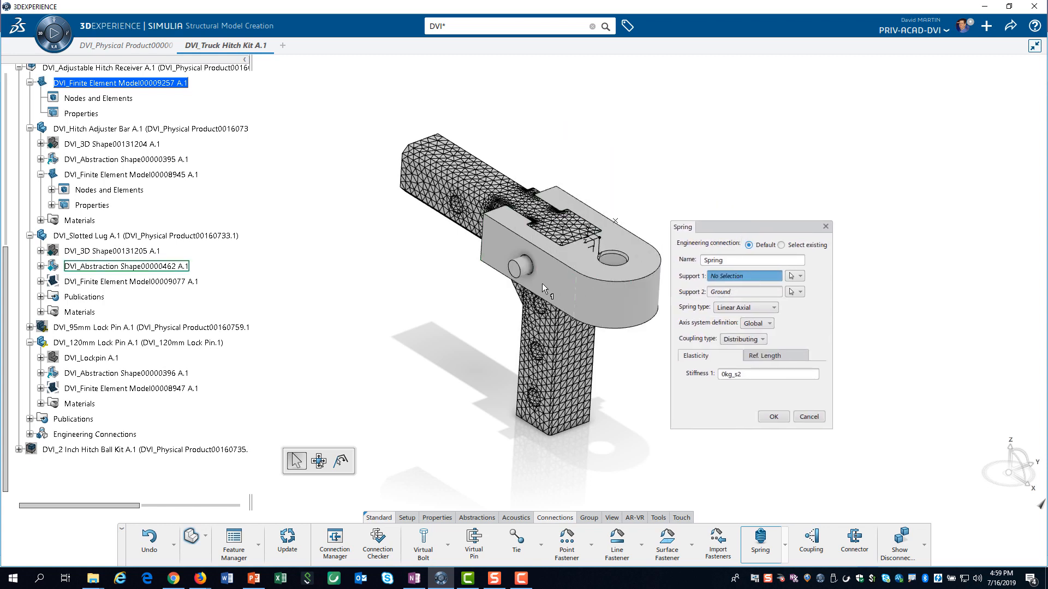
pyautogui.click(514, 267)
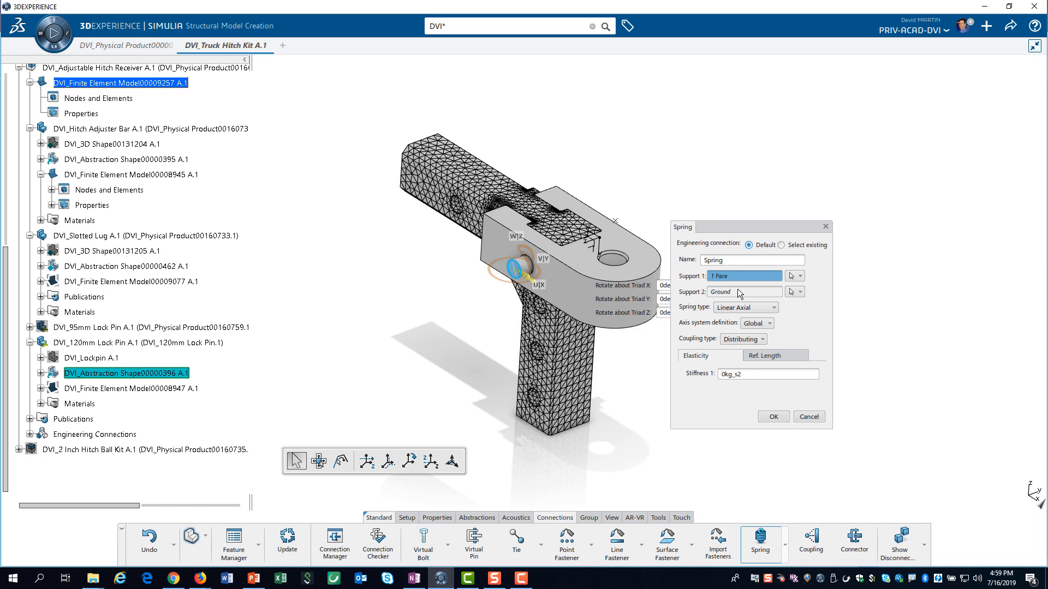
pyautogui.click(743, 291)
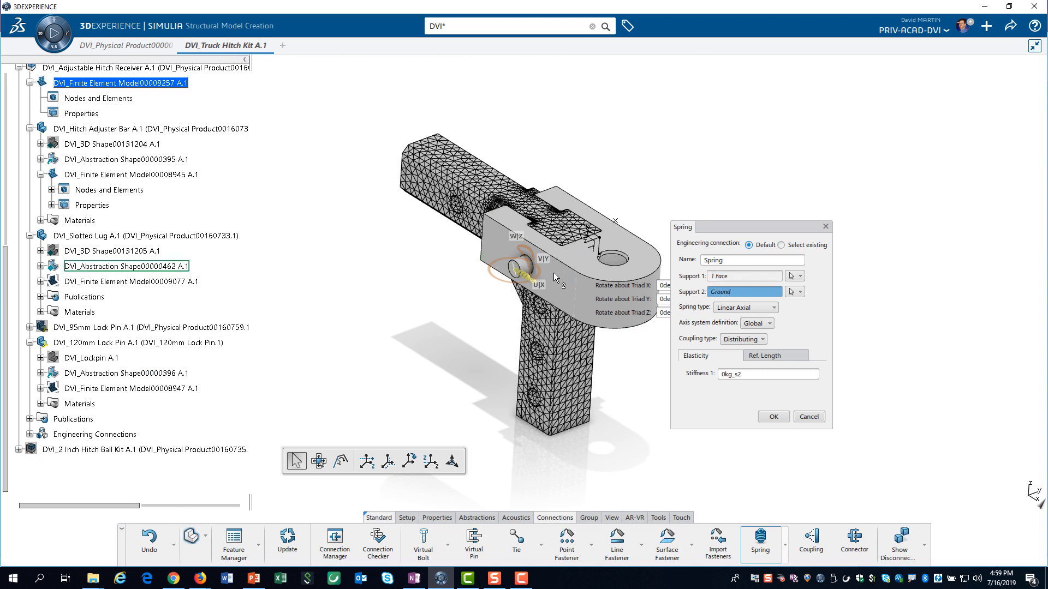
# - Pick the second face, set Linear Axial stiffness 100kg_s2 and confirm the spring connection
pyautogui.click(528, 264)
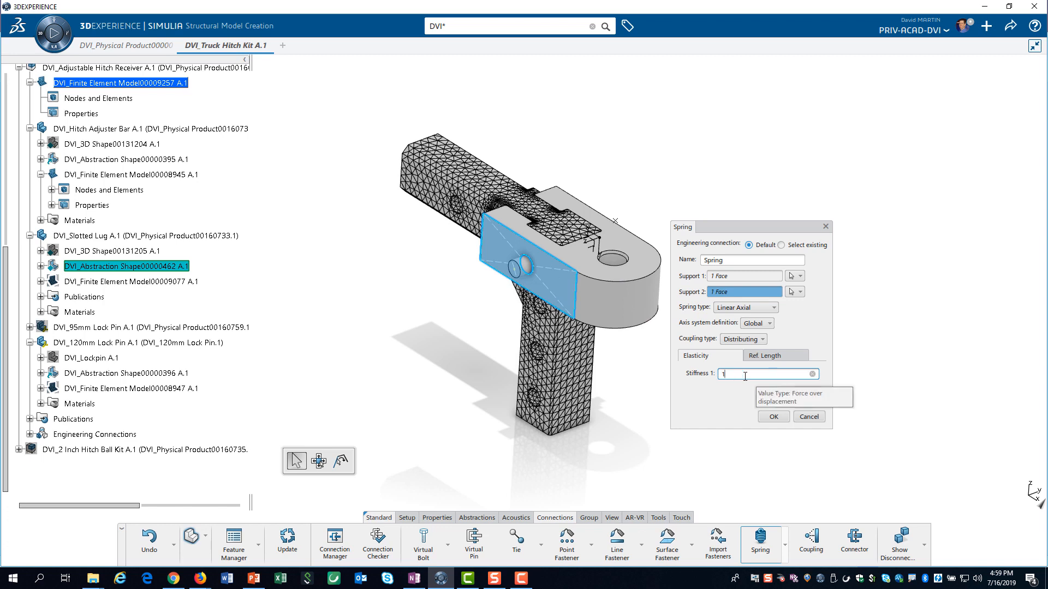
pyautogui.write('100kg_s2')
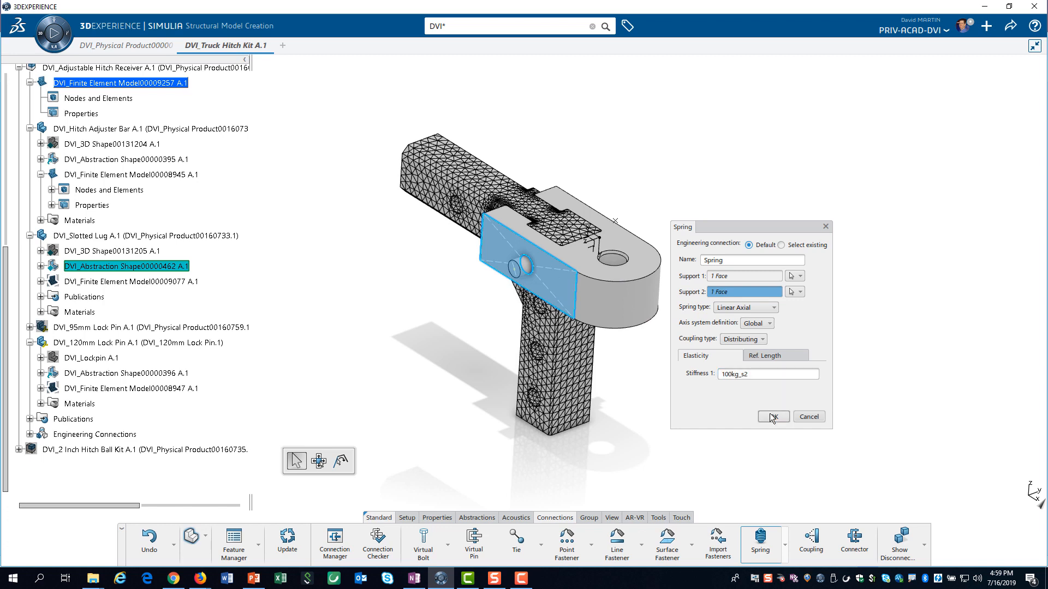
pyautogui.click(772, 416)
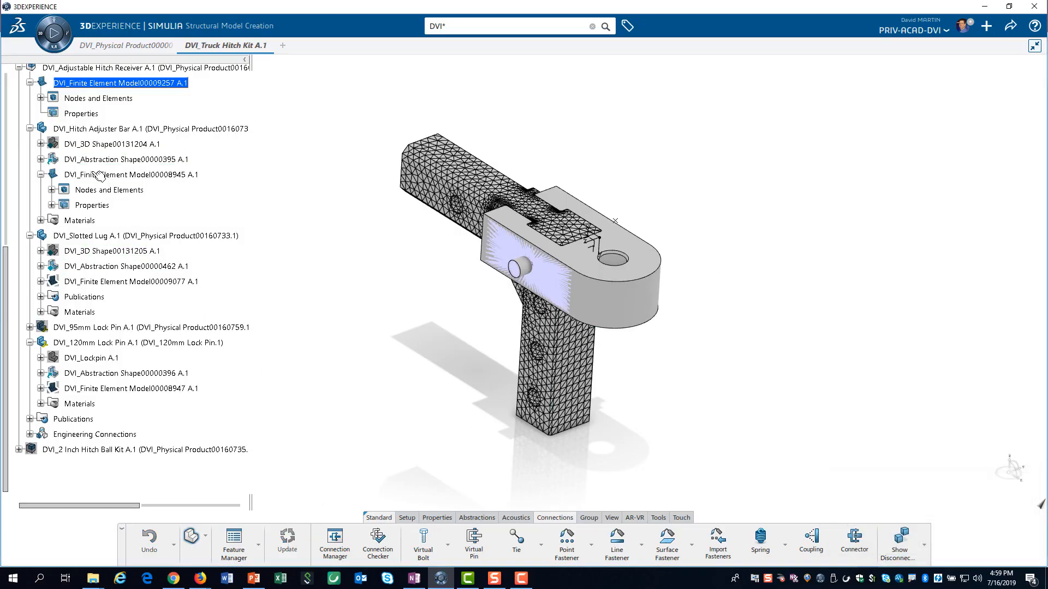
pyautogui.click(40, 97)
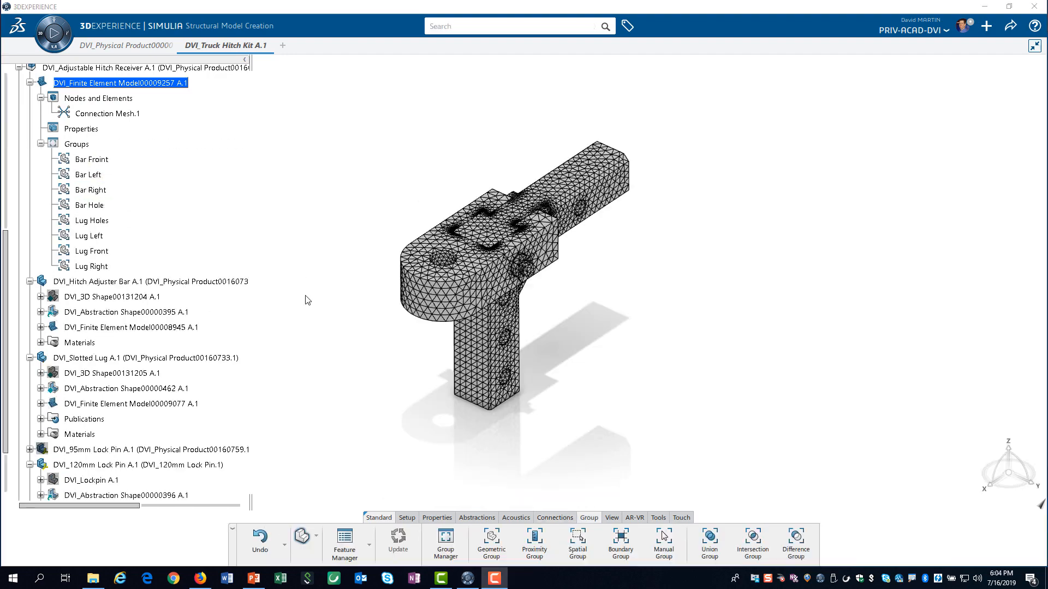
pyautogui.click(90, 159)
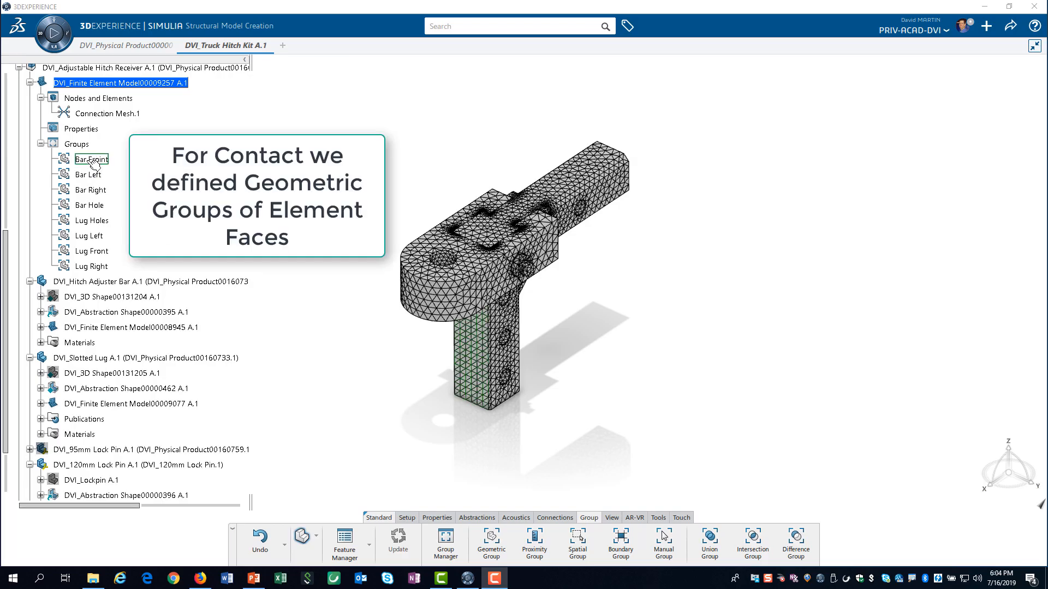
pyautogui.click(91, 159)
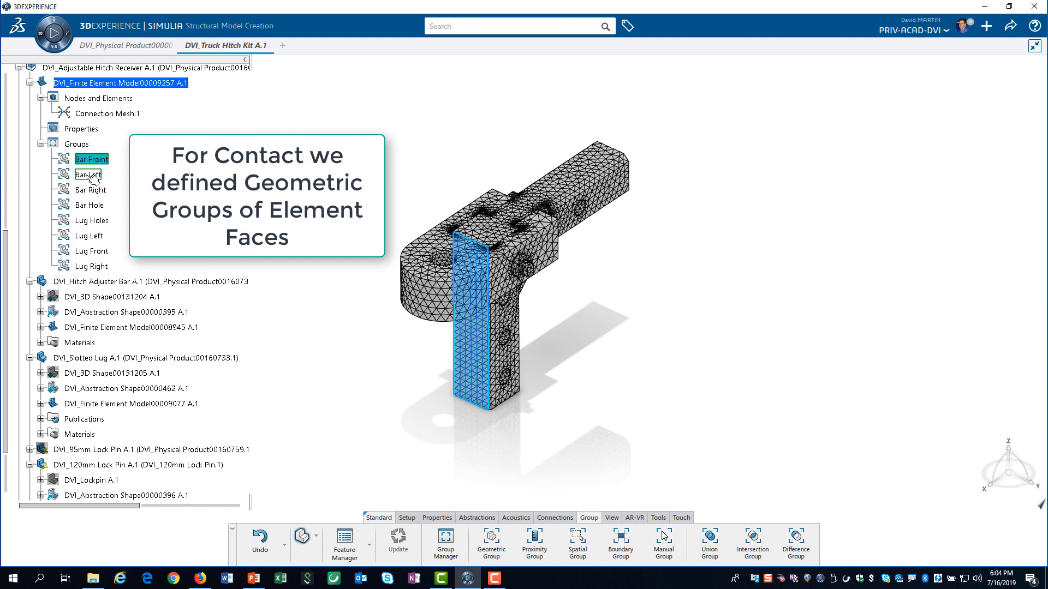
pyautogui.click(87, 174)
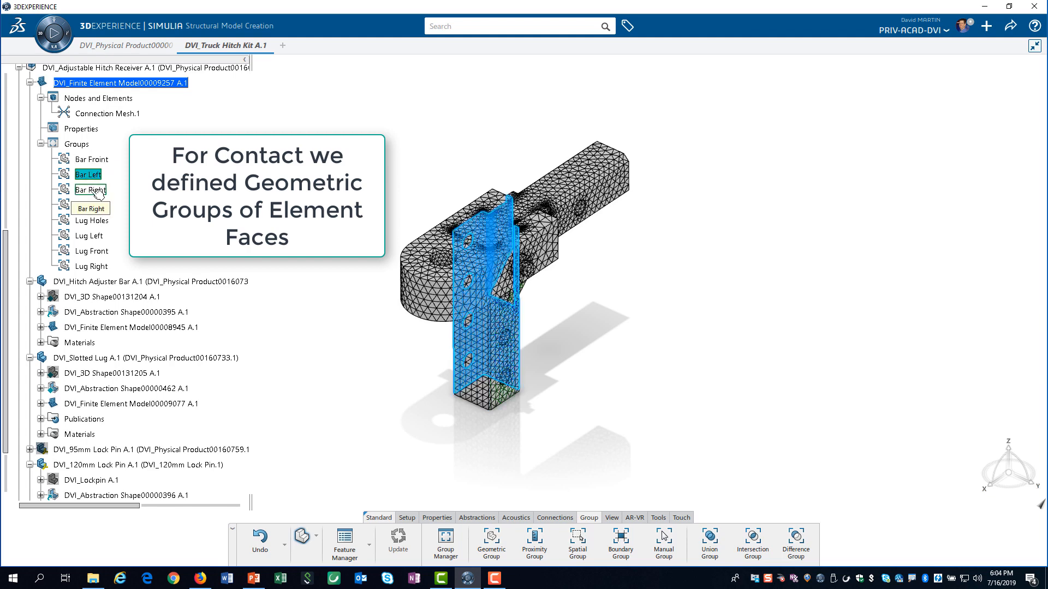
pyautogui.click(90, 190)
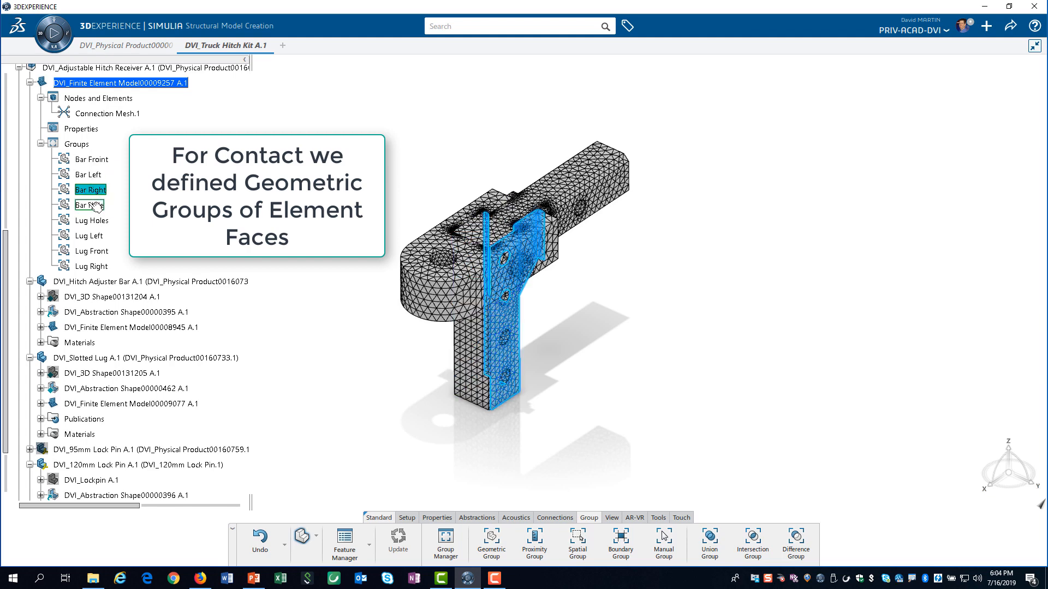
pyautogui.click(91, 204)
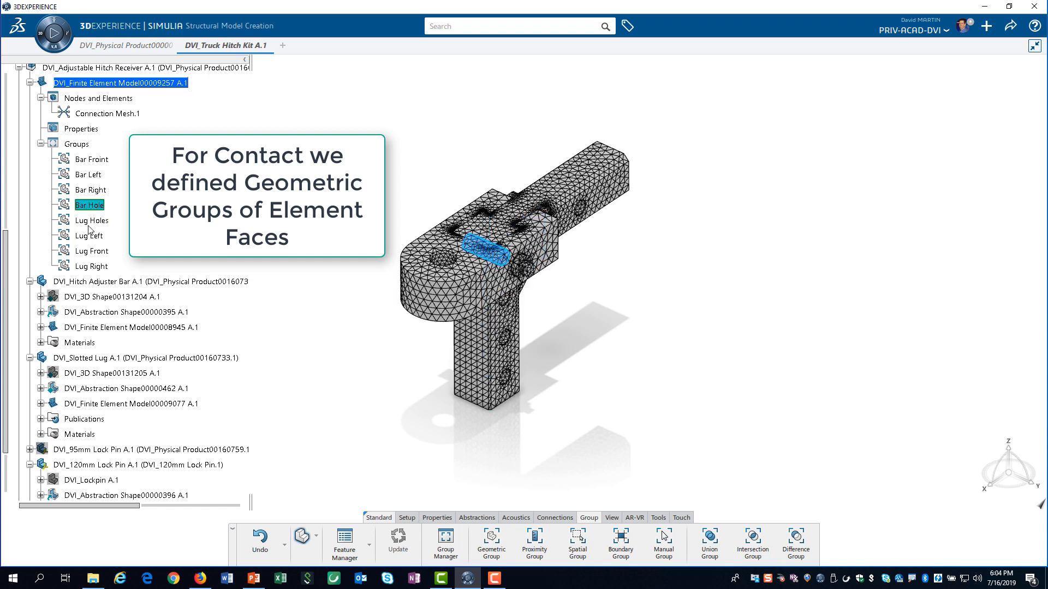
pyautogui.click(93, 219)
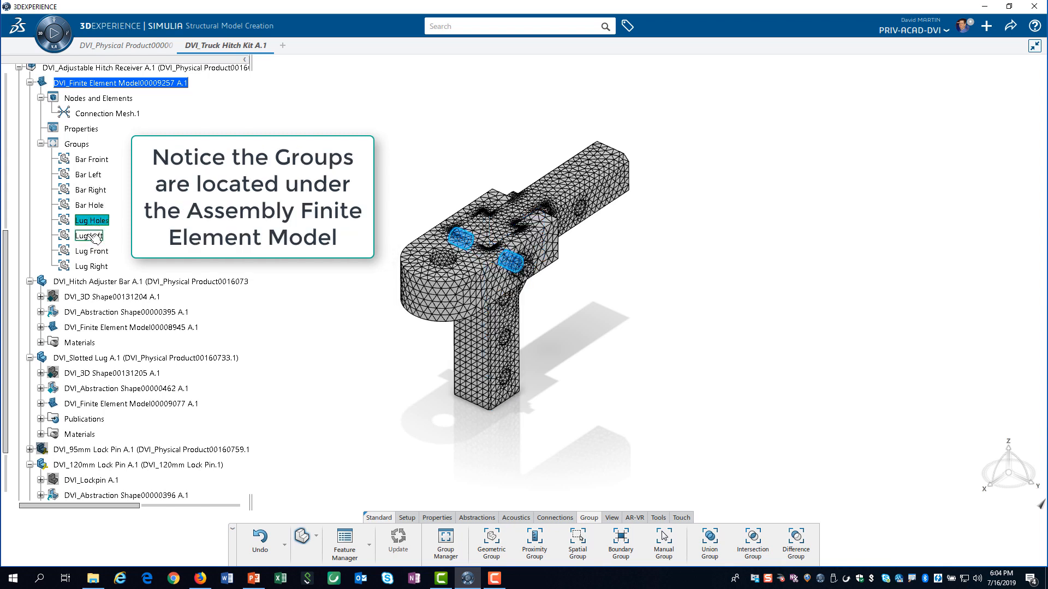
pyautogui.click(91, 251)
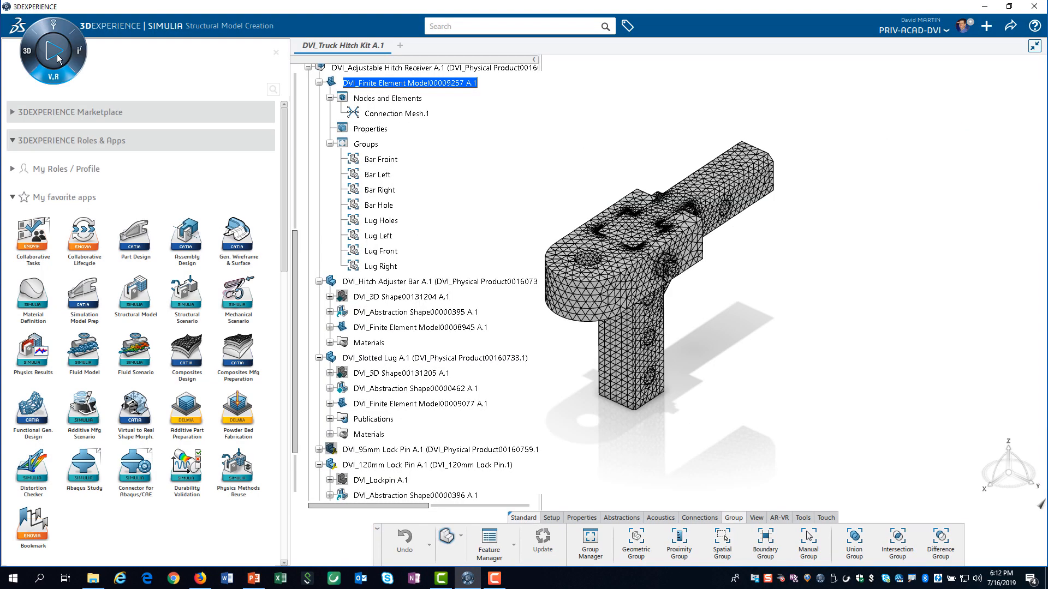
pyautogui.moveTo(237, 299)
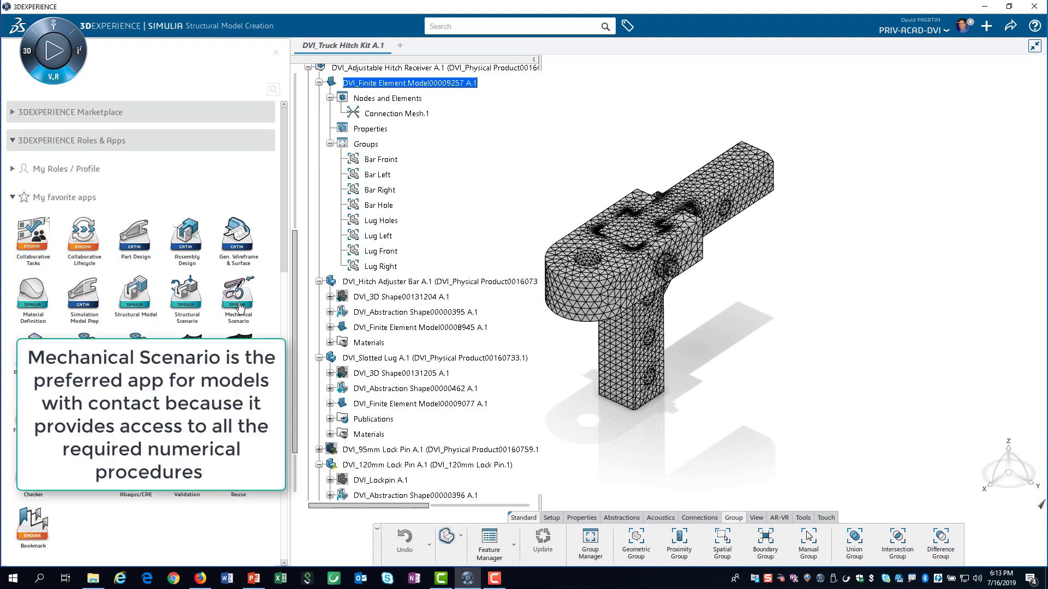
pyautogui.moveTo(237, 297)
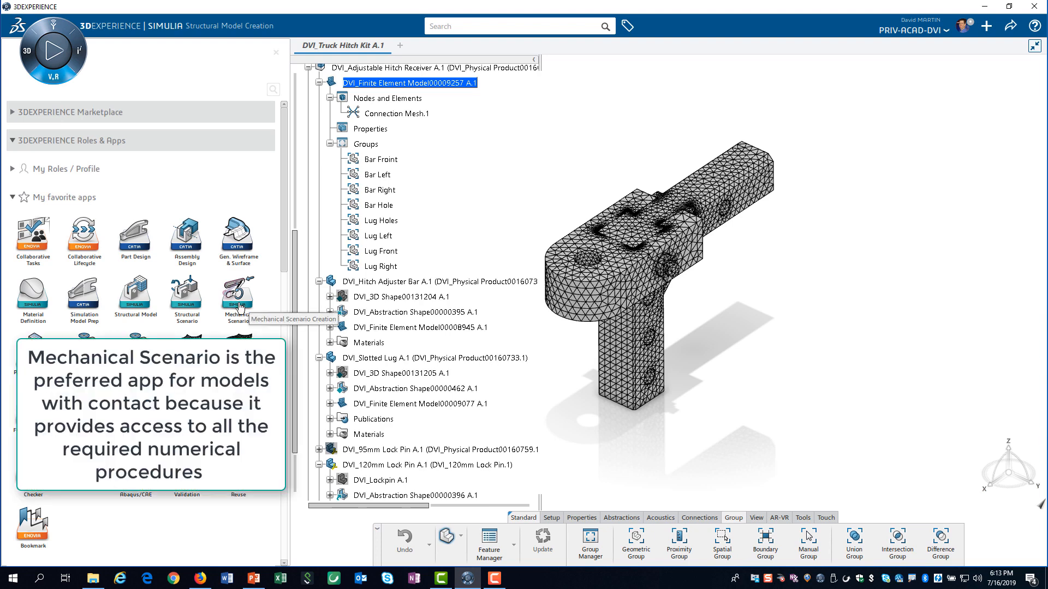
# - Launch Mechanical Scenario as Structural and assign DVI_Finite Element Model00009257 A.1 to the analysis
pyautogui.click(237, 294)
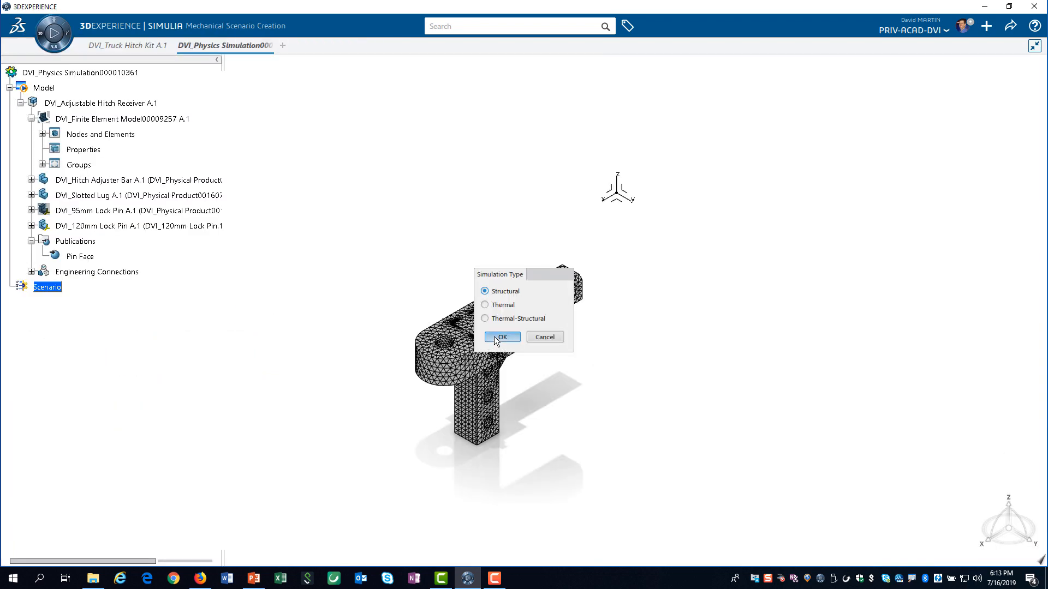
pyautogui.click(502, 337)
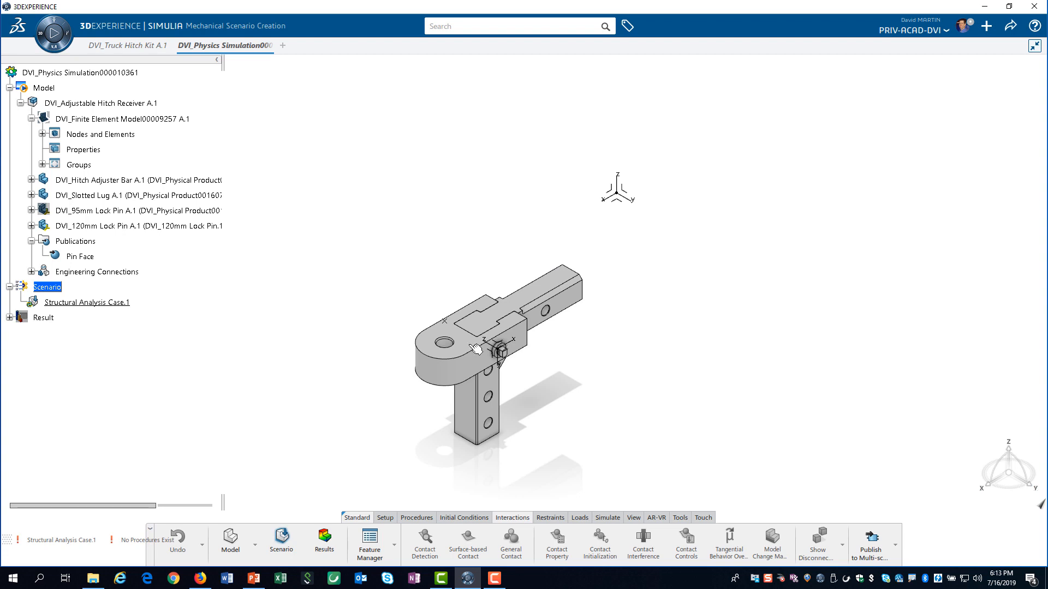
pyautogui.moveTo(385, 518)
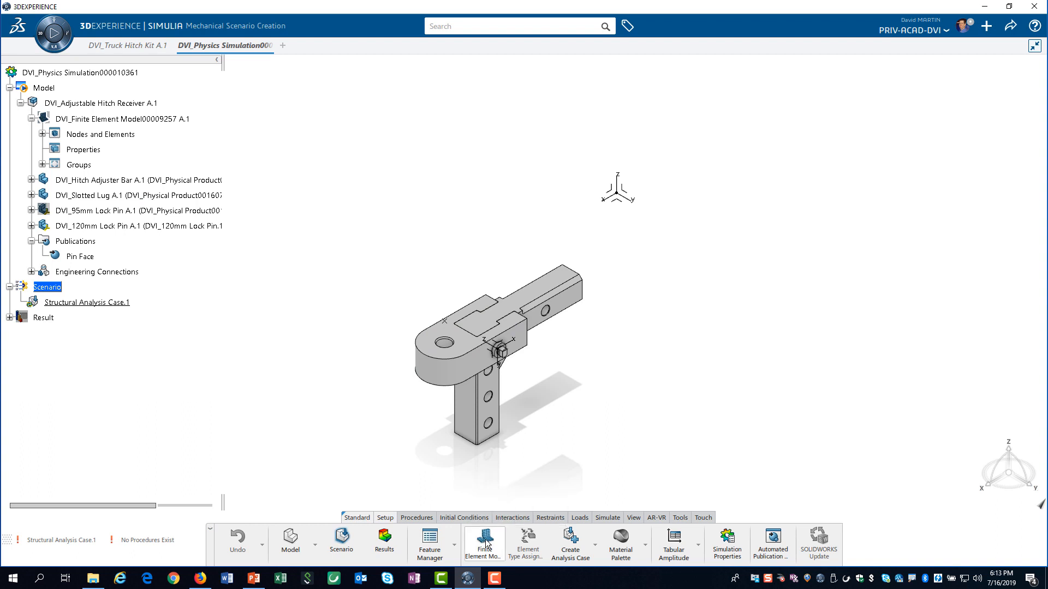
pyautogui.click(483, 541)
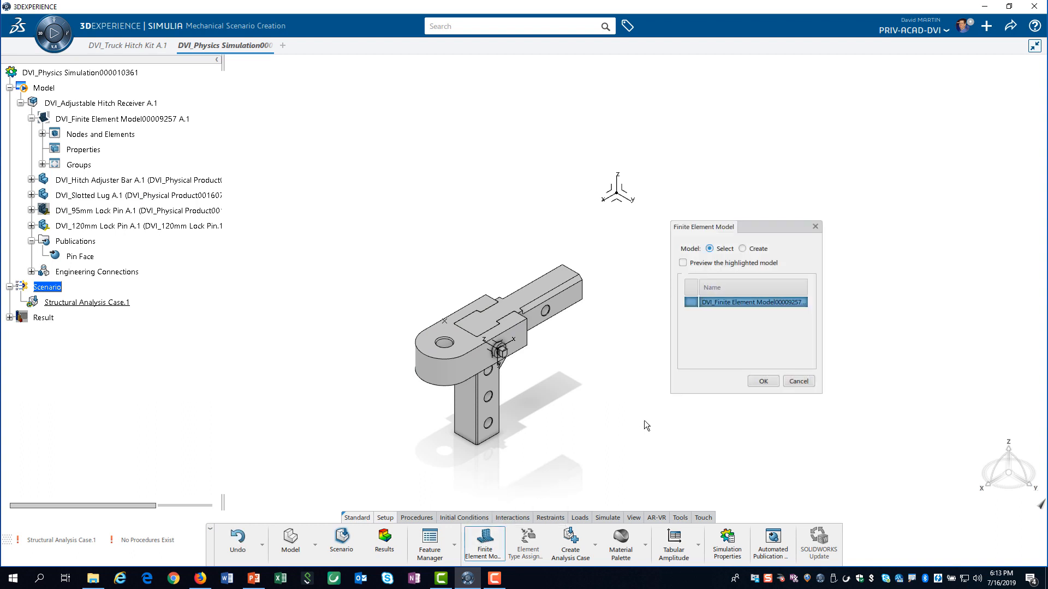
pyautogui.moveTo(820, 326)
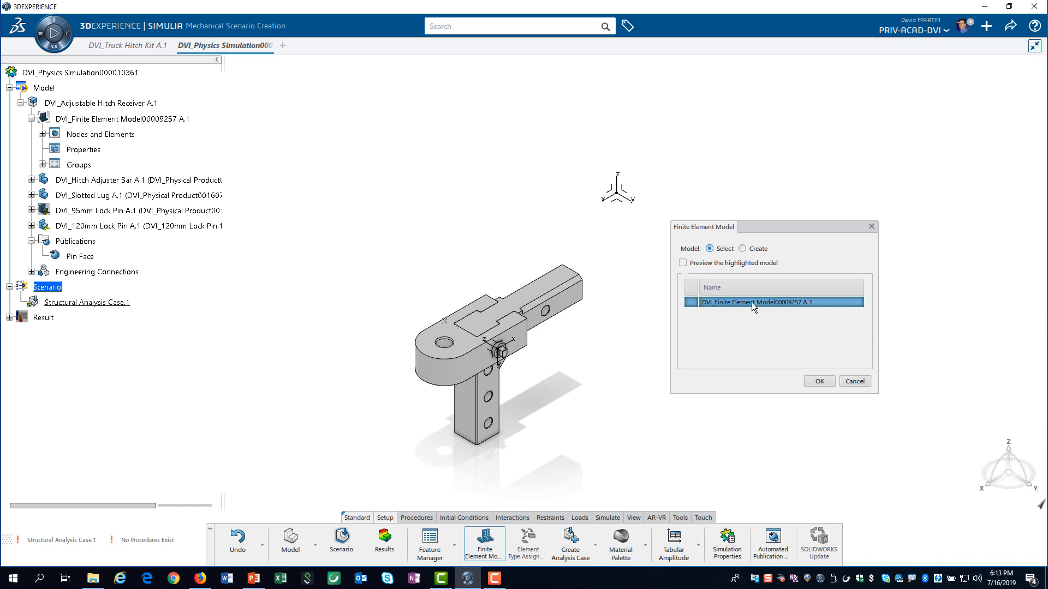
pyautogui.moveTo(767, 373)
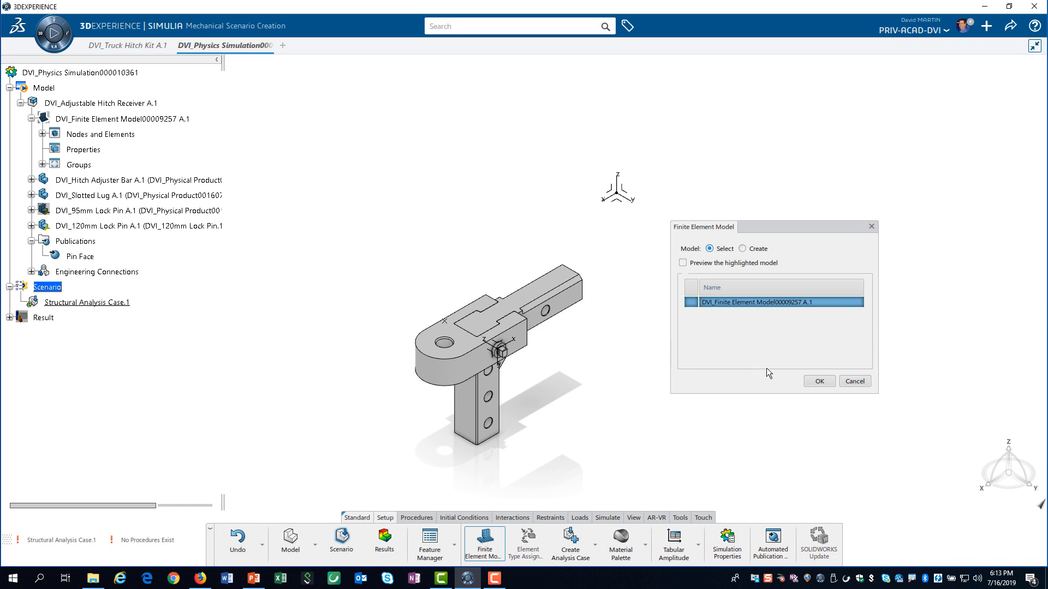
pyautogui.click(817, 381)
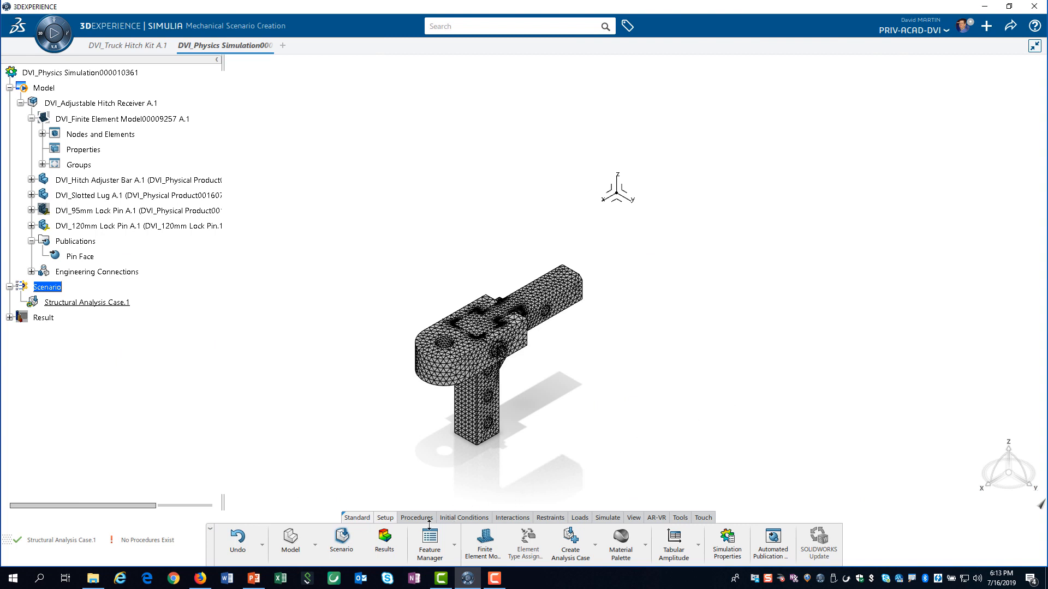
# - Create an Implicit Dynamic Step with 1000 max increments and Quasi-static application
pyautogui.click(416, 517)
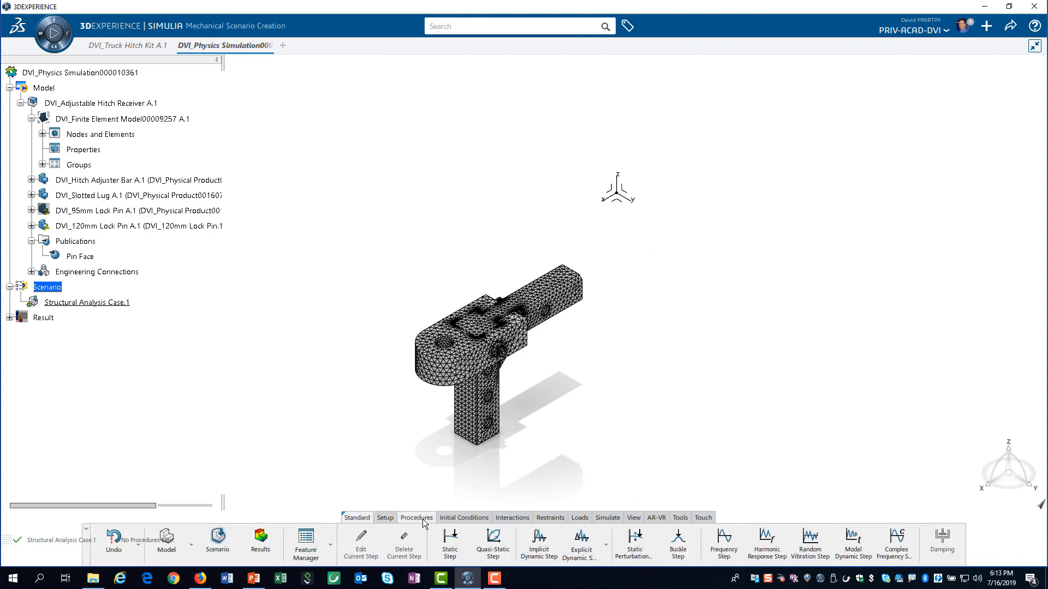
pyautogui.moveTo(492, 541)
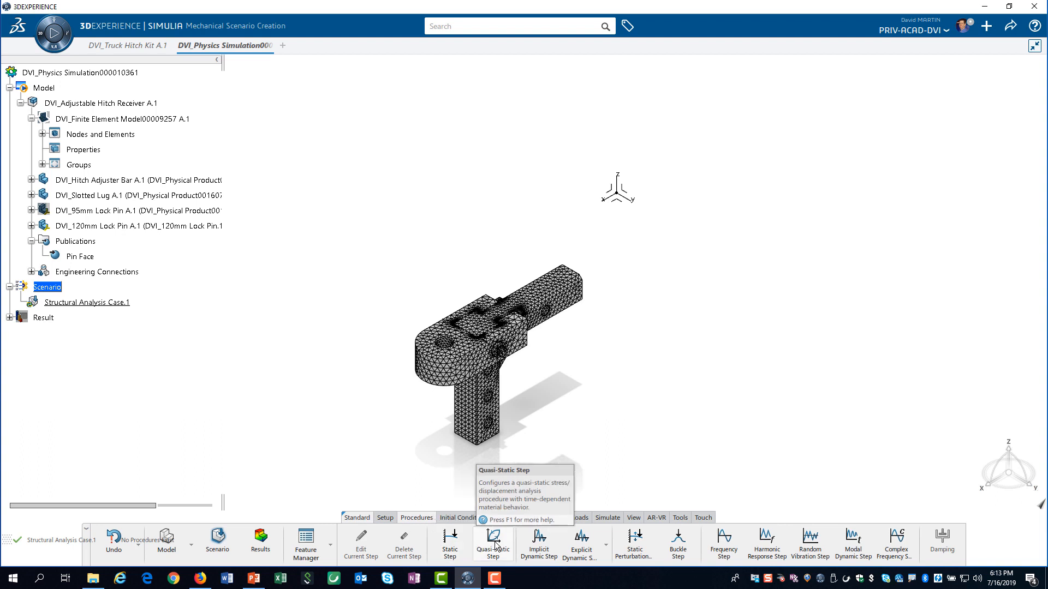
pyautogui.moveTo(538, 542)
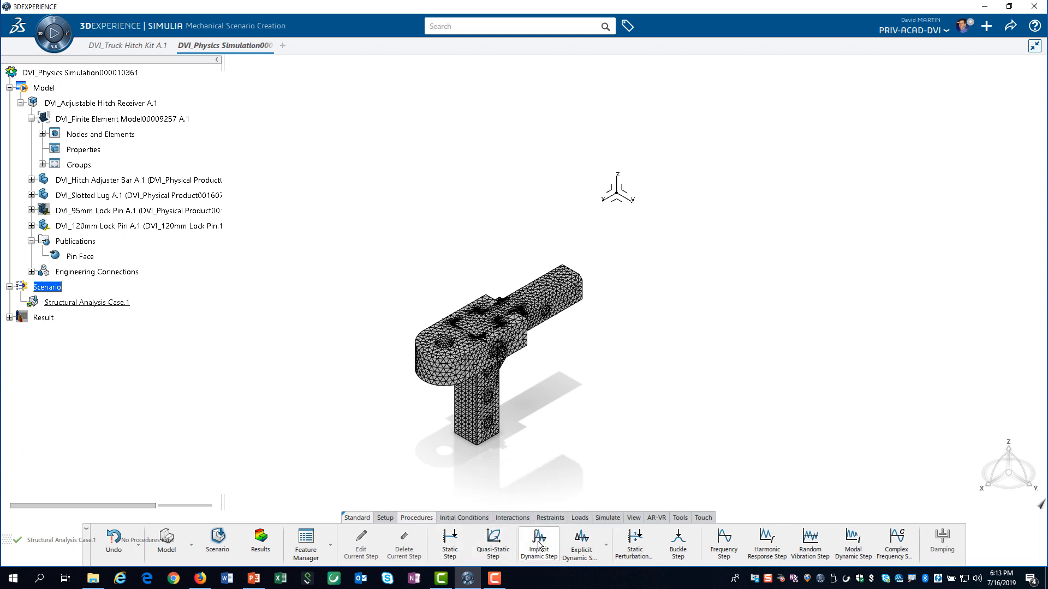
pyautogui.click(538, 541)
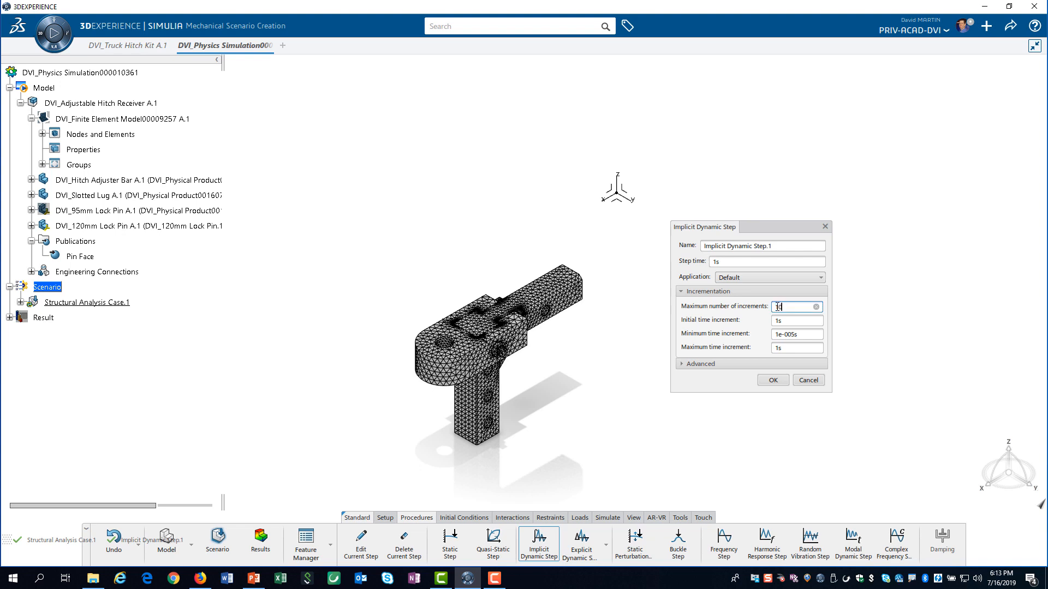
pyautogui.write('1000')
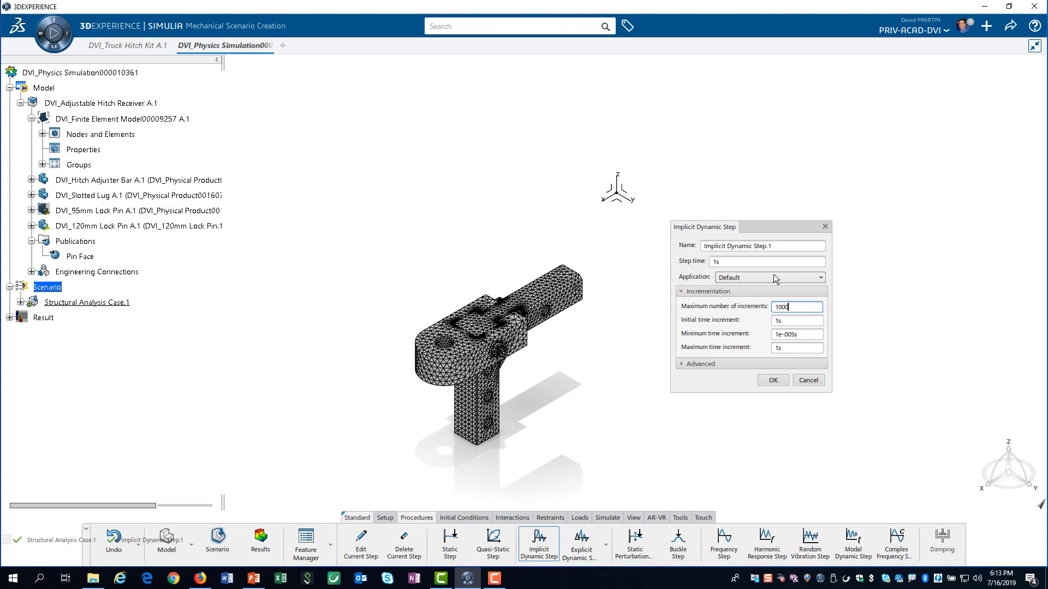
pyautogui.click(769, 277)
pyautogui.write('0.001')
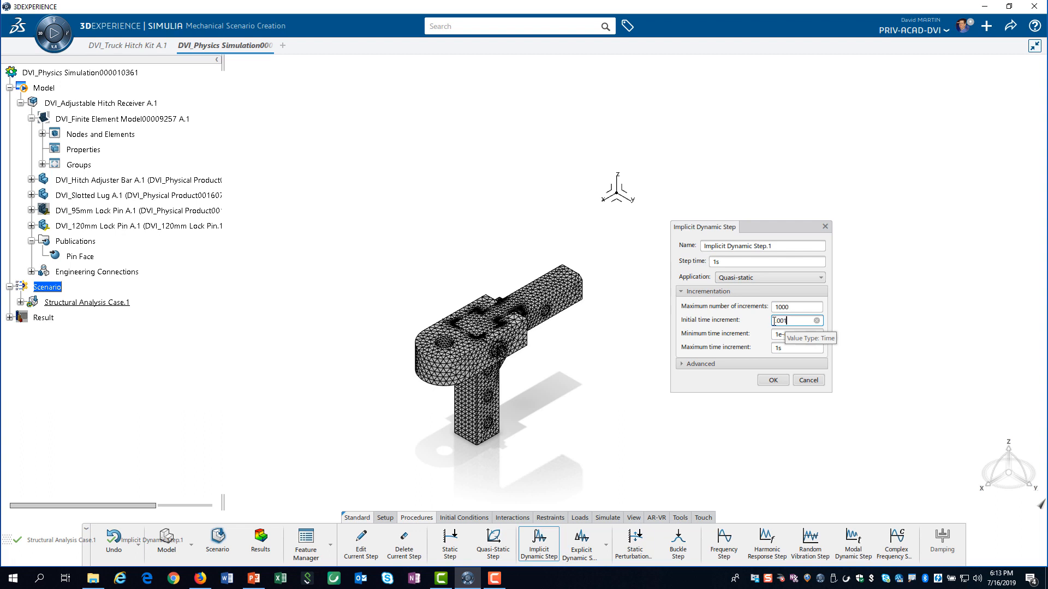
# - Set minimum increment 1e-008s, choose Unsymmetric matrix storage under Advanced and confirm the step
pyautogui.click(797, 334)
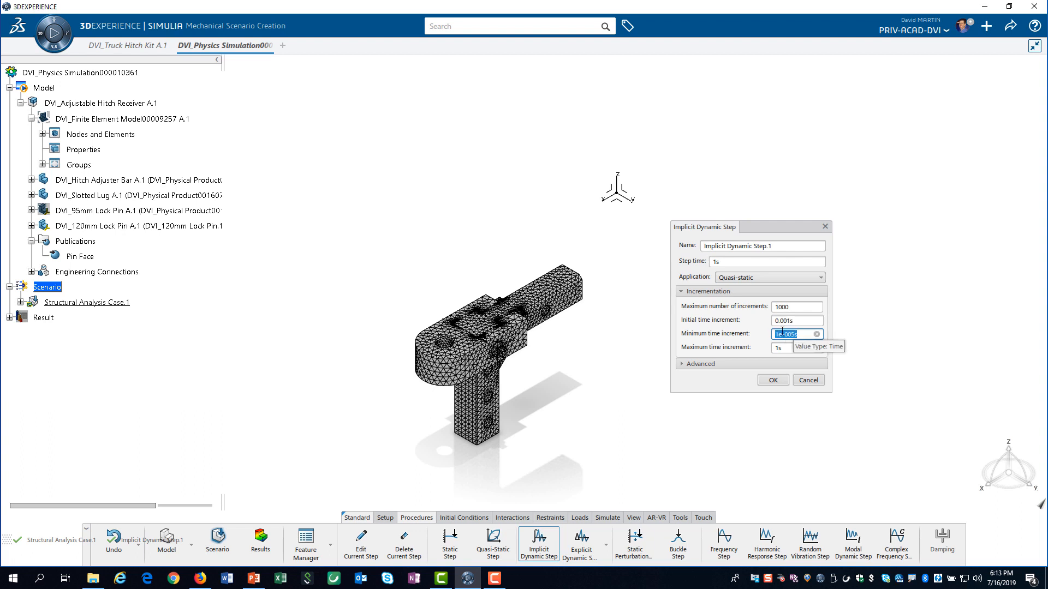
pyautogui.write('1e-8')
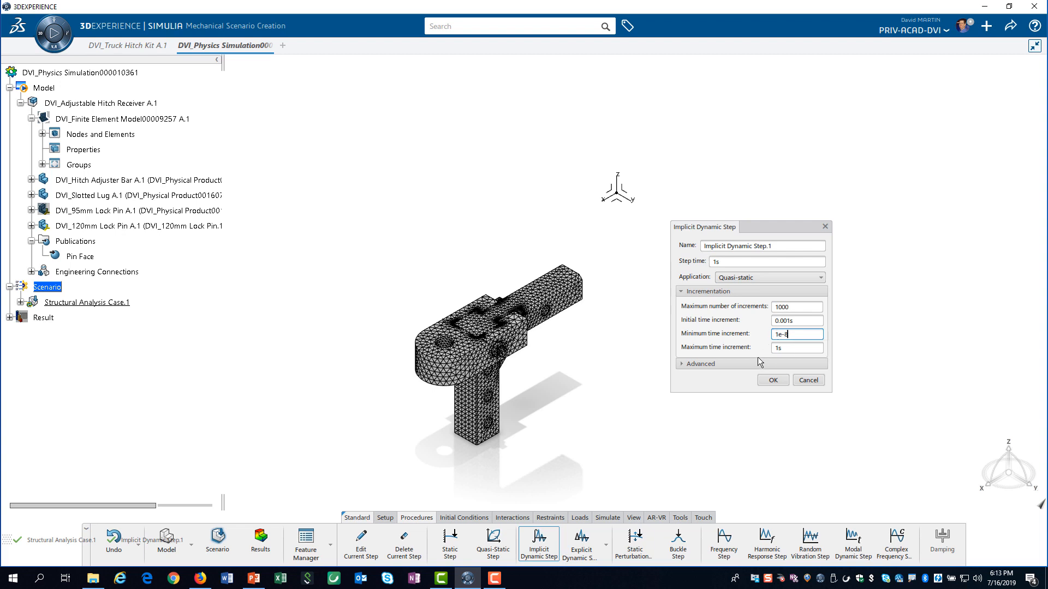
pyautogui.click(773, 395)
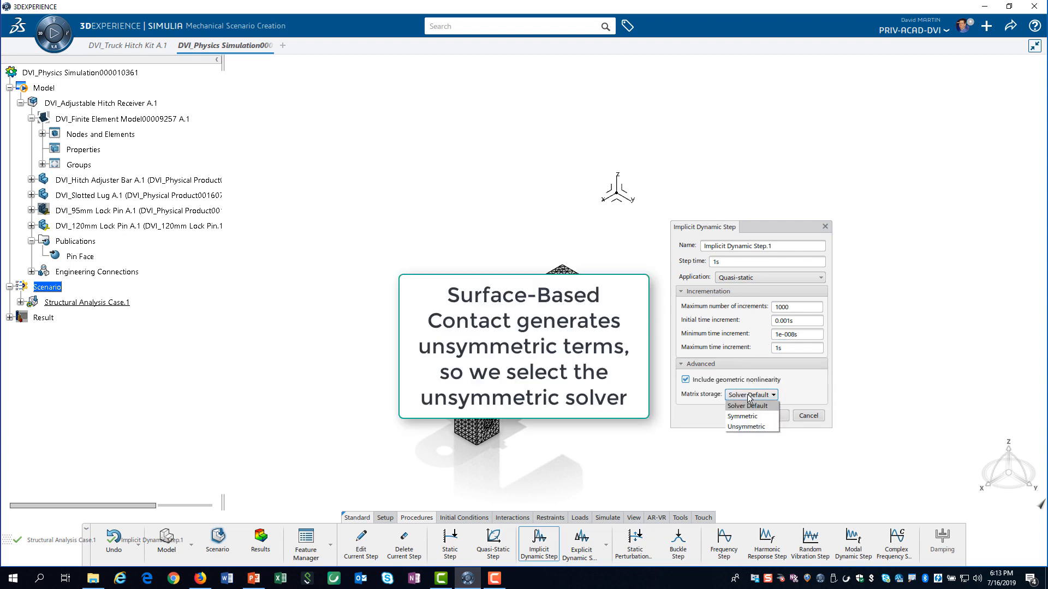
pyautogui.click(745, 427)
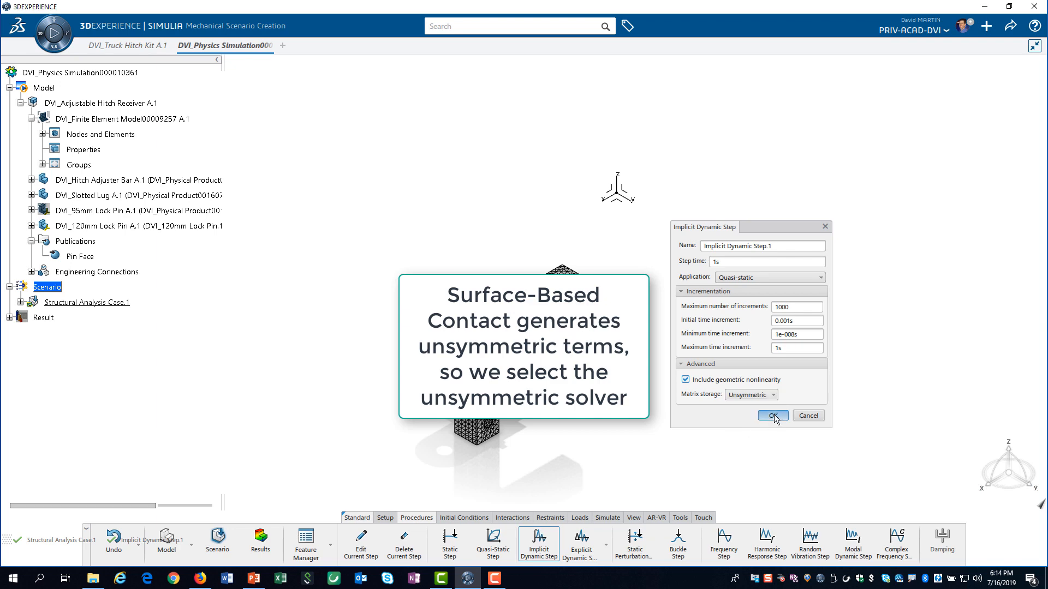
pyautogui.click(772, 414)
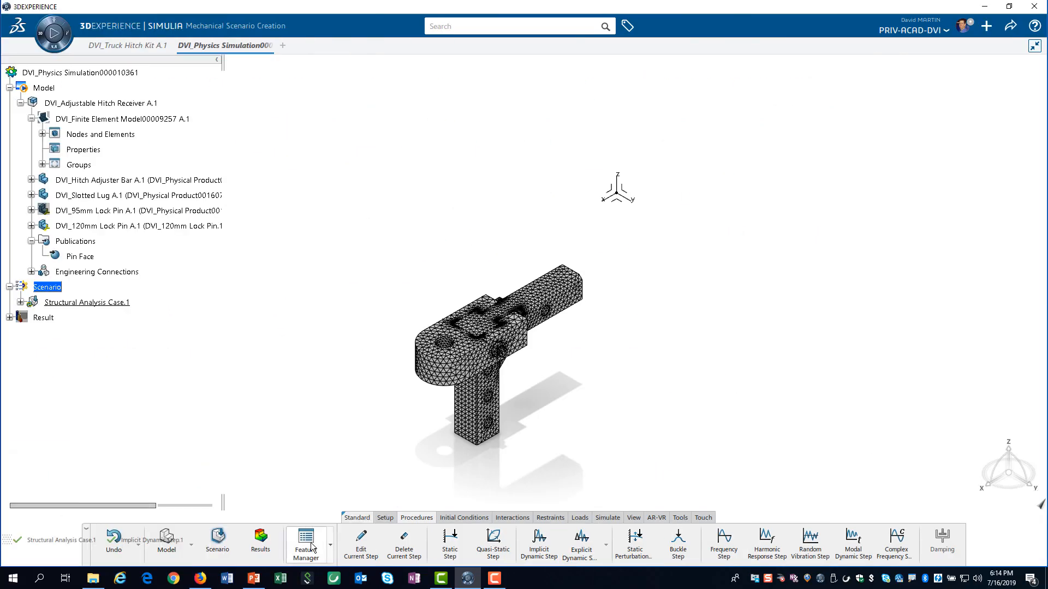
# - In Feature Manager, edit Global Element Types to use the C3D10 formulation and close the manager
pyautogui.click(305, 542)
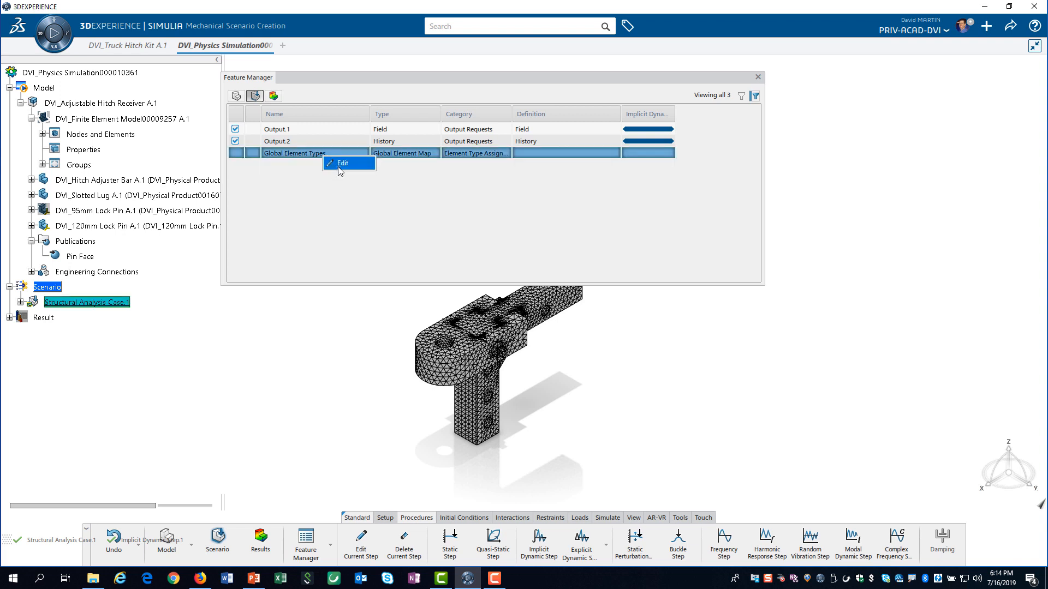
pyautogui.click(343, 163)
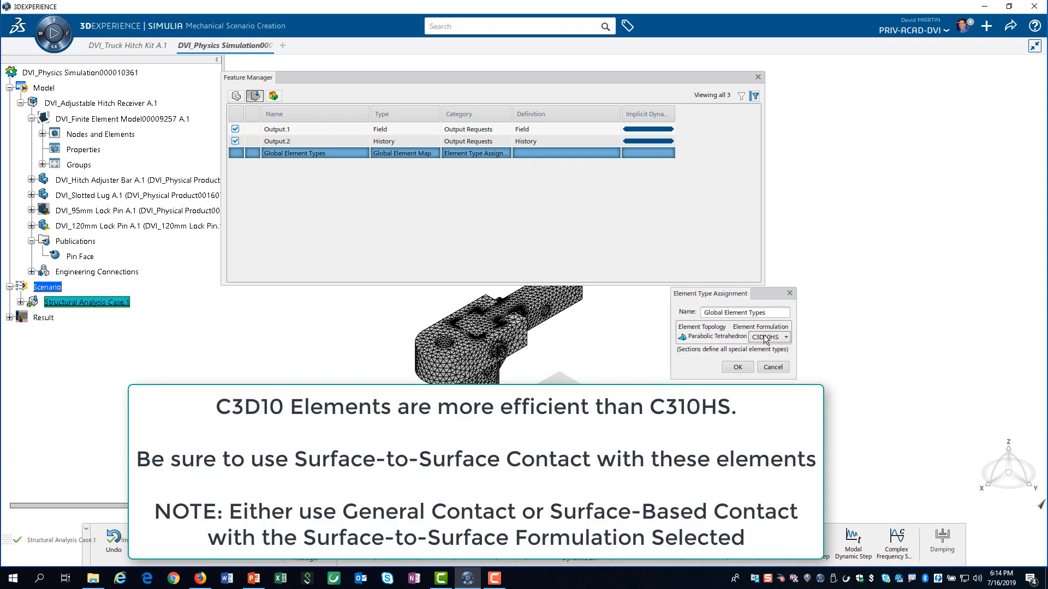
pyautogui.click(787, 337)
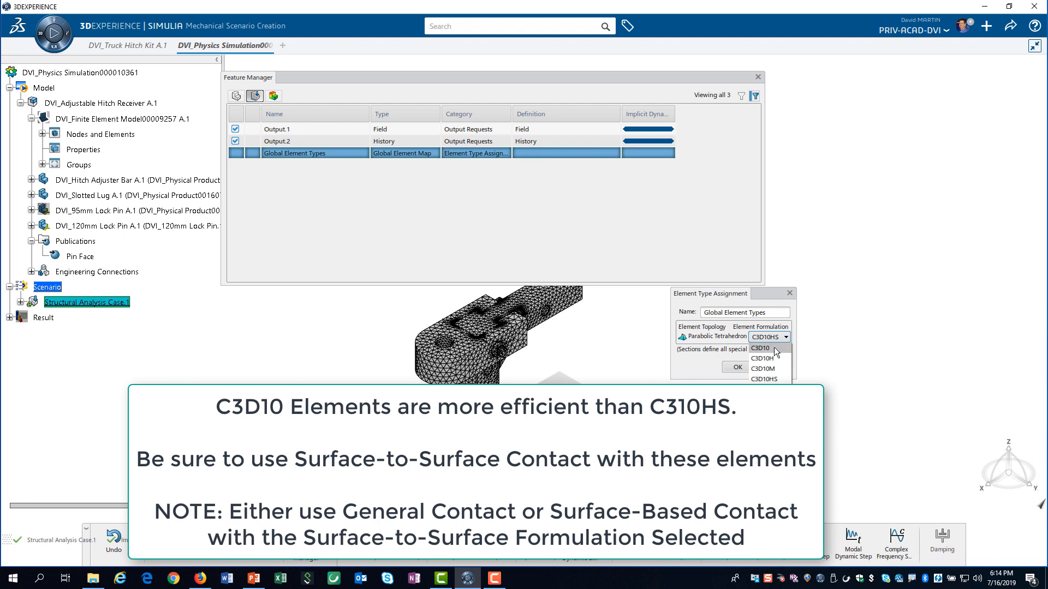
pyautogui.click(758, 347)
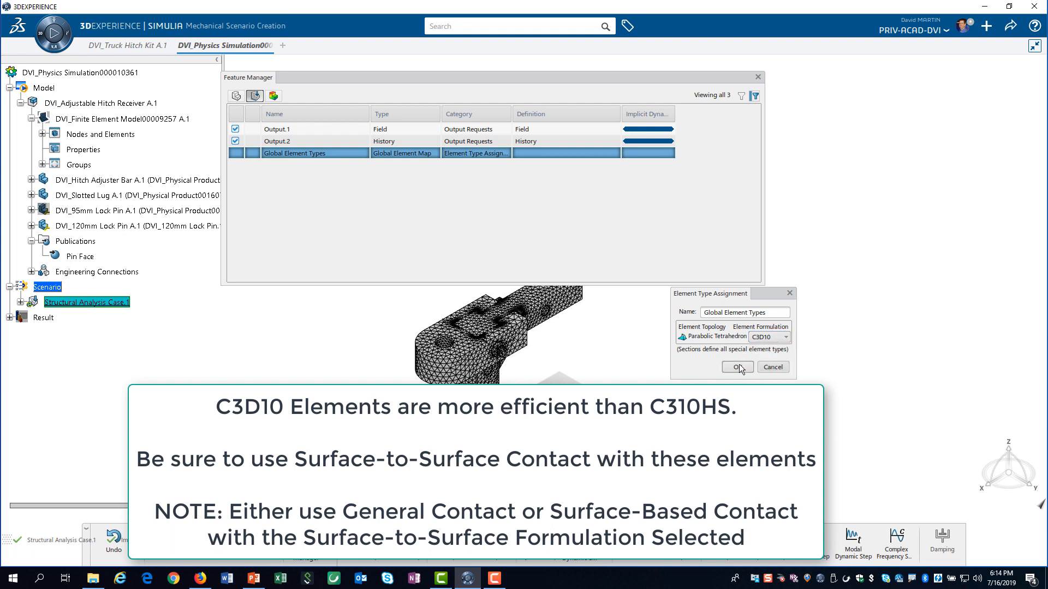
pyautogui.click(736, 366)
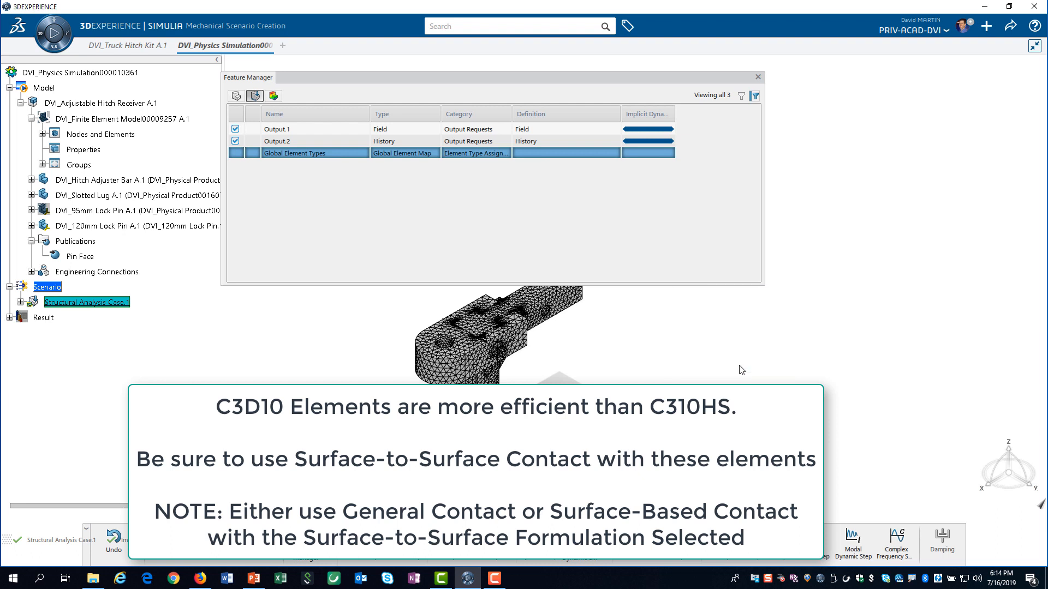
pyautogui.moveTo(757, 78)
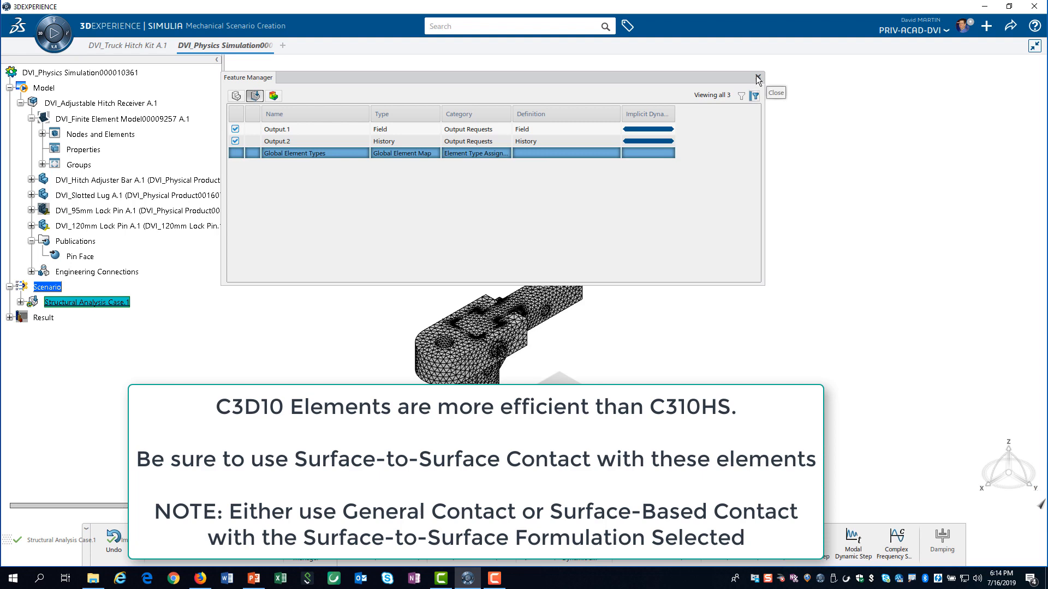
pyautogui.click(757, 78)
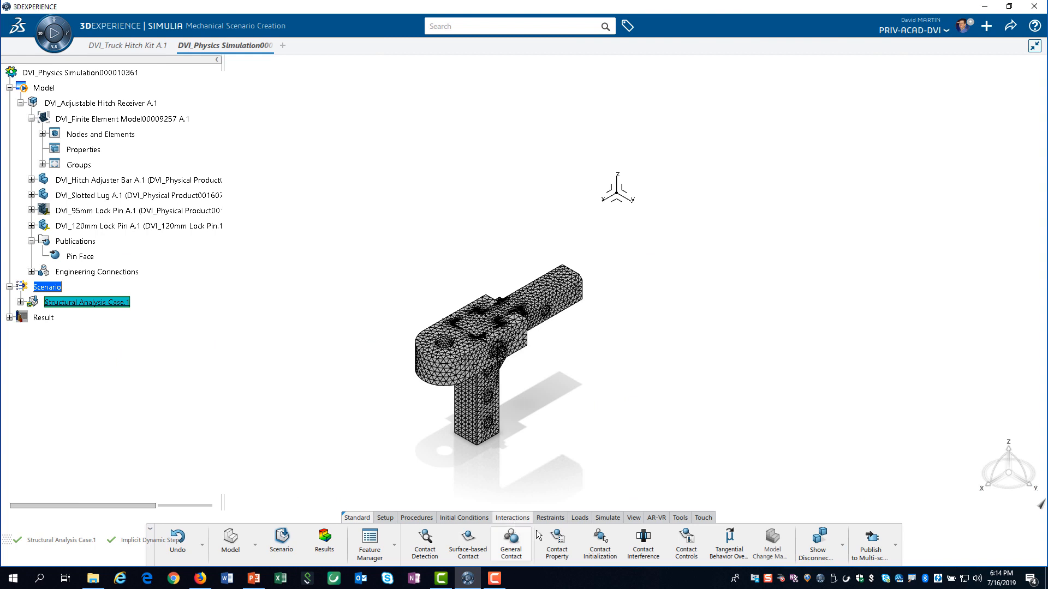
# - Create Contact Property.1 with tangential friction coefficient 0.1 and Penalty enforcement for normal behavior
pyautogui.click(555, 541)
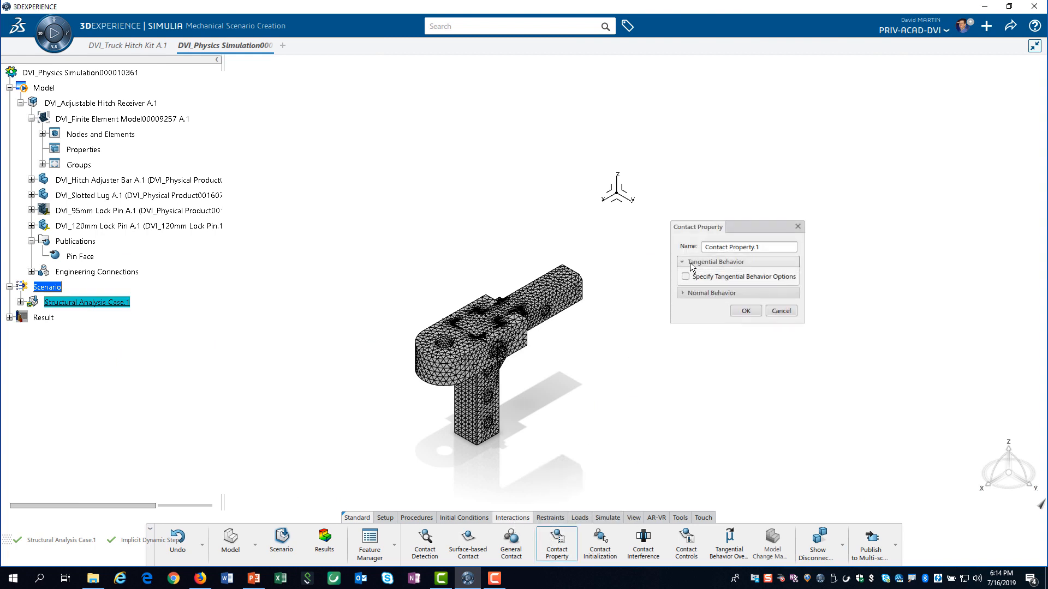
pyautogui.click(685, 276)
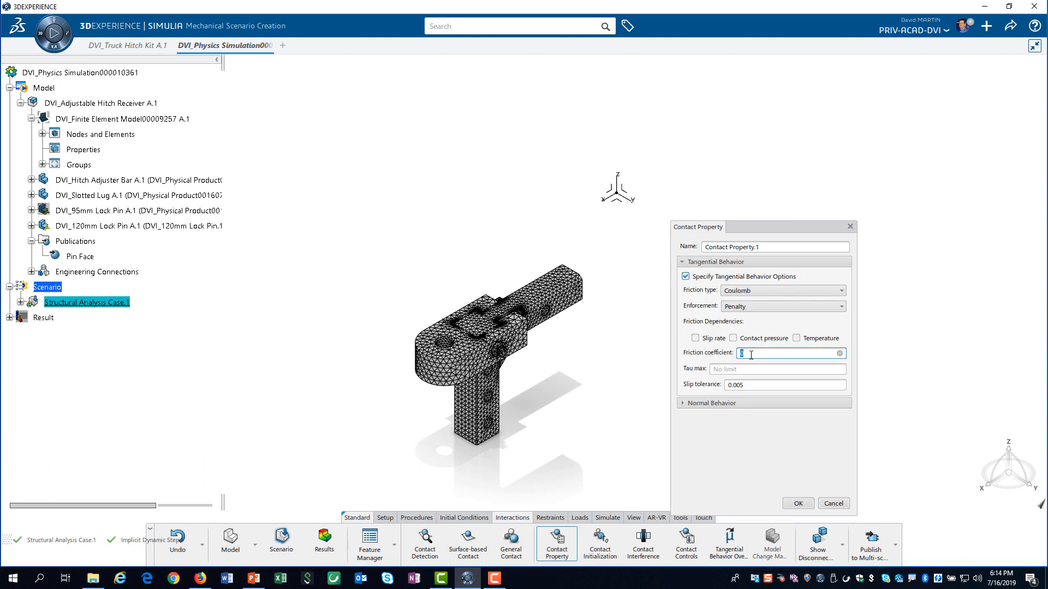
pyautogui.write('.1')
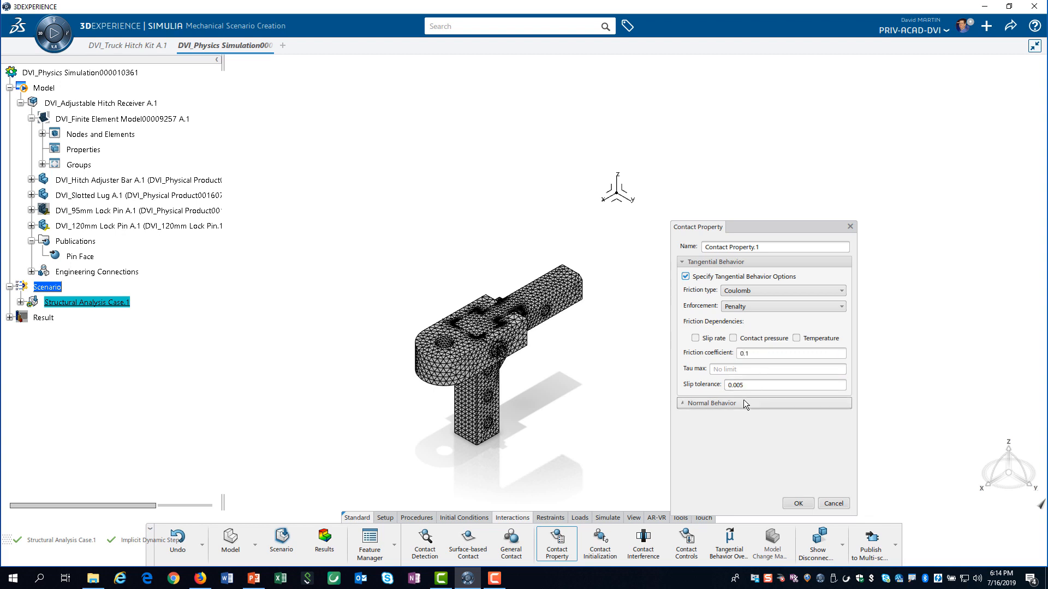
pyautogui.click(712, 403)
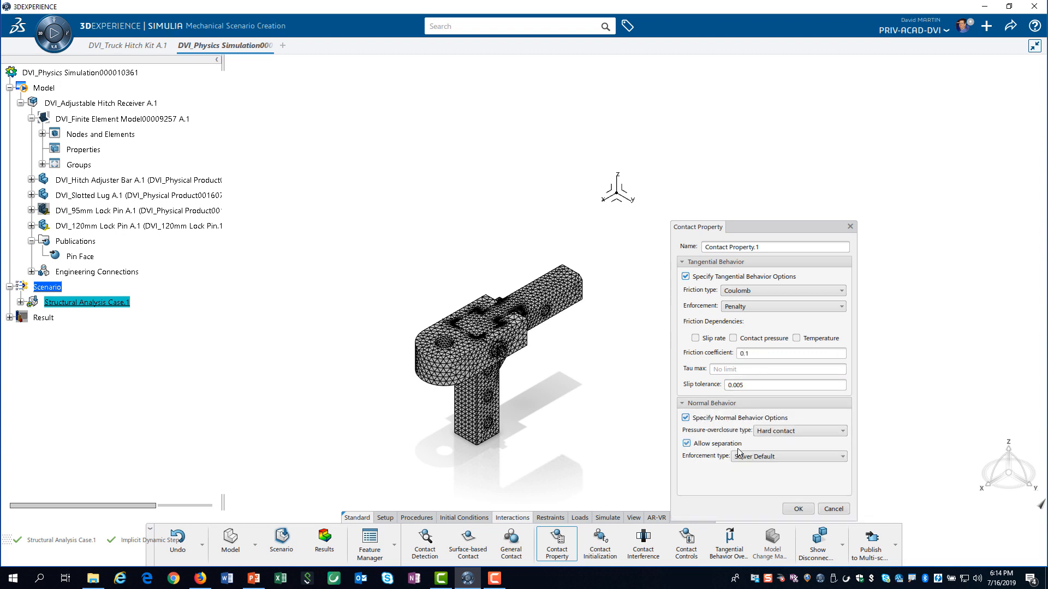
pyautogui.click(841, 456)
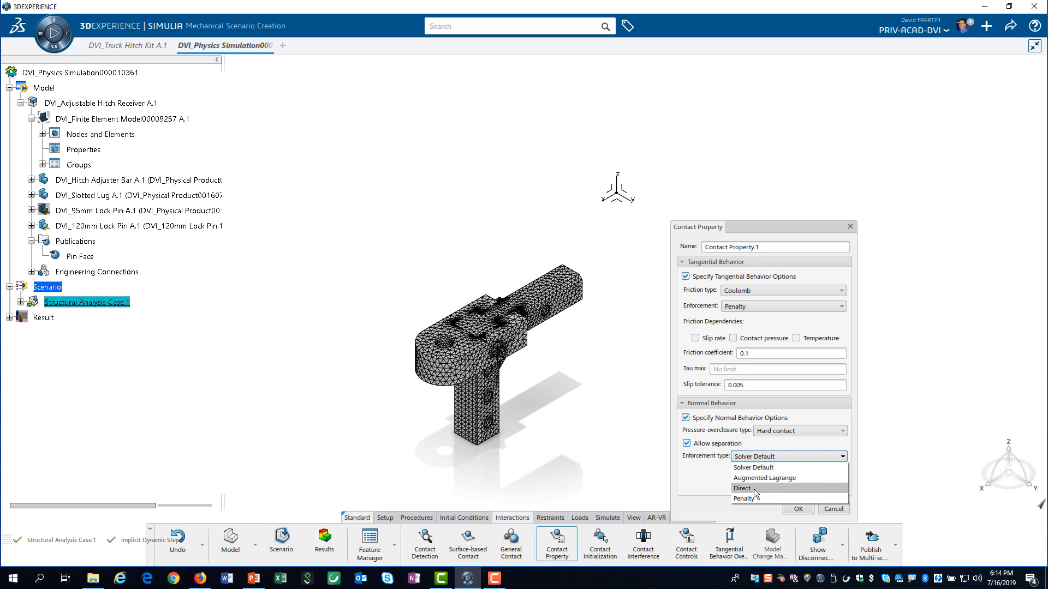
pyautogui.click(743, 499)
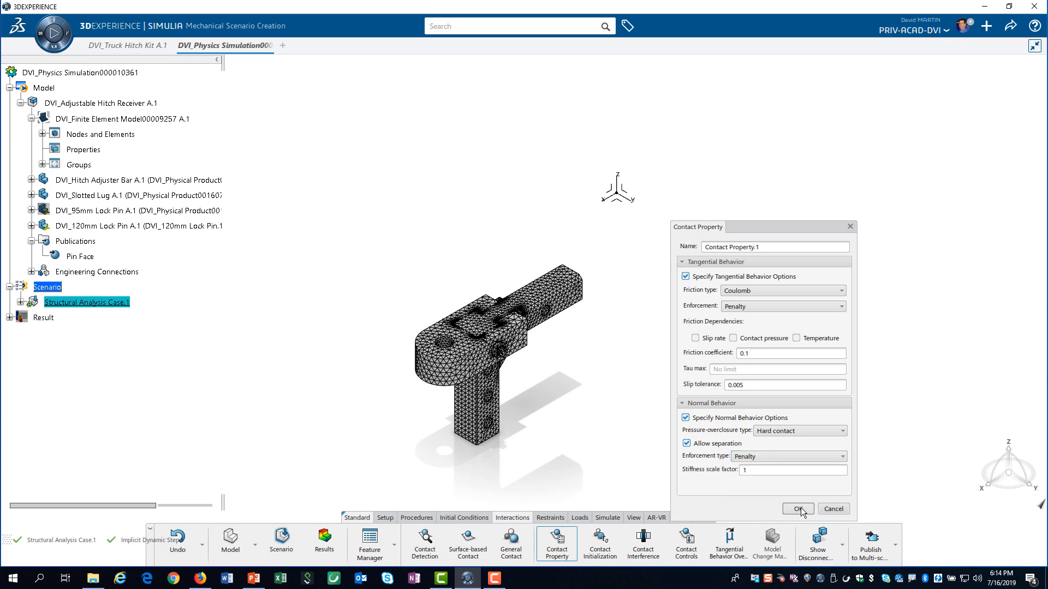
pyautogui.click(796, 509)
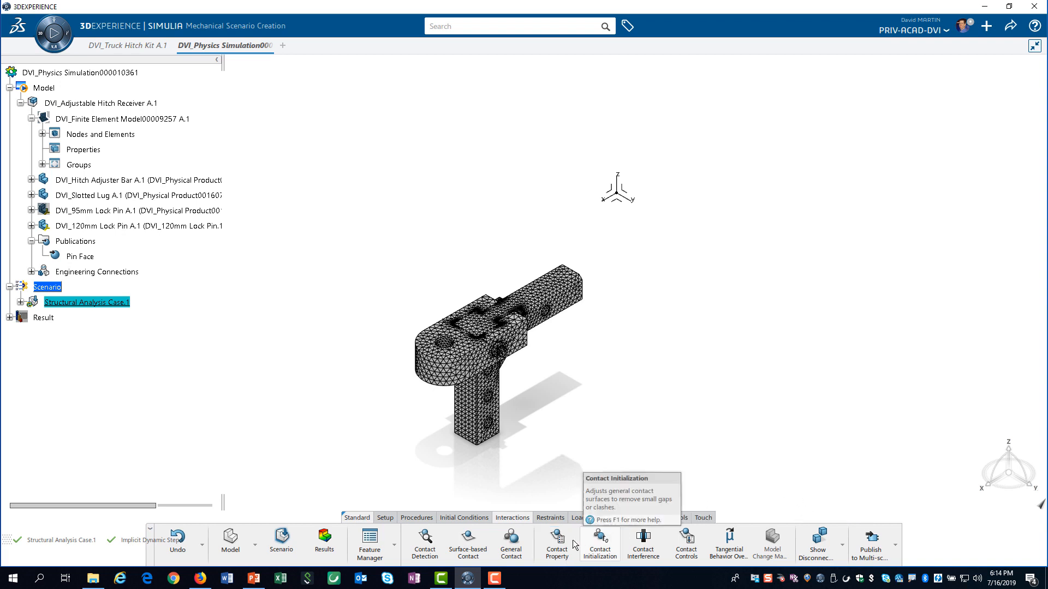
pyautogui.moveTo(468, 544)
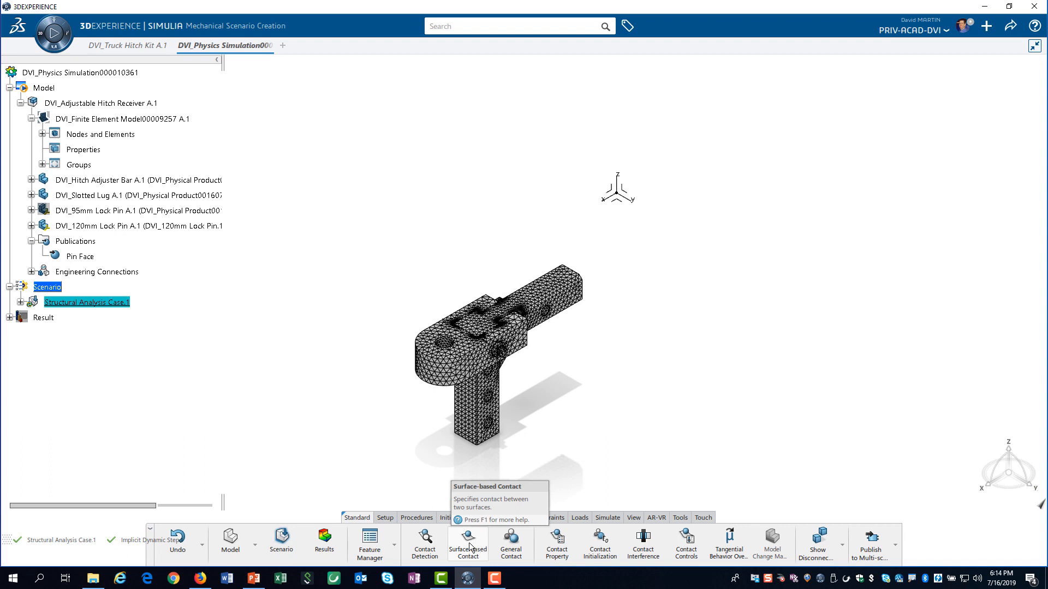
# - Start a Surface-based Contact named Bar Front with the Bar Front group as master surface
pyautogui.click(468, 541)
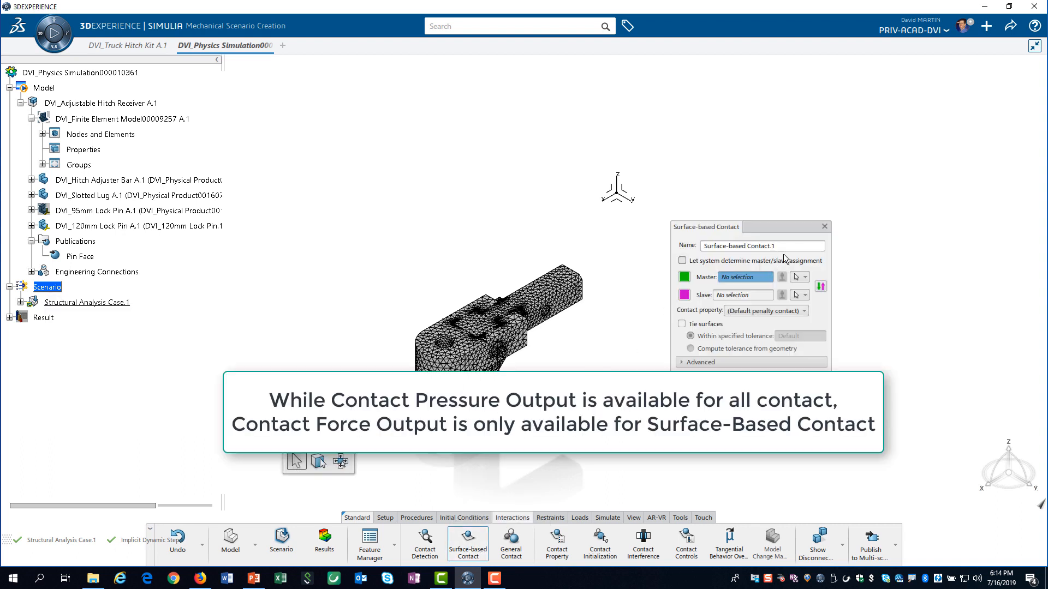
pyautogui.tripleClick(762, 245)
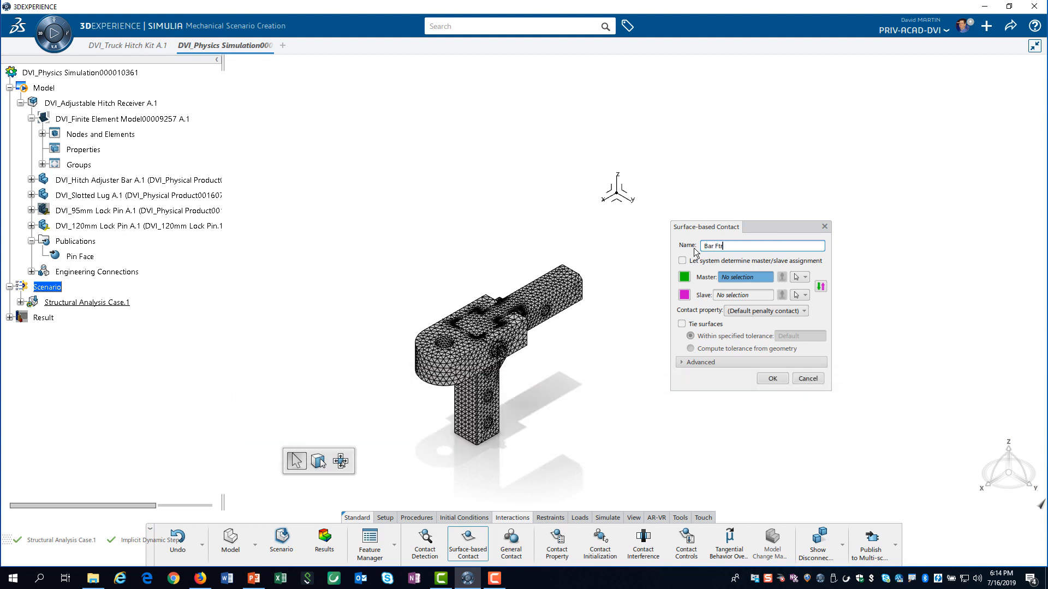
pyautogui.write('ont')
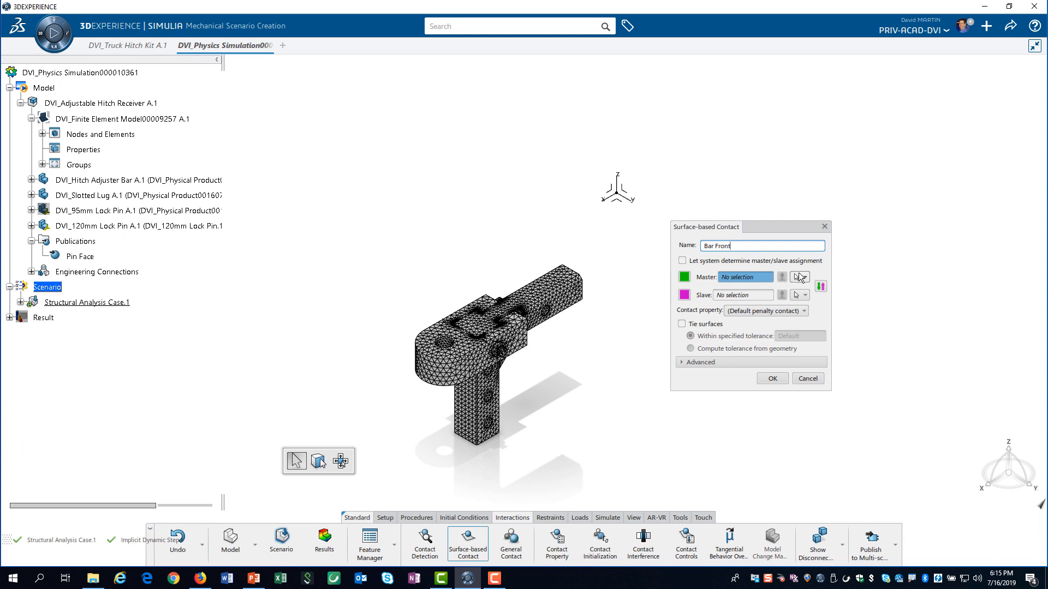
pyautogui.click(804, 276)
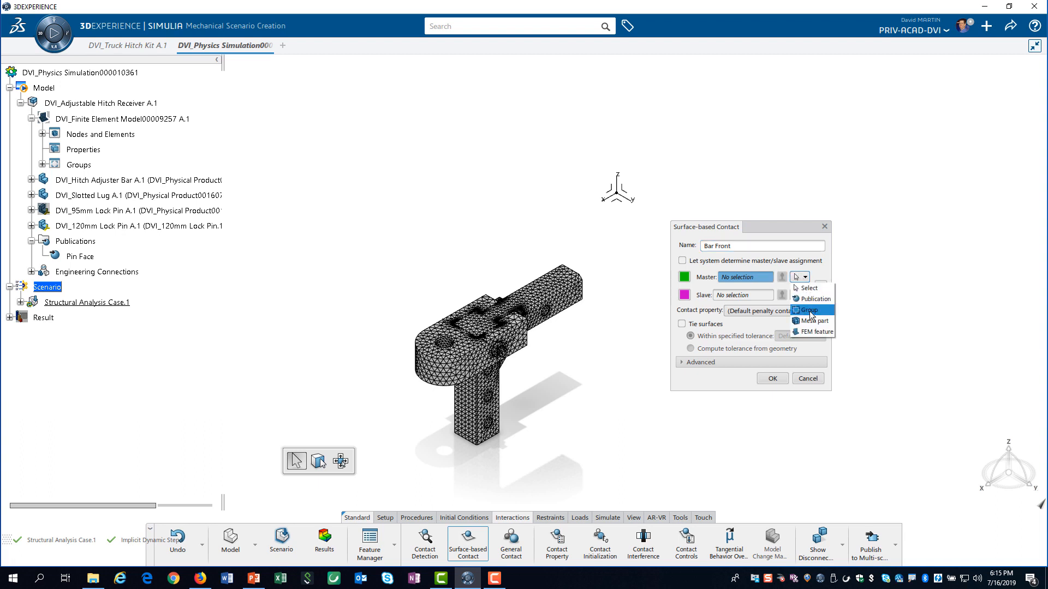
pyautogui.click(809, 310)
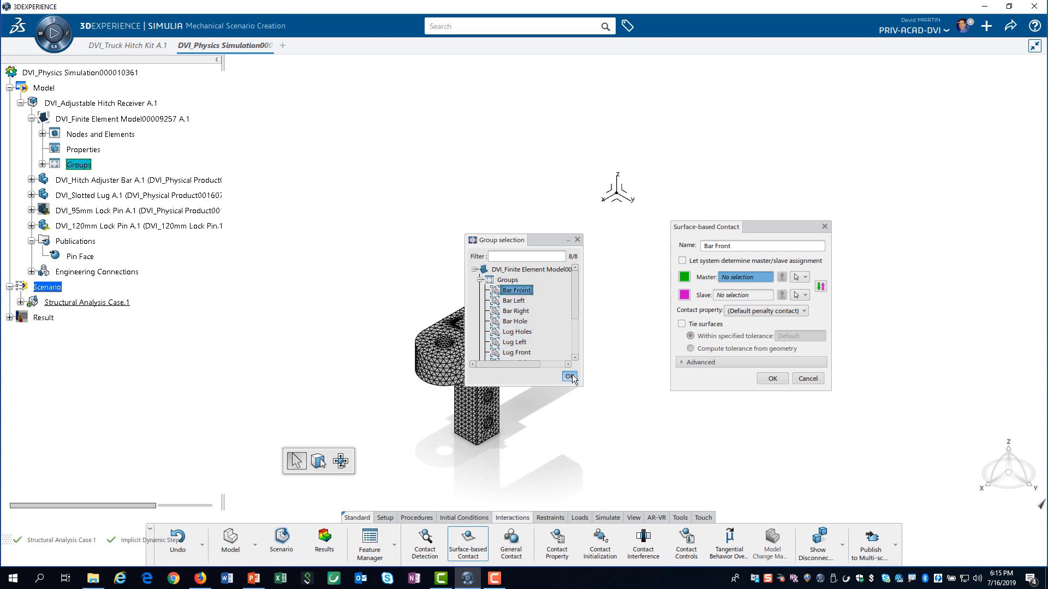
pyautogui.click(568, 377)
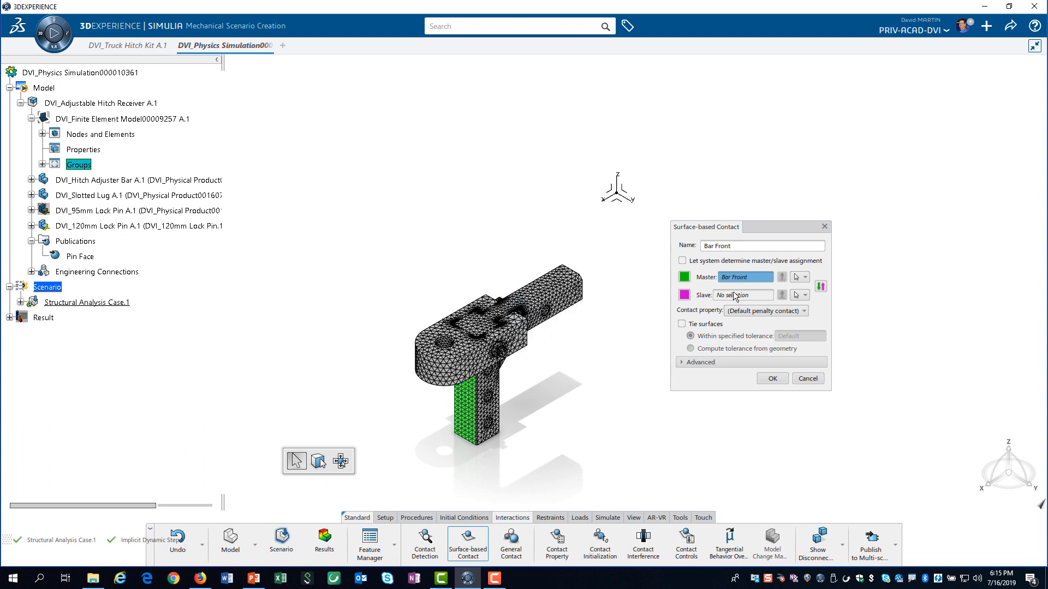
# - Set the Lug Front group as slave surface, apply Contact Property.1 and confirm the contact
pyautogui.click(805, 294)
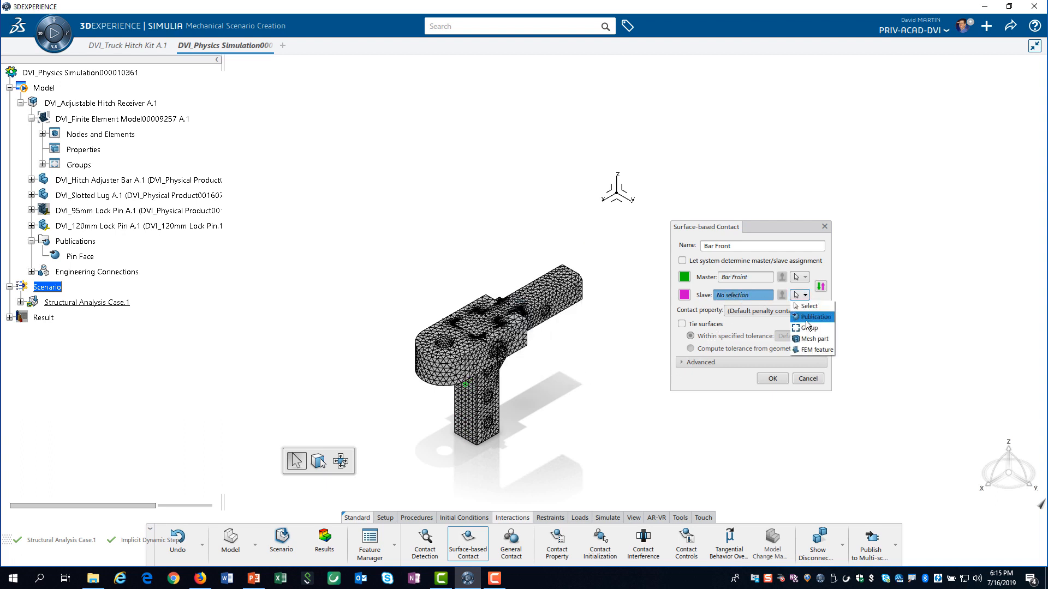
pyautogui.click(807, 327)
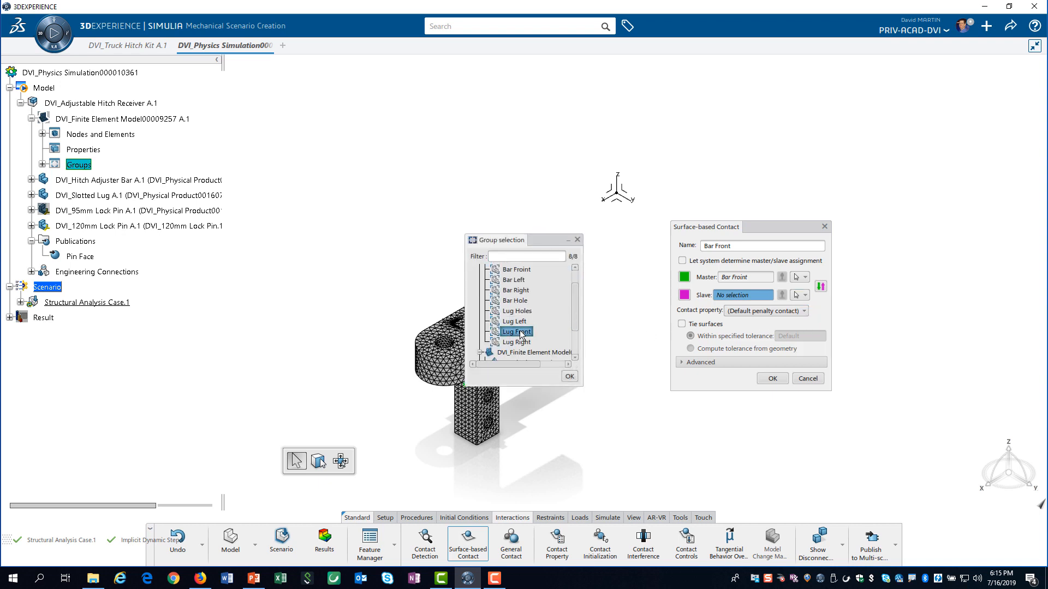
pyautogui.moveTo(599, 373)
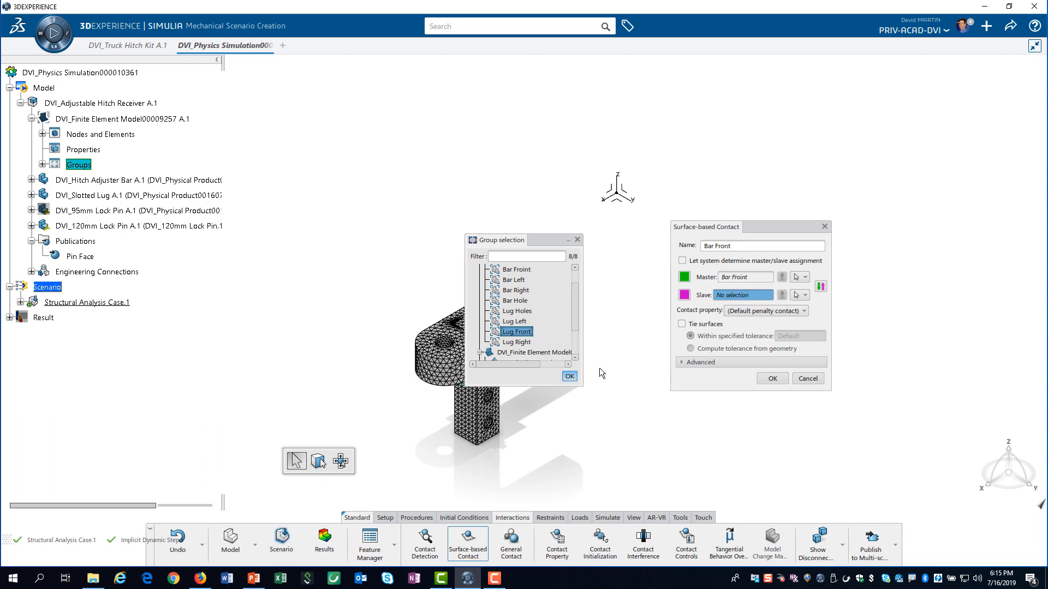
pyautogui.click(802, 311)
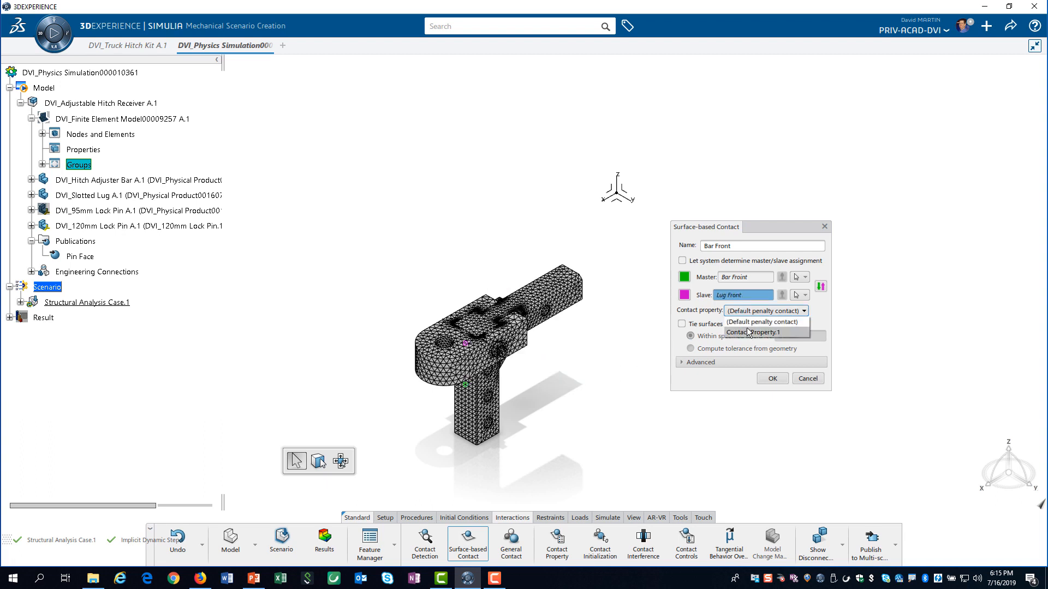
pyautogui.click(754, 332)
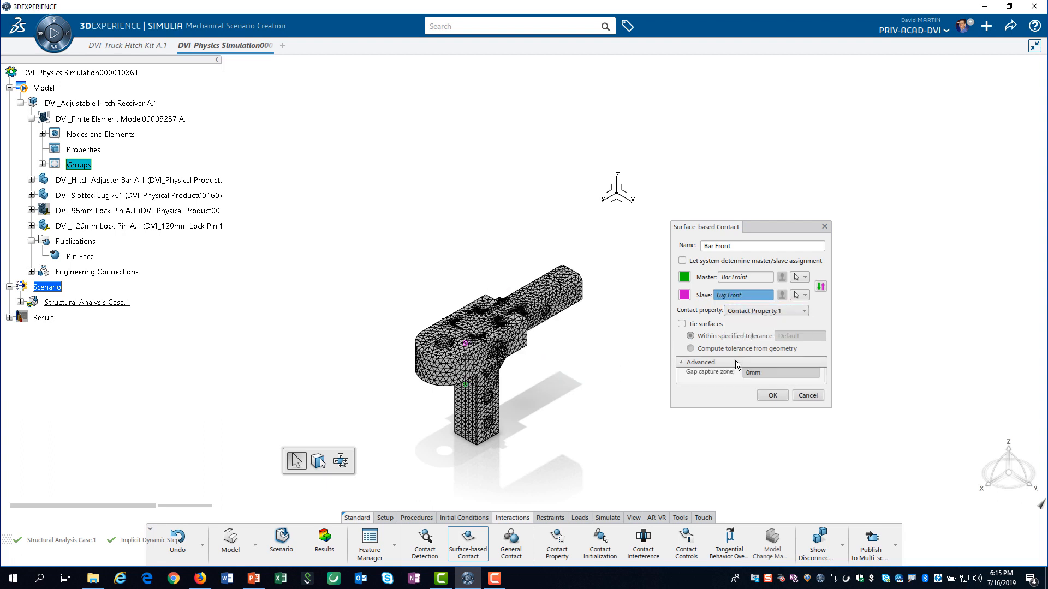
pyautogui.click(701, 361)
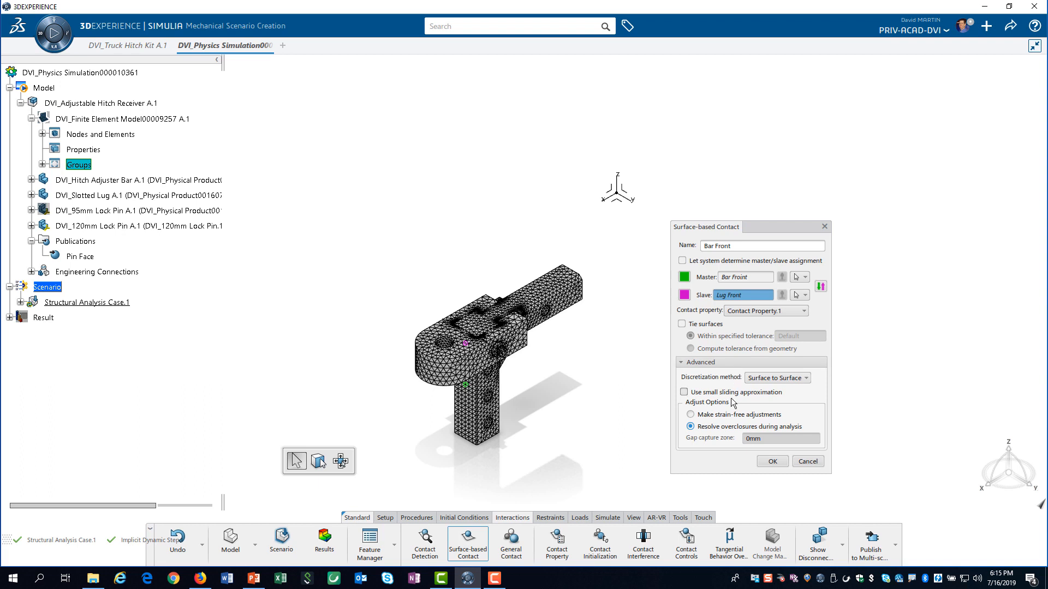
pyautogui.moveTo(771, 461)
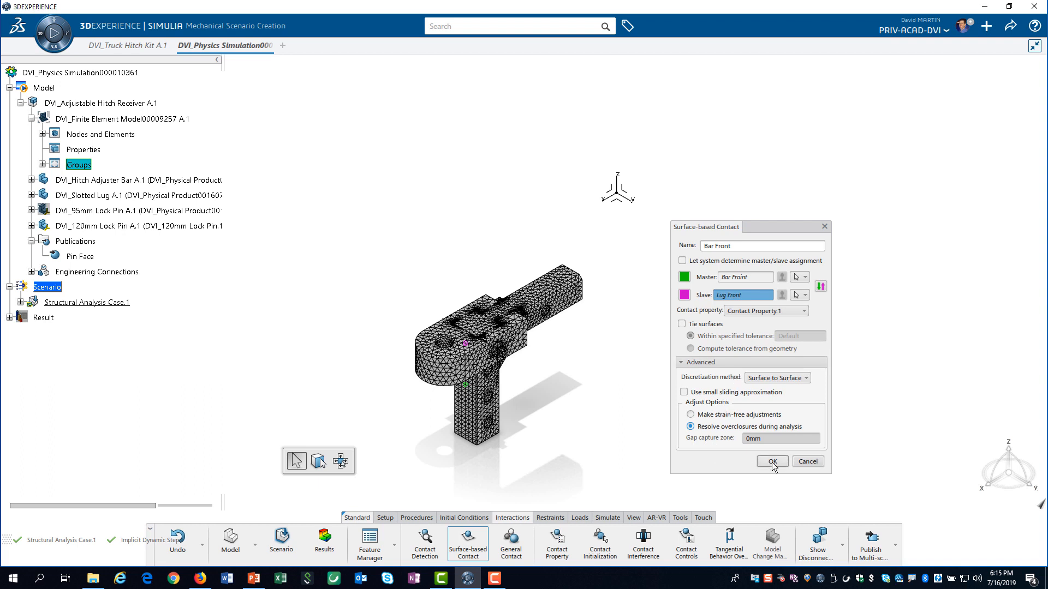
pyautogui.click(772, 461)
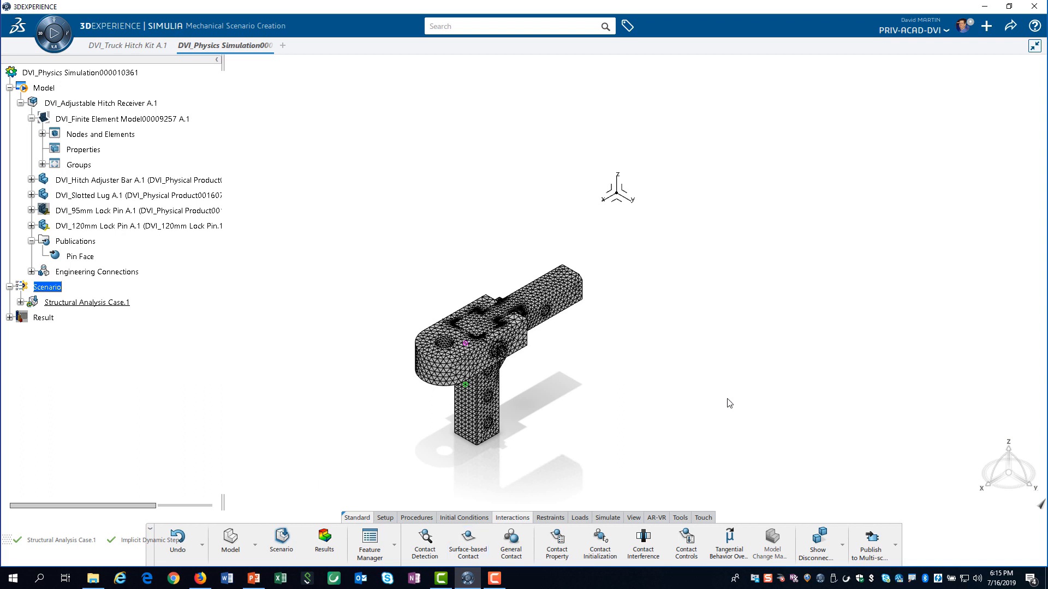
# - Expand the structural analysis case and the Implicit Dynamic Step in the tree
pyautogui.click(86, 302)
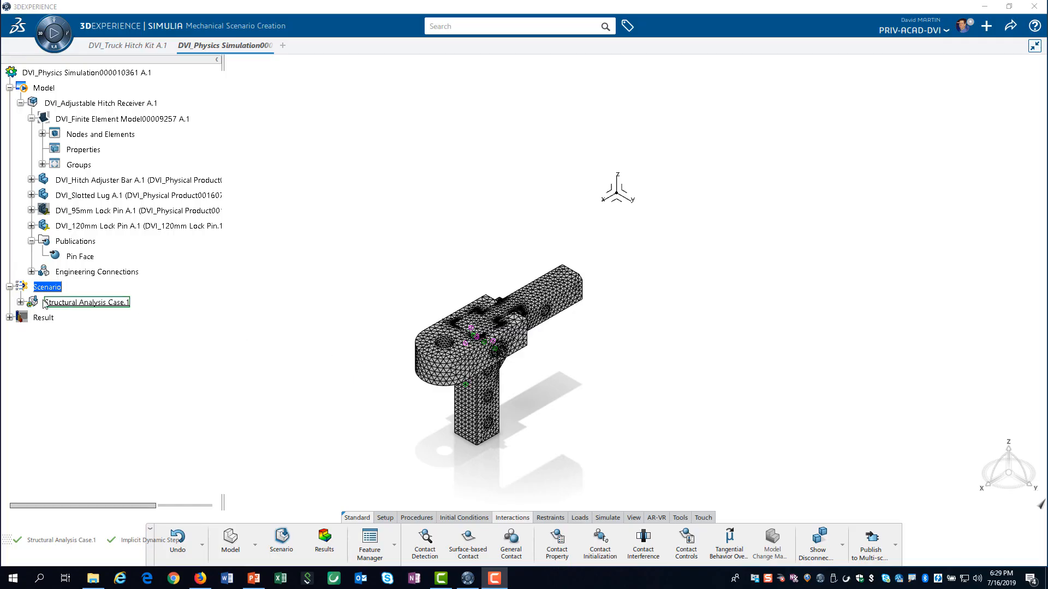
pyautogui.click(20, 302)
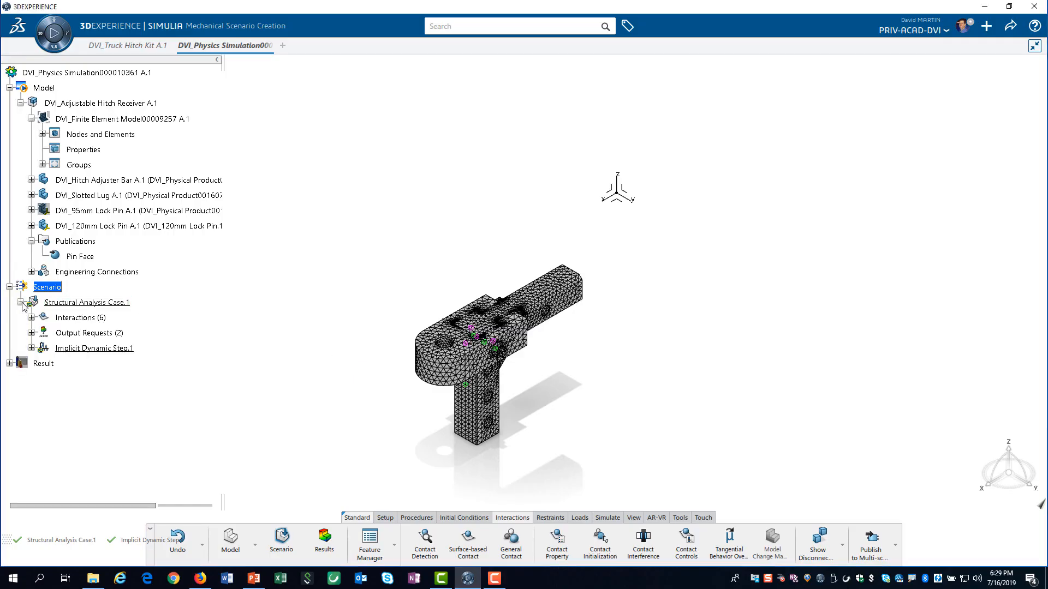
pyautogui.click(32, 318)
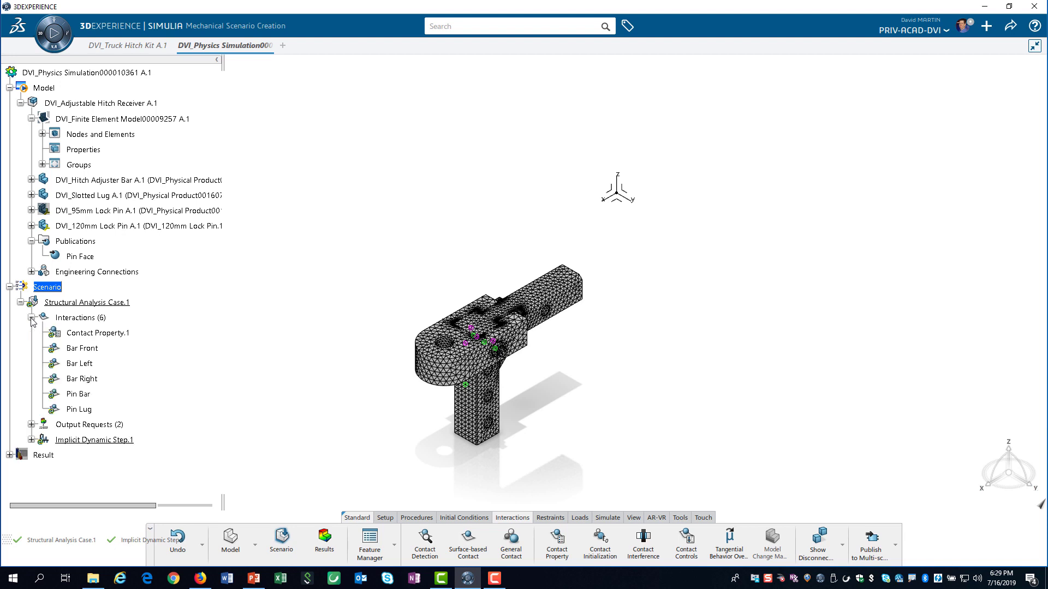
pyautogui.moveTo(34, 445)
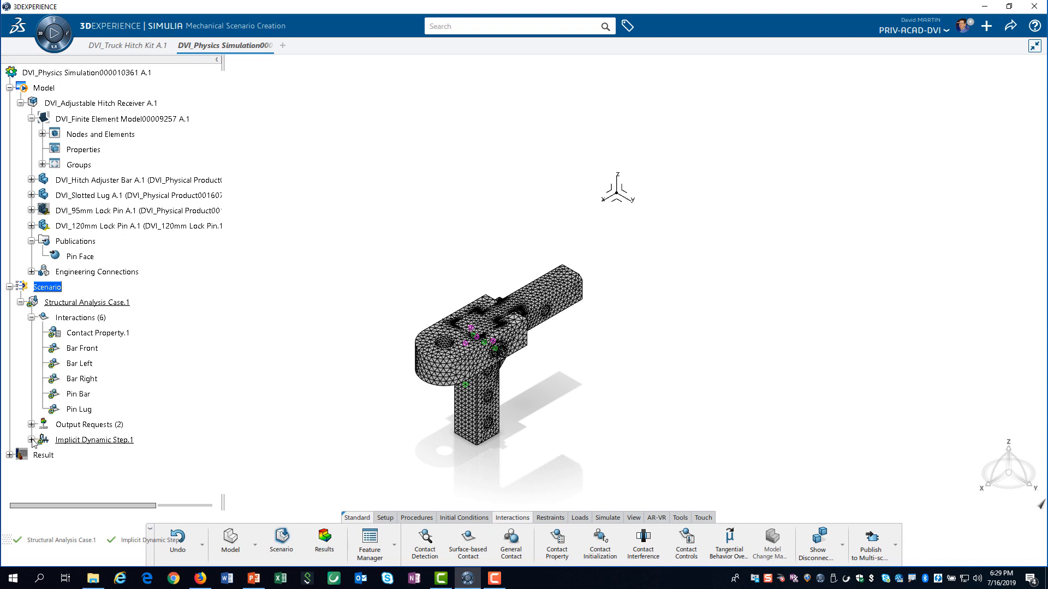
pyautogui.click(33, 443)
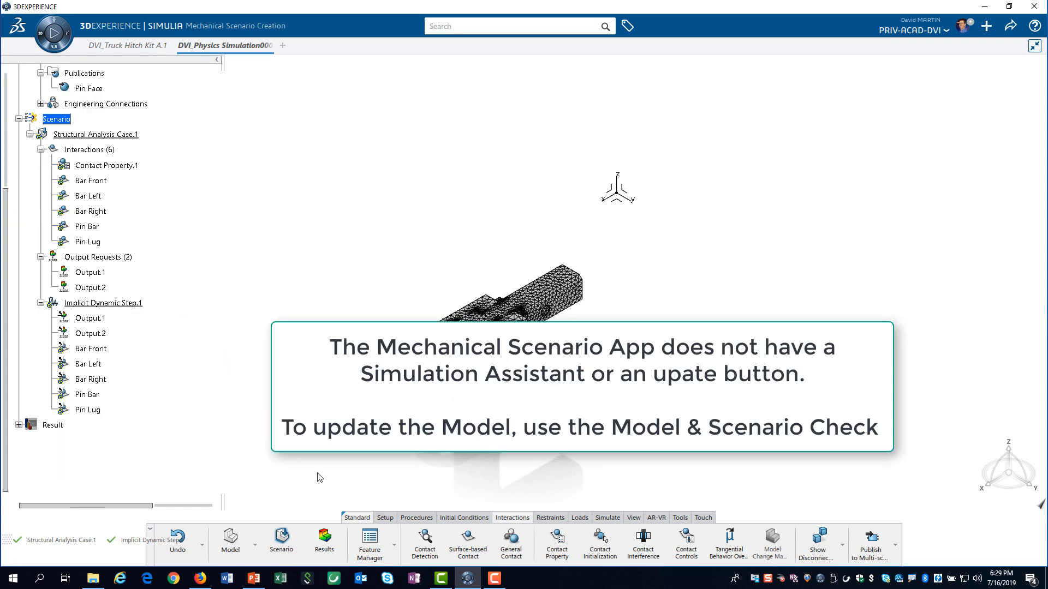
pyautogui.moveTo(607, 517)
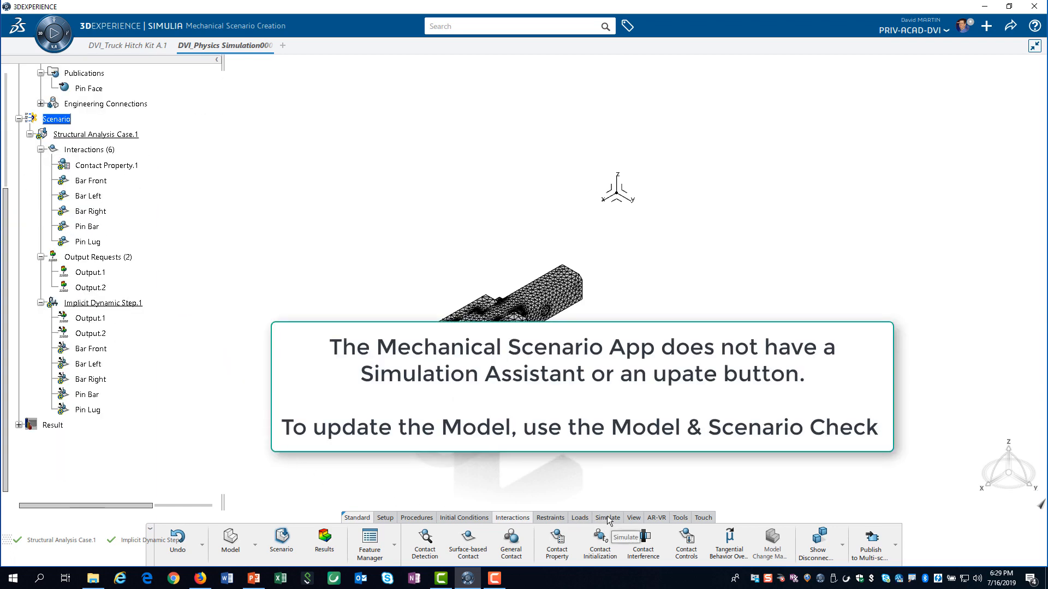
# - Run Model and Scenario Checks from the Simulate commands and dismiss the completed status
pyautogui.click(607, 517)
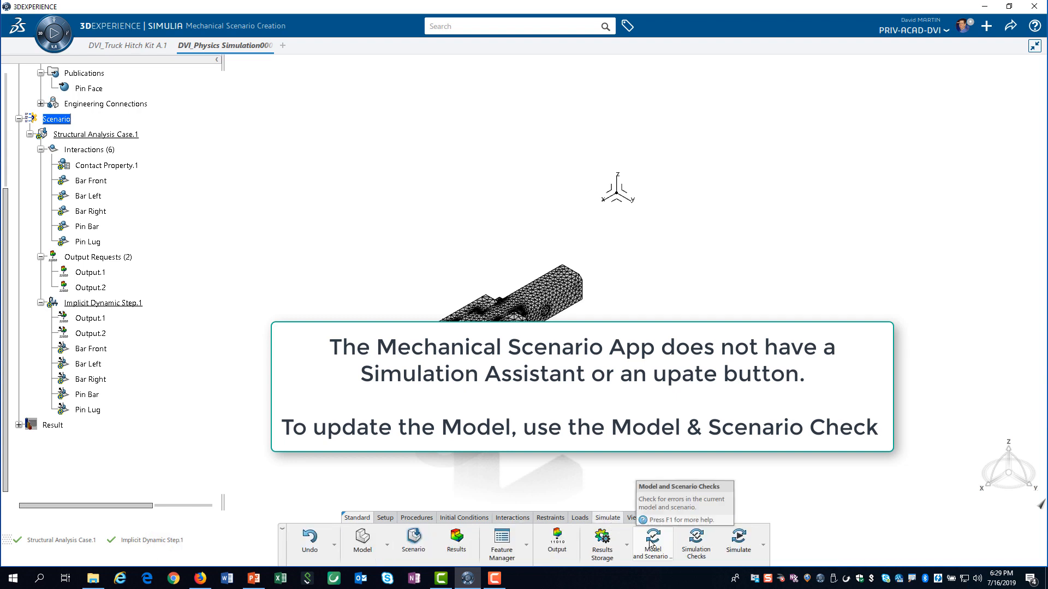
pyautogui.click(651, 541)
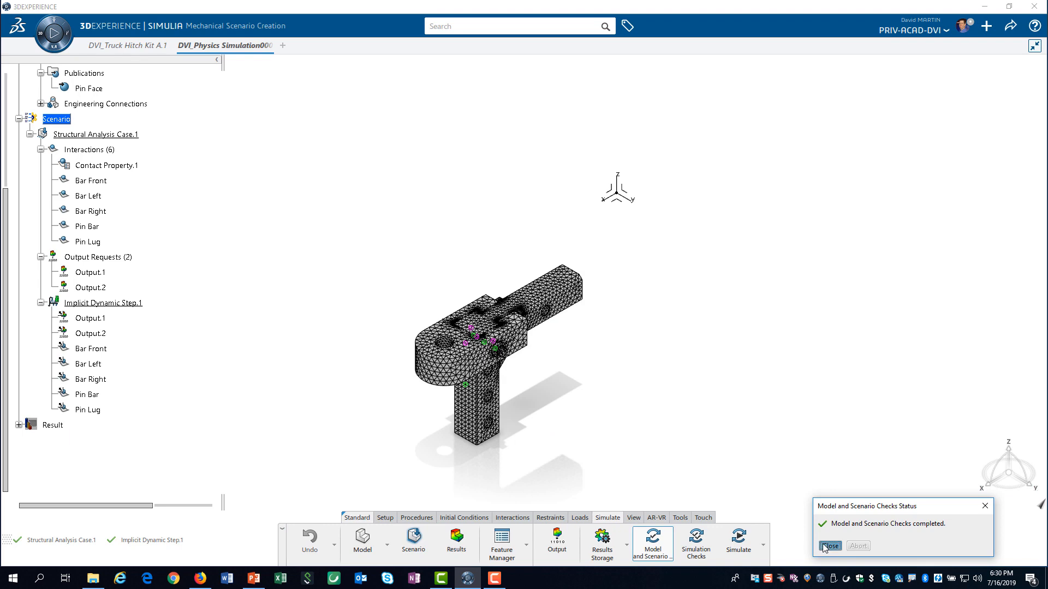
pyautogui.click(828, 545)
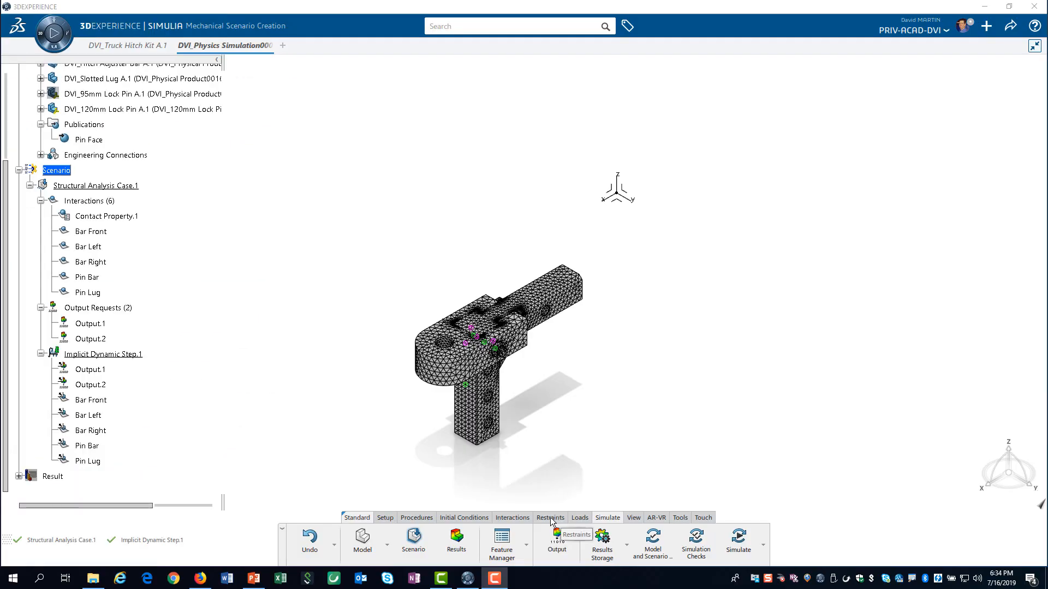
# - Hide the Hitch Adjuster Bar's finite element mesh via Hide/Show, leaving the lug meshed
pyautogui.click(550, 517)
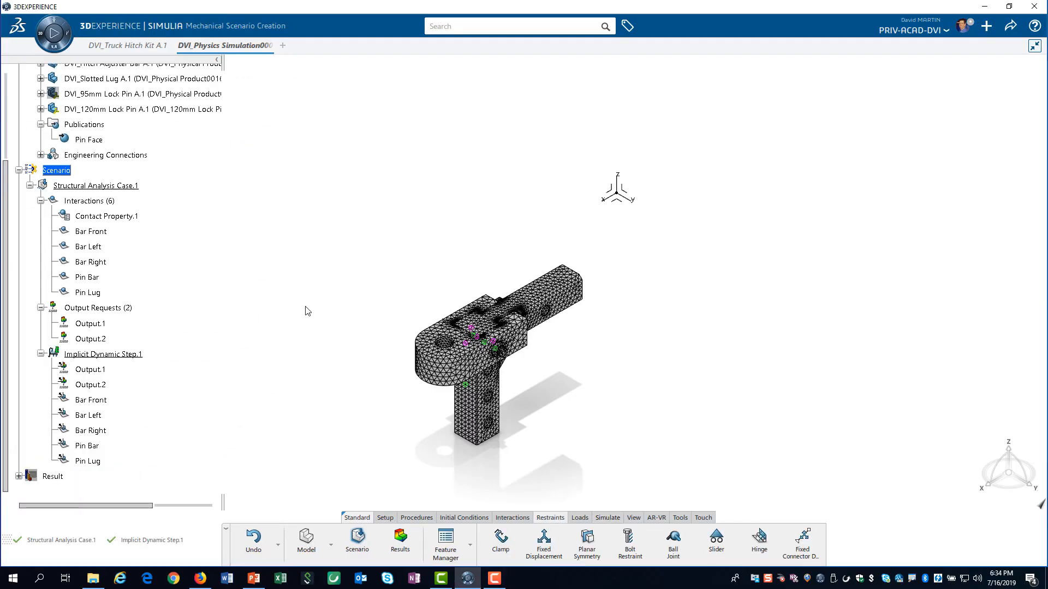
pyautogui.scroll(3)
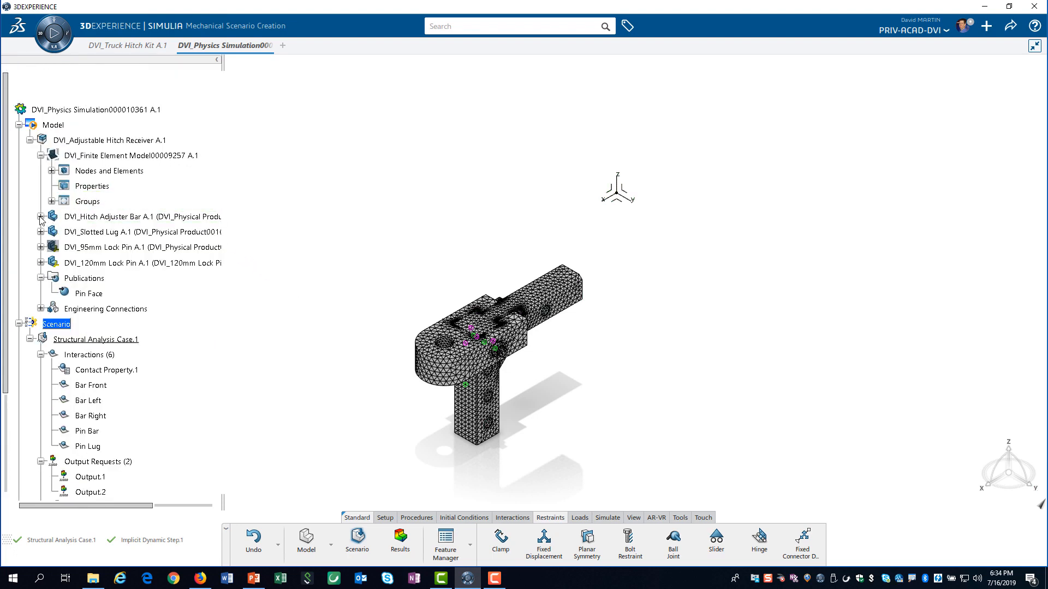
pyautogui.rightClick(120, 262)
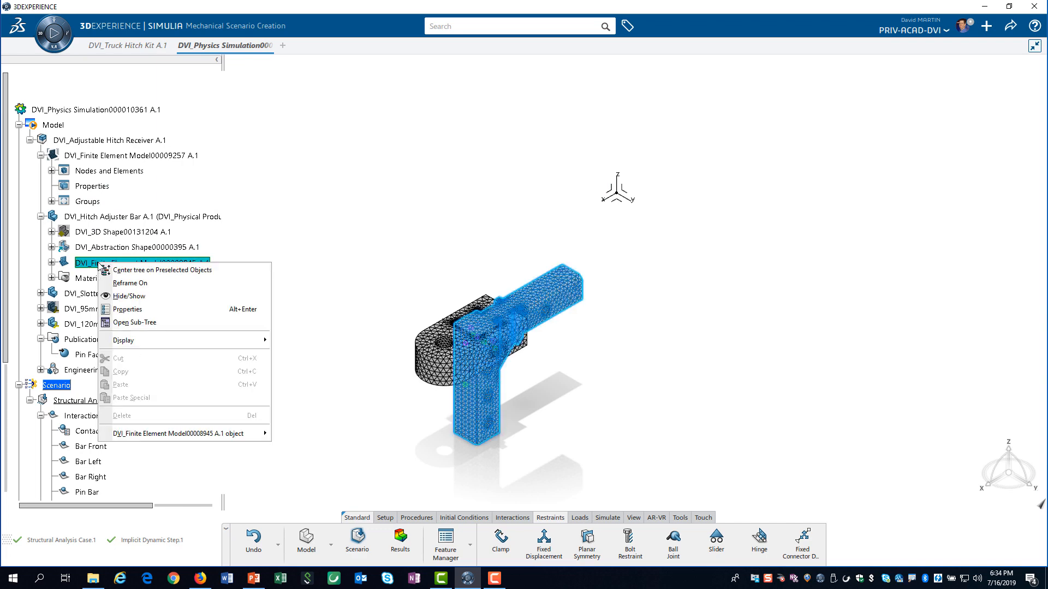
pyautogui.click(130, 295)
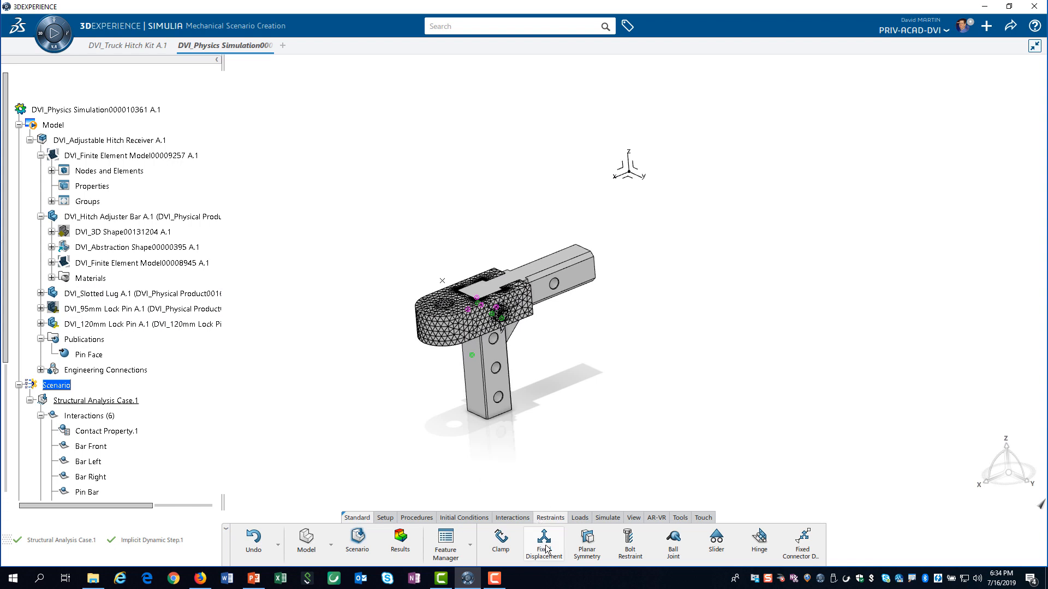
# - Create the Back Pin fixed displacement on the rear hole face, fixing X and Y translation
pyautogui.click(544, 541)
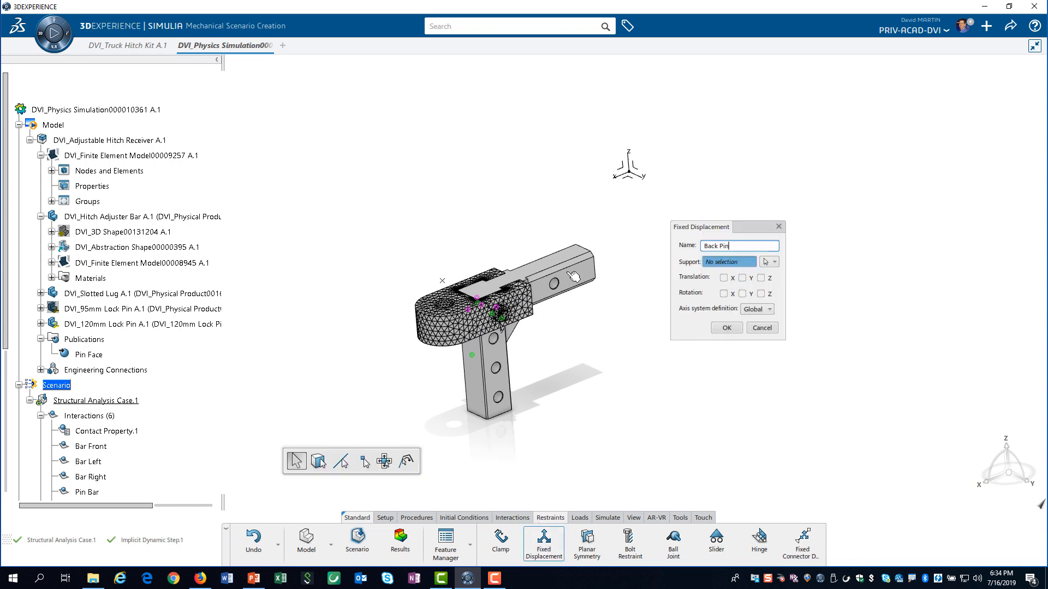
pyautogui.click(555, 278)
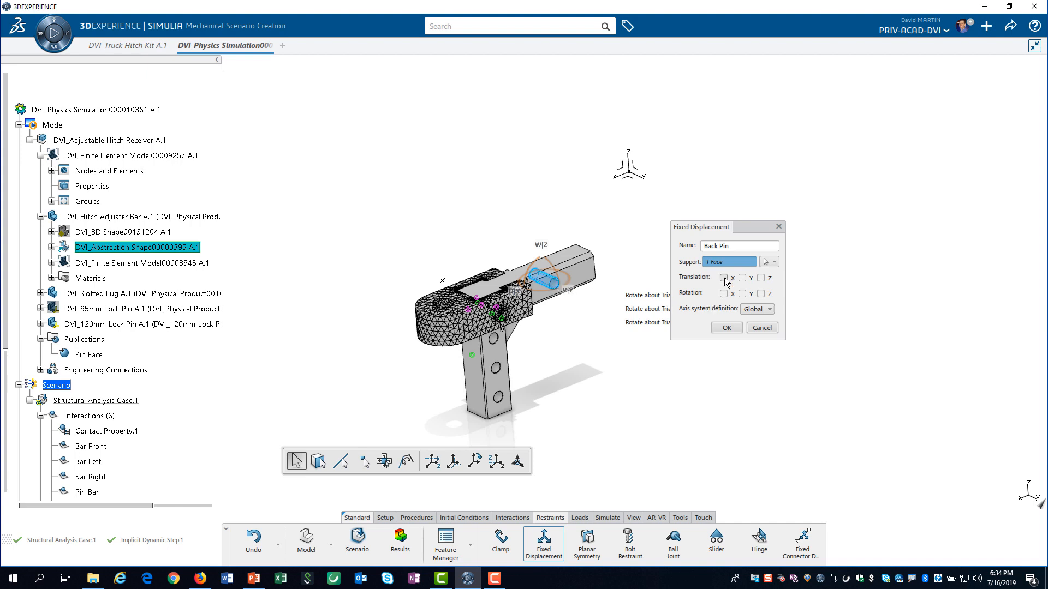
pyautogui.click(723, 277)
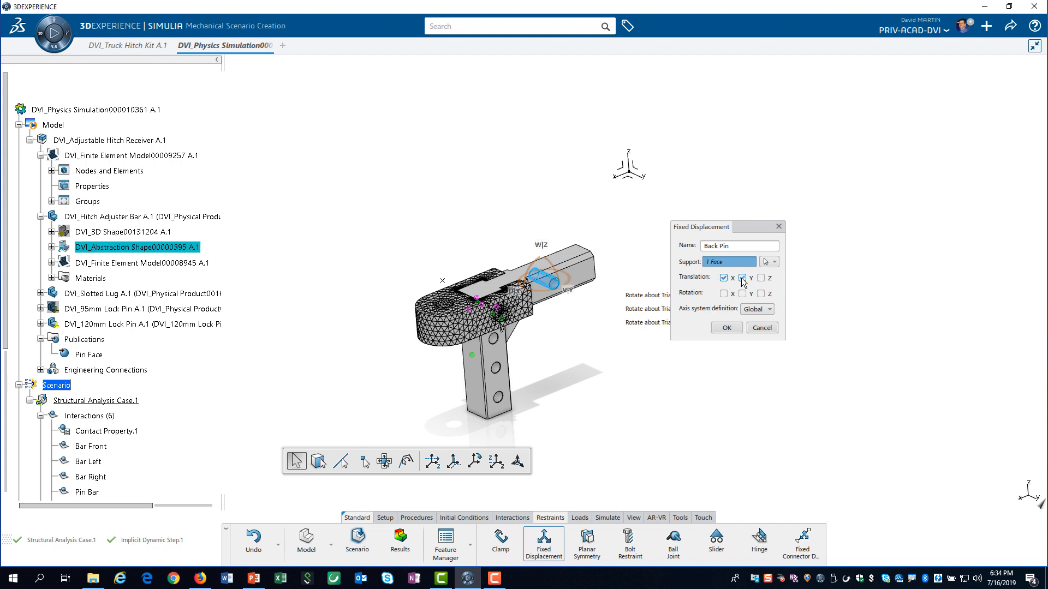
pyautogui.click(742, 276)
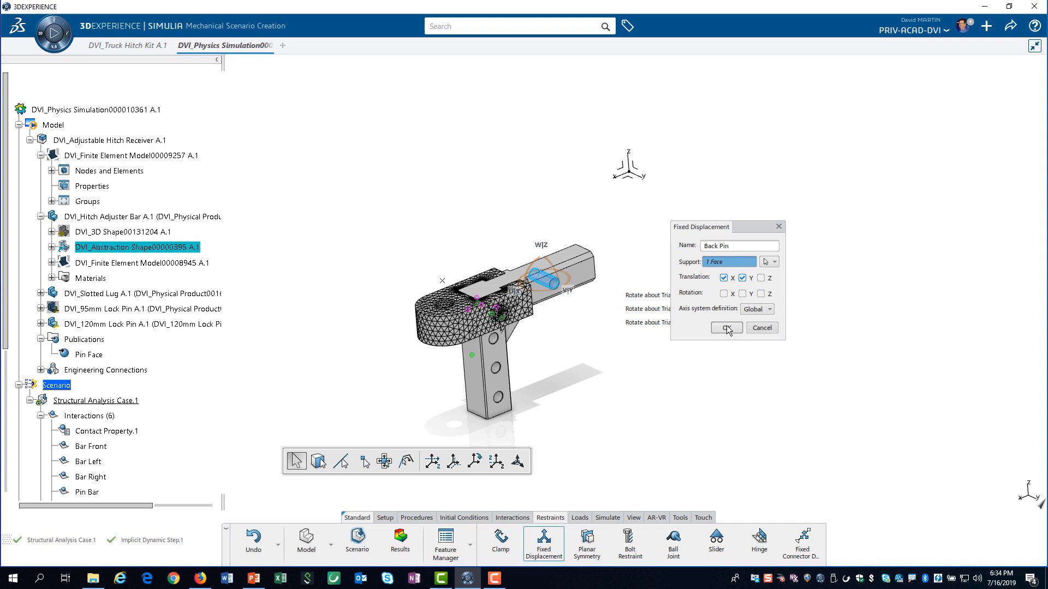
pyautogui.click(725, 327)
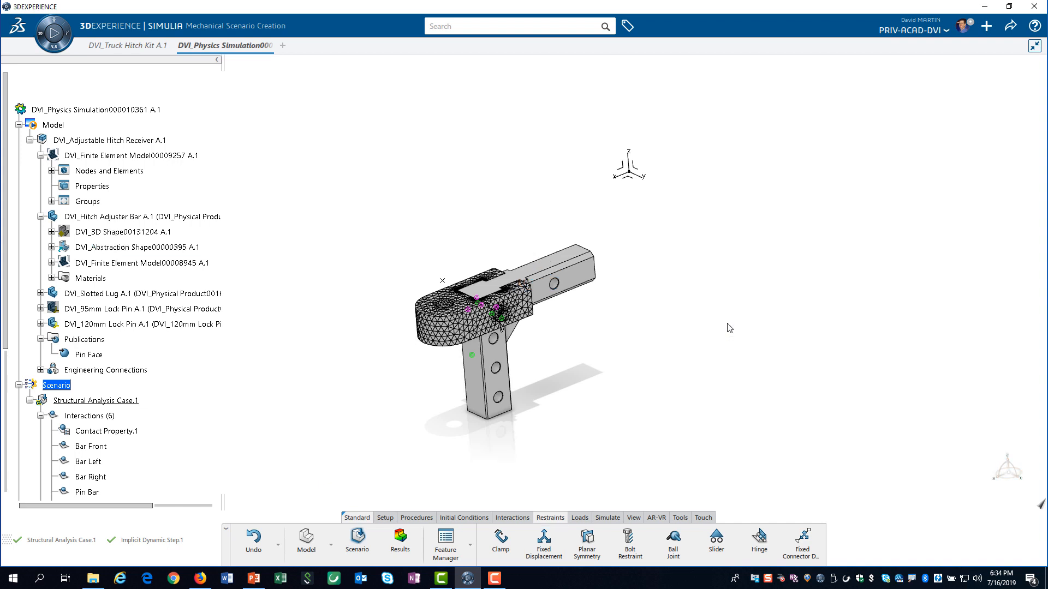
pyautogui.moveTo(477, 504)
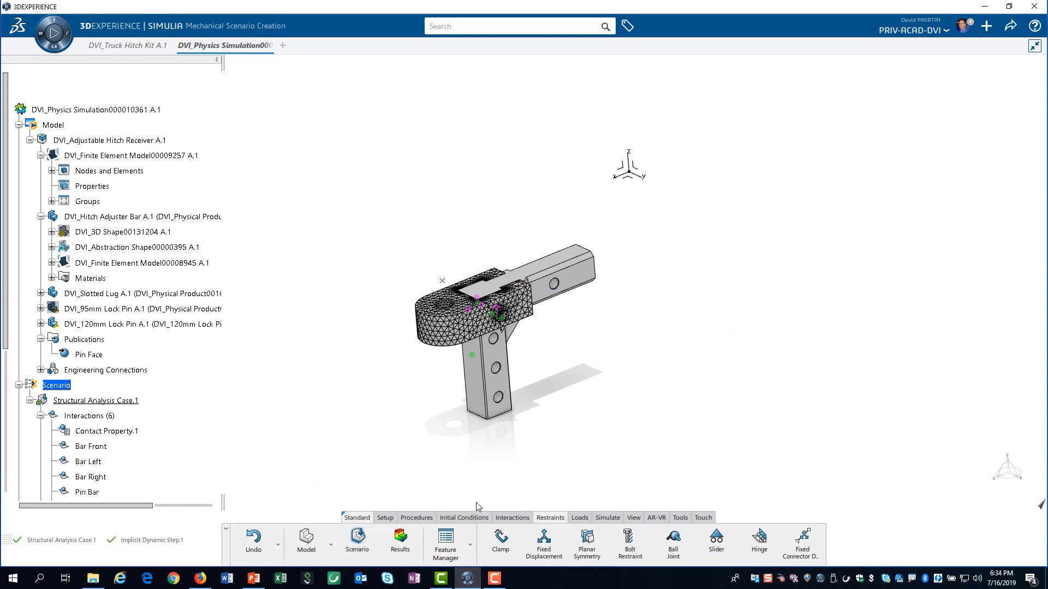
pyautogui.click(543, 541)
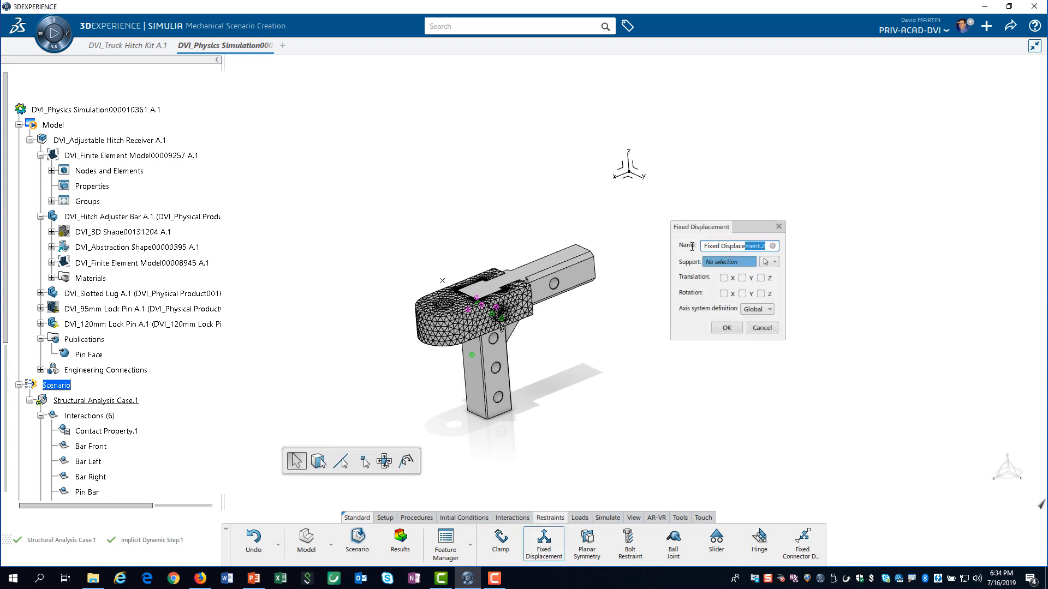
# - Name the second restraint BarZ and apply it to two adjuster bar edges
pyautogui.write('Bar2')
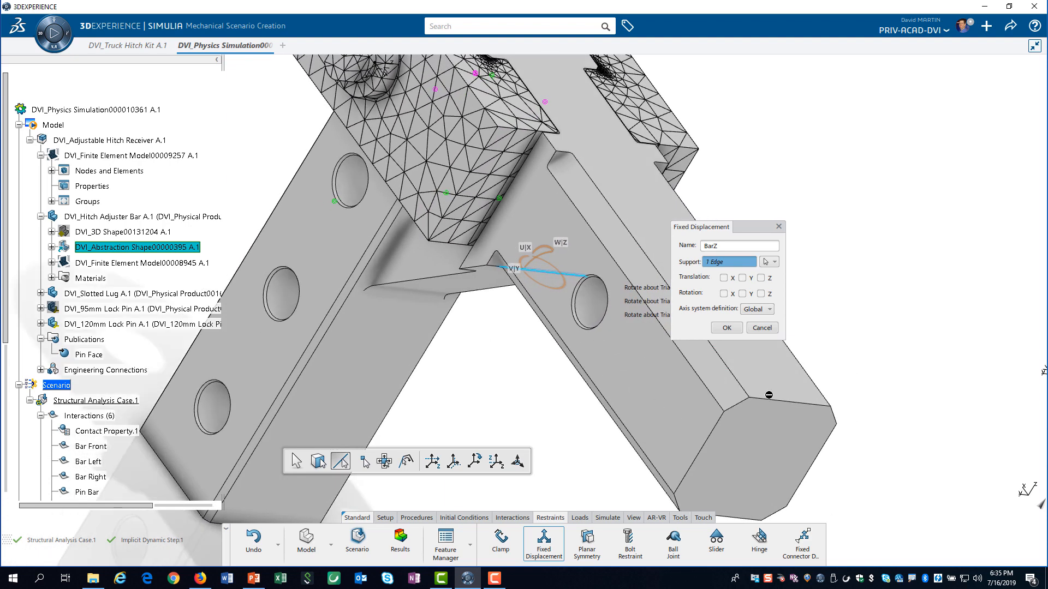
pyautogui.click(788, 406)
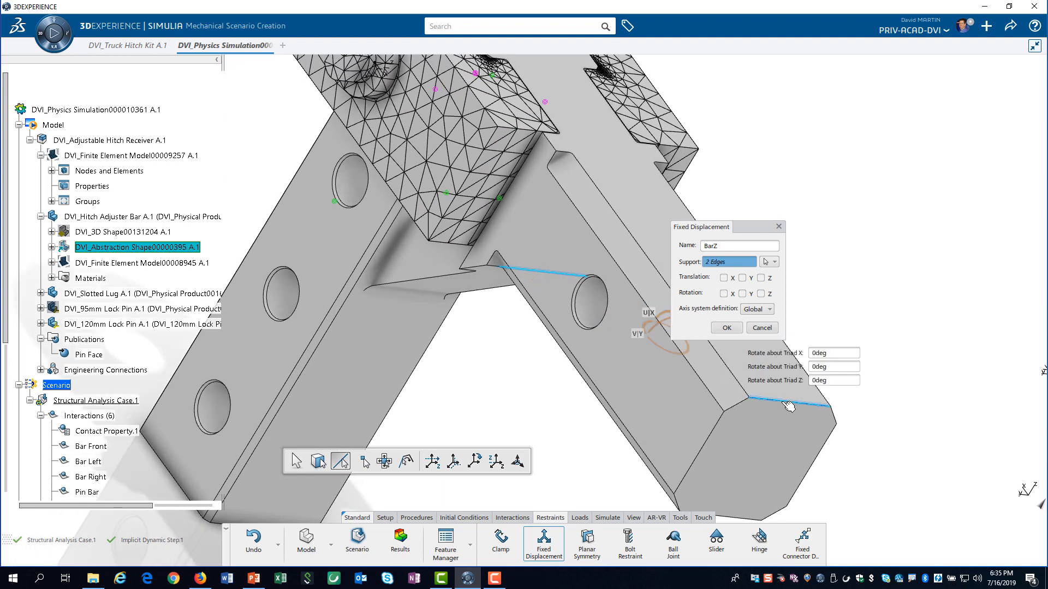
pyautogui.click(760, 278)
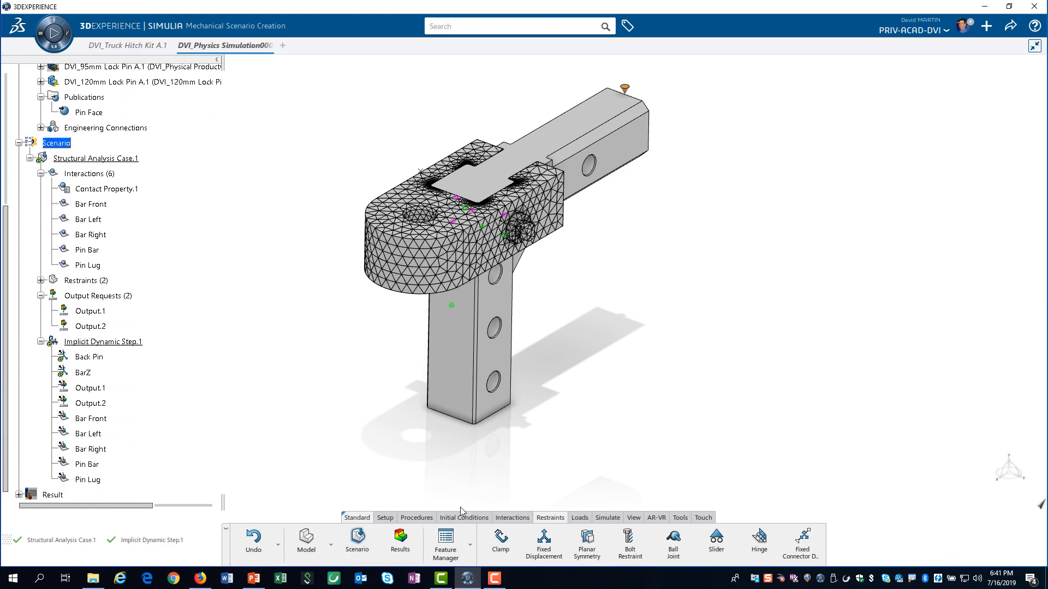
# - Start a Remote Force load with the slotted lug's Ball Face publication as support
pyautogui.click(579, 517)
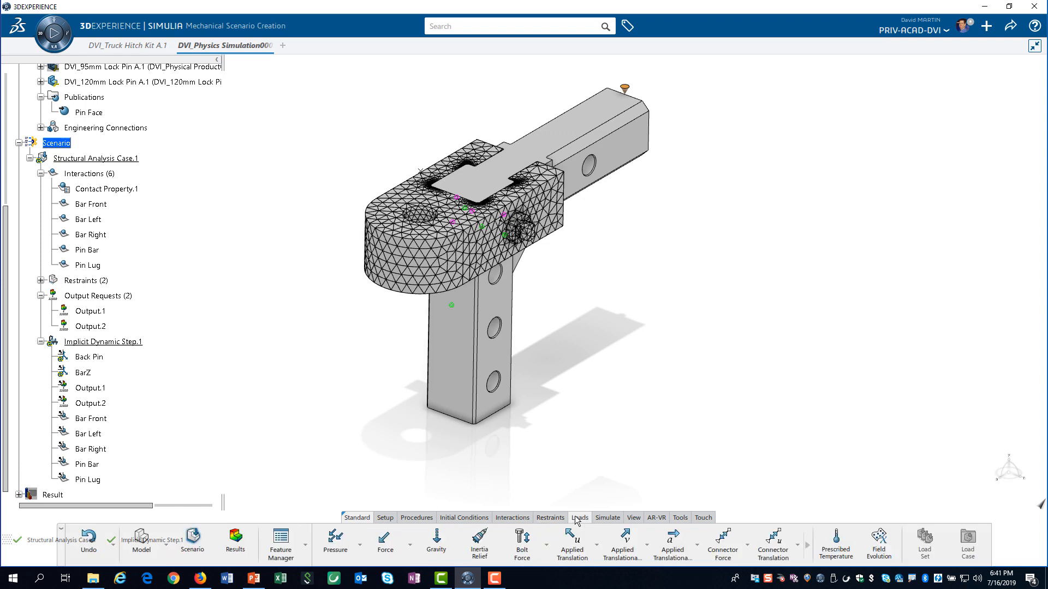
pyautogui.click(399, 550)
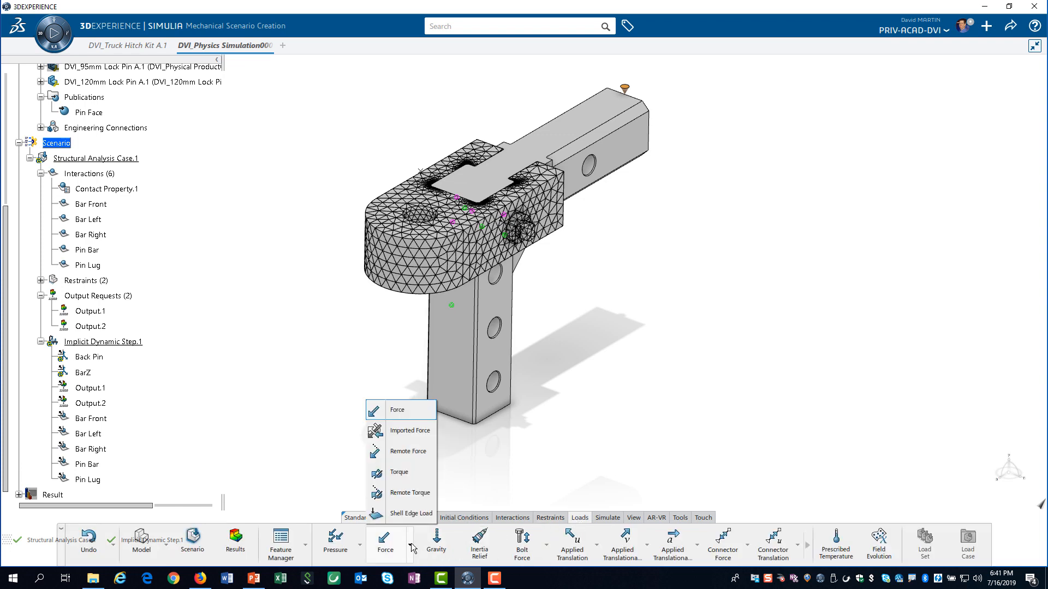
pyautogui.moveTo(408, 450)
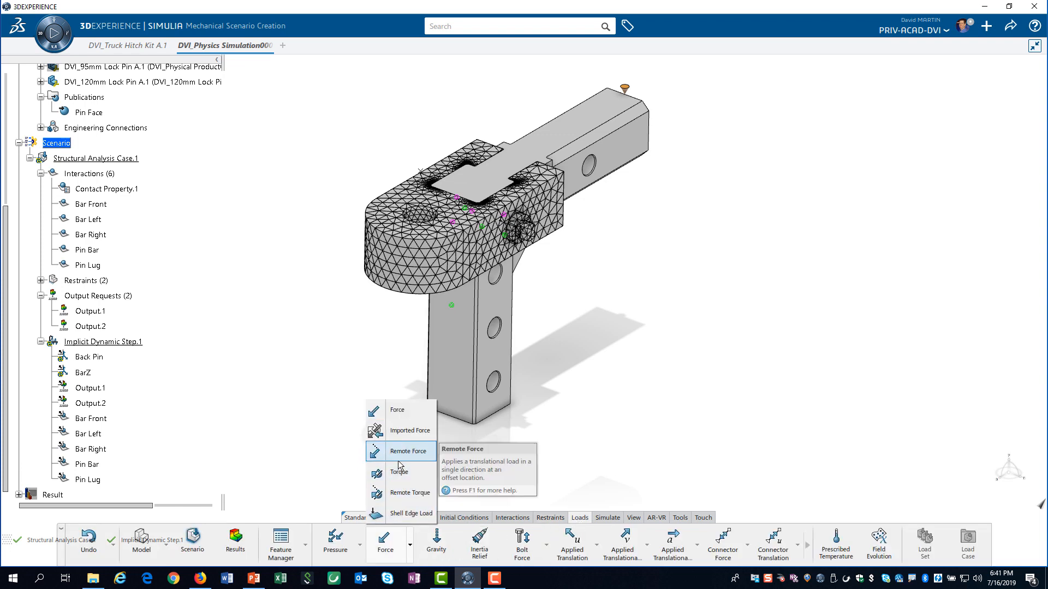
pyautogui.click(408, 451)
pyautogui.write('Hitch Load')
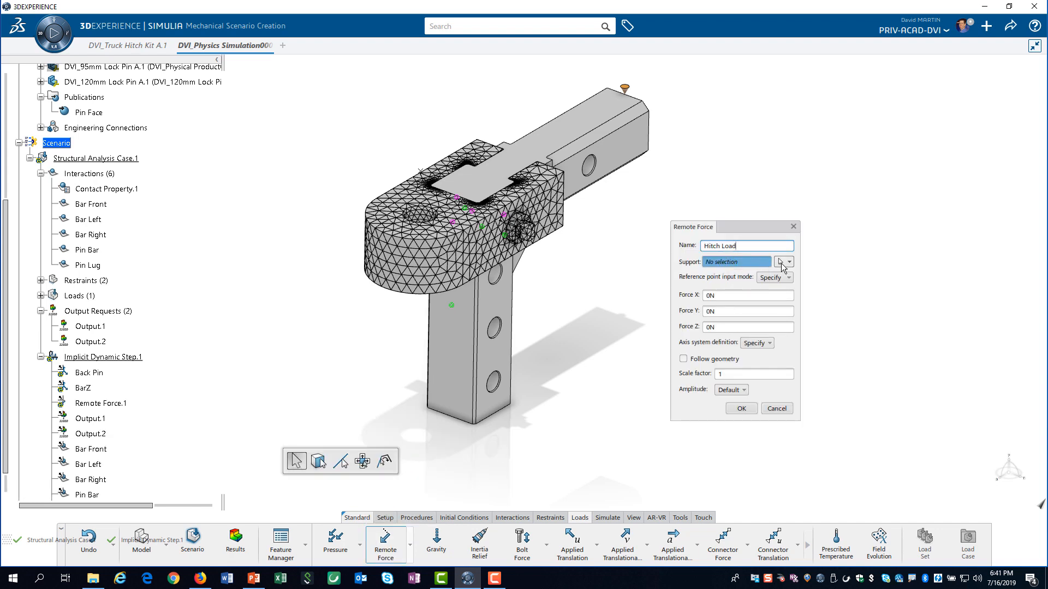
pyautogui.click(784, 261)
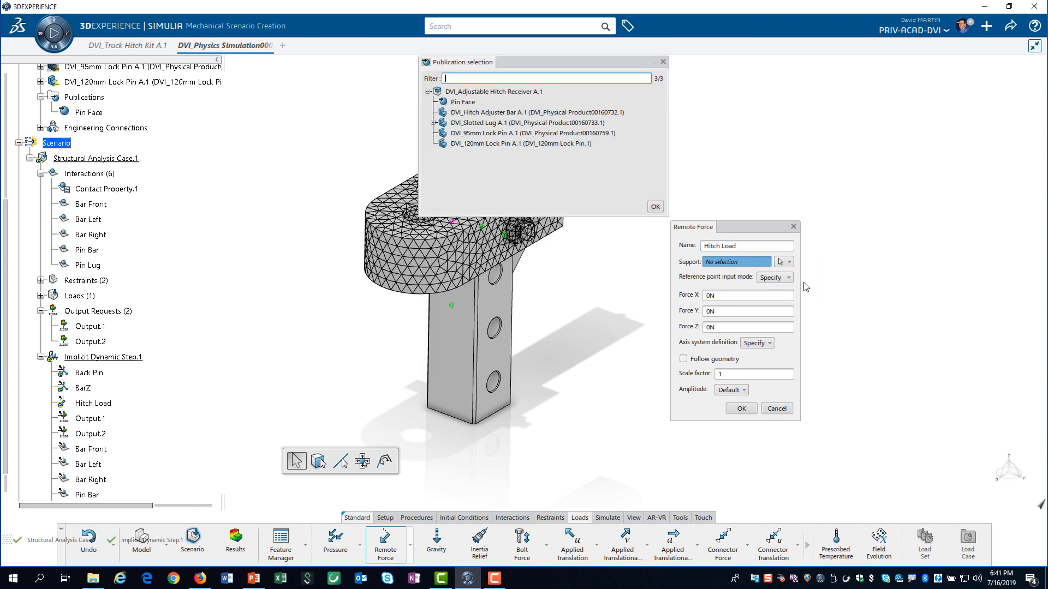
pyautogui.click(435, 124)
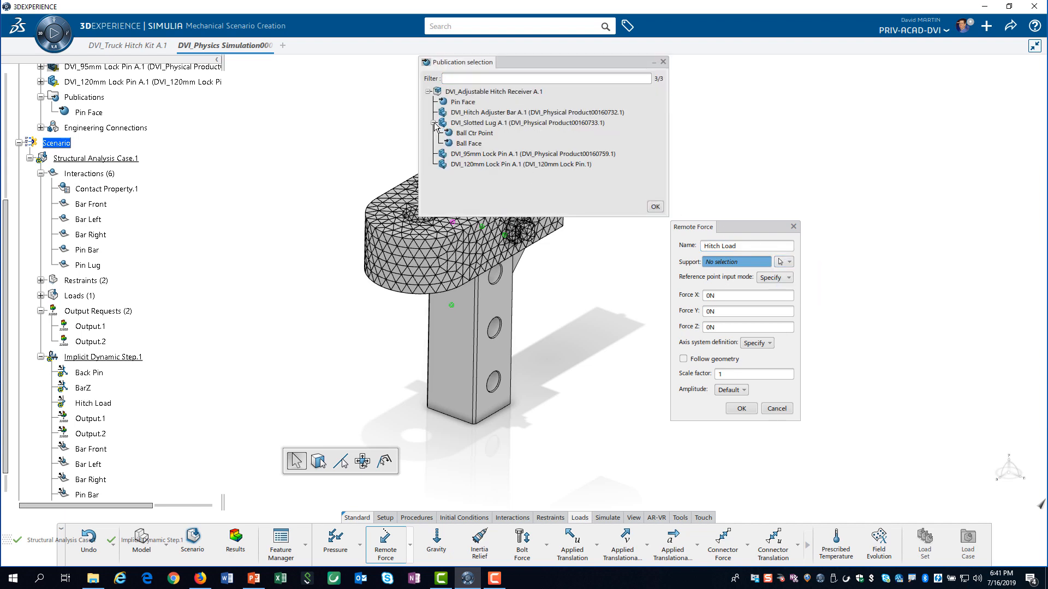
pyautogui.click(475, 132)
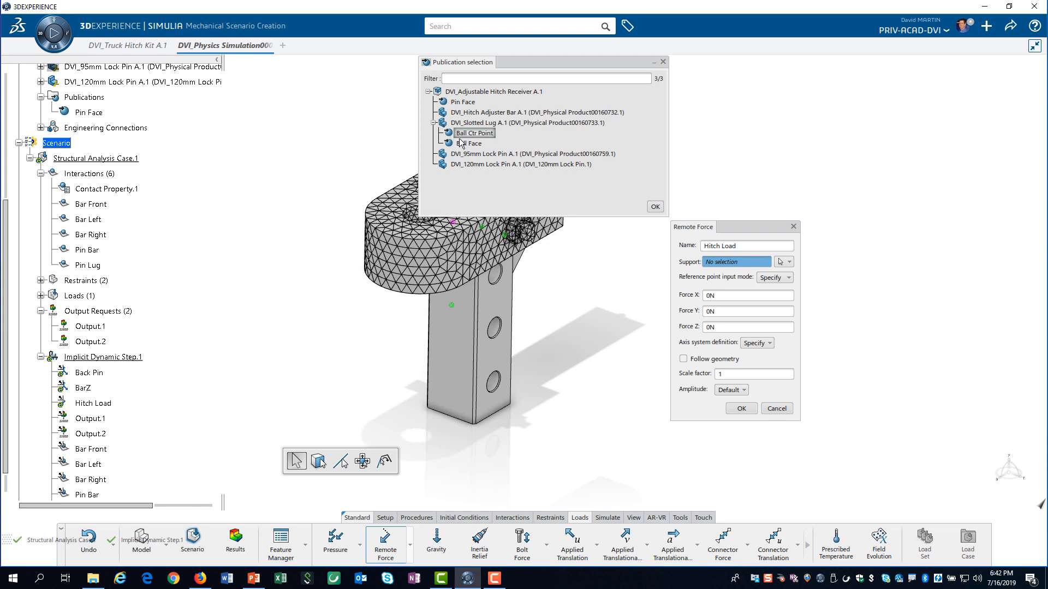
pyautogui.click(469, 143)
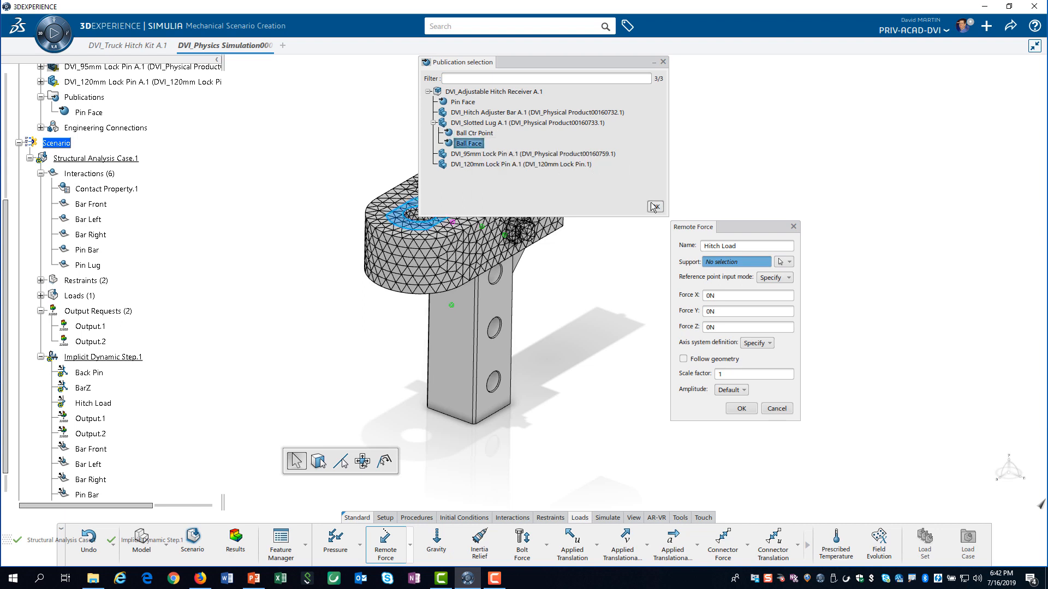
pyautogui.click(654, 206)
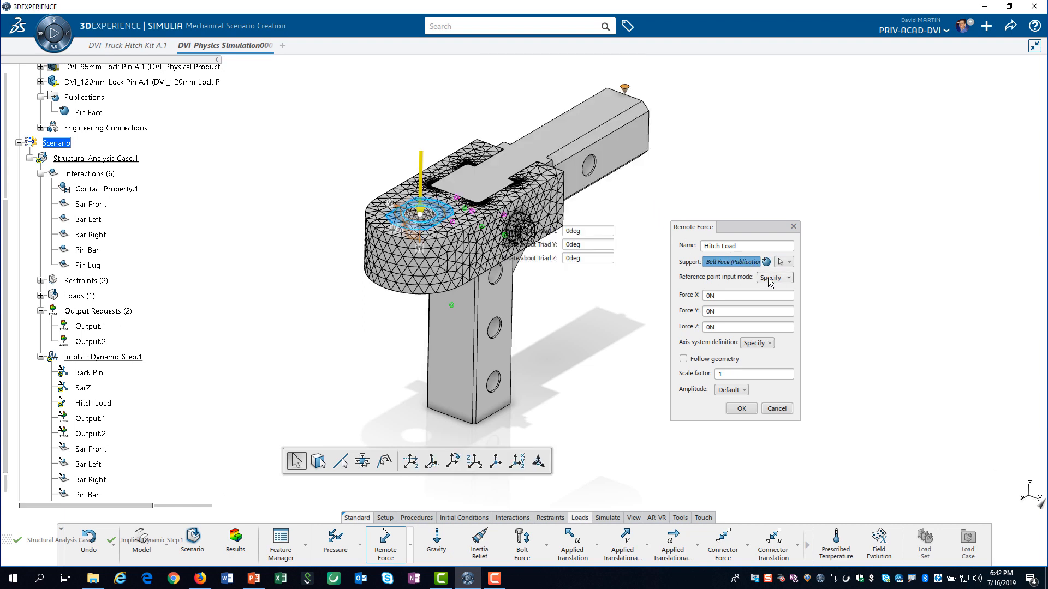
# - Set Ball Ctr Point as load point, Force Z -2500 N in global axes, creating Hitch Load
pyautogui.click(773, 277)
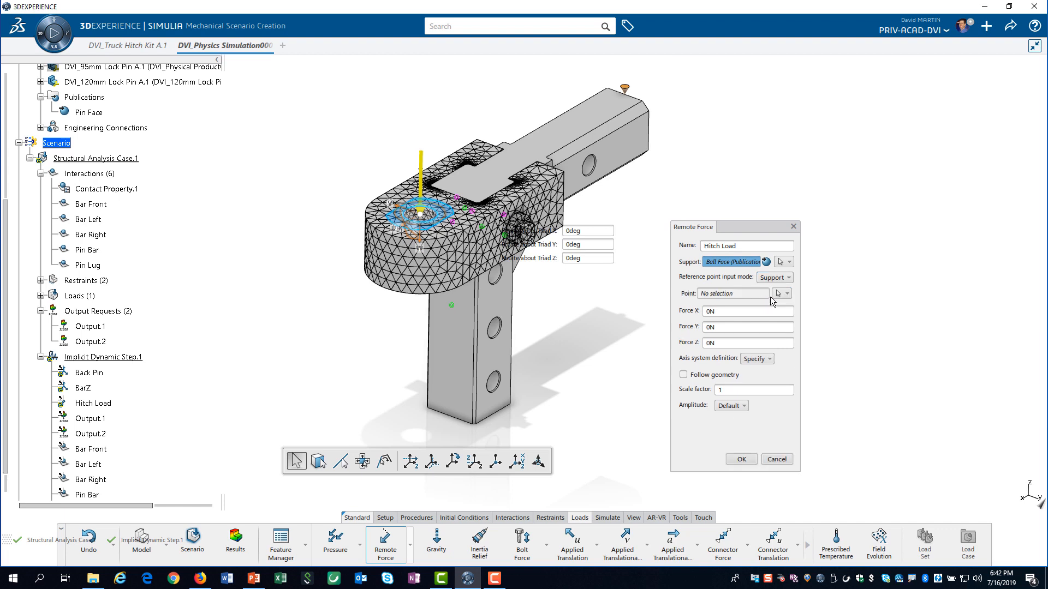
pyautogui.click(787, 293)
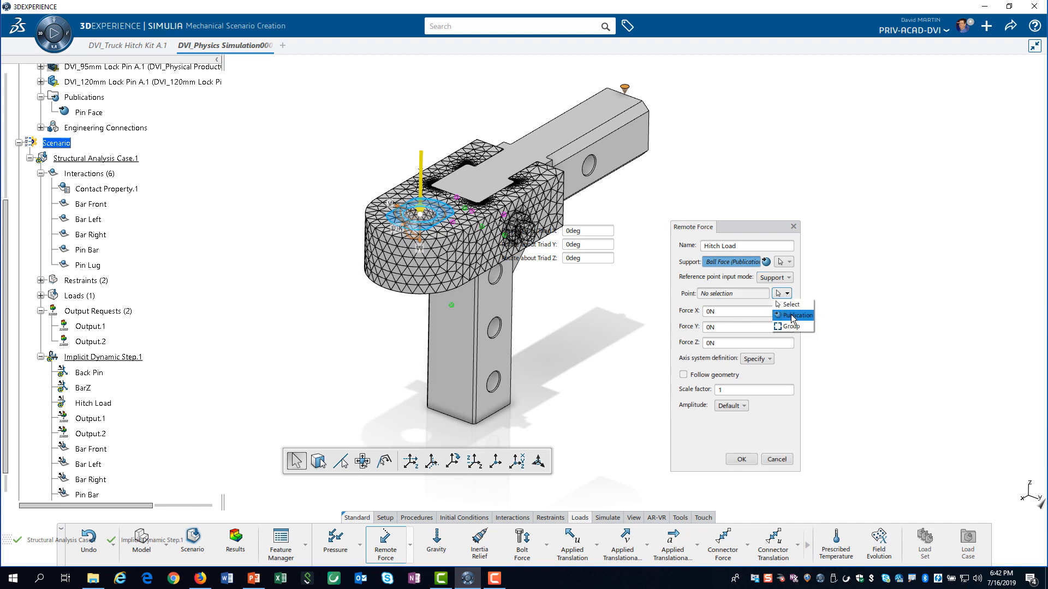
pyautogui.click(790, 315)
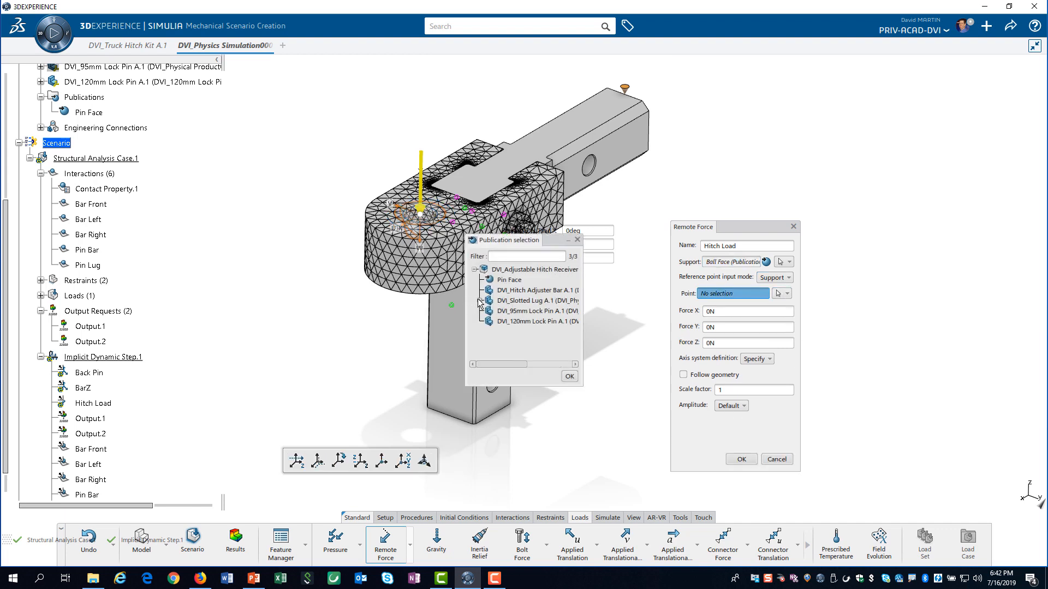
pyautogui.click(484, 301)
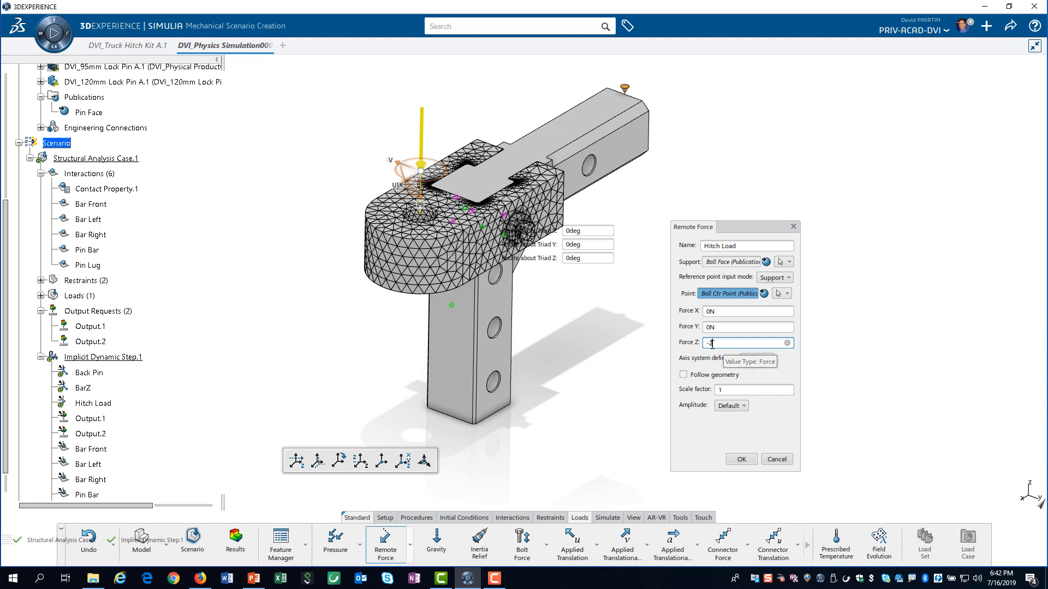
pyautogui.write('-2500')
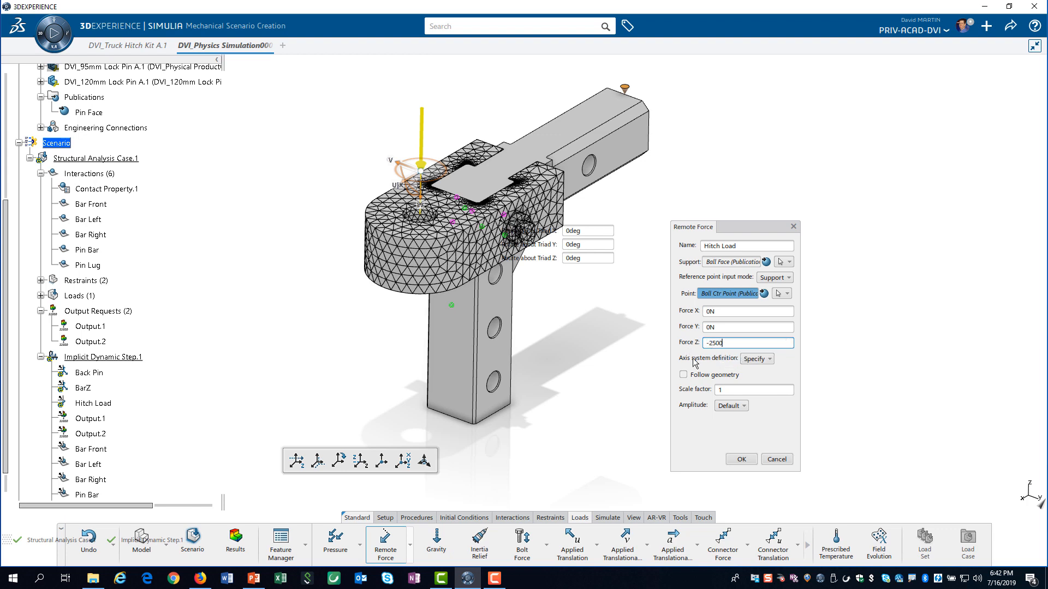
pyautogui.click(768, 359)
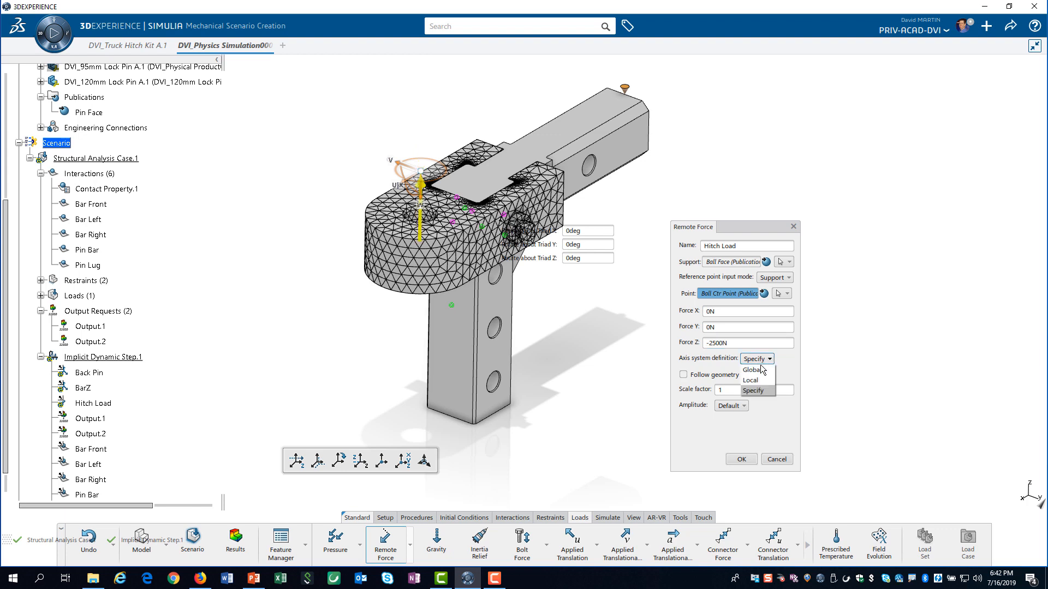
pyautogui.click(751, 370)
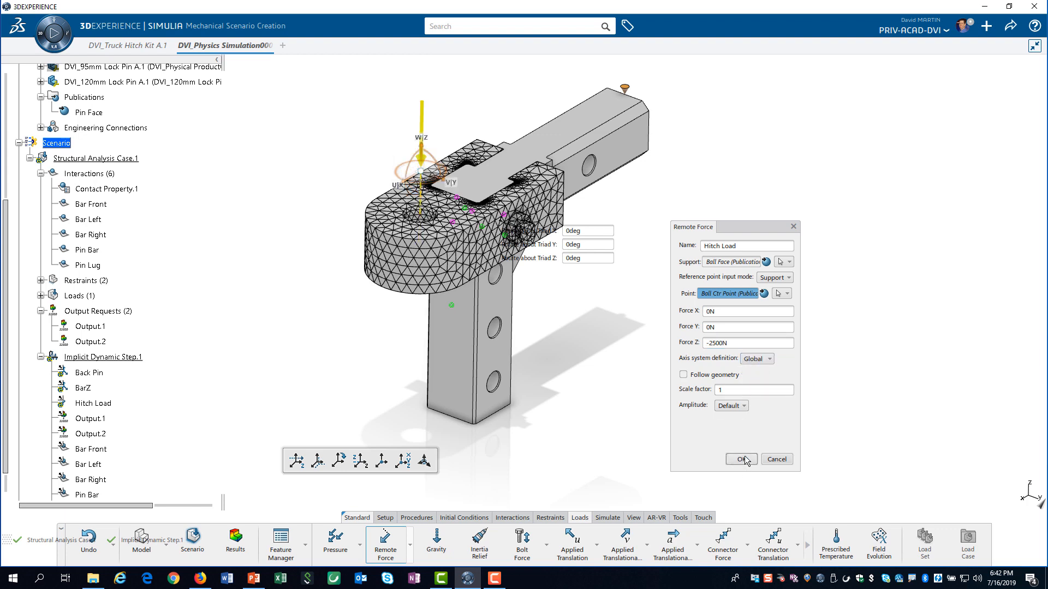
pyautogui.click(739, 459)
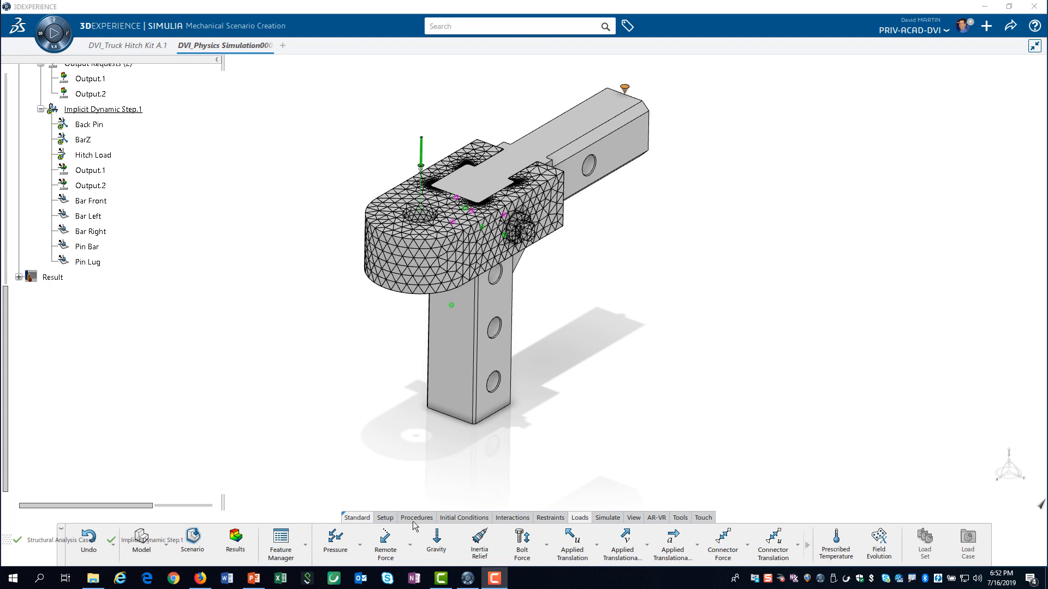
# - Add Implicit Dynamic Step.3 with default 1 s settings from the Procedures tools
pyautogui.click(416, 517)
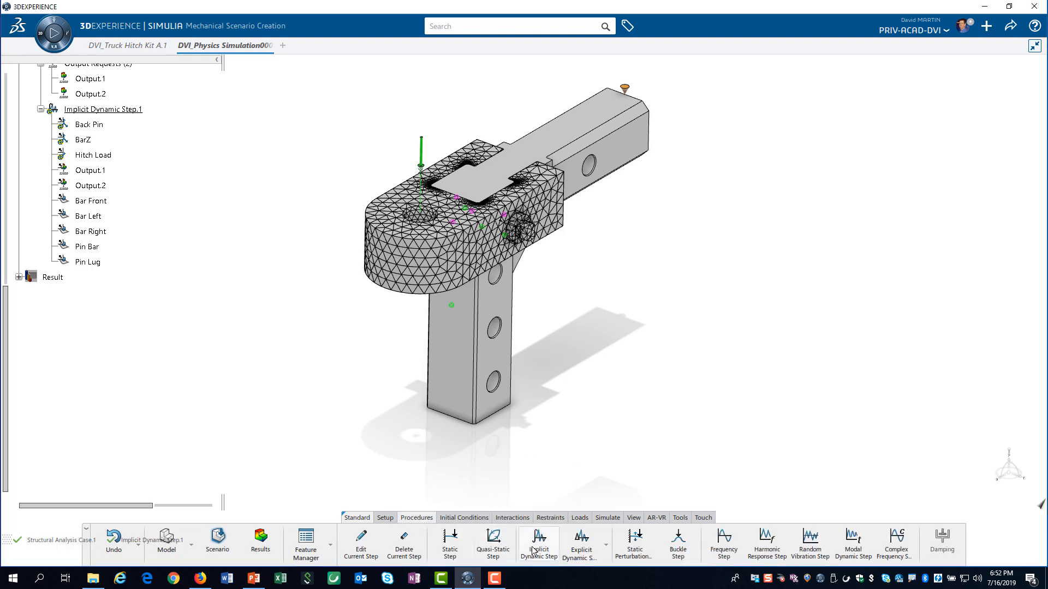
pyautogui.click(538, 543)
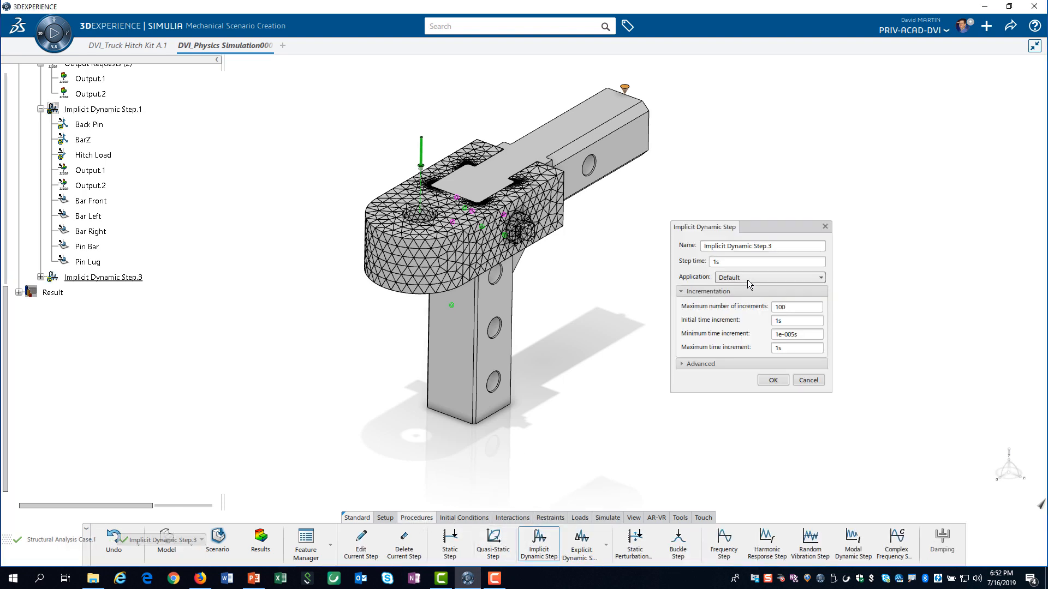
pyautogui.click(819, 277)
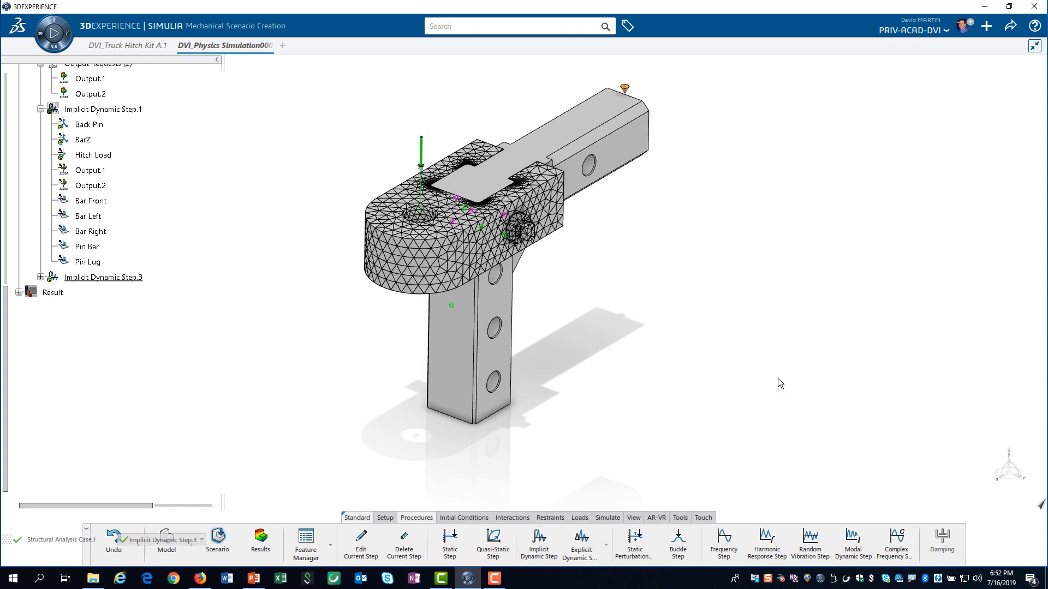
pyautogui.moveTo(579, 517)
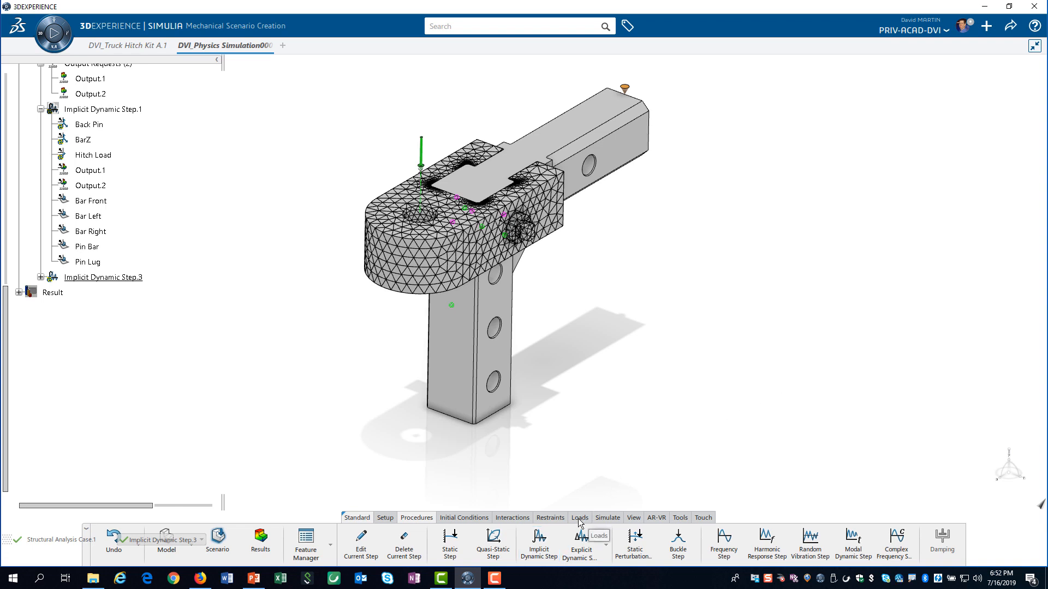
pyautogui.click(579, 517)
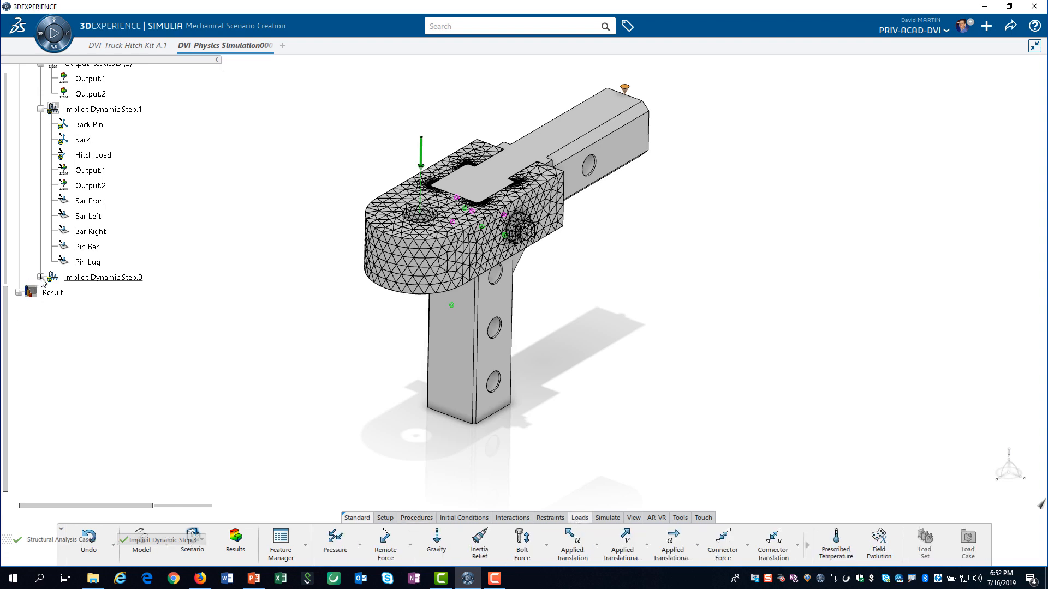
# - Create the Pull Load remote force of 26000 N in X in global axes under Implicit Dynamic Step.3
pyautogui.click(42, 277)
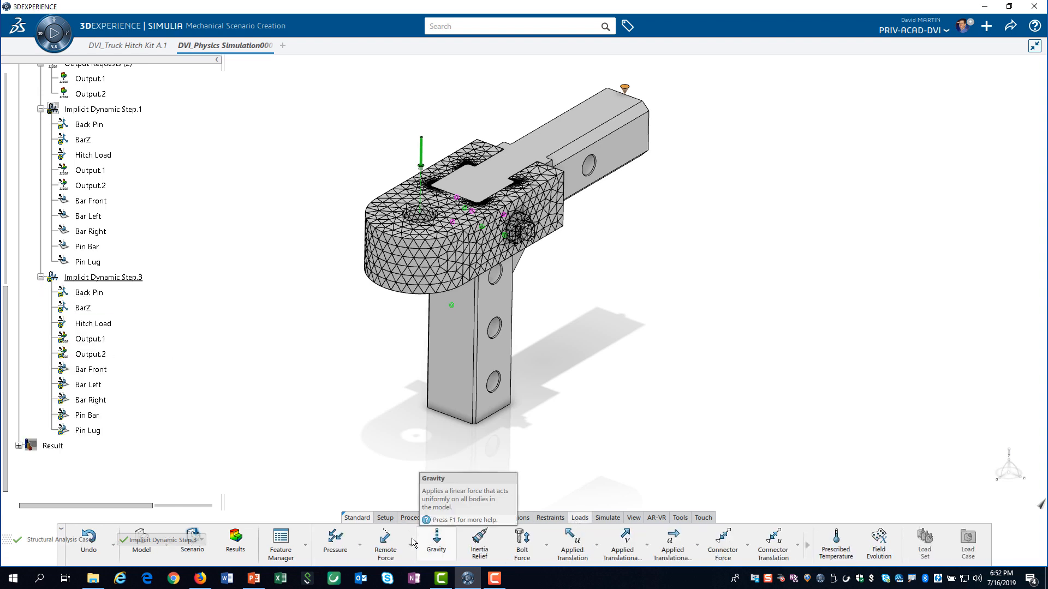
pyautogui.click(385, 540)
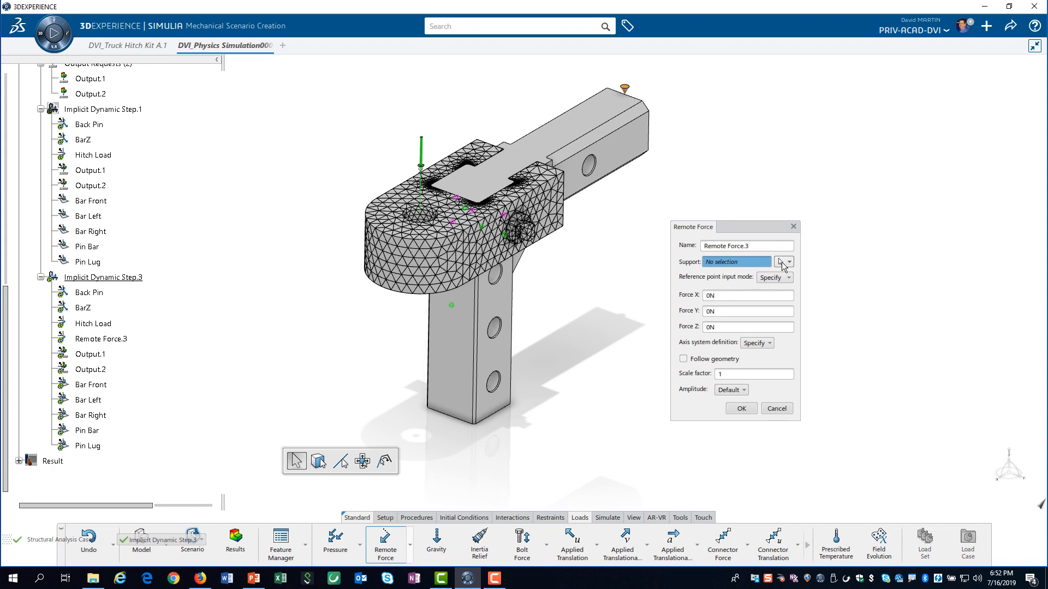
pyautogui.write('Pull Load')
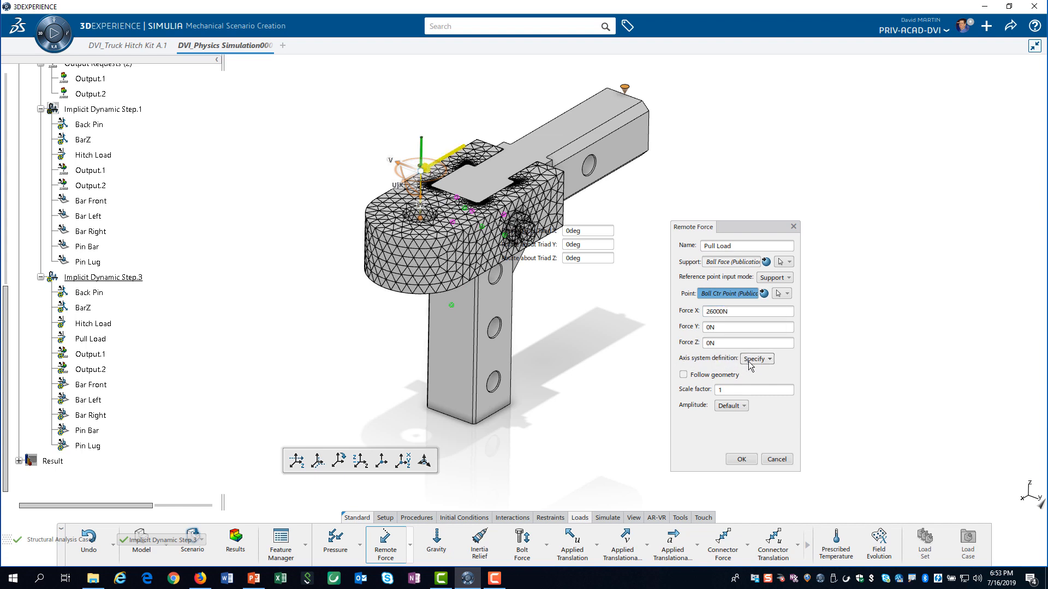
pyautogui.click(756, 359)
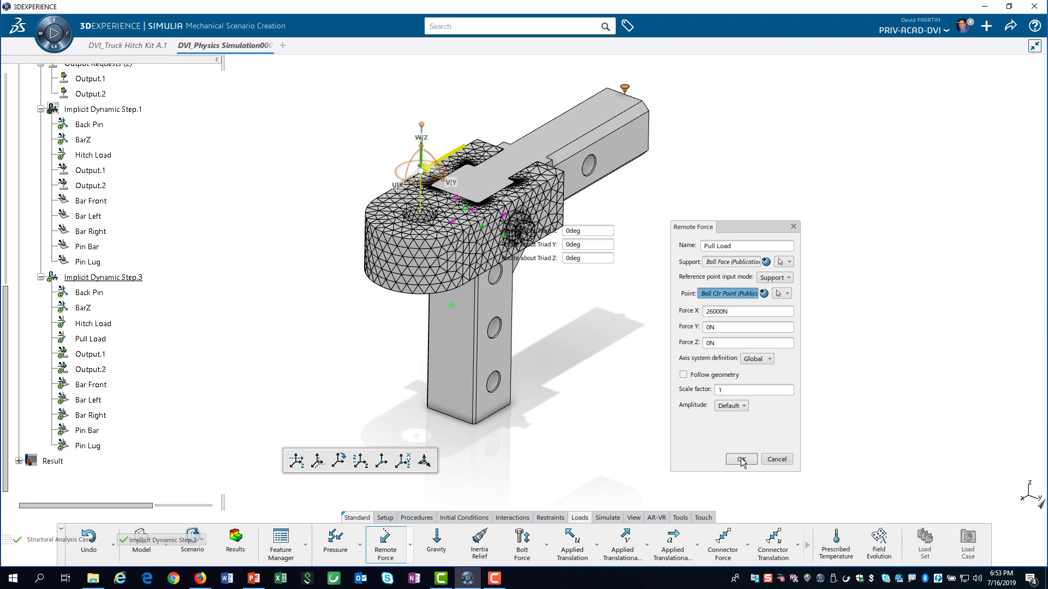
pyautogui.click(740, 460)
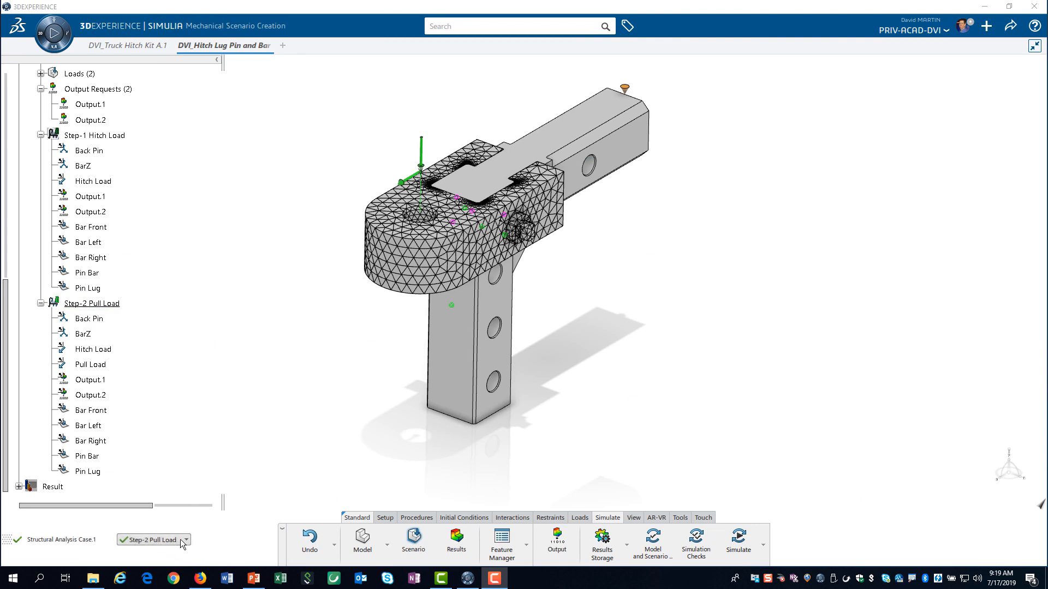
# - Make Step-1 Hitch Load the current analysis step from the status bar selector
pyautogui.click(185, 540)
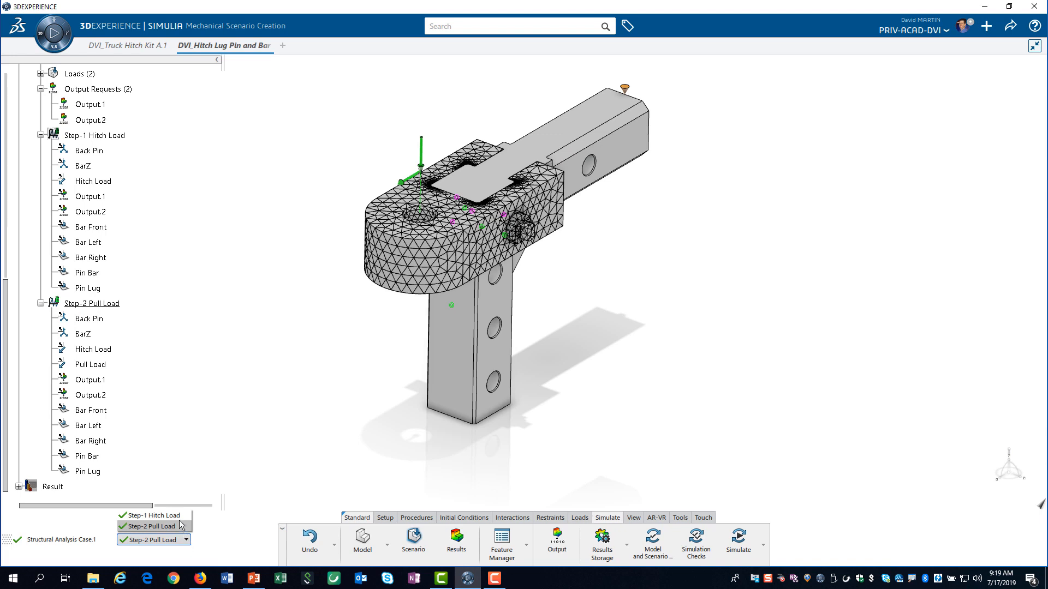
pyautogui.click(152, 515)
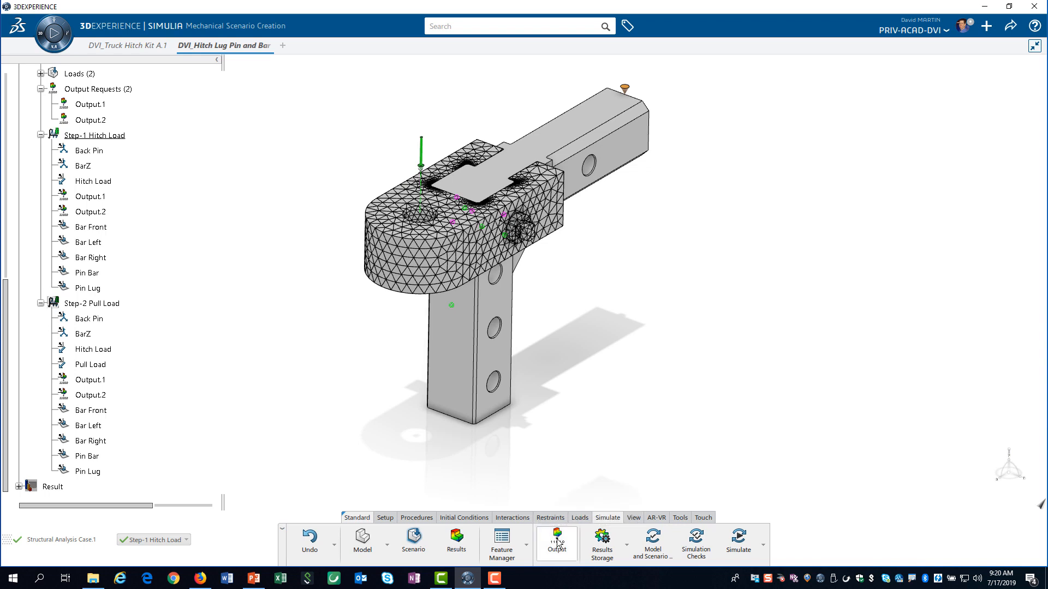
# - Start the Lug Bar Front output request with support picked from simulation features (Bar Front)
pyautogui.click(557, 538)
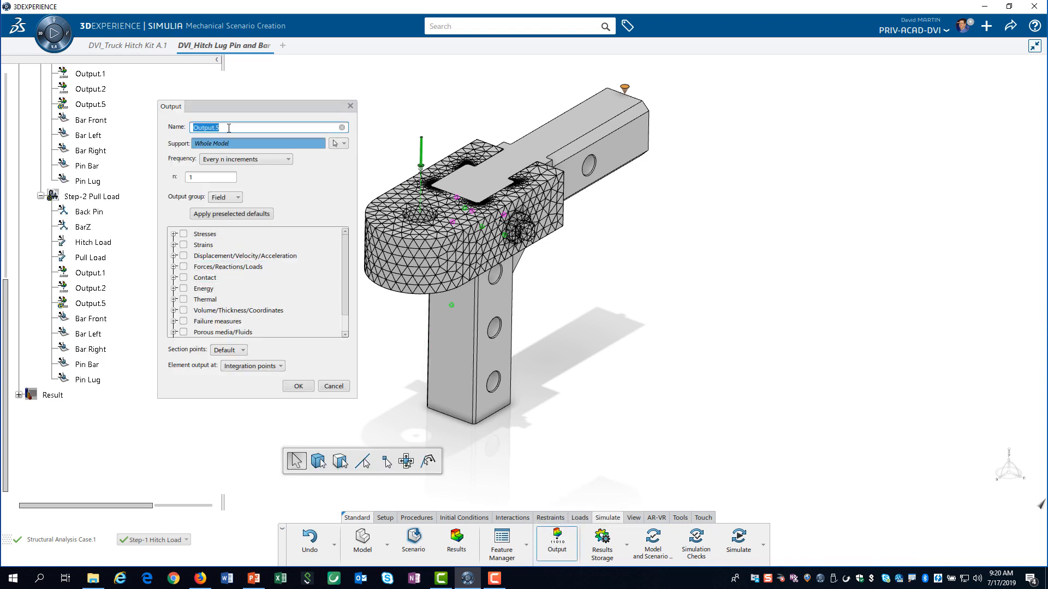
pyautogui.write('Lug Bar Front')
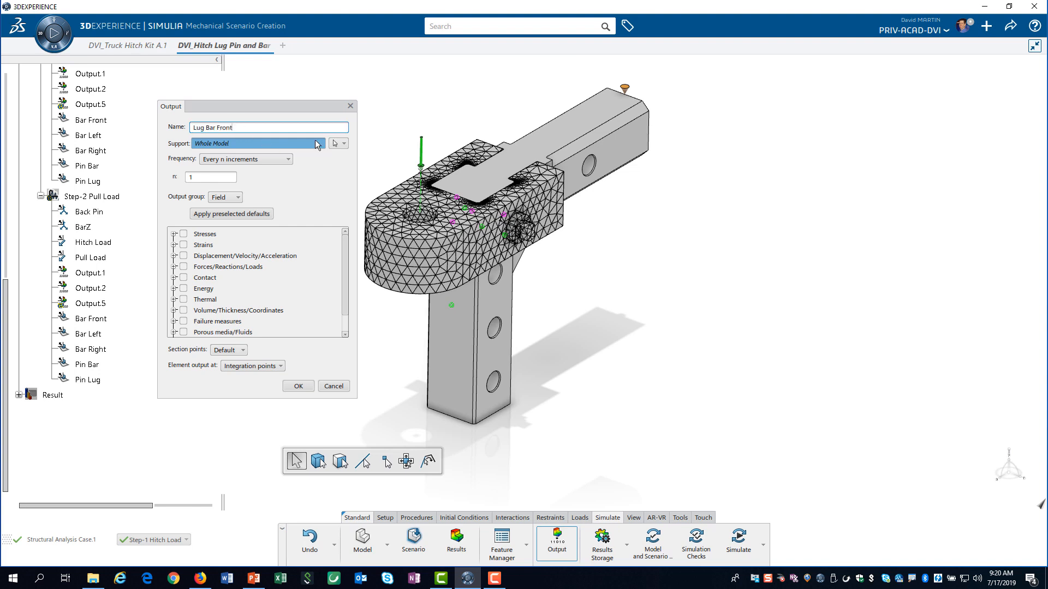
pyautogui.click(345, 143)
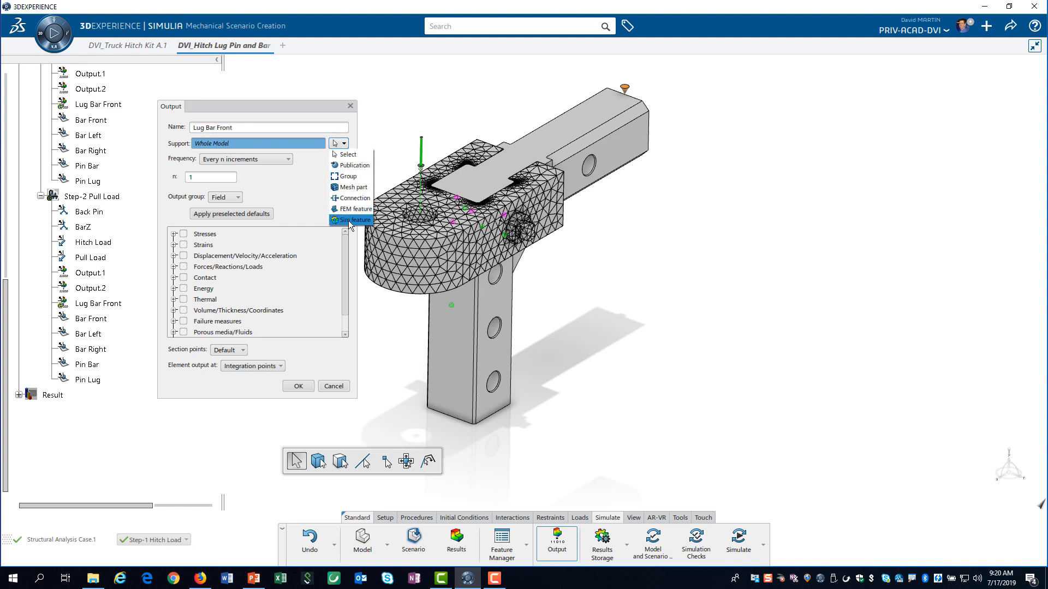
pyautogui.click(350, 220)
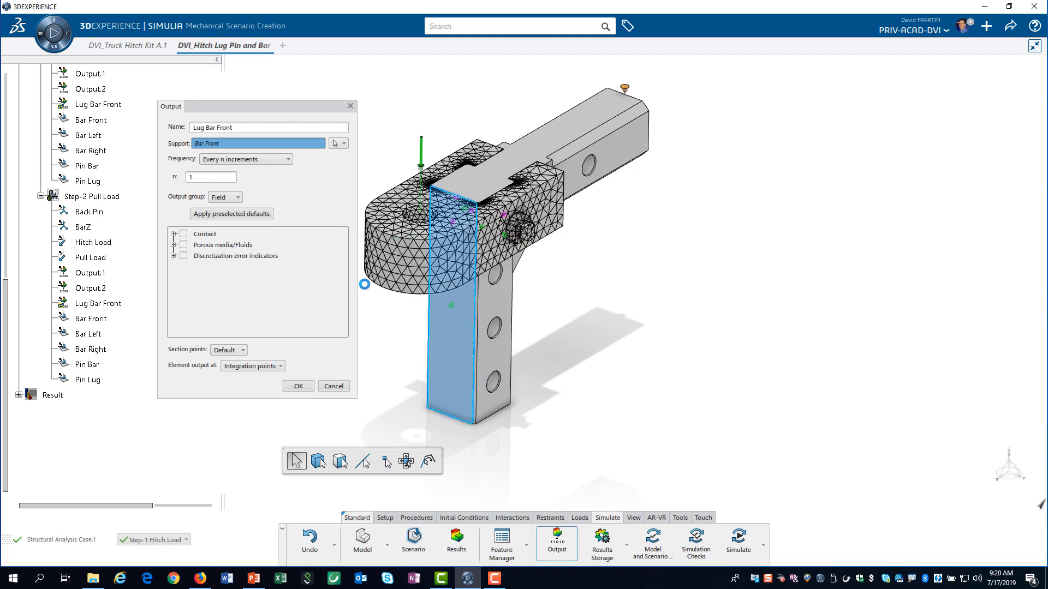
# - Set the output group to History and request the CFN total contact force
pyautogui.click(238, 196)
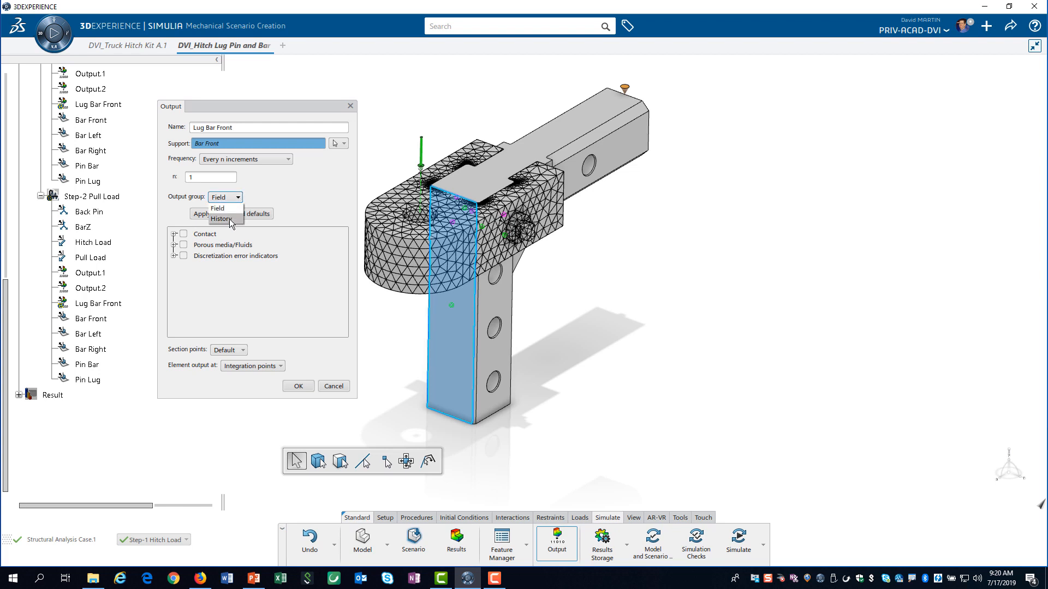
pyautogui.click(222, 218)
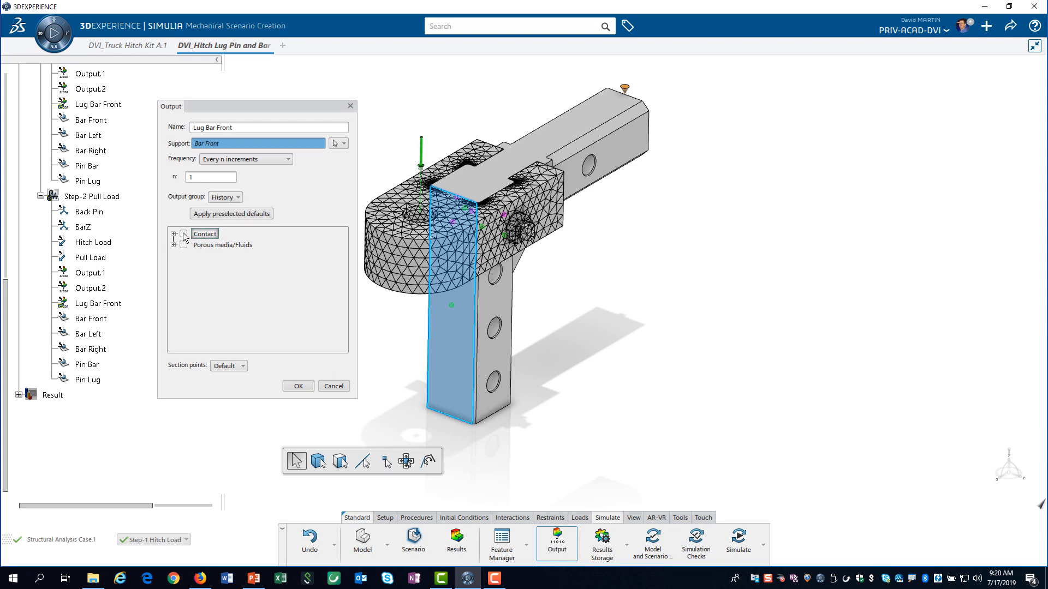
pyautogui.click(180, 234)
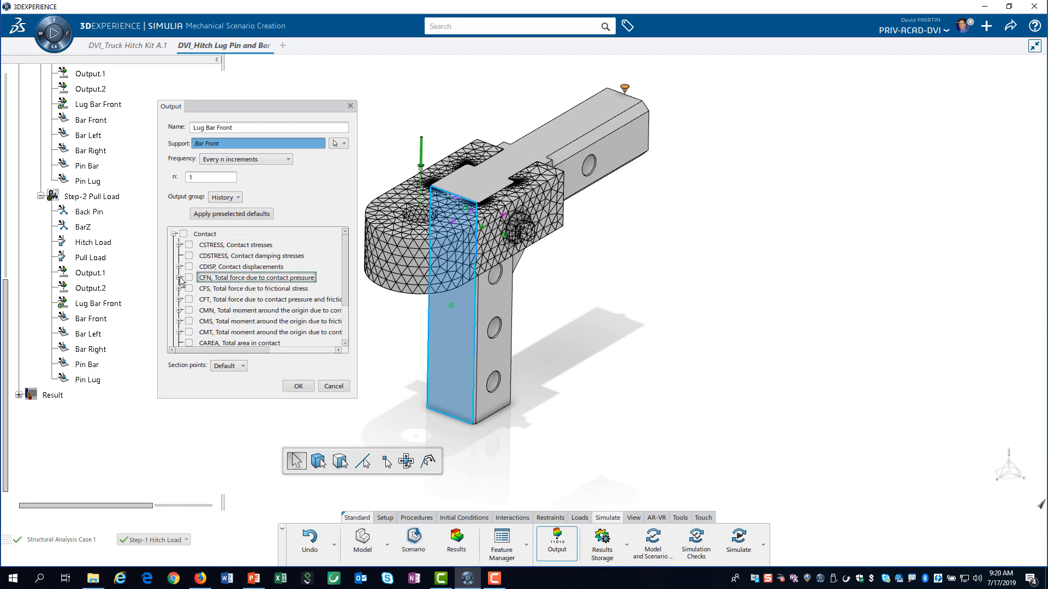
pyautogui.click(180, 277)
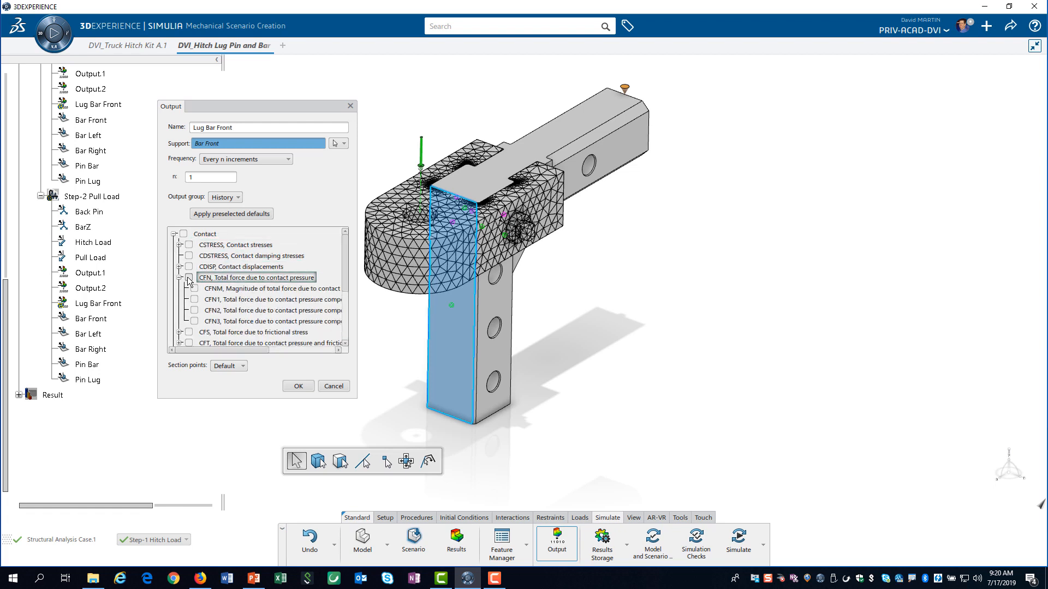
pyautogui.click(189, 277)
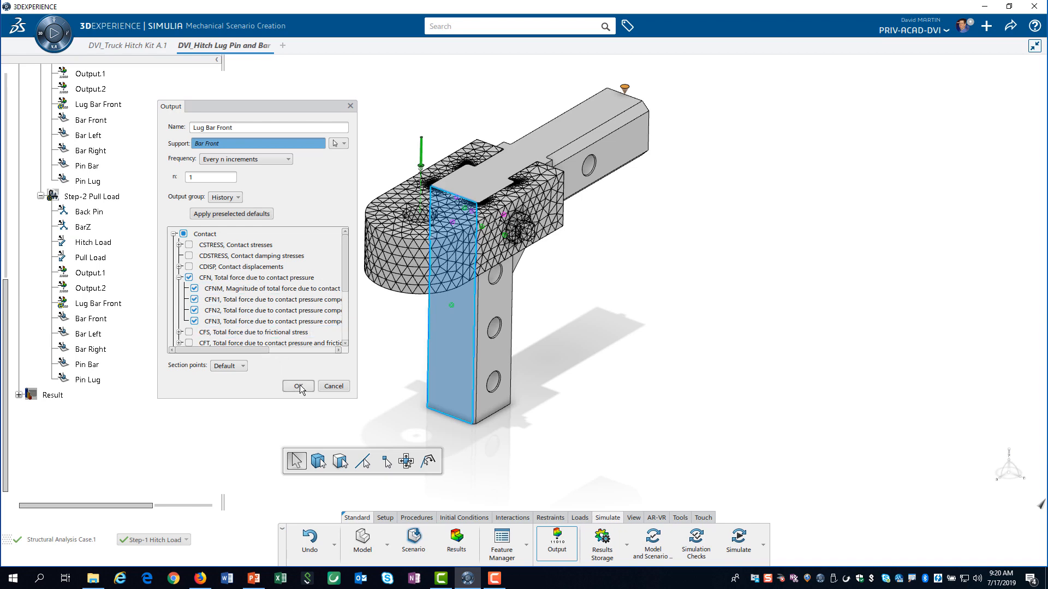
pyautogui.click(297, 386)
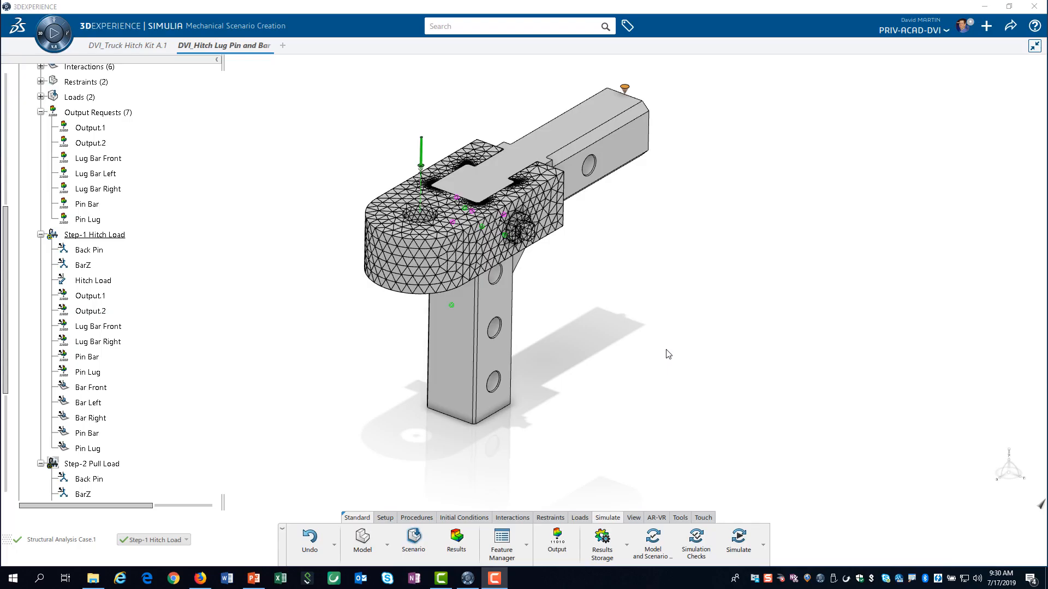
pyautogui.moveTo(501, 543)
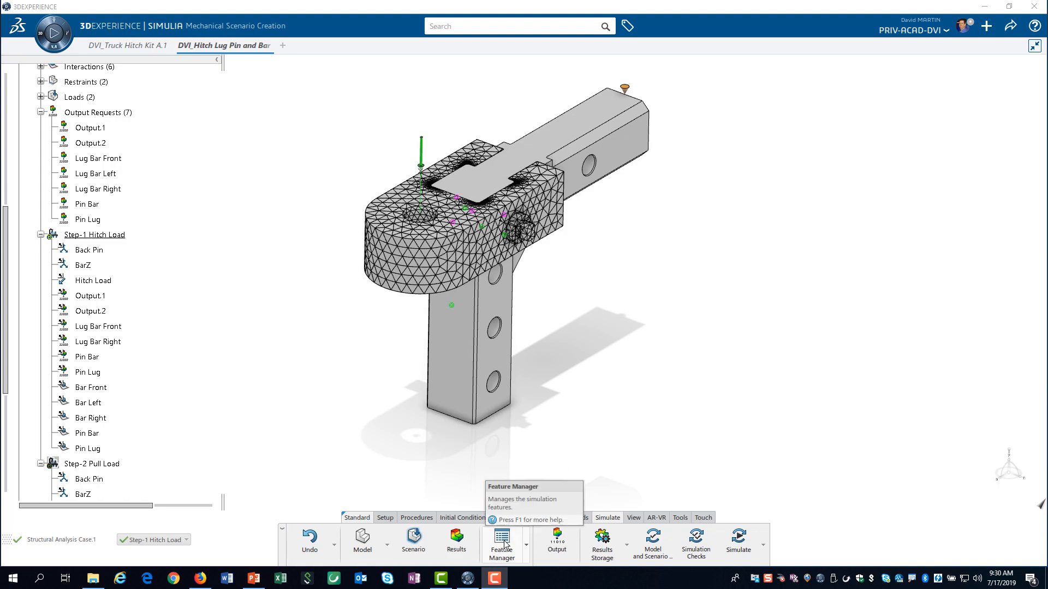
# - Review the Feature Manager overview and bring up the context menu for Output.1
pyautogui.click(501, 543)
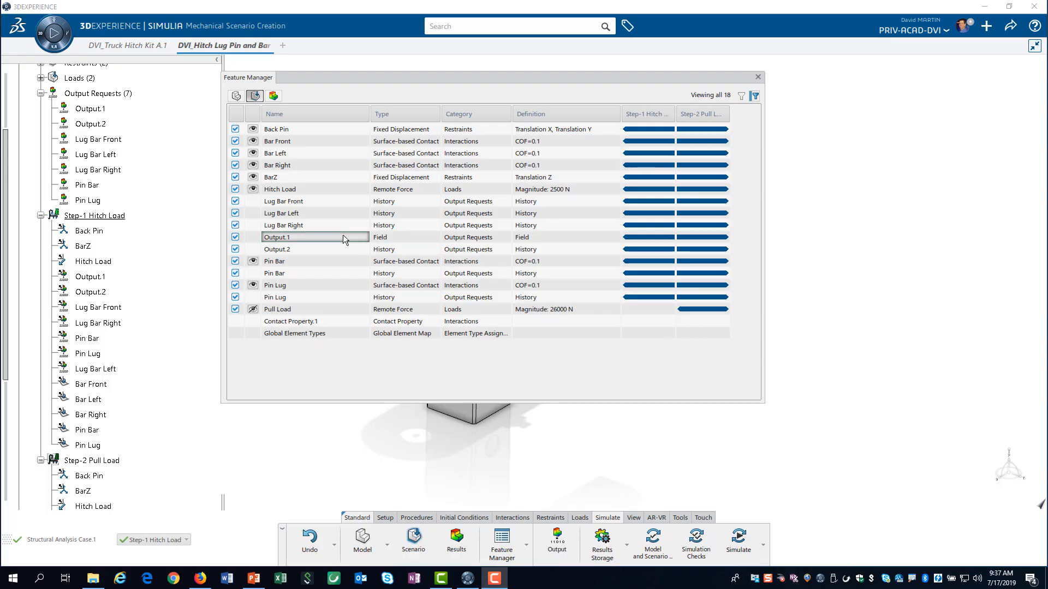
pyautogui.click(475, 237)
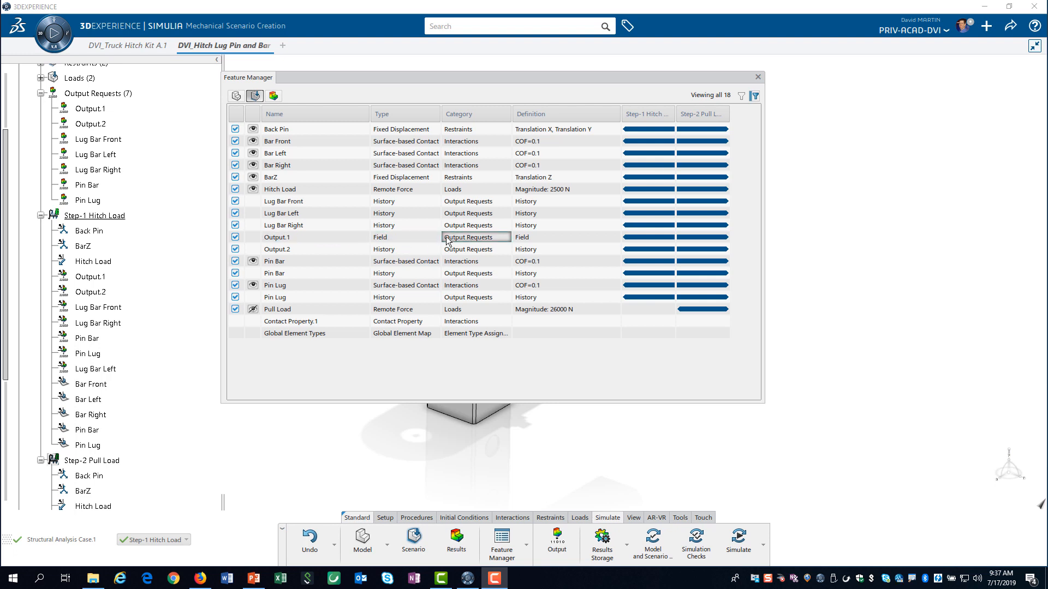
pyautogui.rightClick(276, 237)
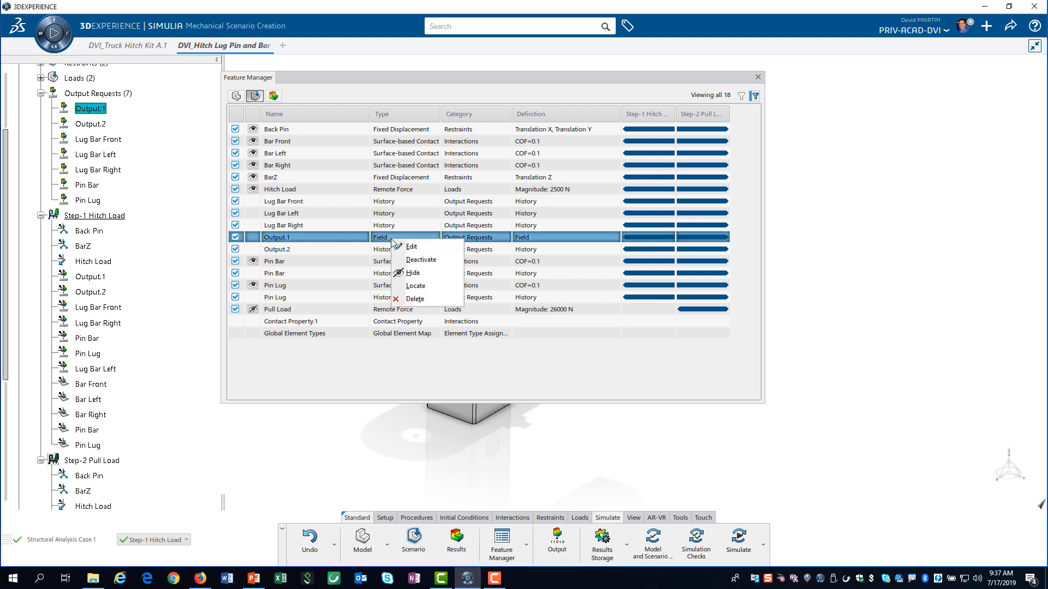
# - Remove equivalent plastic strain PEEQ and accelerations A from the Output.1 request
pyautogui.click(411, 247)
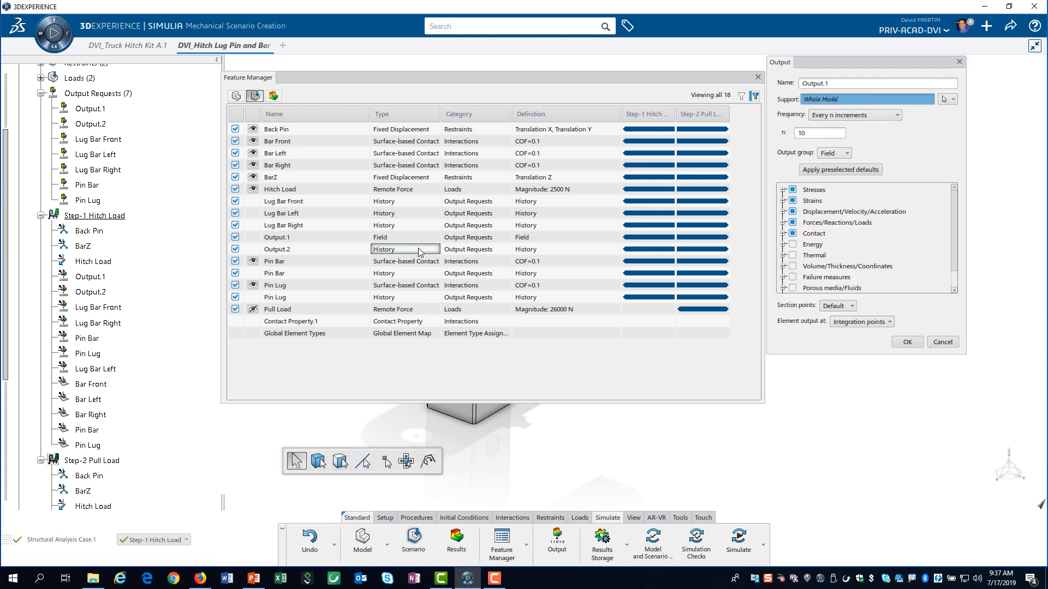
pyautogui.click(819, 132)
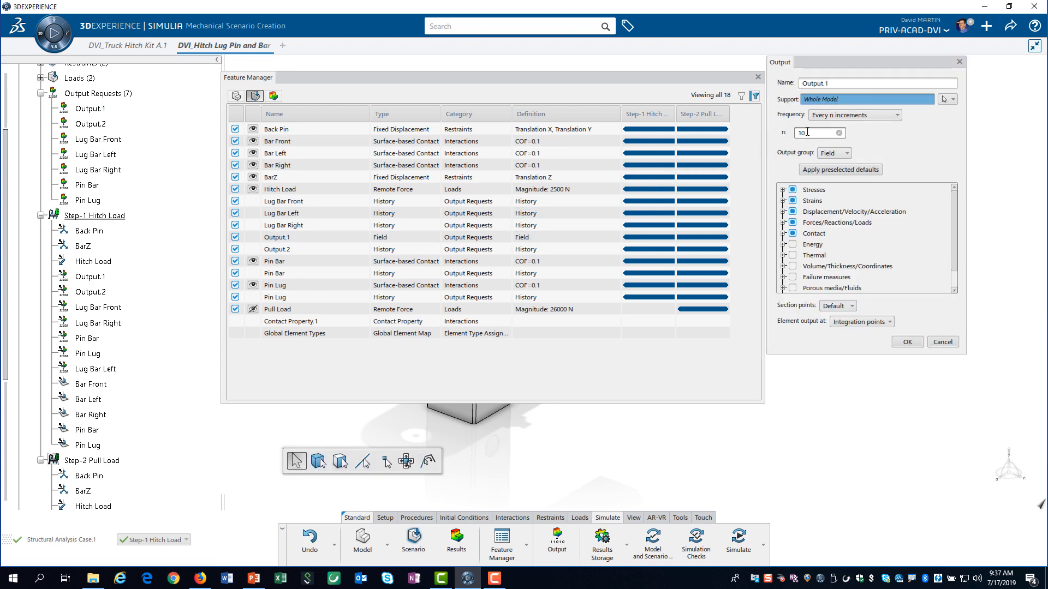
pyautogui.click(814, 190)
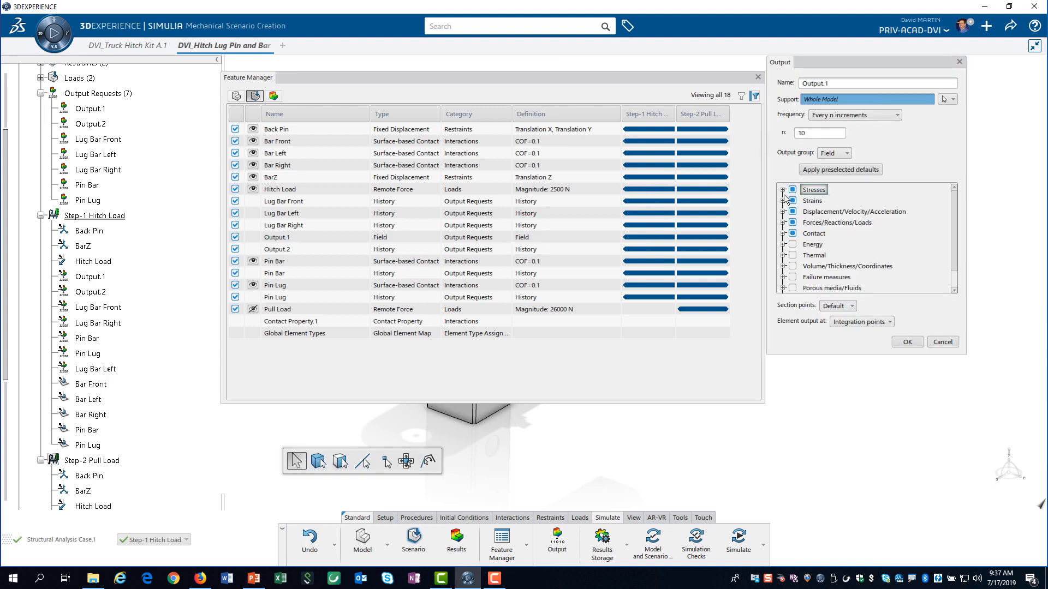
pyautogui.click(784, 201)
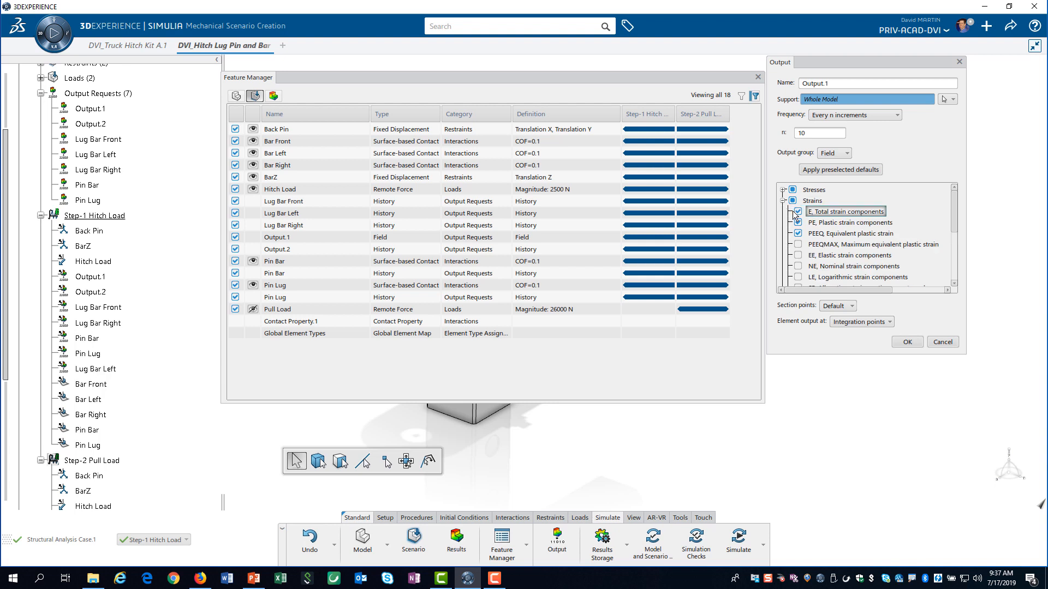
pyautogui.click(798, 233)
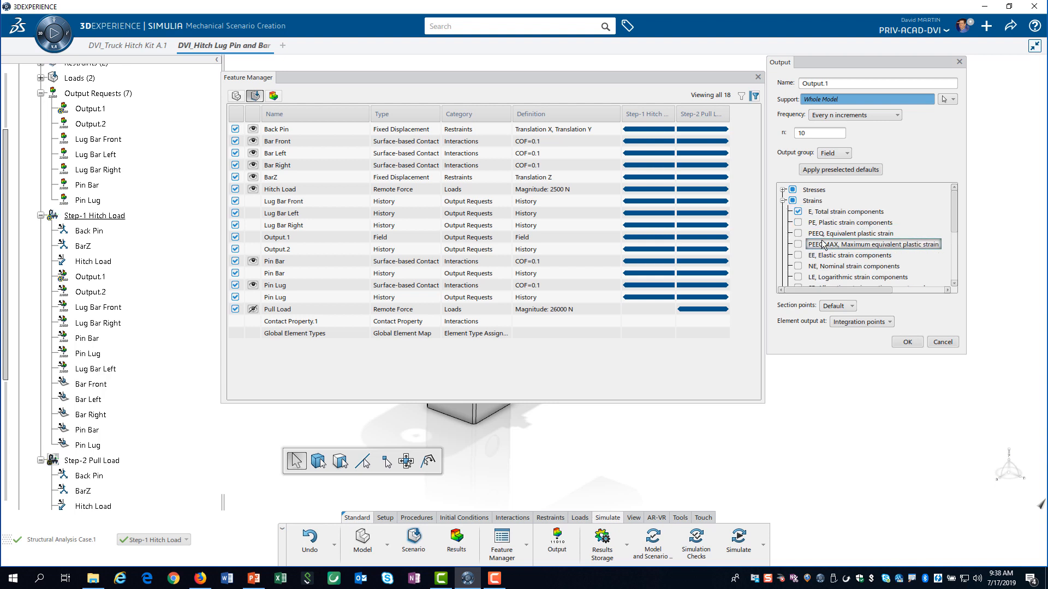
pyautogui.scroll(-3)
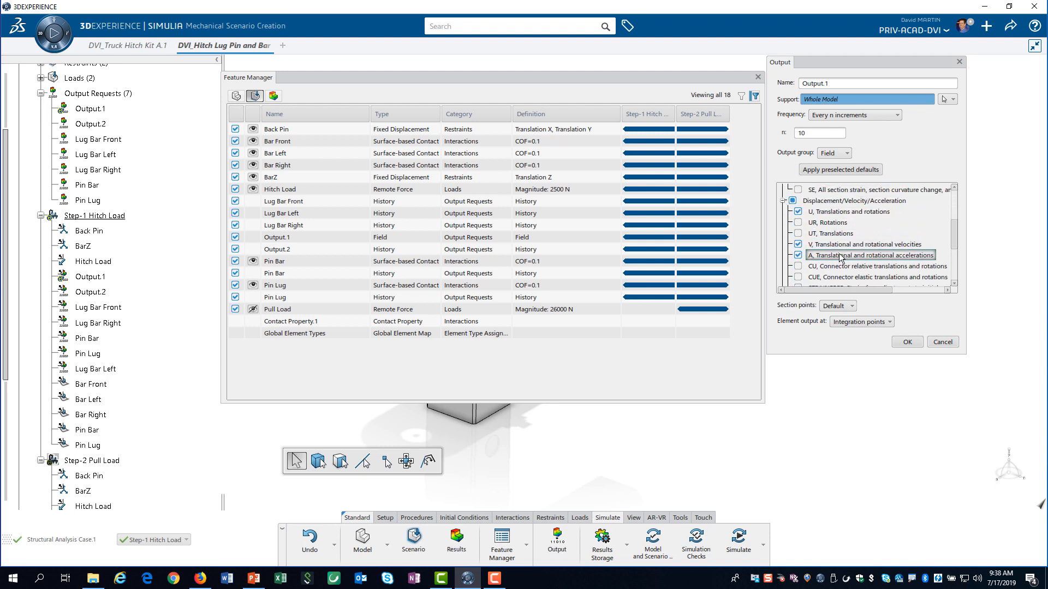
pyautogui.scroll(-3)
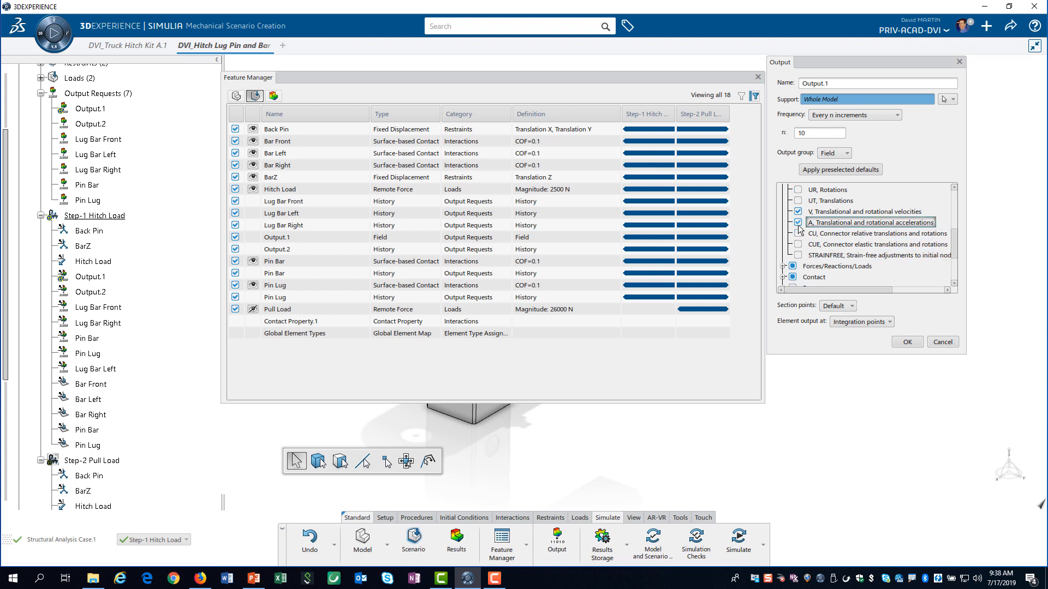
pyautogui.click(797, 223)
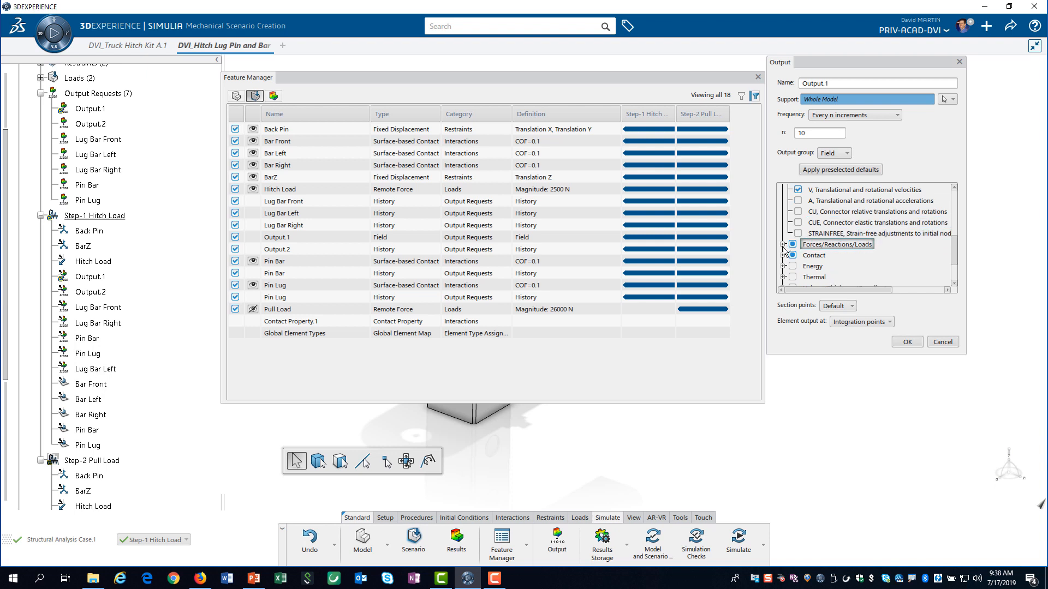
# - Review the force/reaction and contact variables and confirm the edited Output.1 request
pyautogui.click(785, 243)
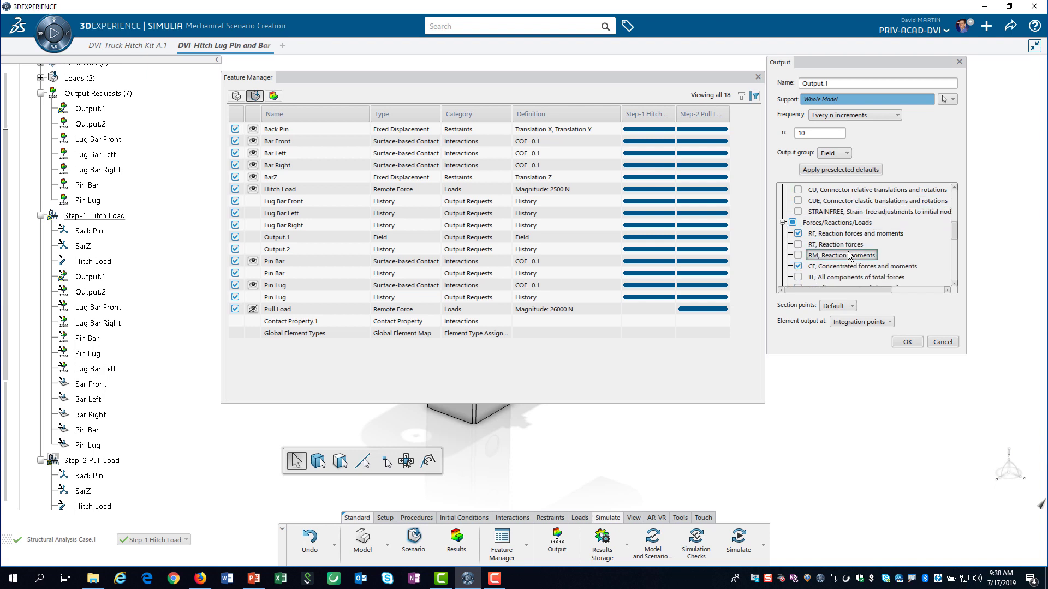
pyautogui.scroll(-3)
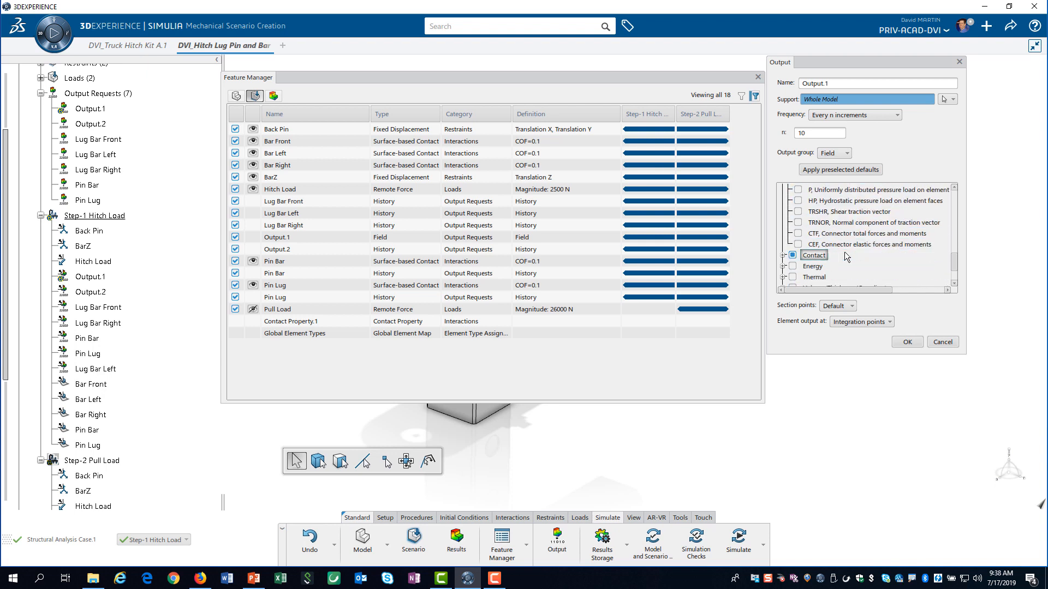
pyautogui.click(792, 255)
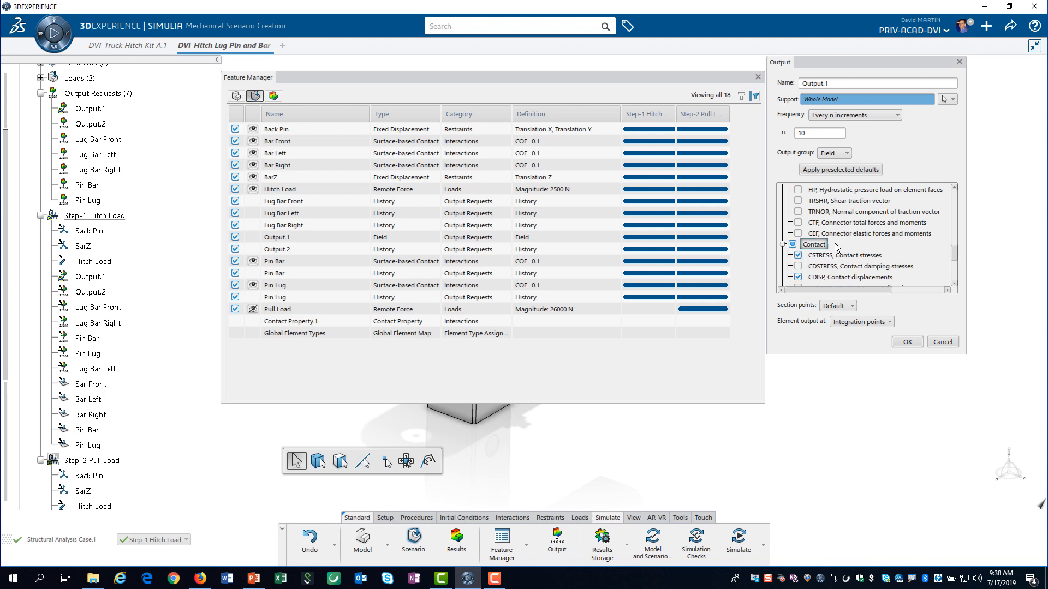
pyautogui.scroll(-3)
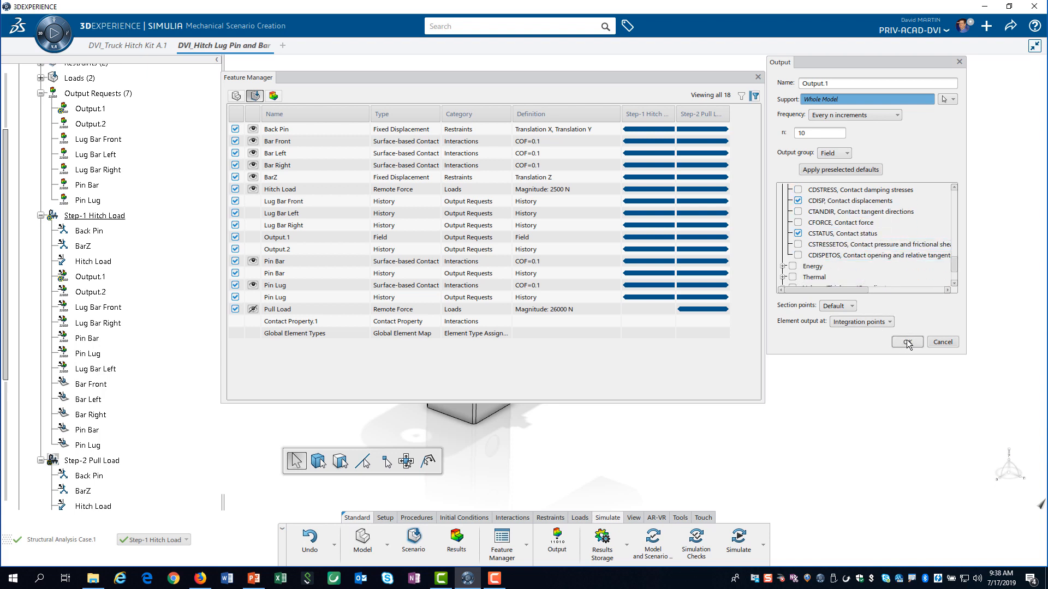
pyautogui.click(906, 341)
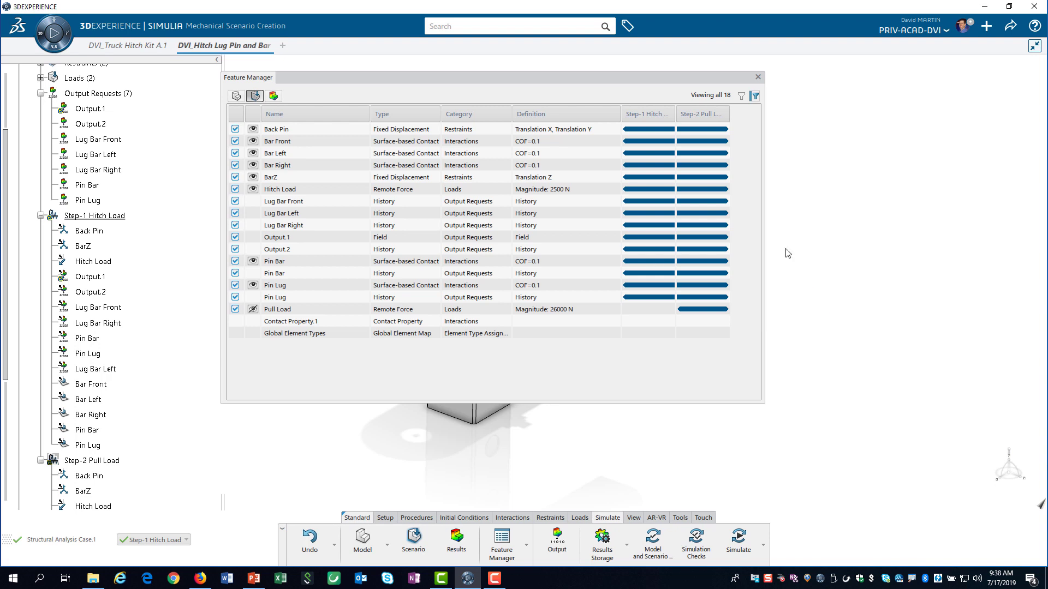
# - Run the model and scenario checks, then save the hitch scenario via Share > Save
pyautogui.click(757, 77)
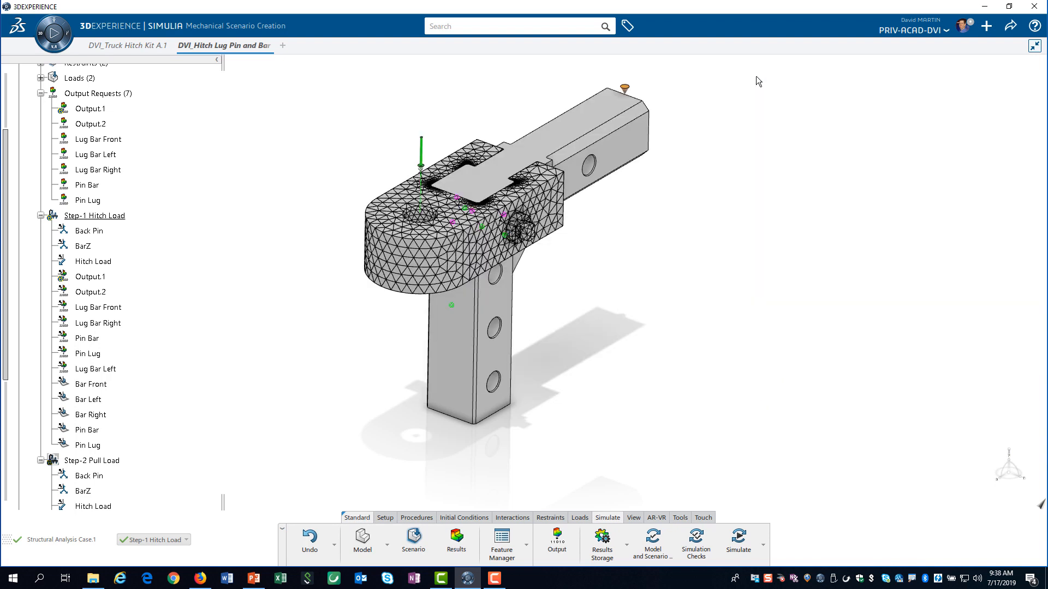
pyautogui.moveTo(653, 541)
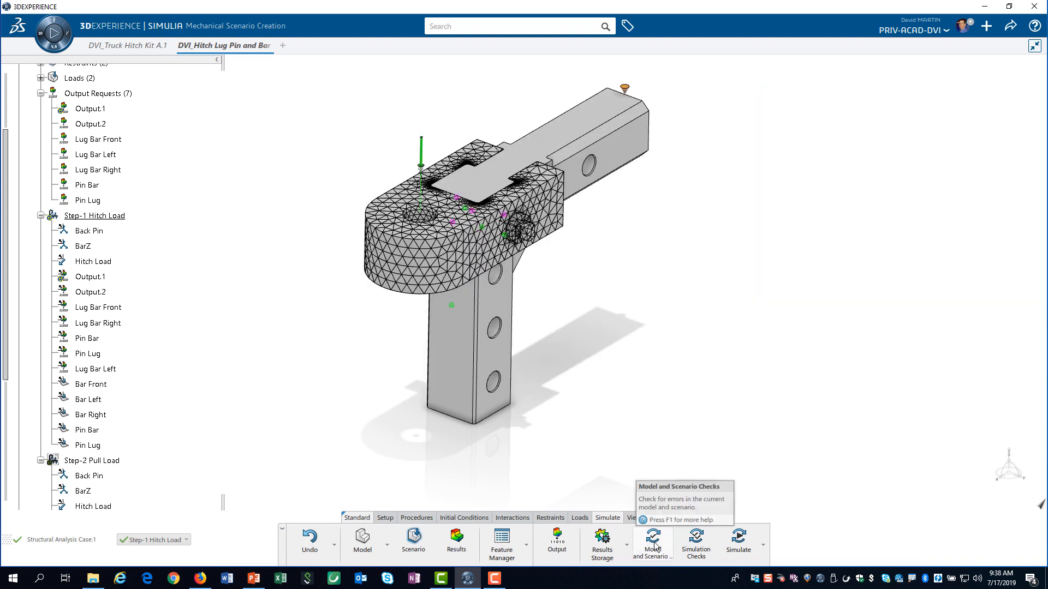
pyautogui.click(652, 540)
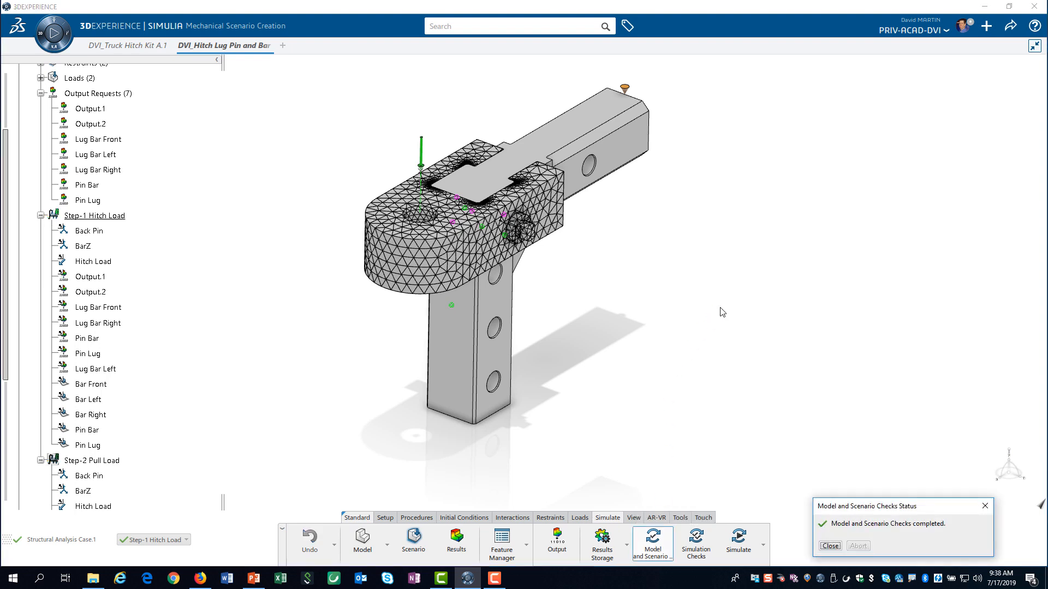
pyautogui.moveTo(802, 541)
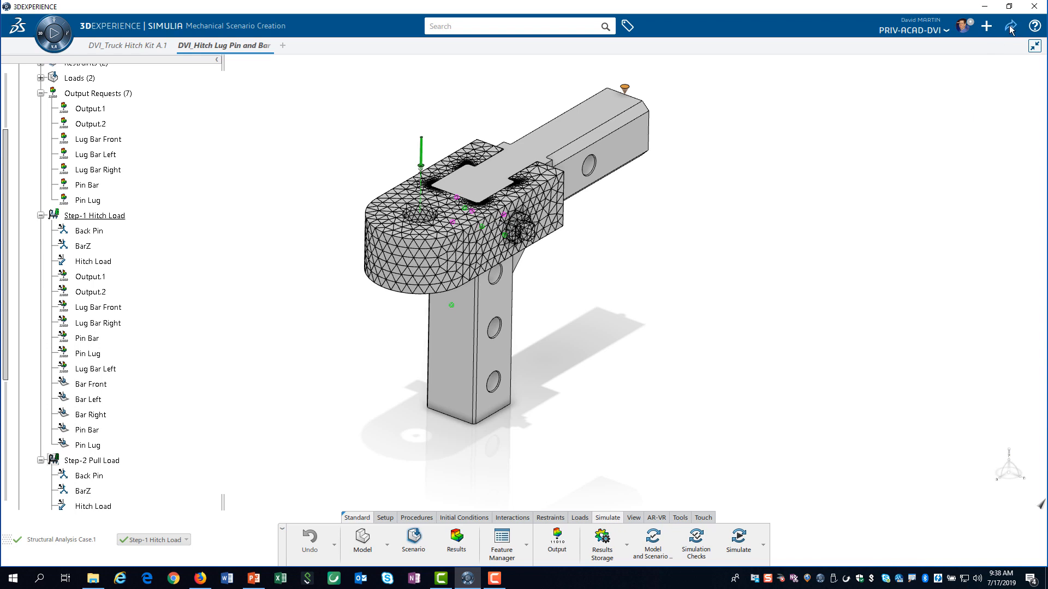
pyautogui.click(1009, 26)
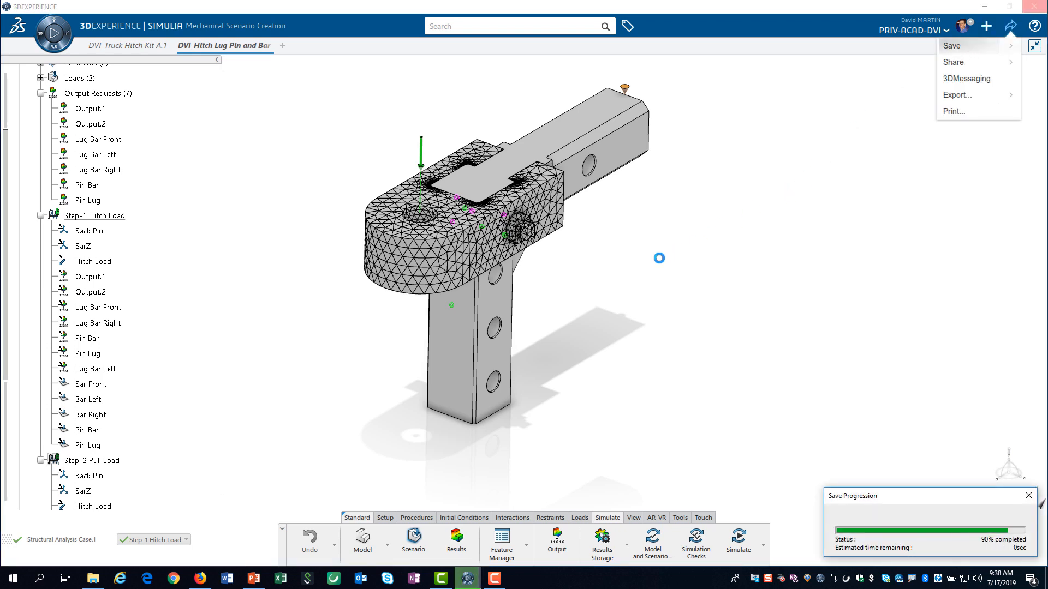
pyautogui.click(952, 46)
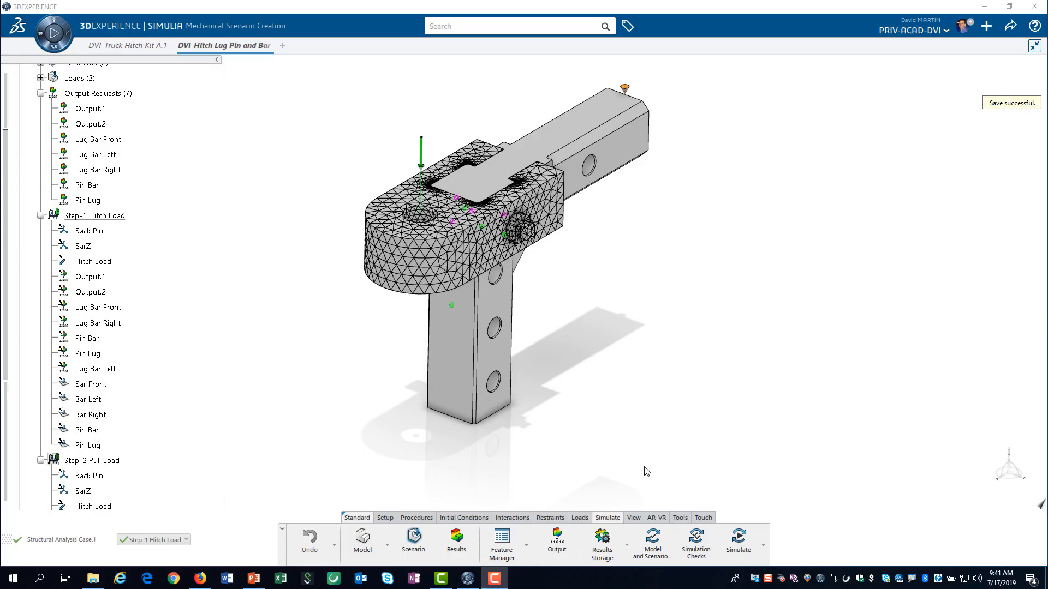
# - Set Structural Analysis Case.1 results storage to Local and confirm
pyautogui.click(601, 539)
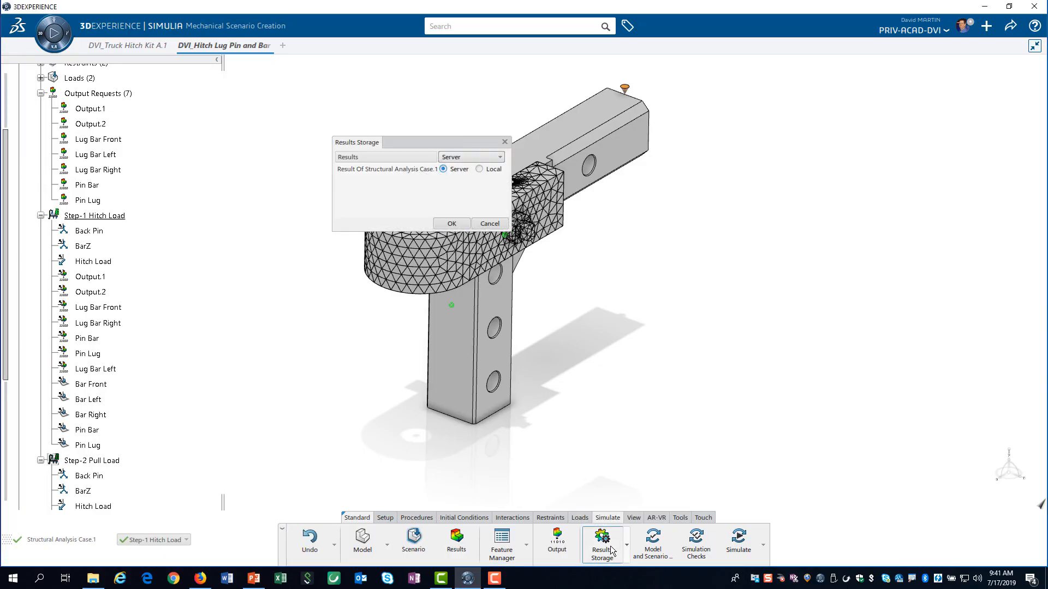
pyautogui.click(480, 168)
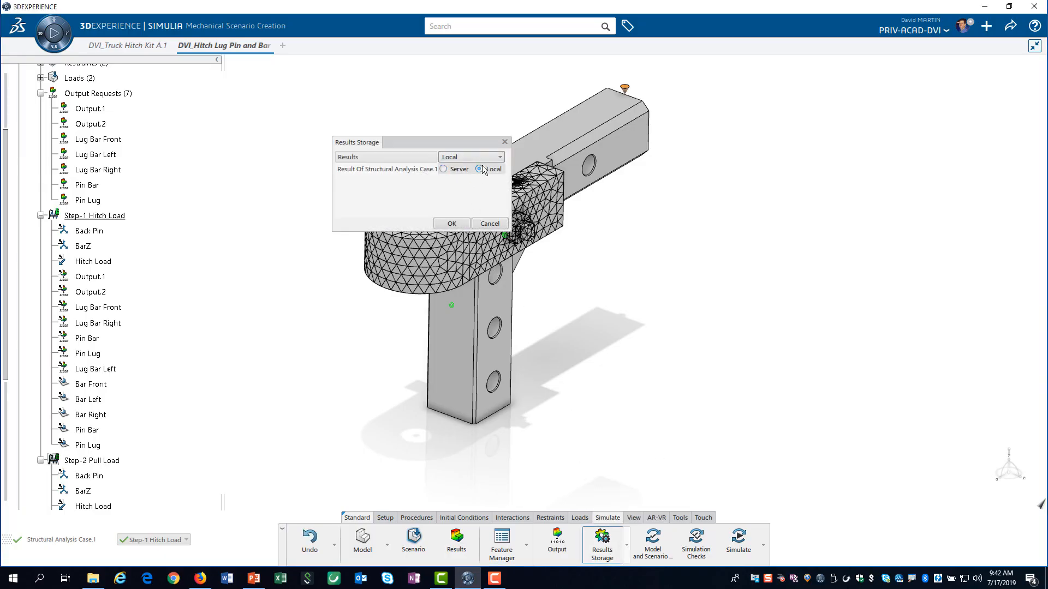
pyautogui.moveTo(451, 223)
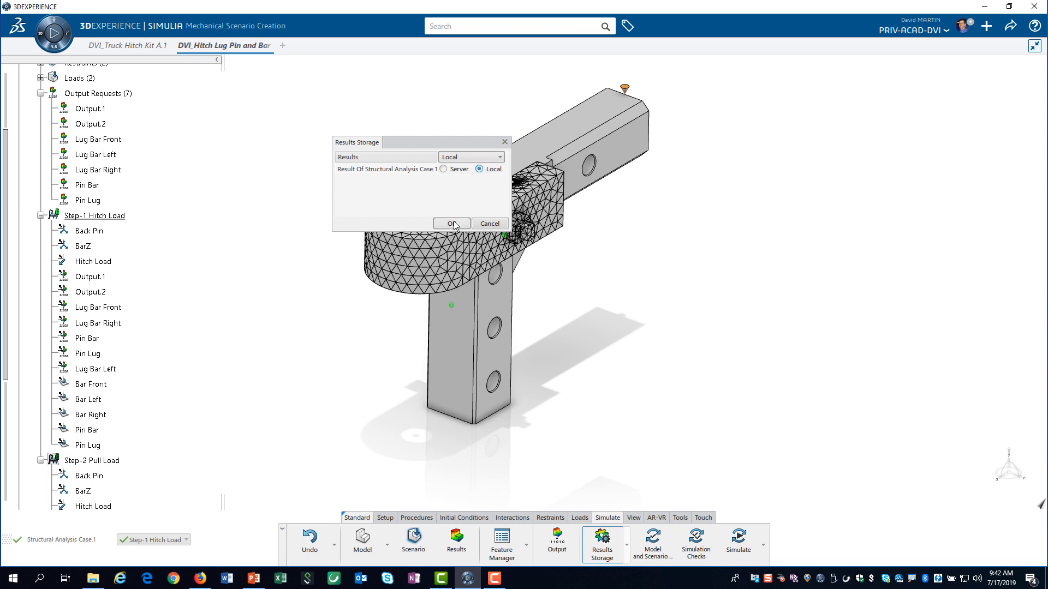
pyautogui.click(451, 223)
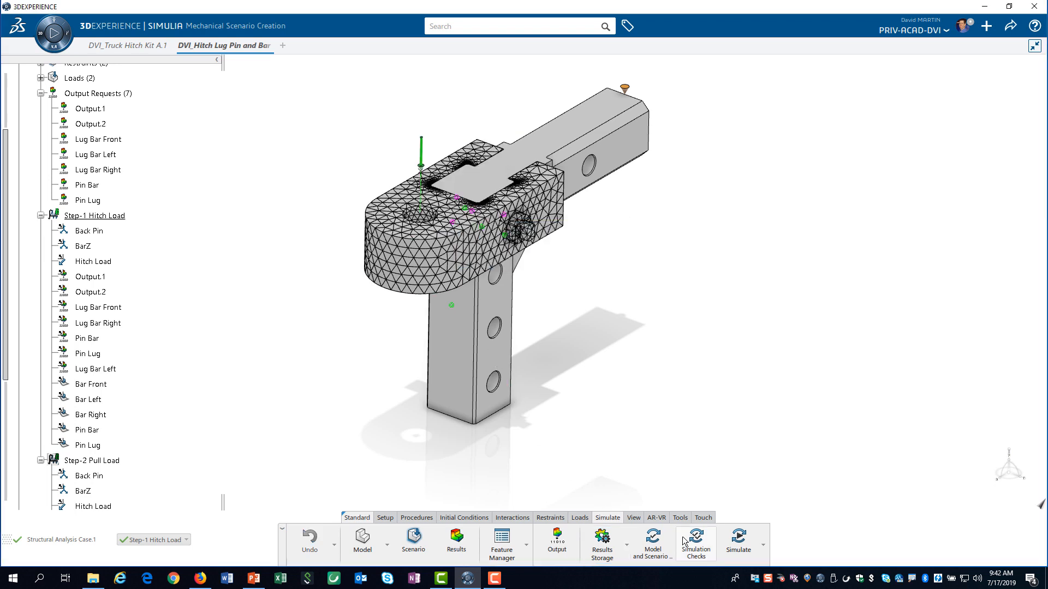
# - Run the simulation checks with length unit Millimeter and review the five warnings
pyautogui.click(695, 541)
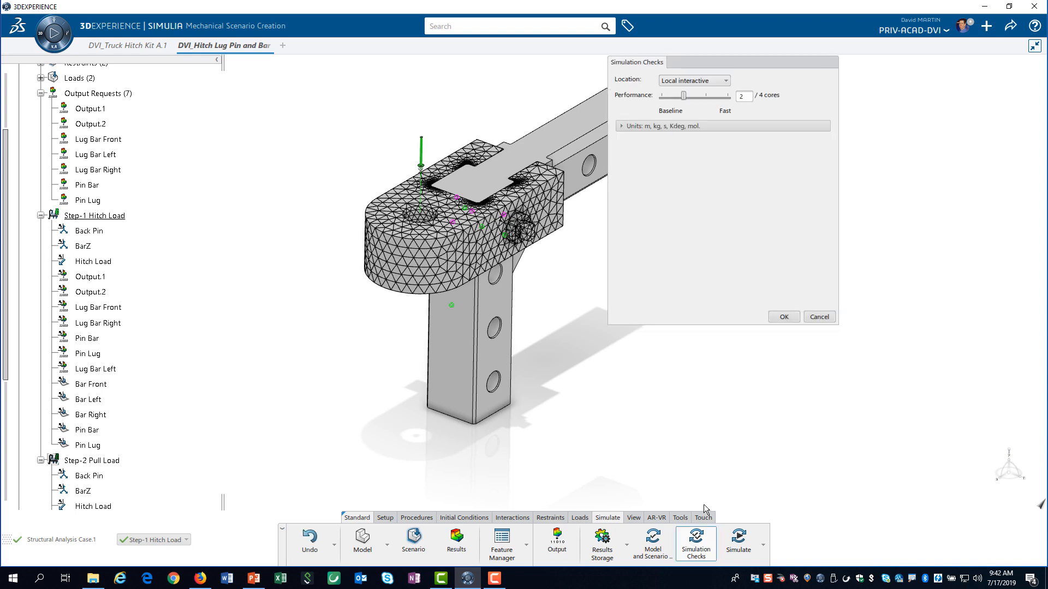
pyautogui.click(621, 126)
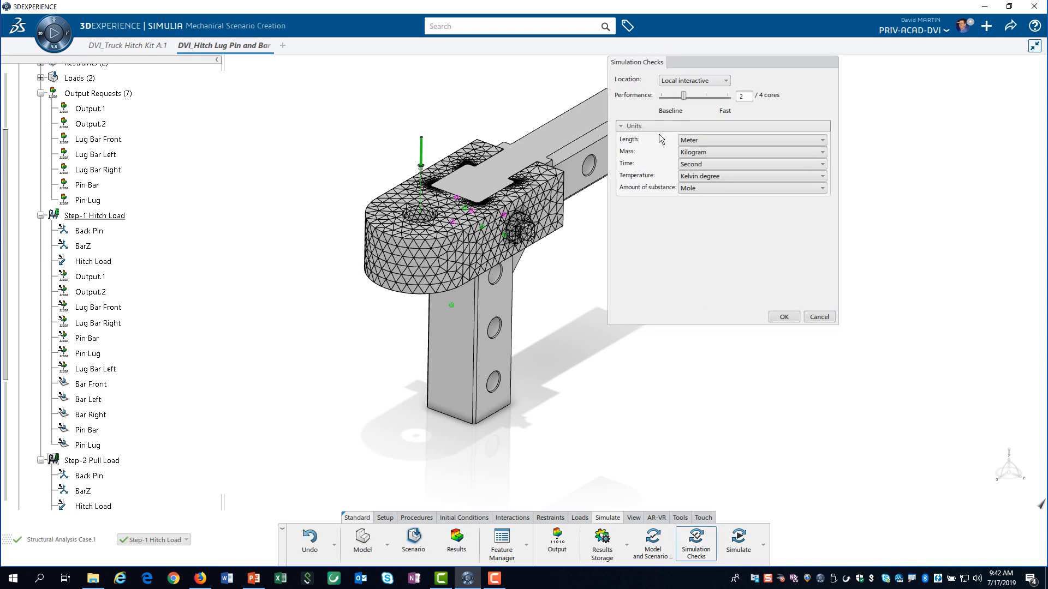
pyautogui.click(821, 140)
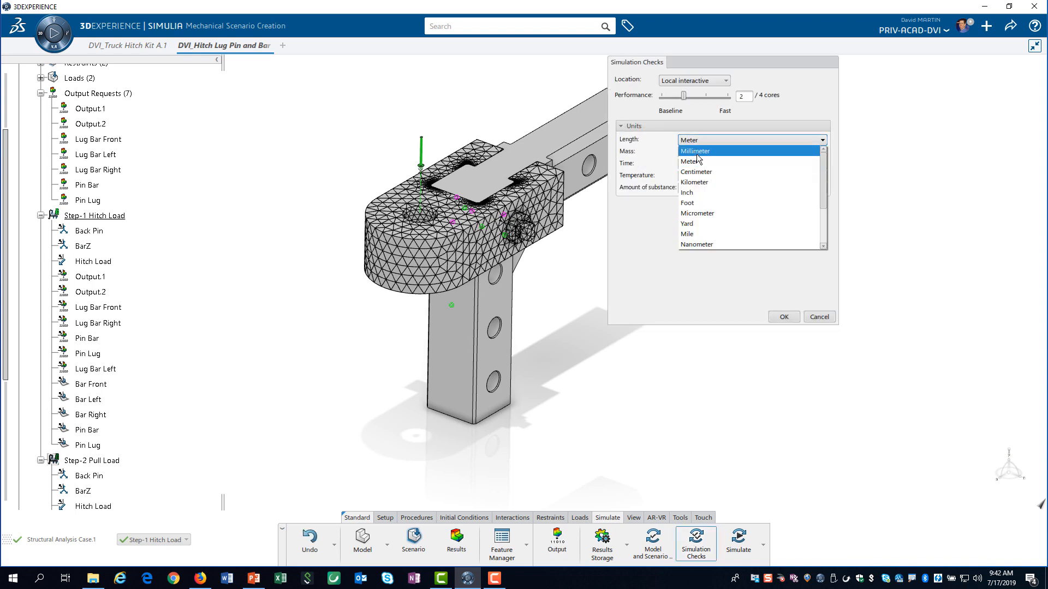
pyautogui.click(695, 151)
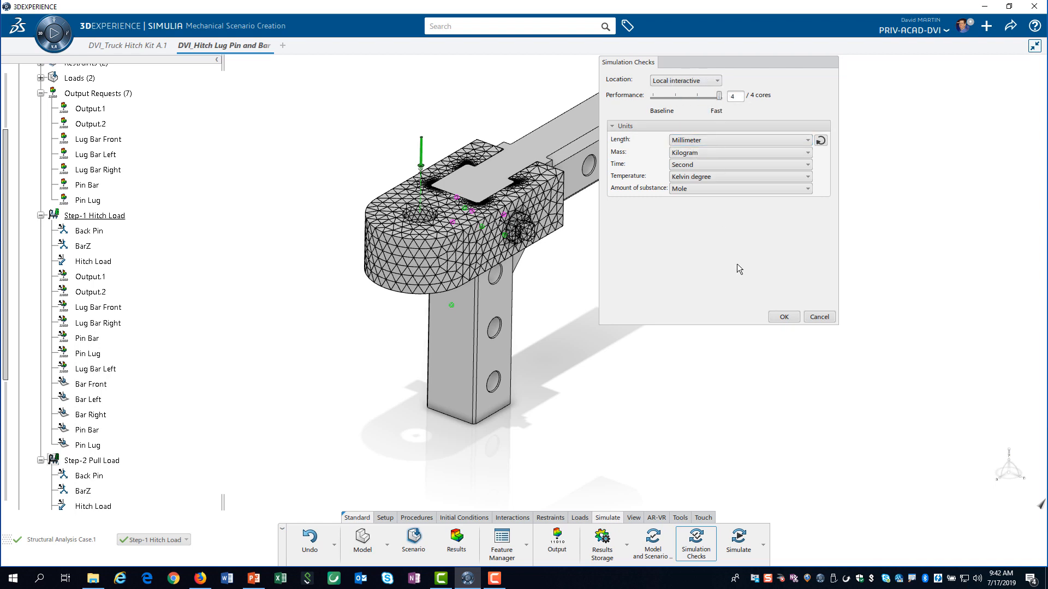
pyautogui.click(782, 316)
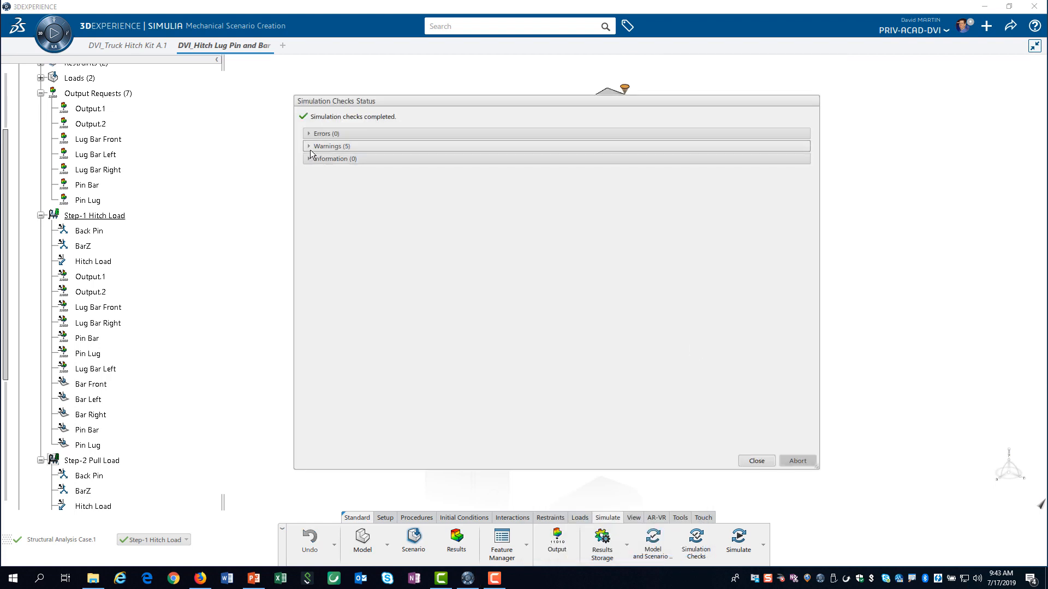
pyautogui.click(327, 146)
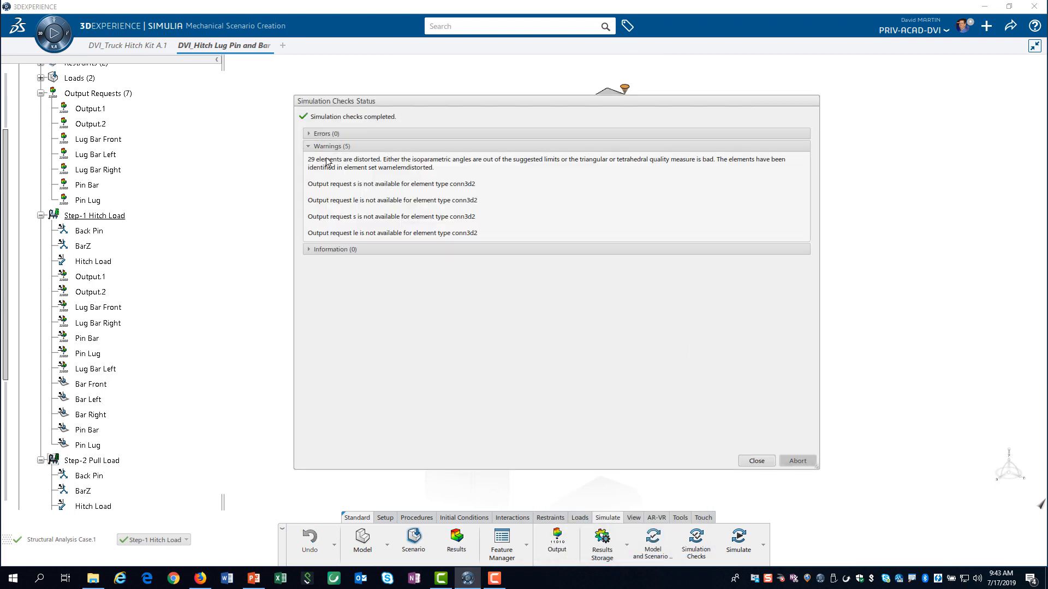
pyautogui.moveTo(695, 448)
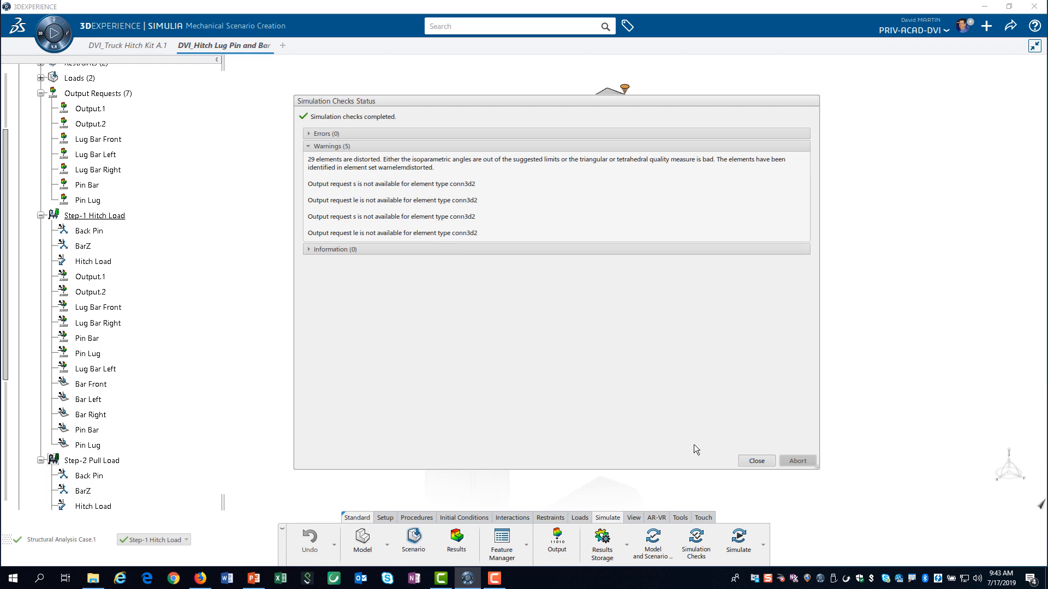
pyautogui.click(755, 460)
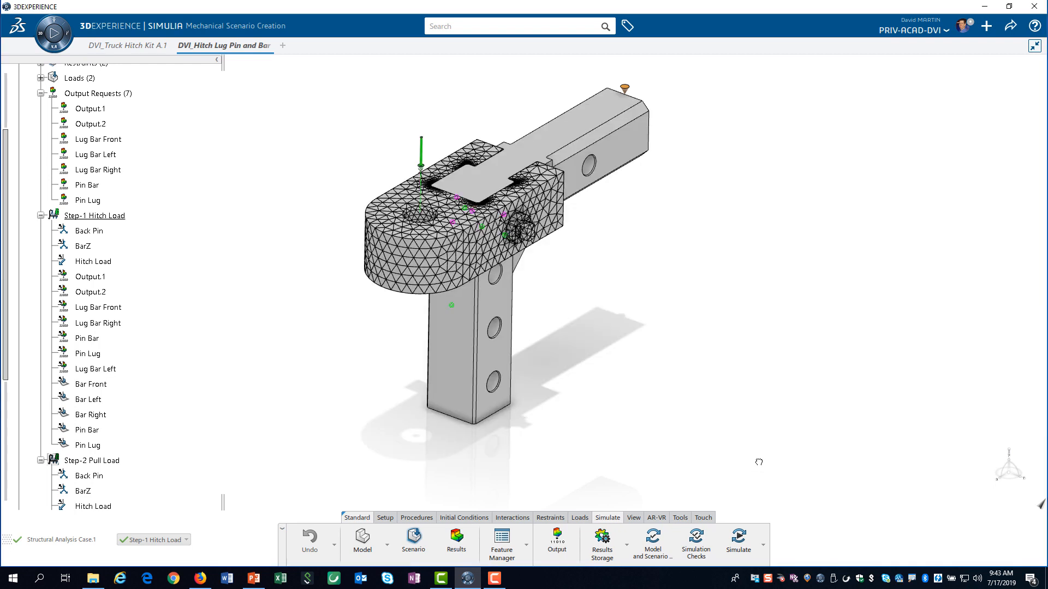
pyautogui.moveTo(759, 462)
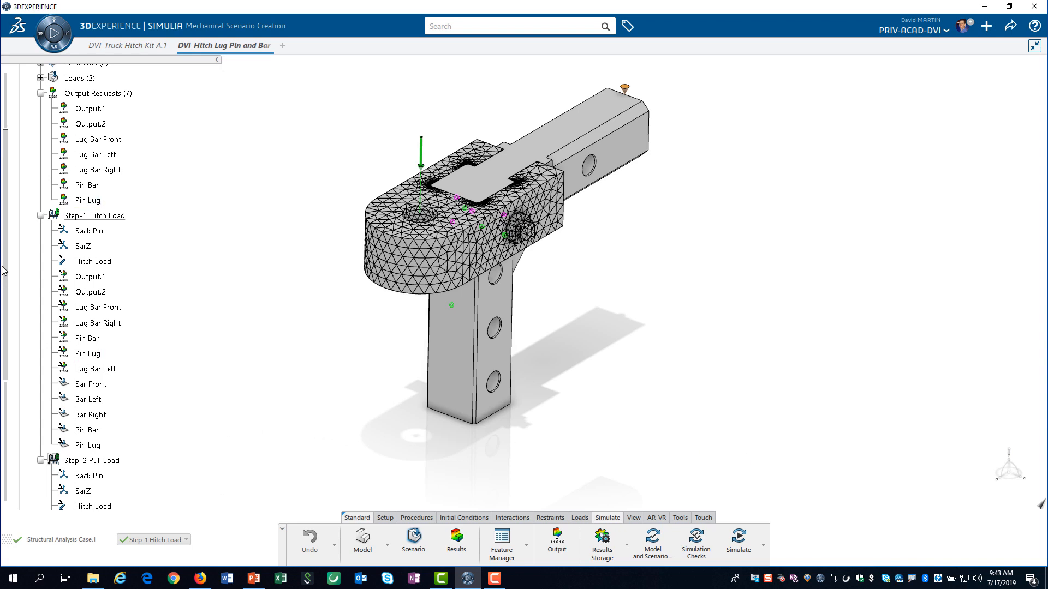
# - Expand Result and Result Of Structural Analysis Case.1 in the tree
pyautogui.scroll(-3)
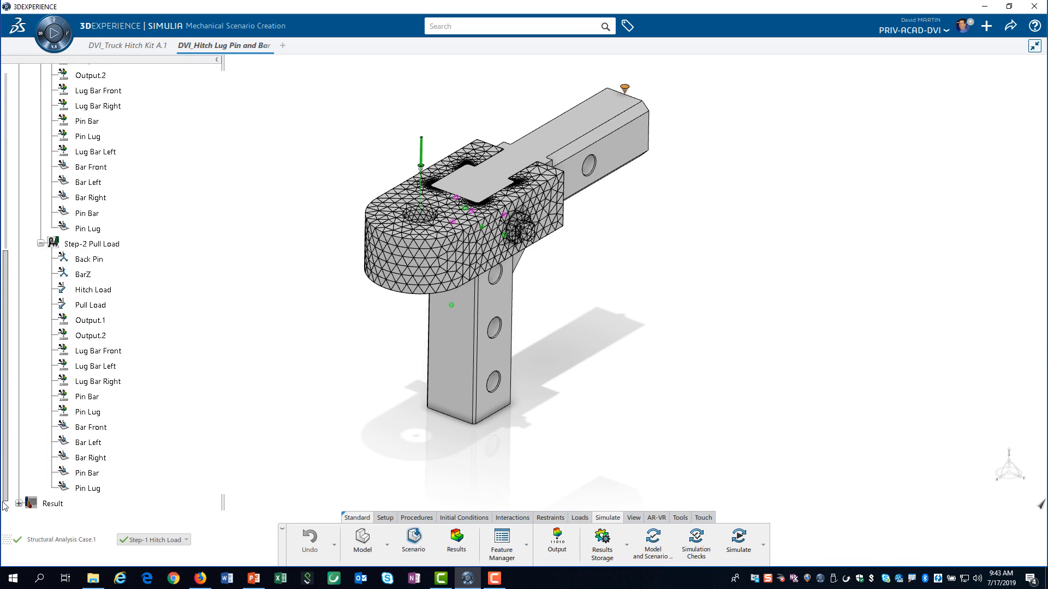
pyautogui.click(22, 504)
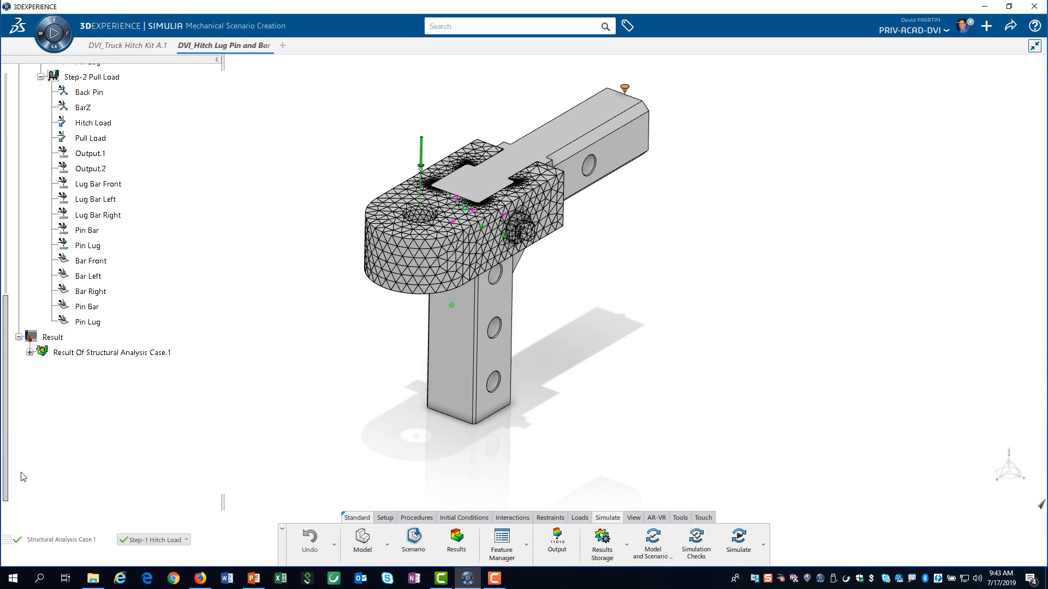
pyautogui.click(31, 352)
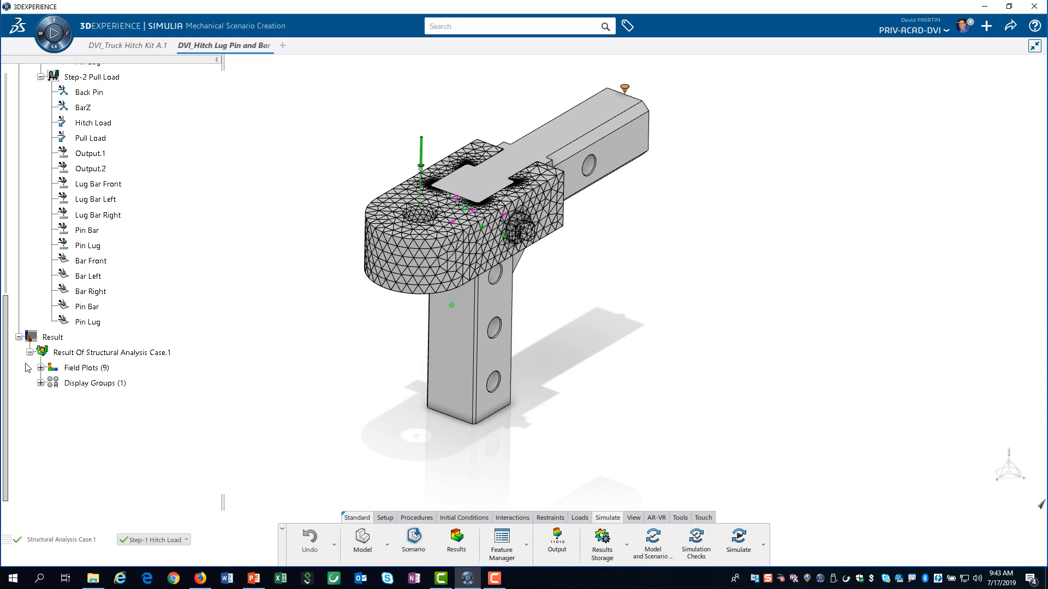
# - Create a contour plot from the Contact Opening template on the analysis results
pyautogui.click(41, 368)
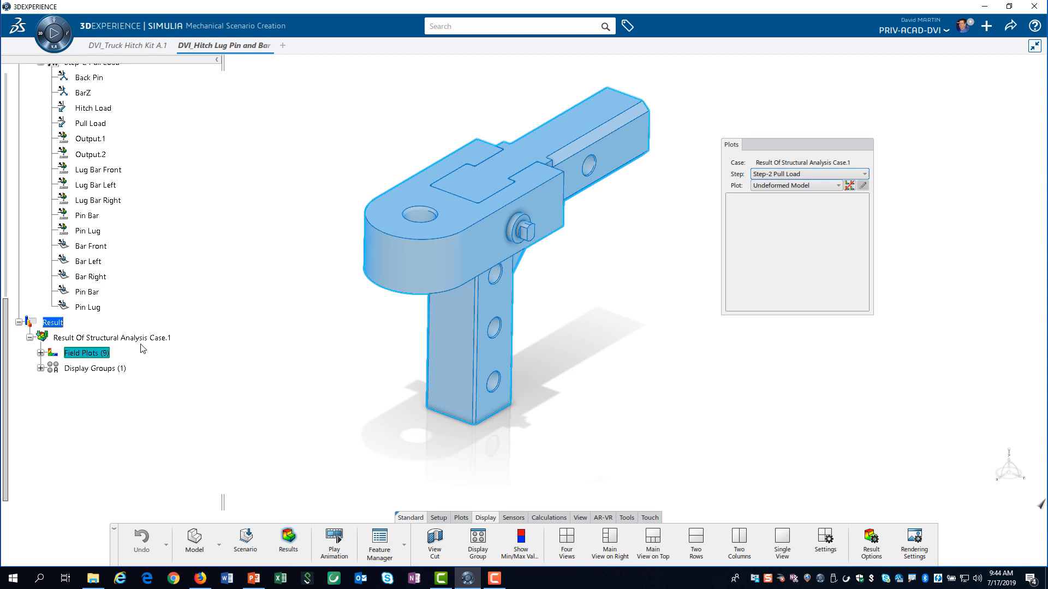
pyautogui.click(461, 517)
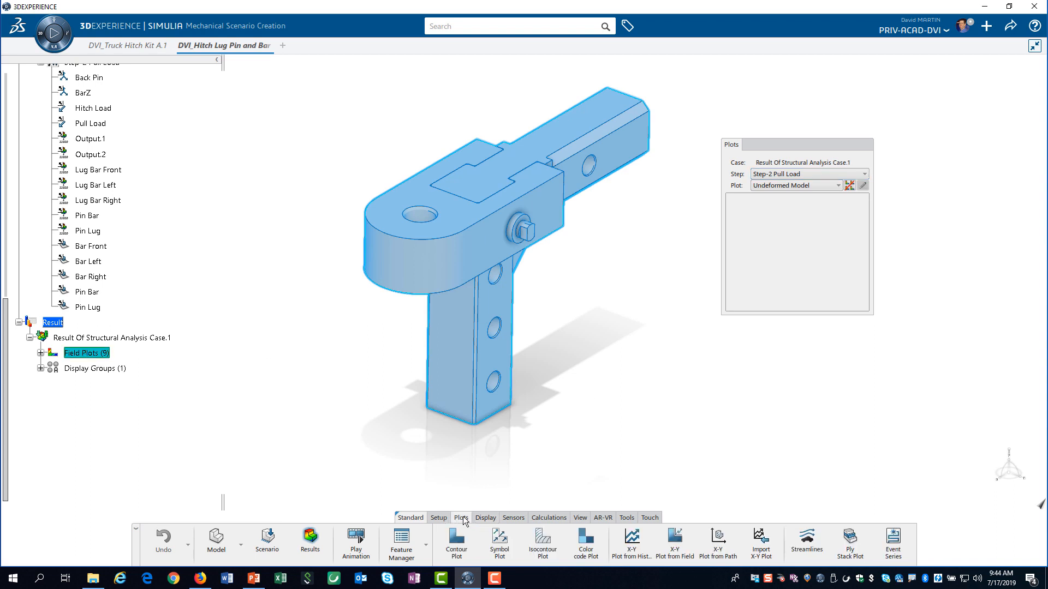
pyautogui.click(456, 542)
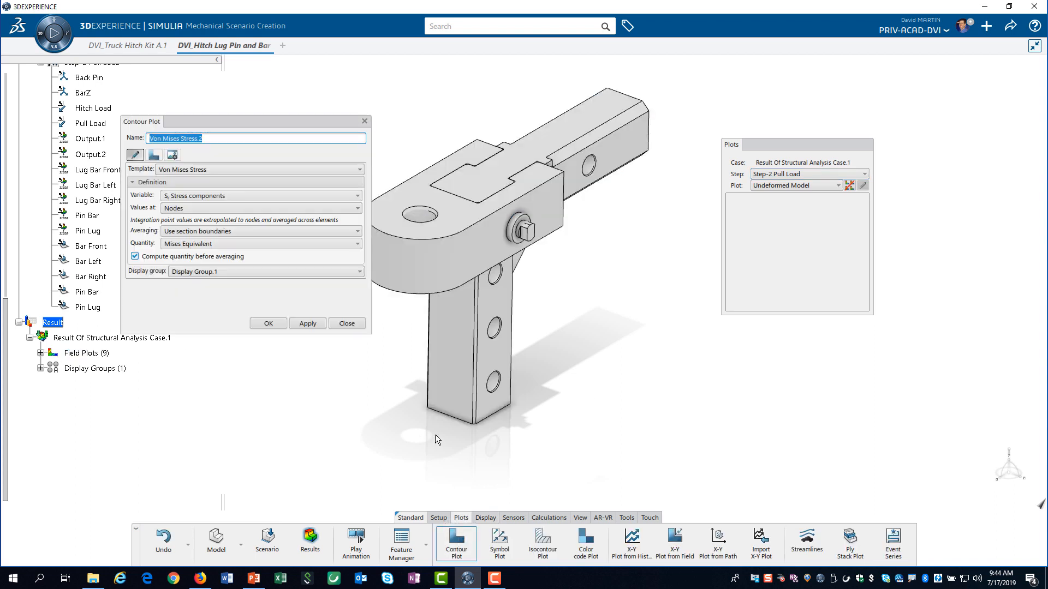
pyautogui.click(359, 169)
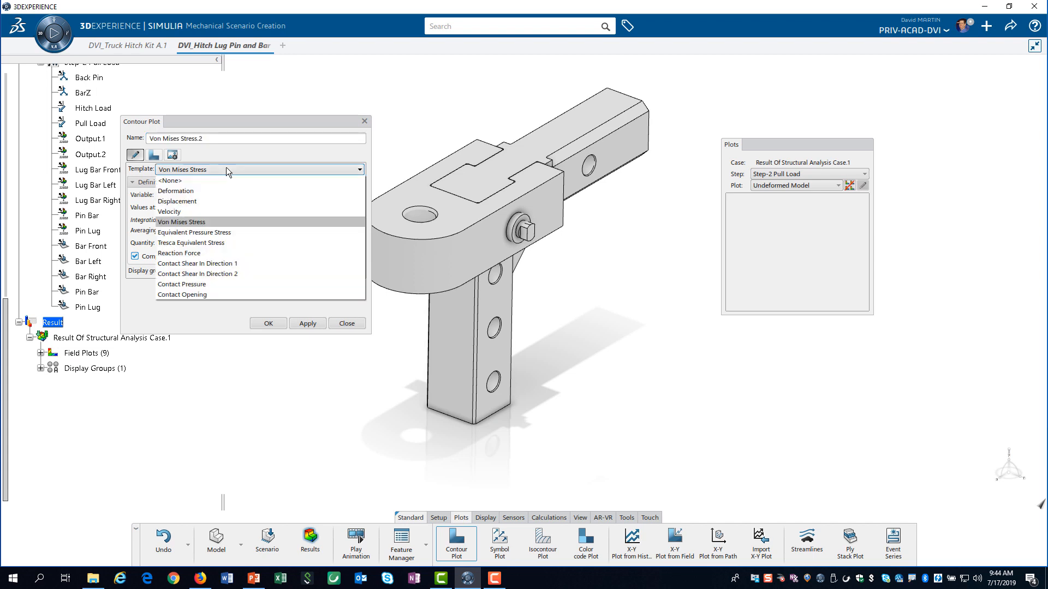
pyautogui.moveTo(197, 274)
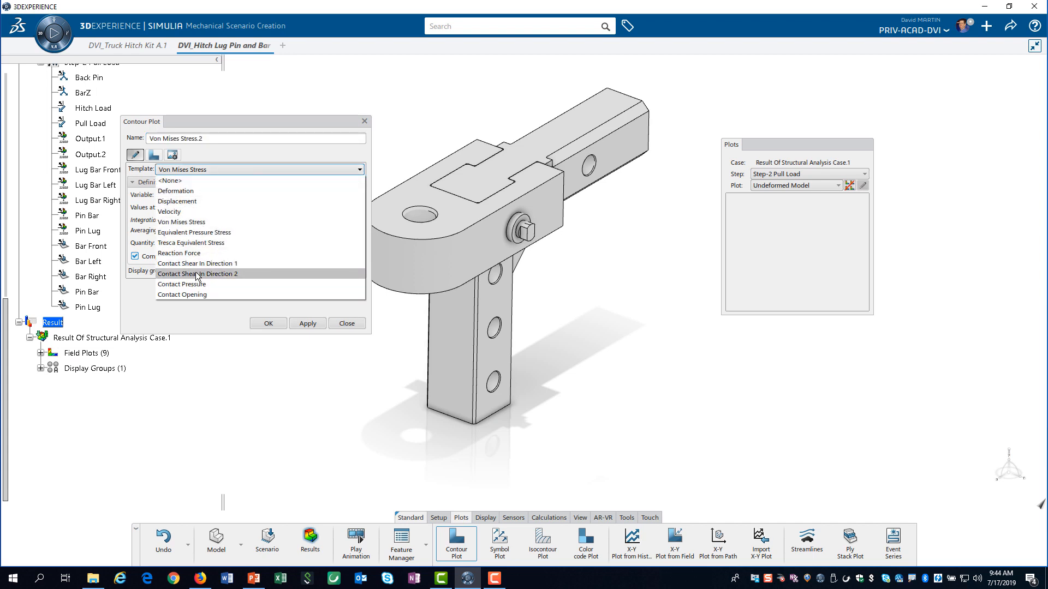
pyautogui.click(181, 294)
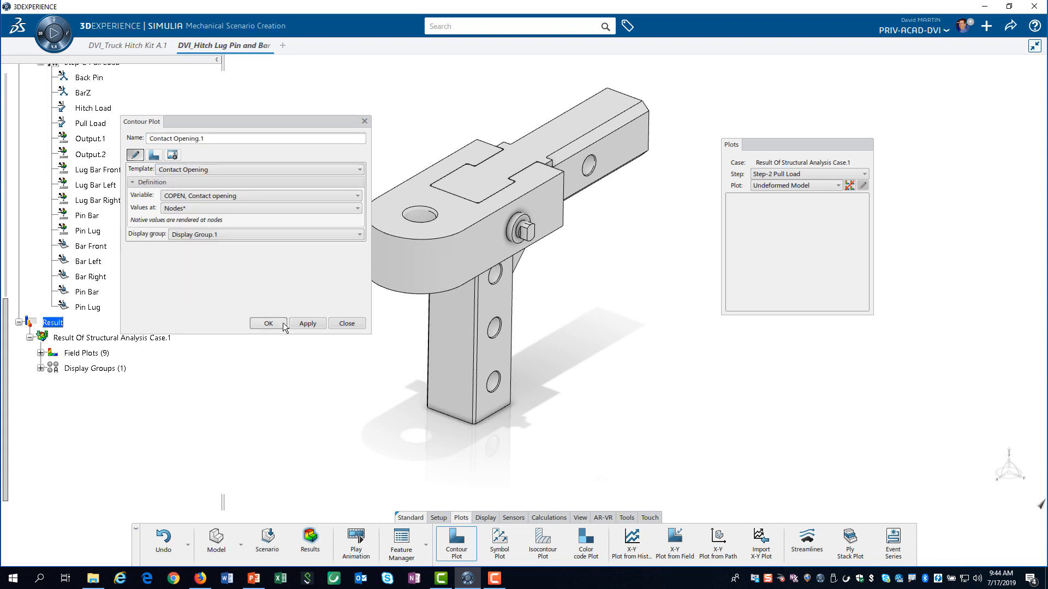
pyautogui.click(269, 323)
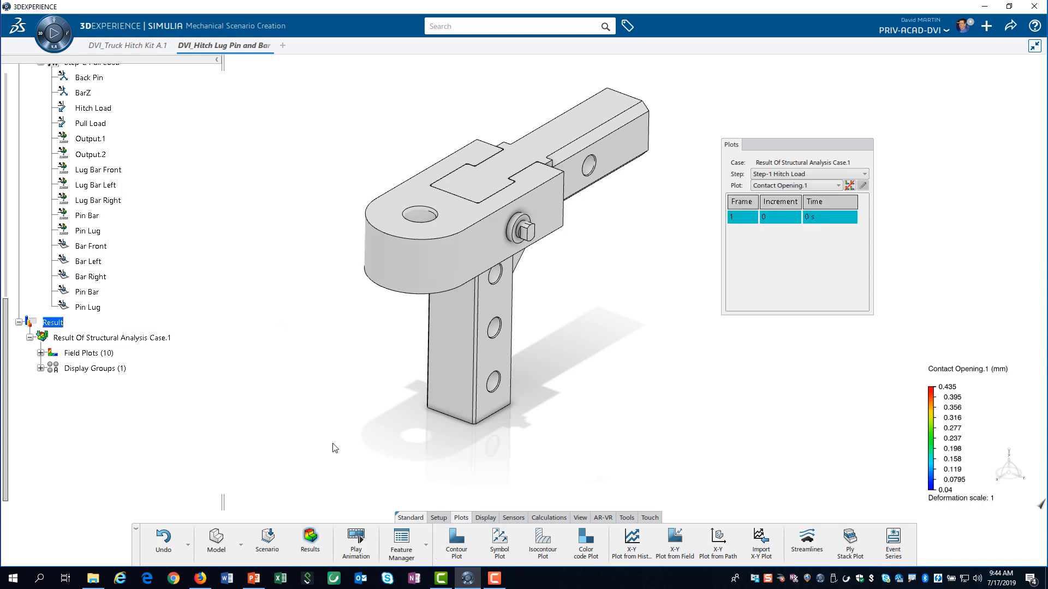
# - Narrow Display Group.1 to show only DVI_Slotted Lug
pyautogui.click(484, 517)
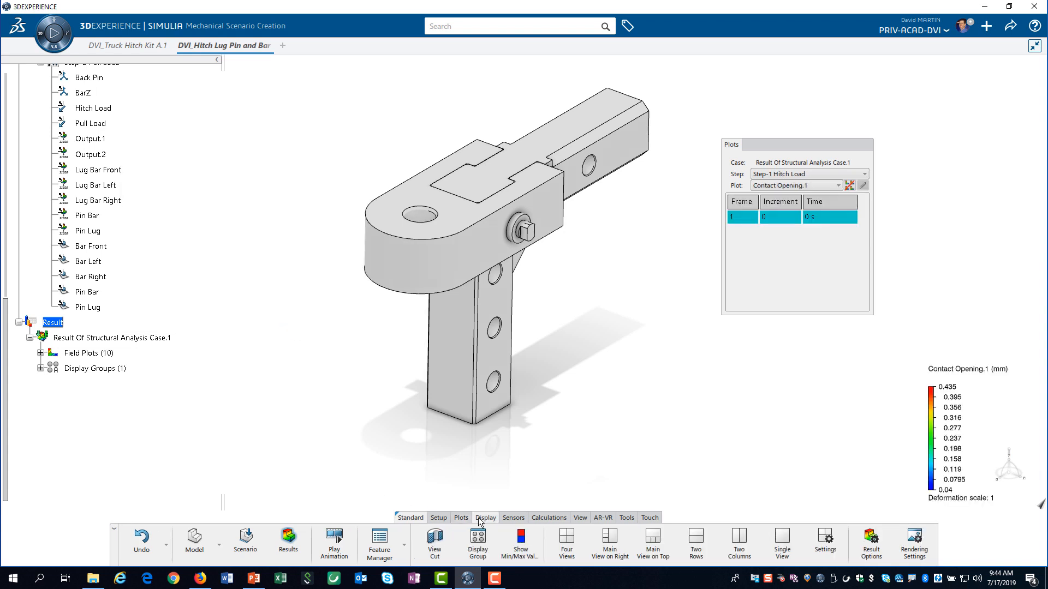
pyautogui.click(477, 541)
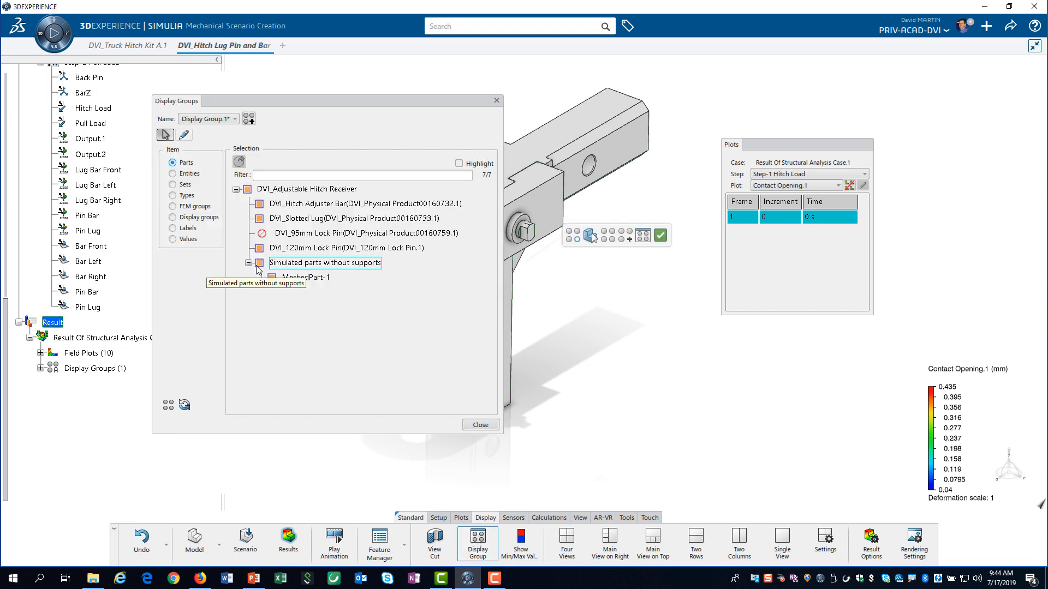
pyautogui.click(248, 263)
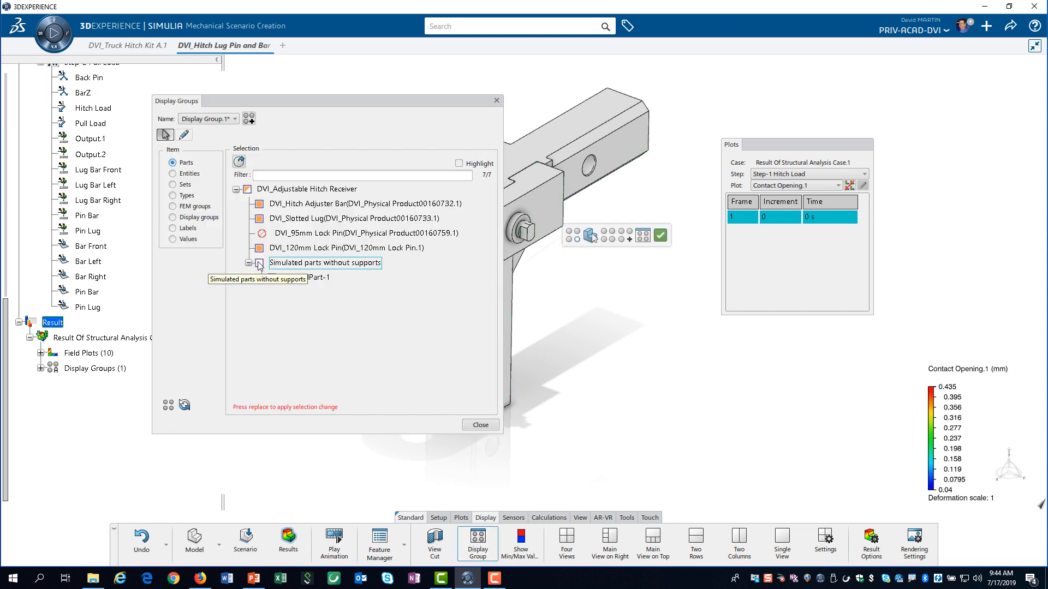
pyautogui.click(248, 263)
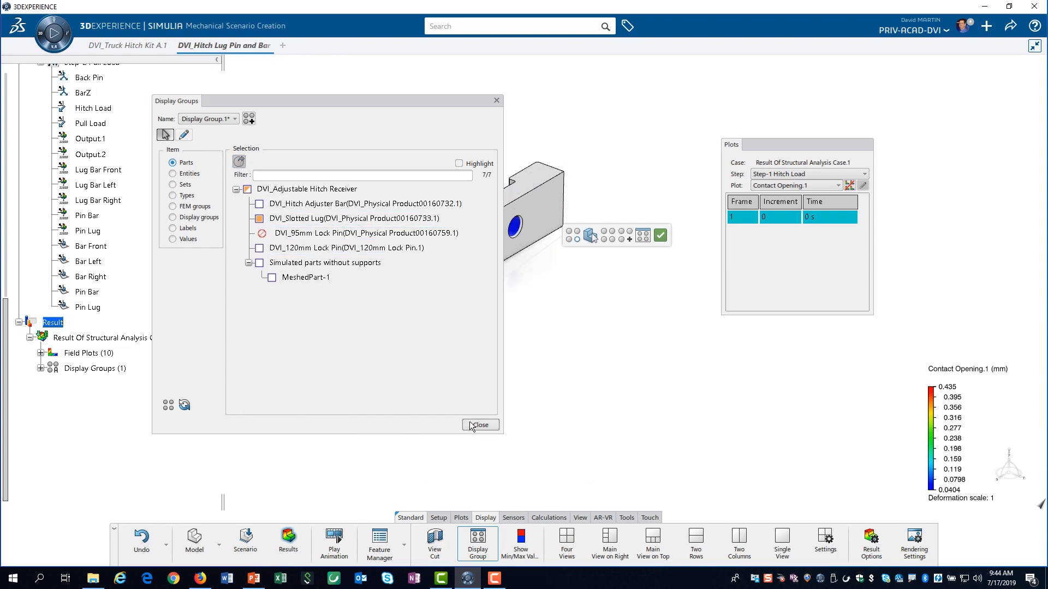
pyautogui.click(480, 424)
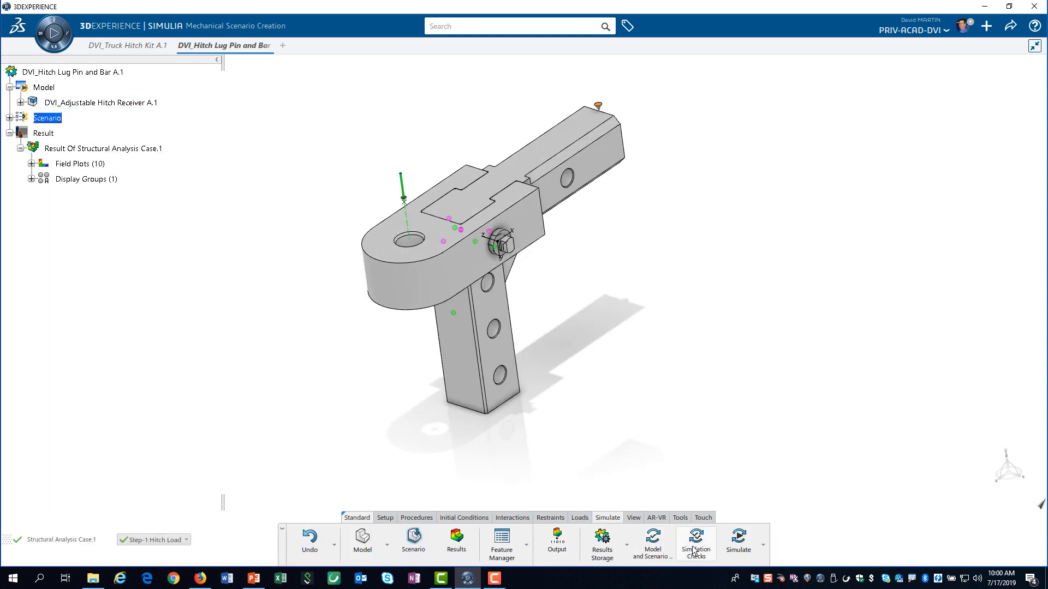
# - Launch the simulation as a Local interactive run
pyautogui.click(737, 543)
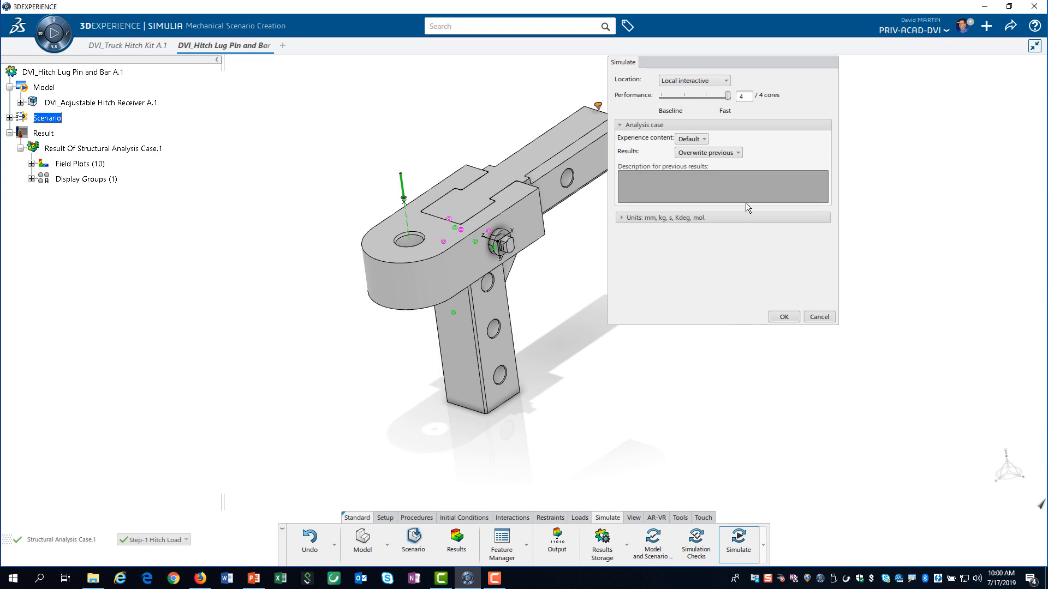
pyautogui.click(784, 317)
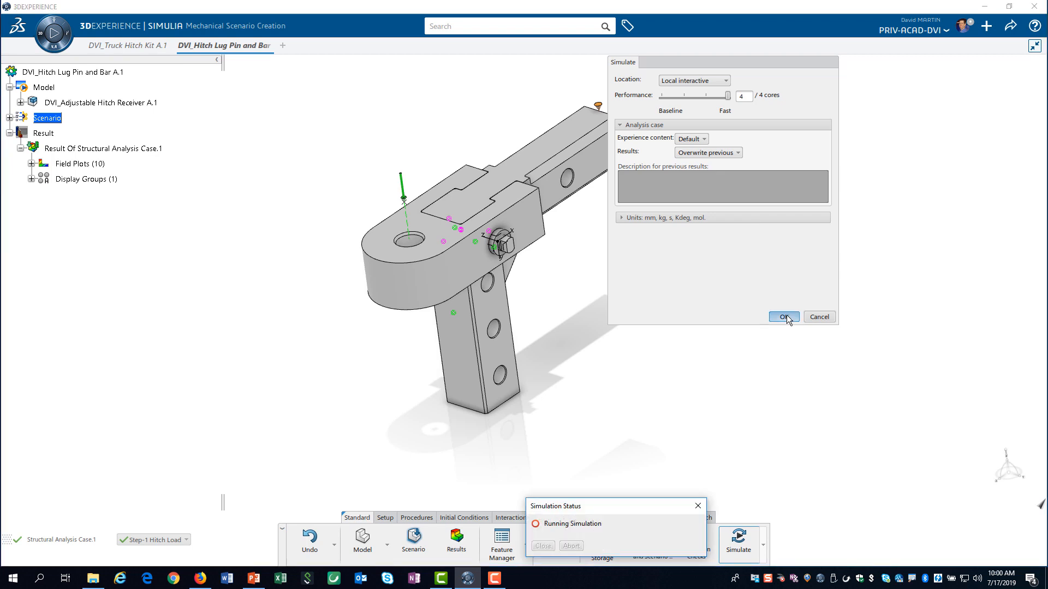
pyautogui.click(783, 316)
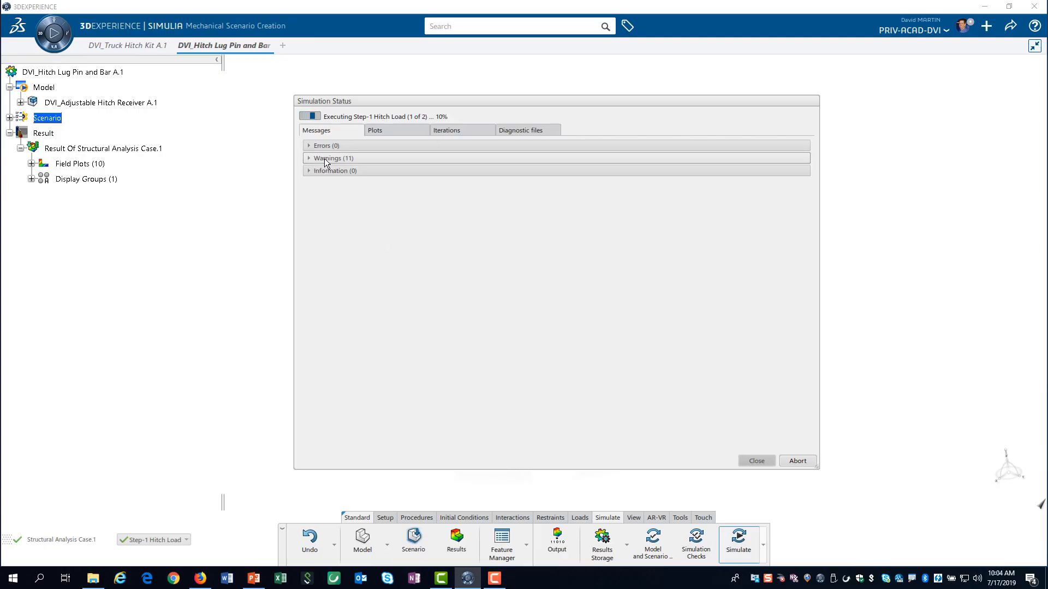
# - Review the solver warnings and iteration history in Simulation Status, returning to Messages
pyautogui.click(327, 159)
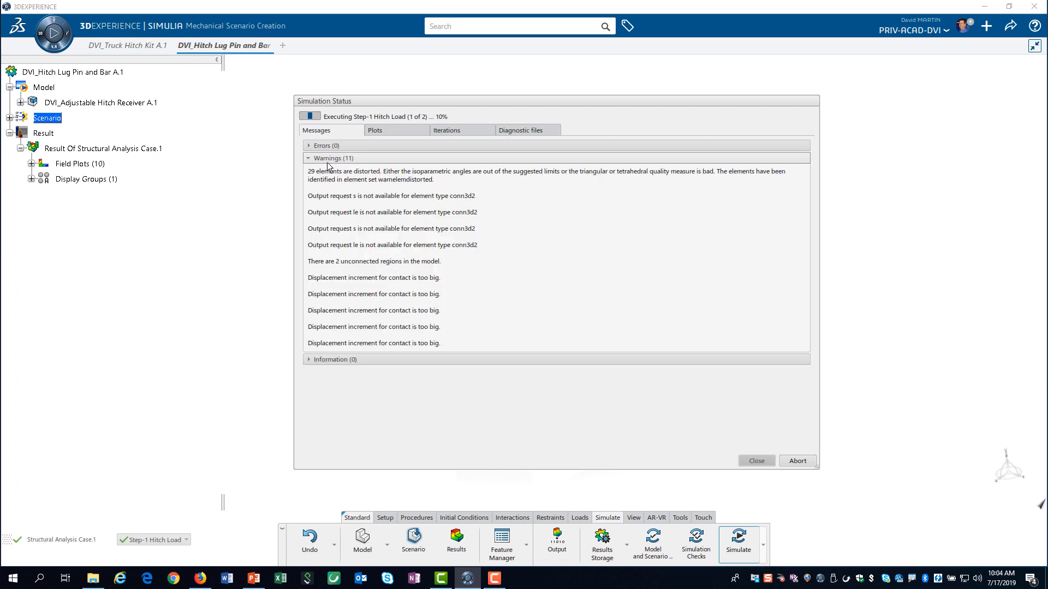
pyautogui.moveTo(406, 327)
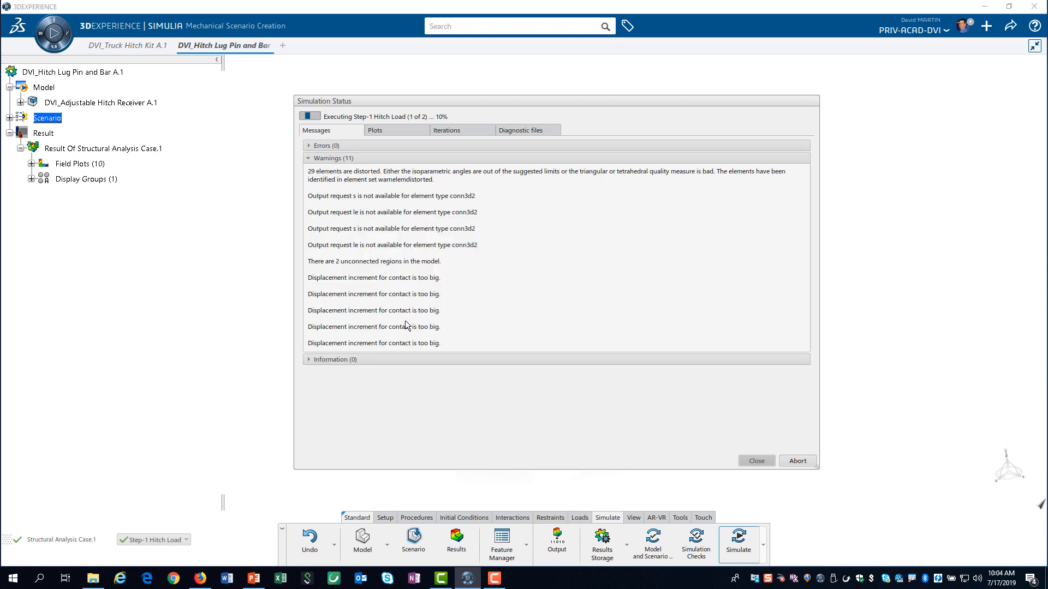
pyautogui.moveTo(445, 139)
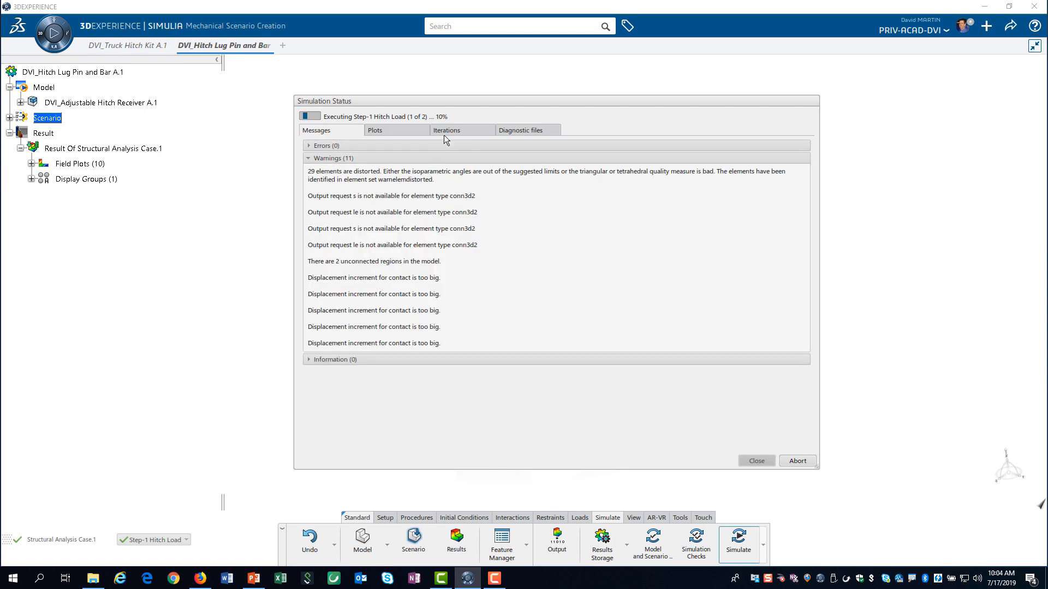
pyautogui.click(447, 129)
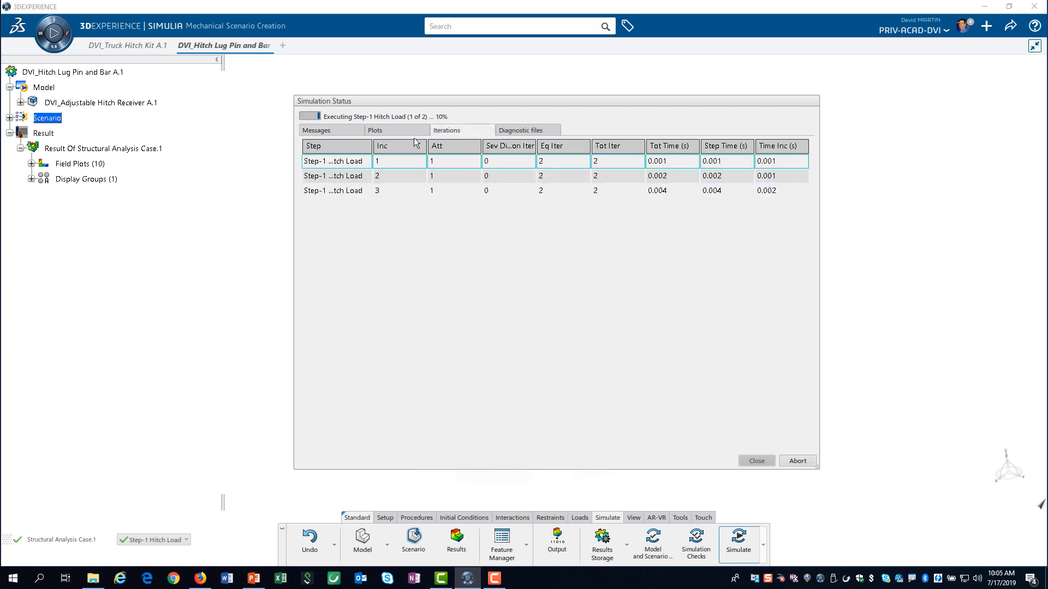
pyautogui.click(317, 130)
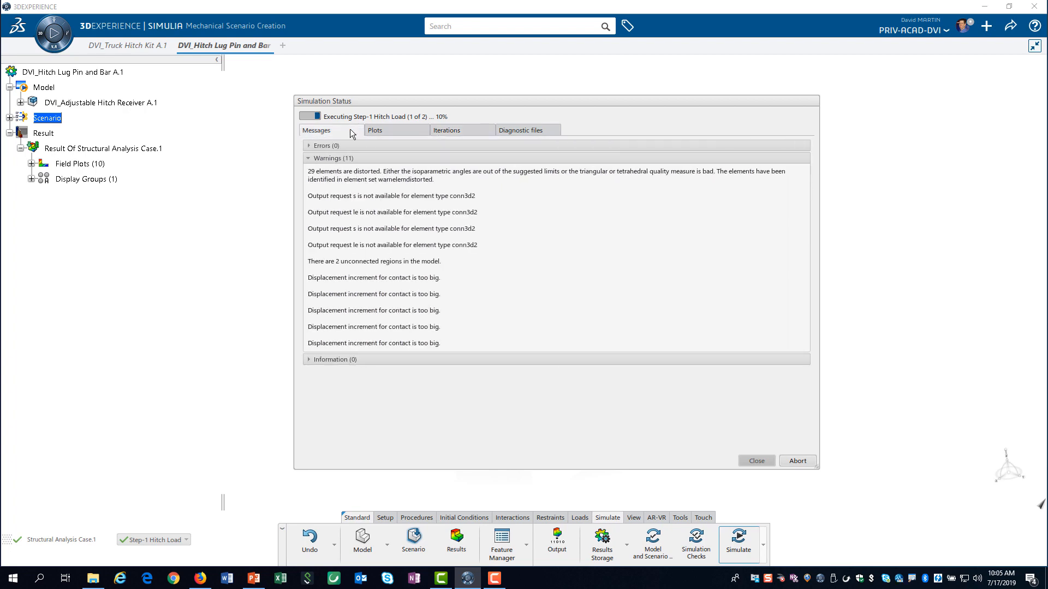
pyautogui.moveTo(591, 372)
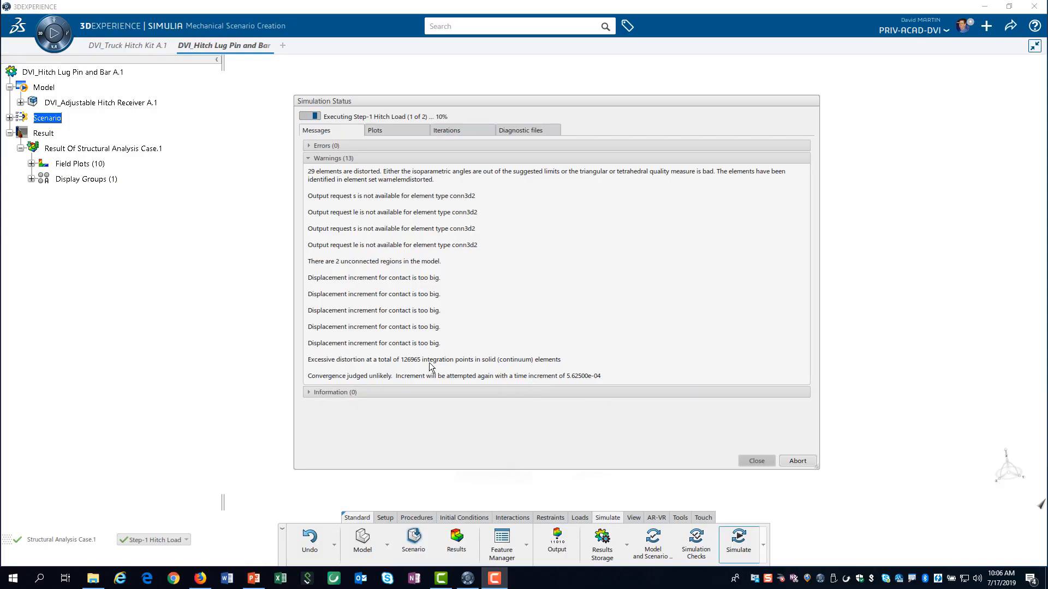
pyautogui.moveTo(375, 377)
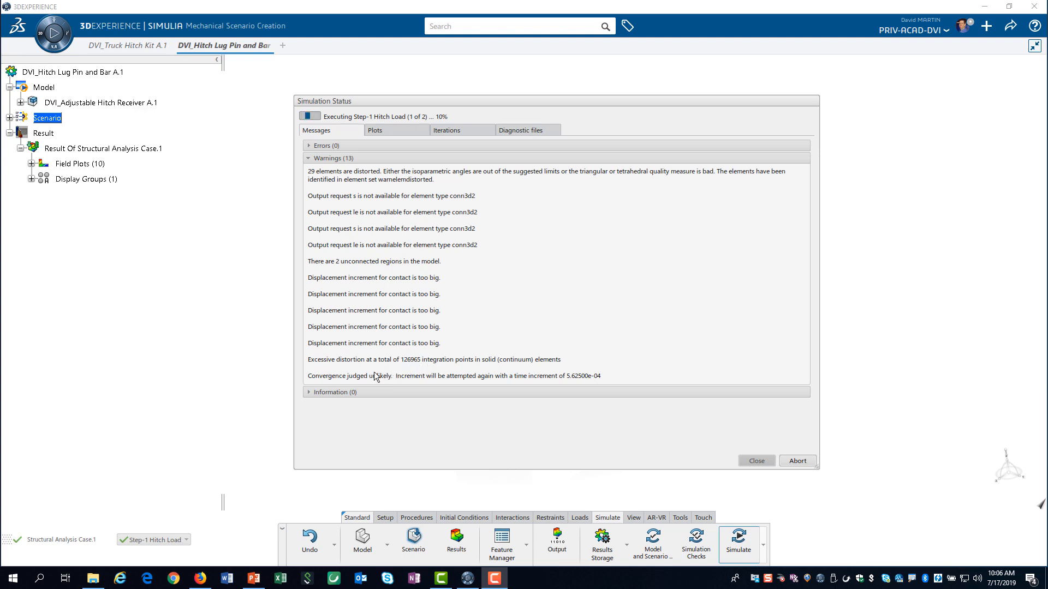
pyautogui.moveTo(498, 383)
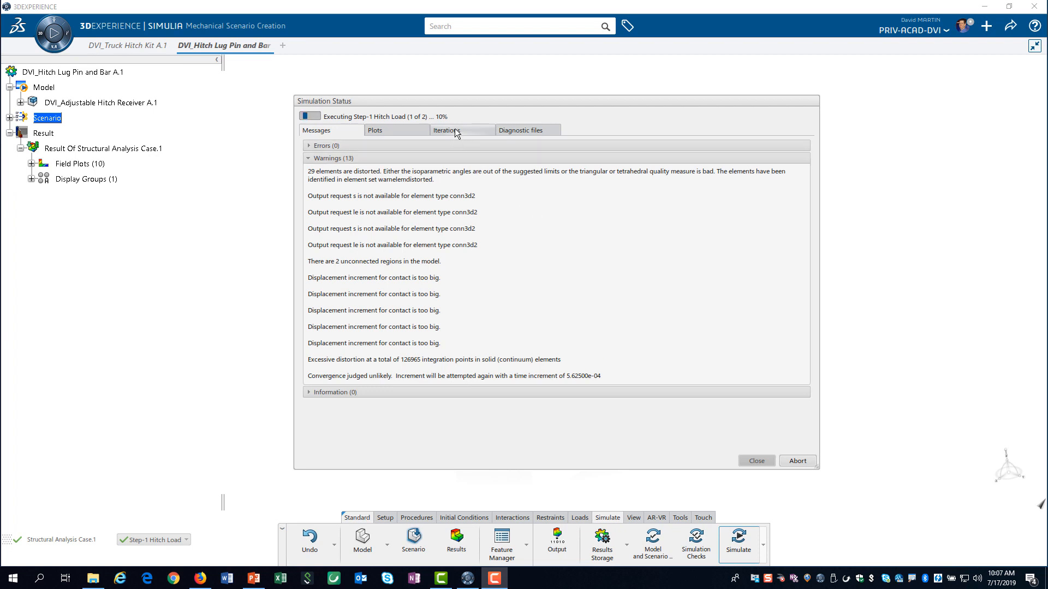
pyautogui.moveTo(447, 130)
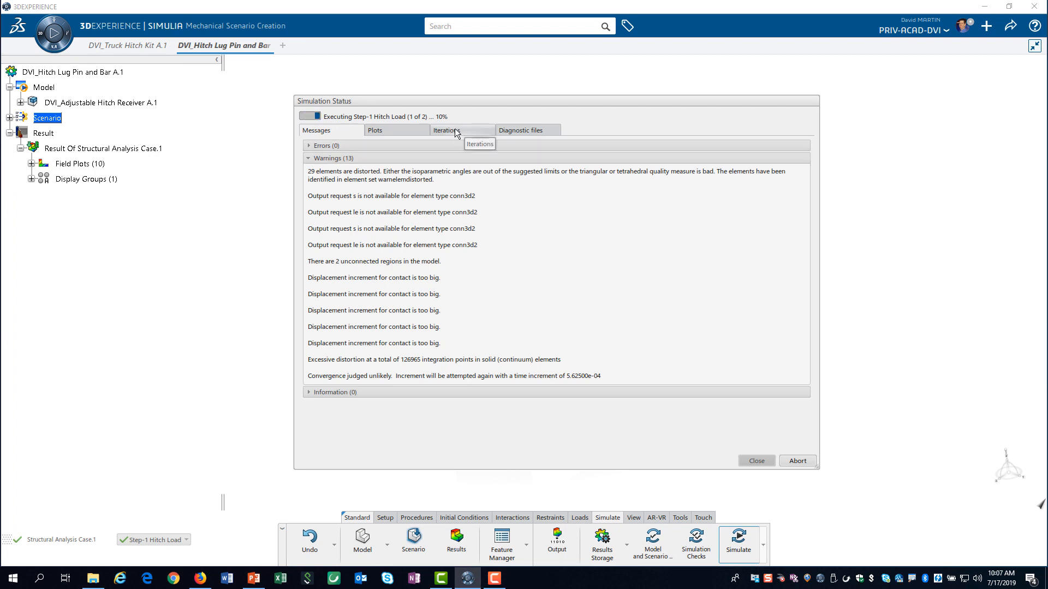
pyautogui.moveTo(463, 135)
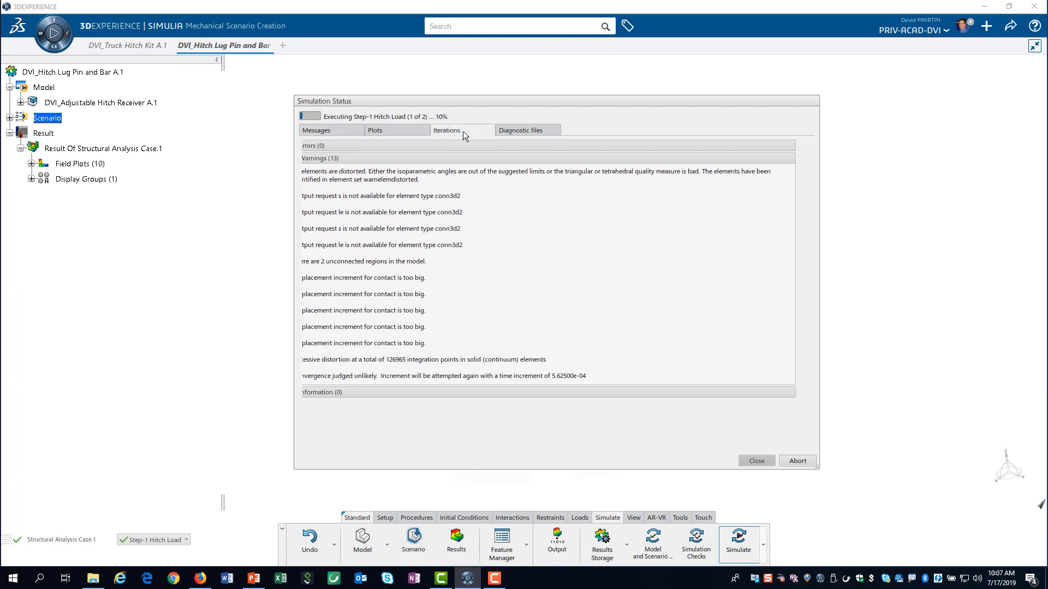
# - View the Step-1 iteration history through increment 35 after the new warnings
pyautogui.click(445, 130)
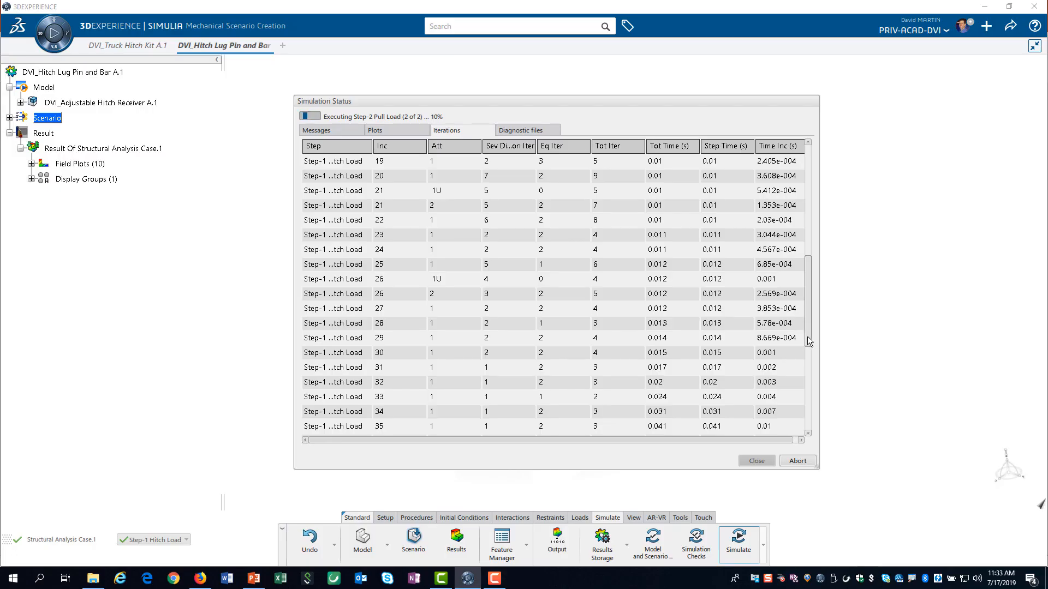
# - Scroll the increment table as Step-1 completes at increment 44 and Step-2 begins
pyautogui.scroll(-3)
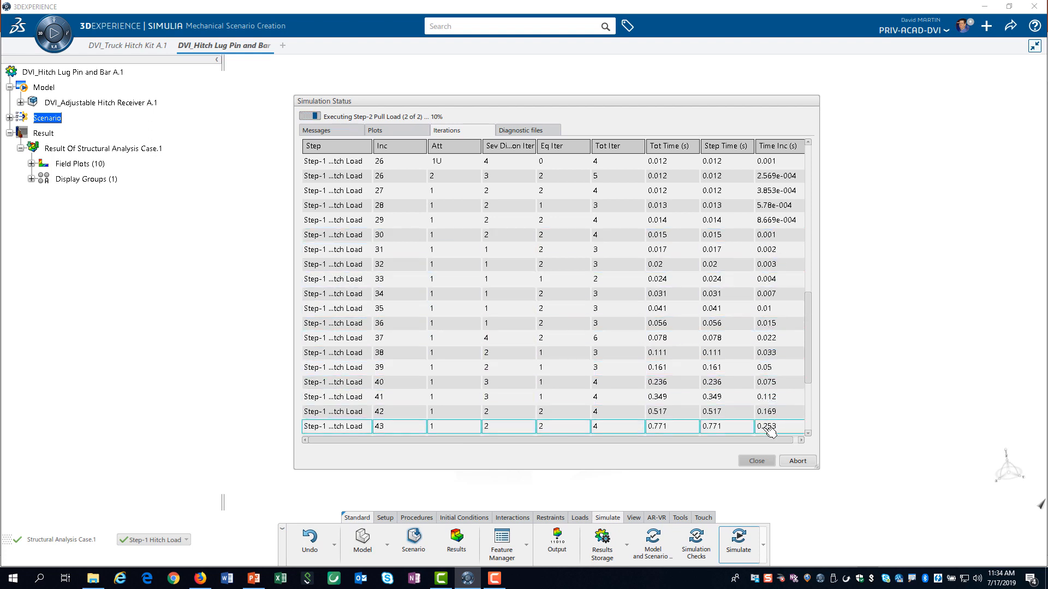
pyautogui.scroll(-3)
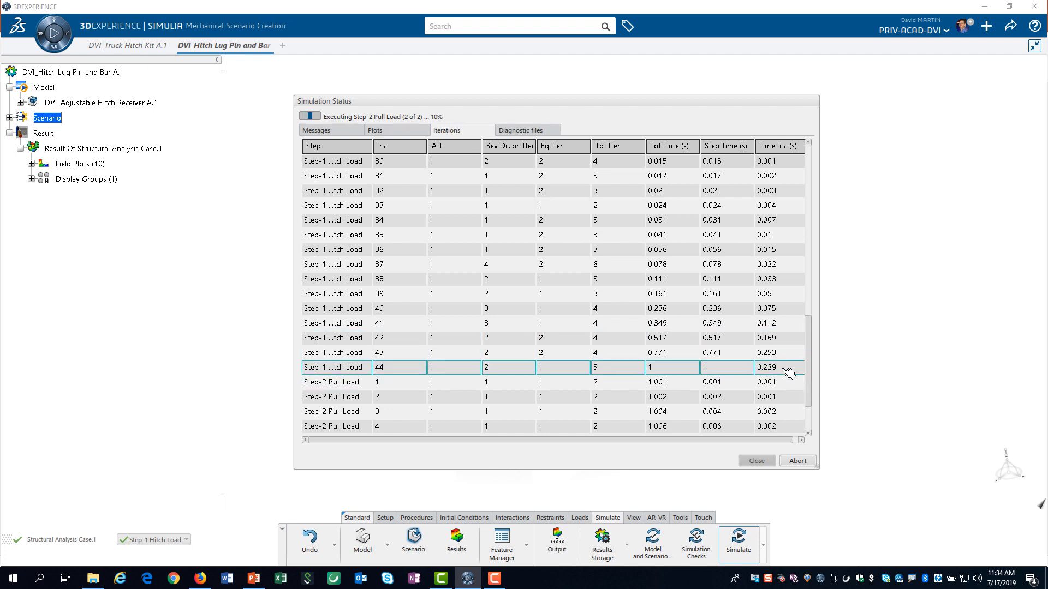
pyautogui.moveTo(788, 371)
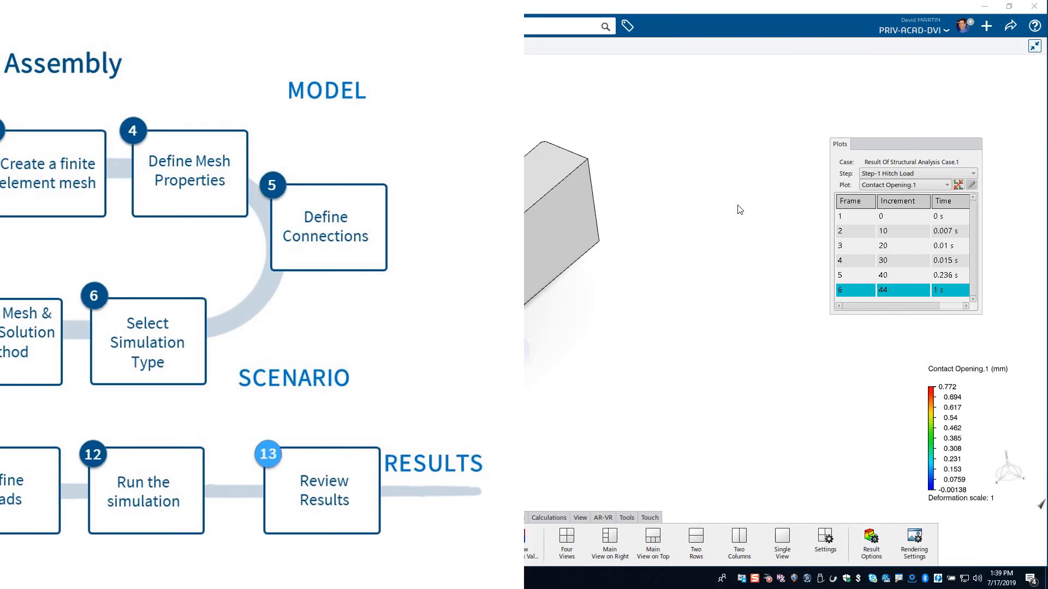
# - Switch results to Step-2 Pull Load and display Von Mises Stress.1 on the slotted lug
pyautogui.click(974, 174)
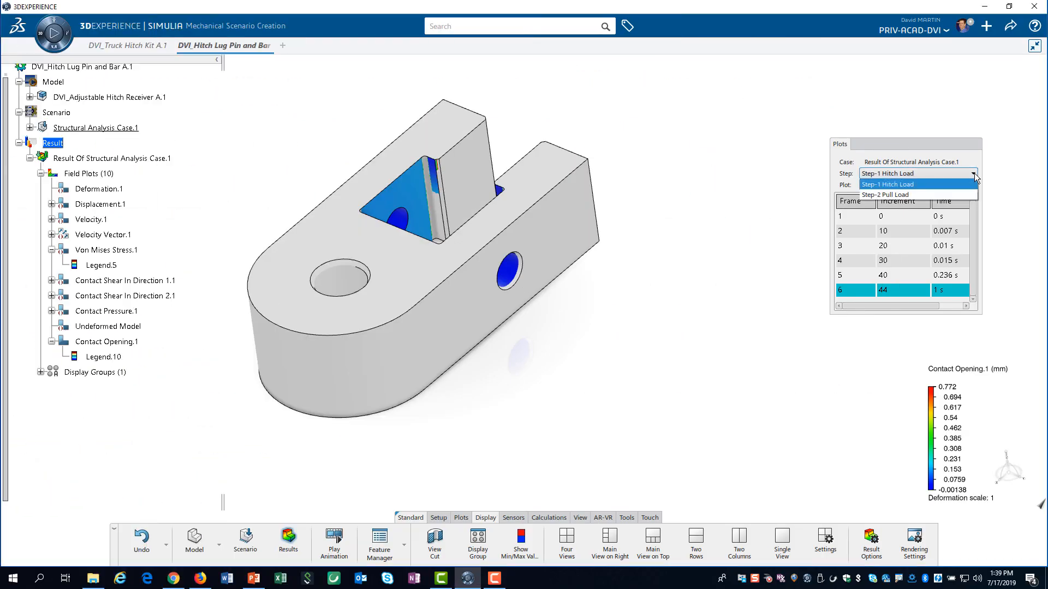
pyautogui.click(885, 195)
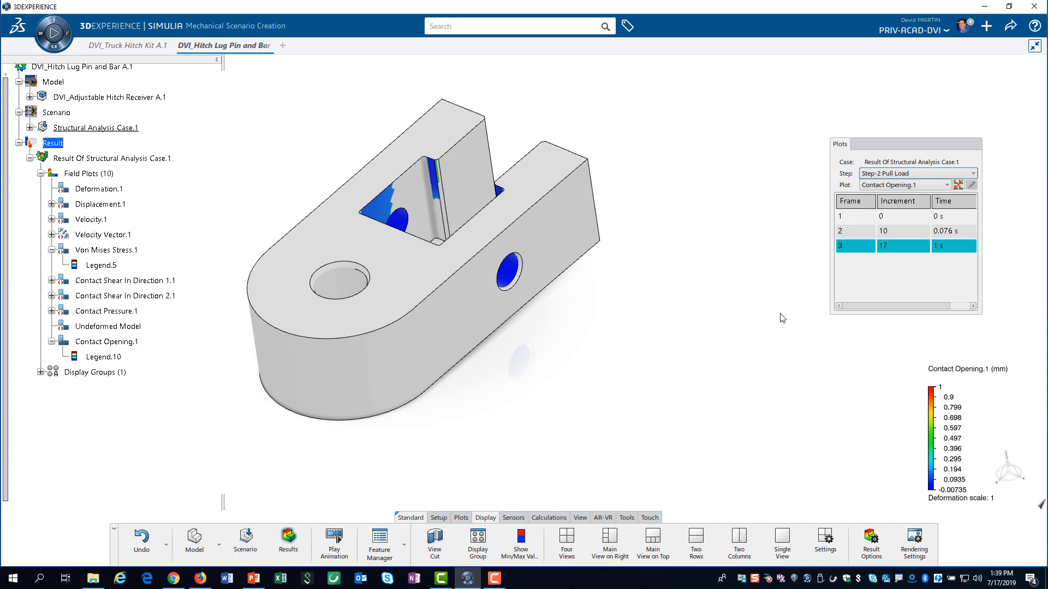
pyautogui.click(104, 355)
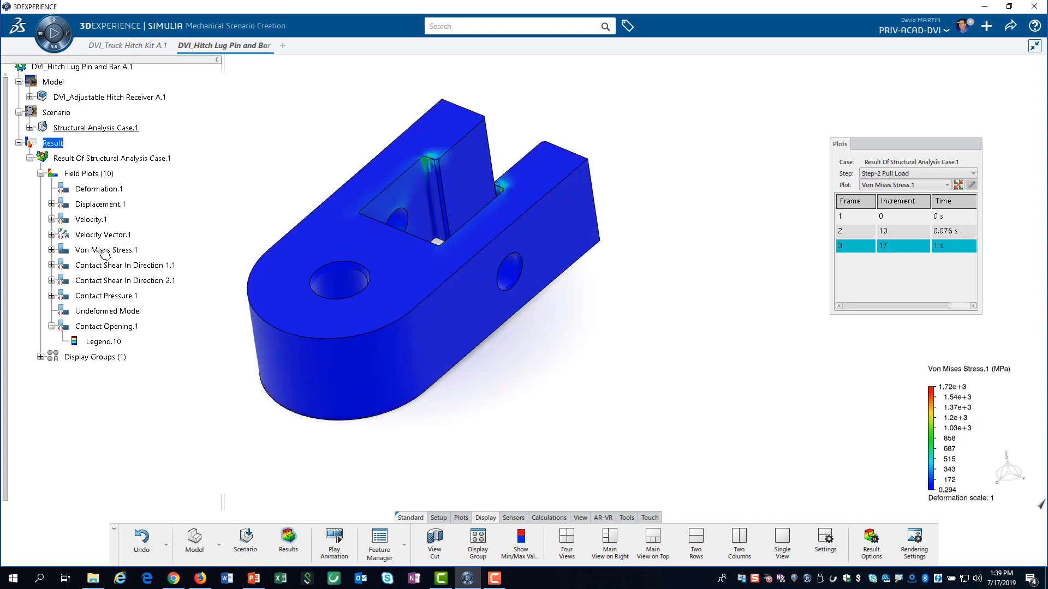
# - Set the Von Mises Stress.1 legend maximum to 38.75 MPa in Legend Options and close it
pyautogui.click(52, 249)
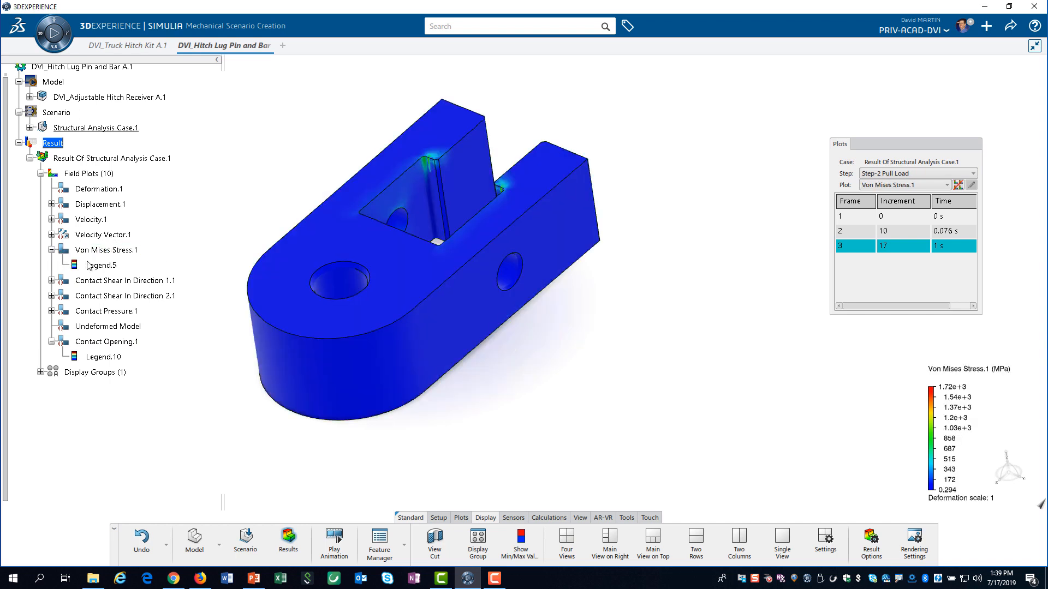
pyautogui.doubleClick(103, 264)
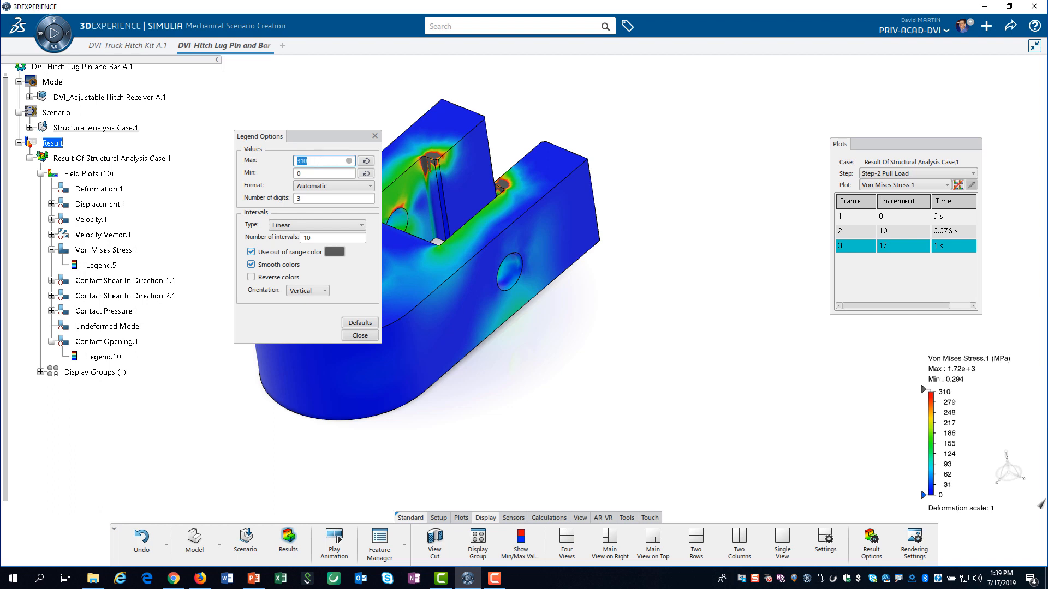
pyautogui.write('38.7')
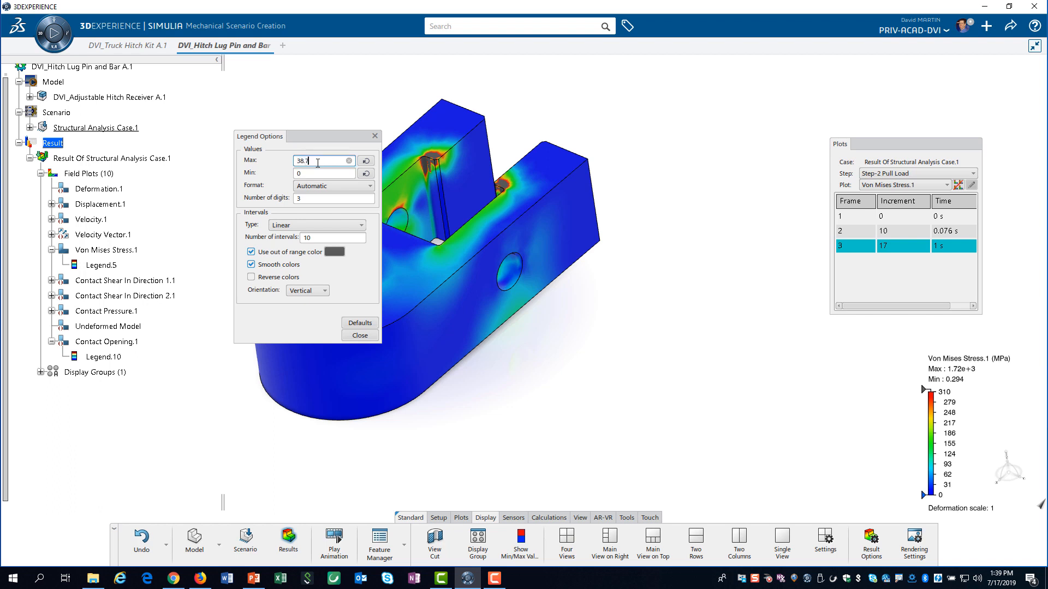
pyautogui.click(324, 173)
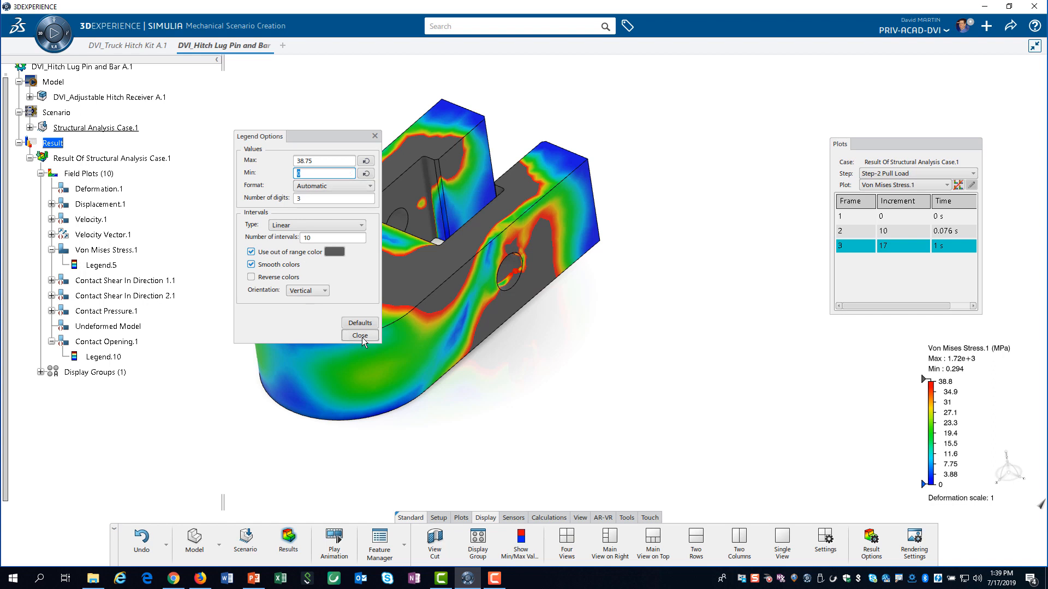
pyautogui.click(359, 335)
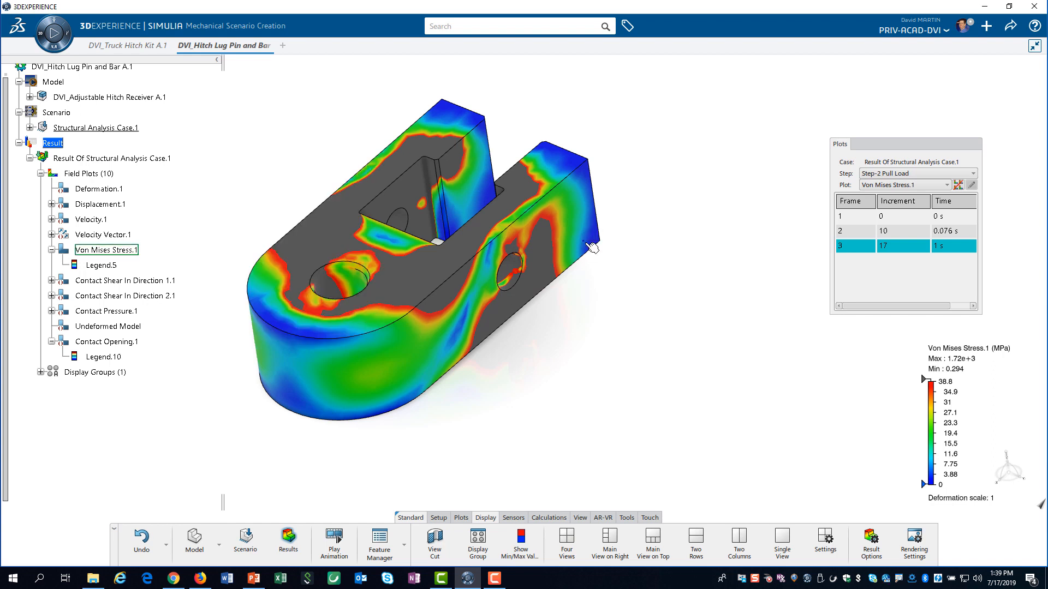
pyautogui.click(476, 541)
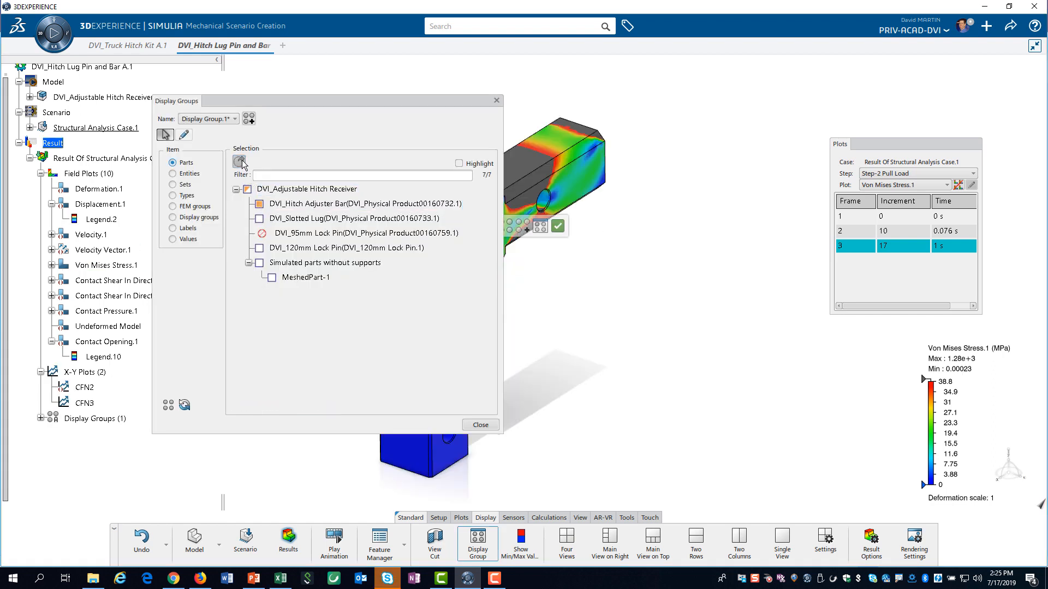
# - Finish the display group showing receiver, adjuster bar and lug, then start an X-Y Plot from History
pyautogui.click(480, 424)
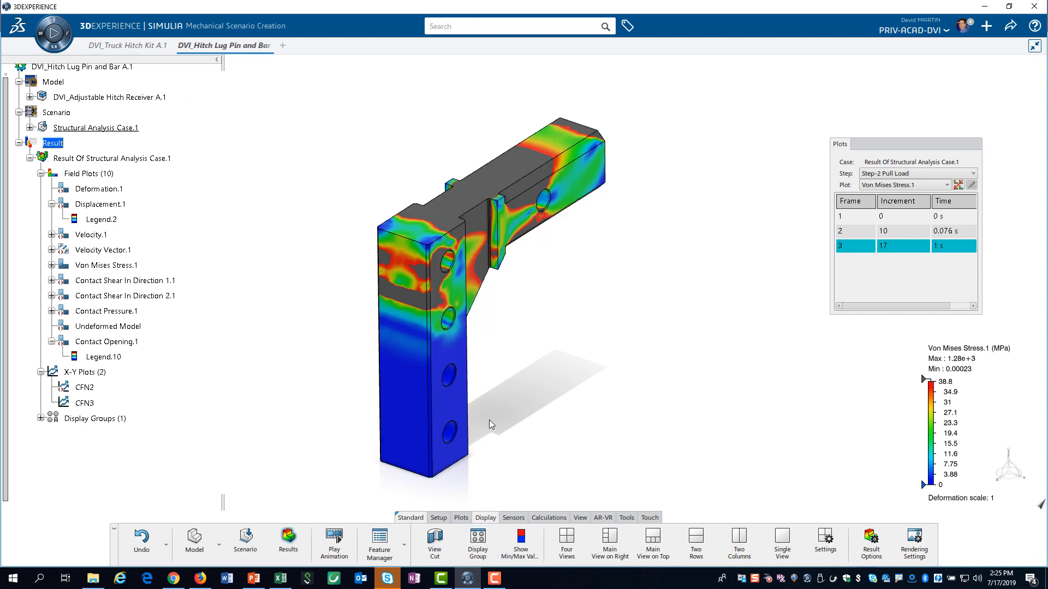
pyautogui.click(43, 371)
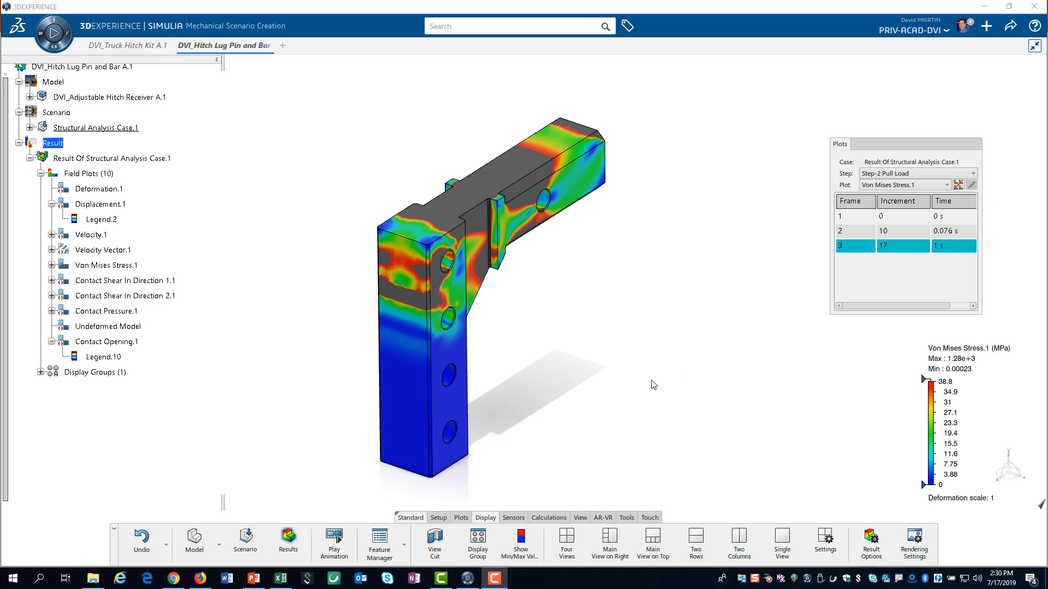
pyautogui.click(461, 517)
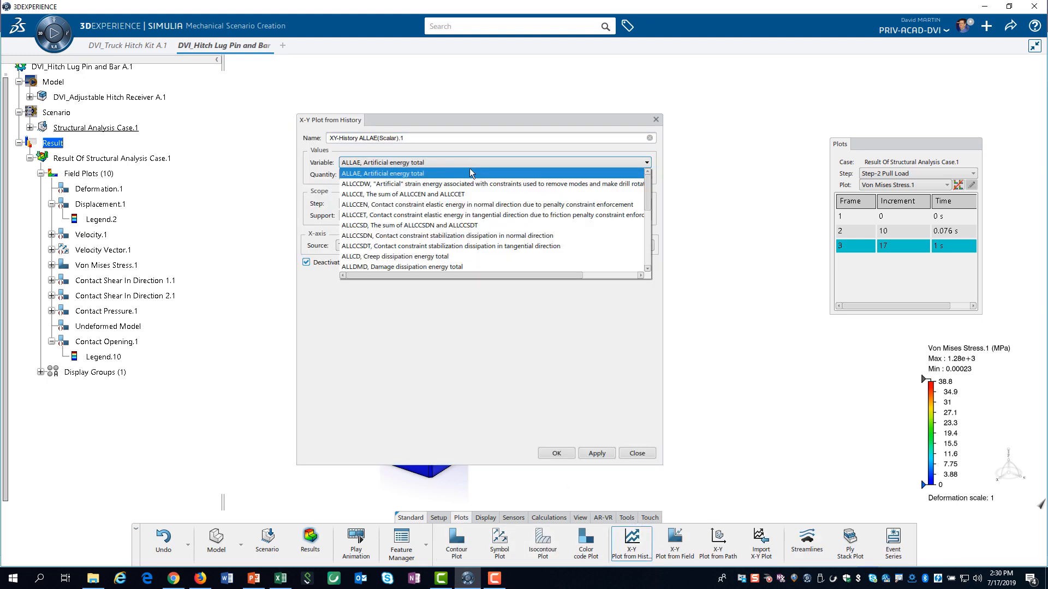
# - Plot CFN total contact-pressure force over time as CFN1 for all support regions
pyautogui.scroll(-3)
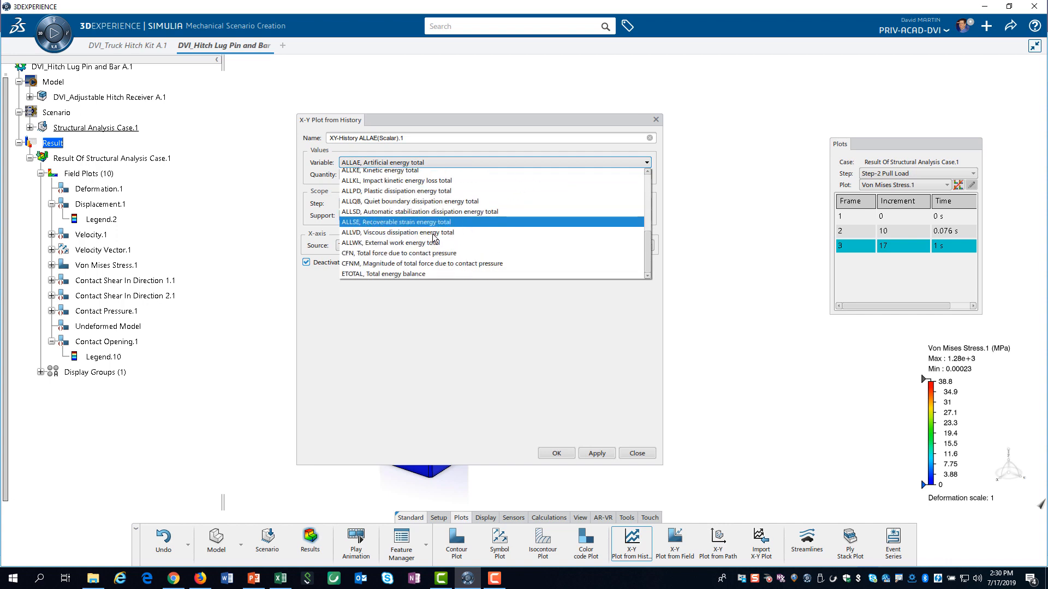
pyautogui.click(421, 252)
pyautogui.write('CFN1')
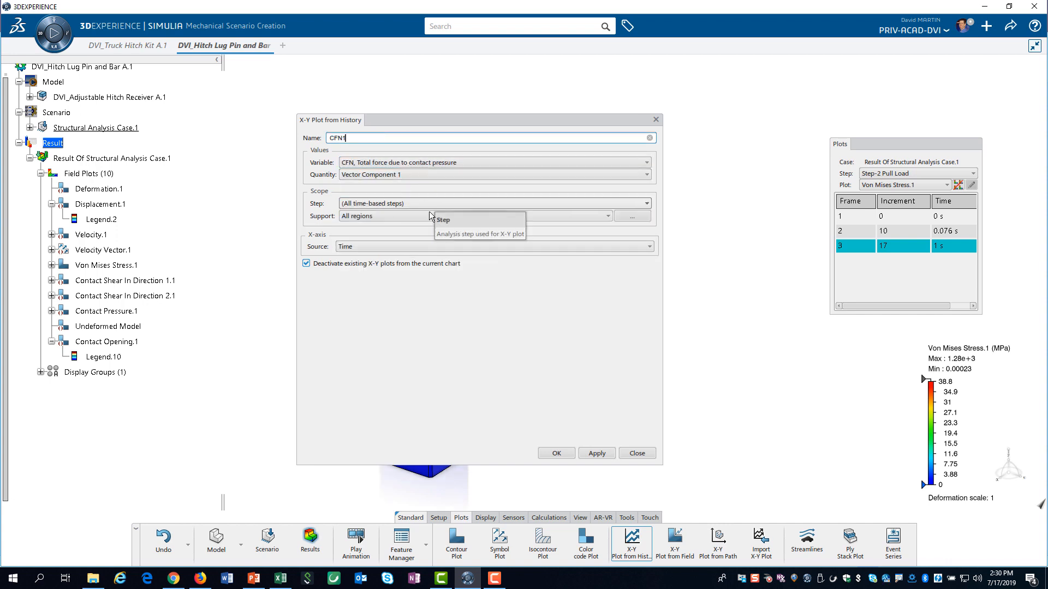
pyautogui.click(631, 216)
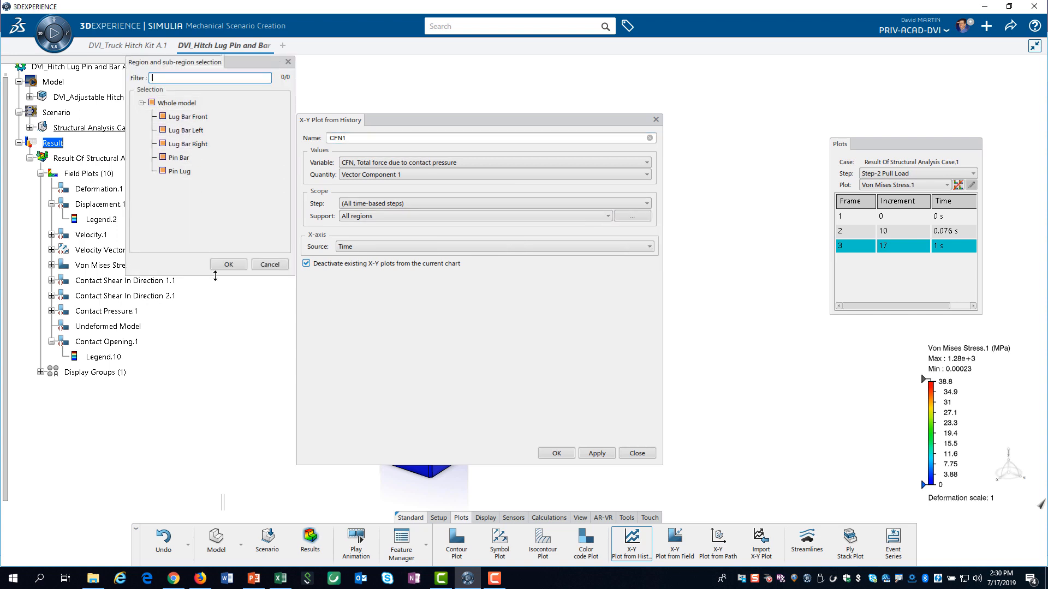
pyautogui.click(269, 264)
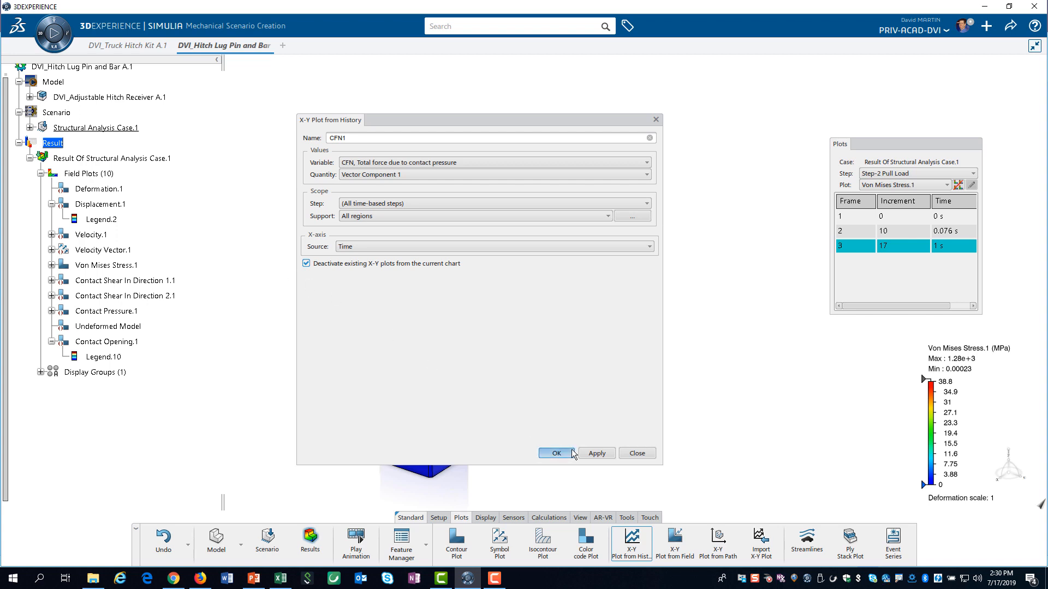
pyautogui.click(555, 453)
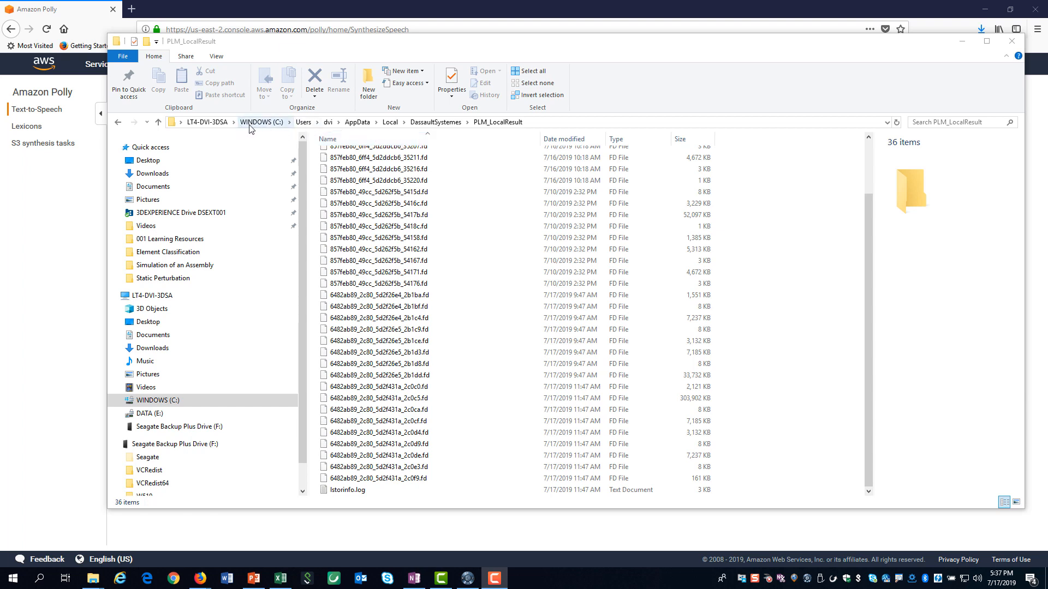
pyautogui.moveTo(390, 133)
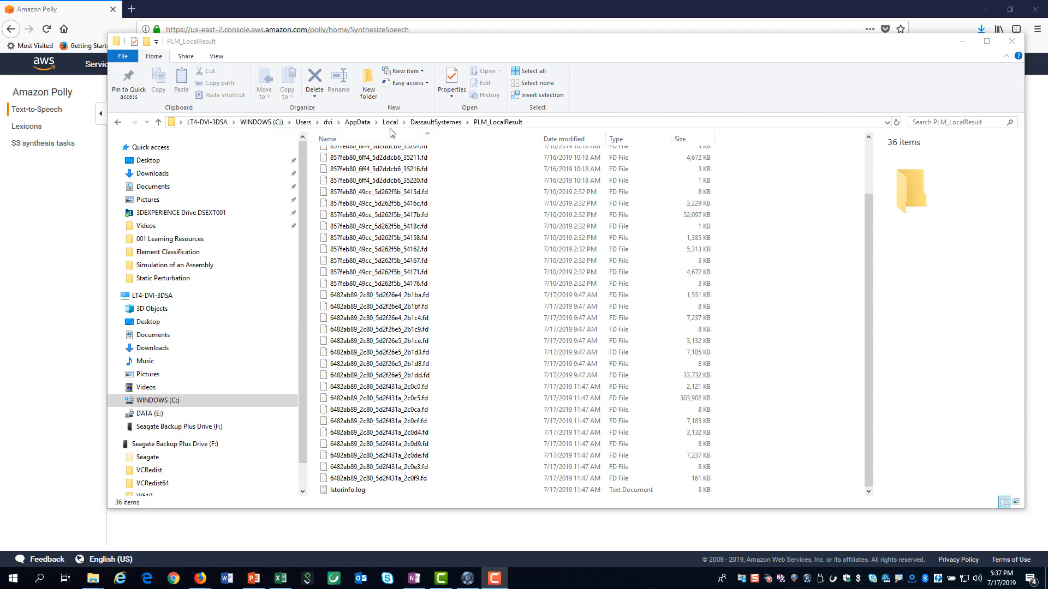
pyautogui.moveTo(497, 121)
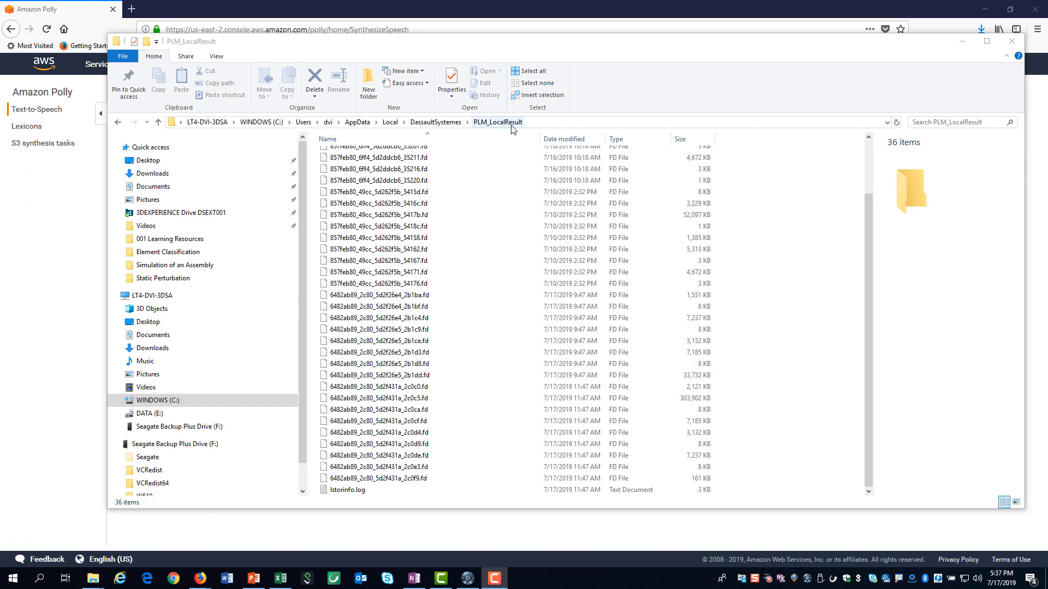
# - Browse the .fd result files listed in the PLM_LocalResult folder
pyautogui.click(378, 237)
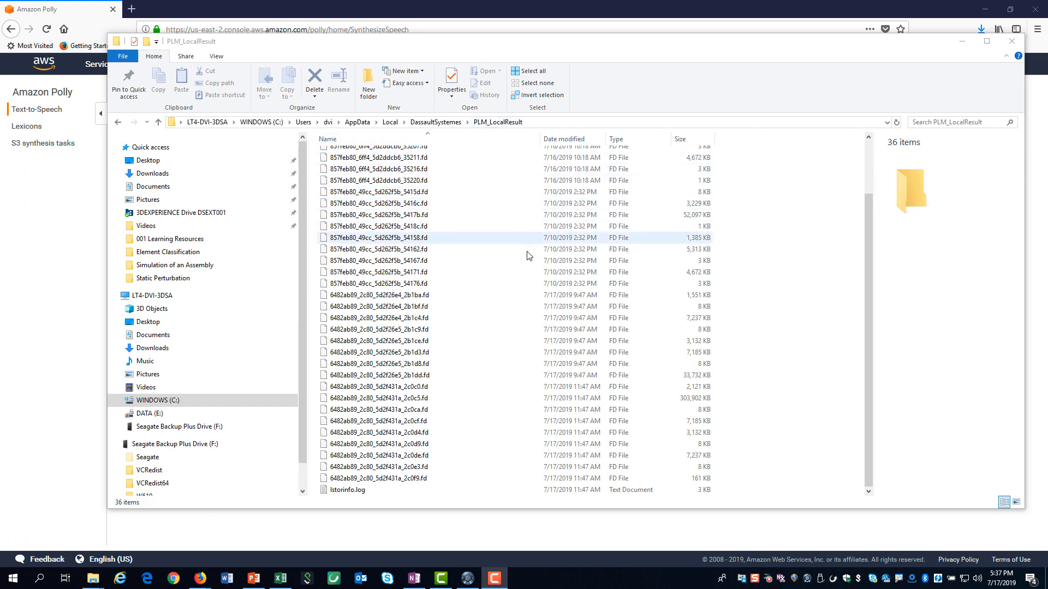
pyautogui.click(379, 397)
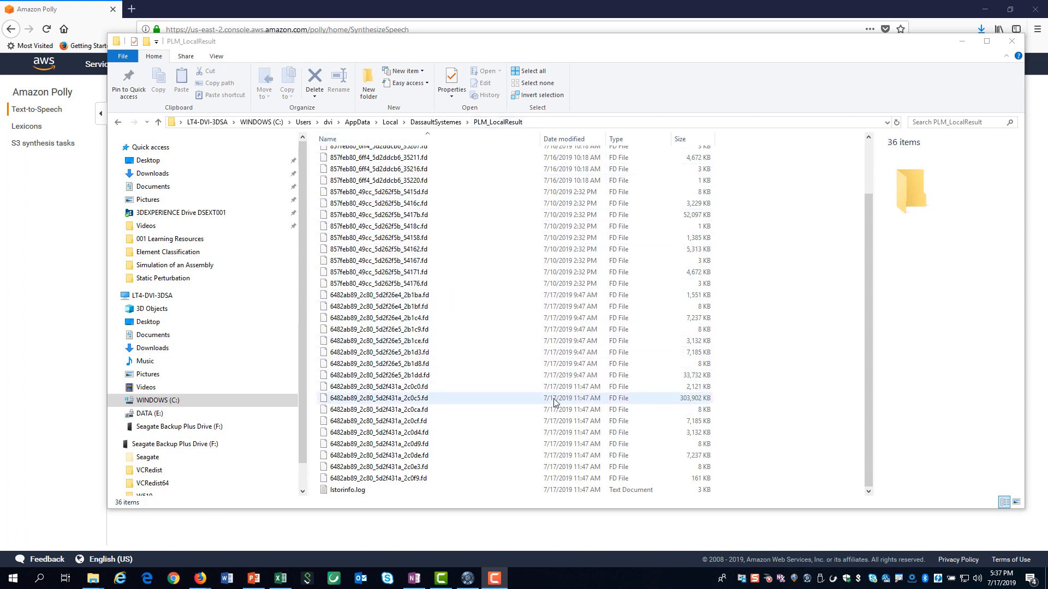